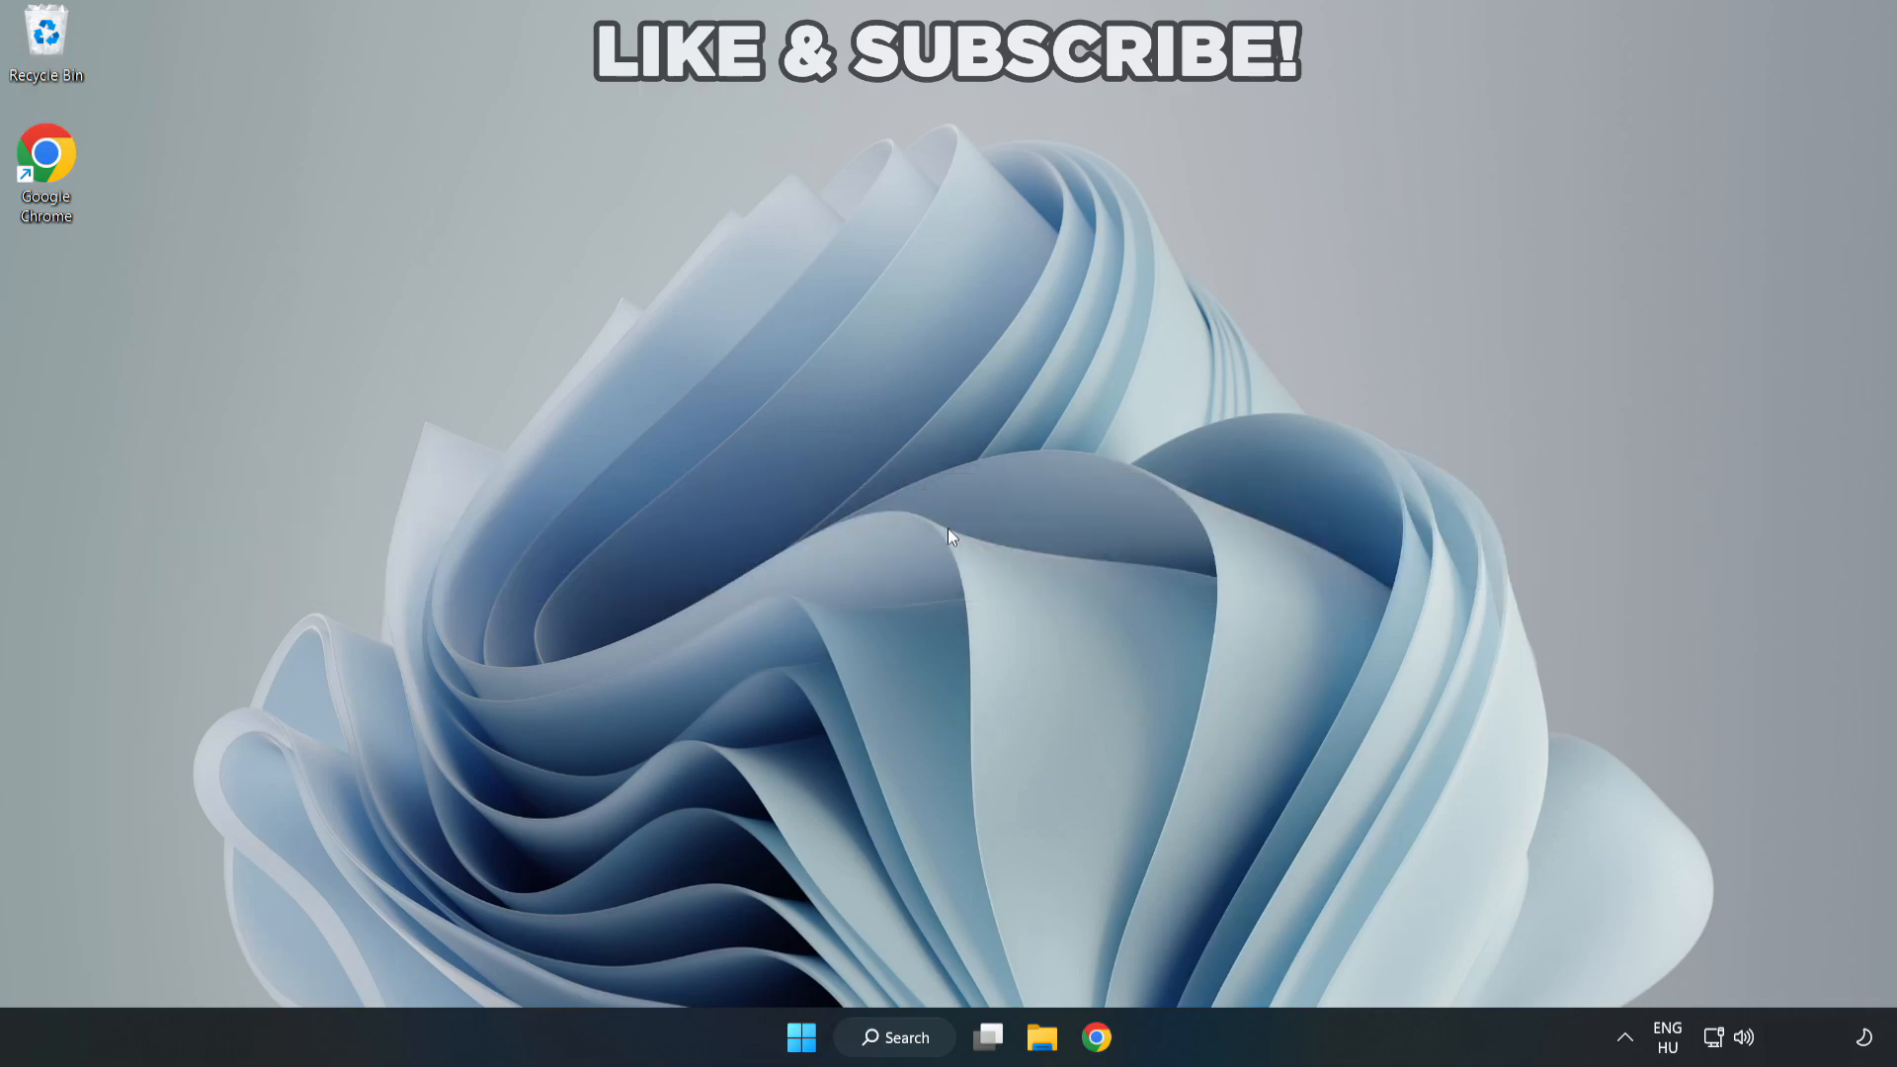
{"action": "mouse_move", "coordinate": [907, 1037]}
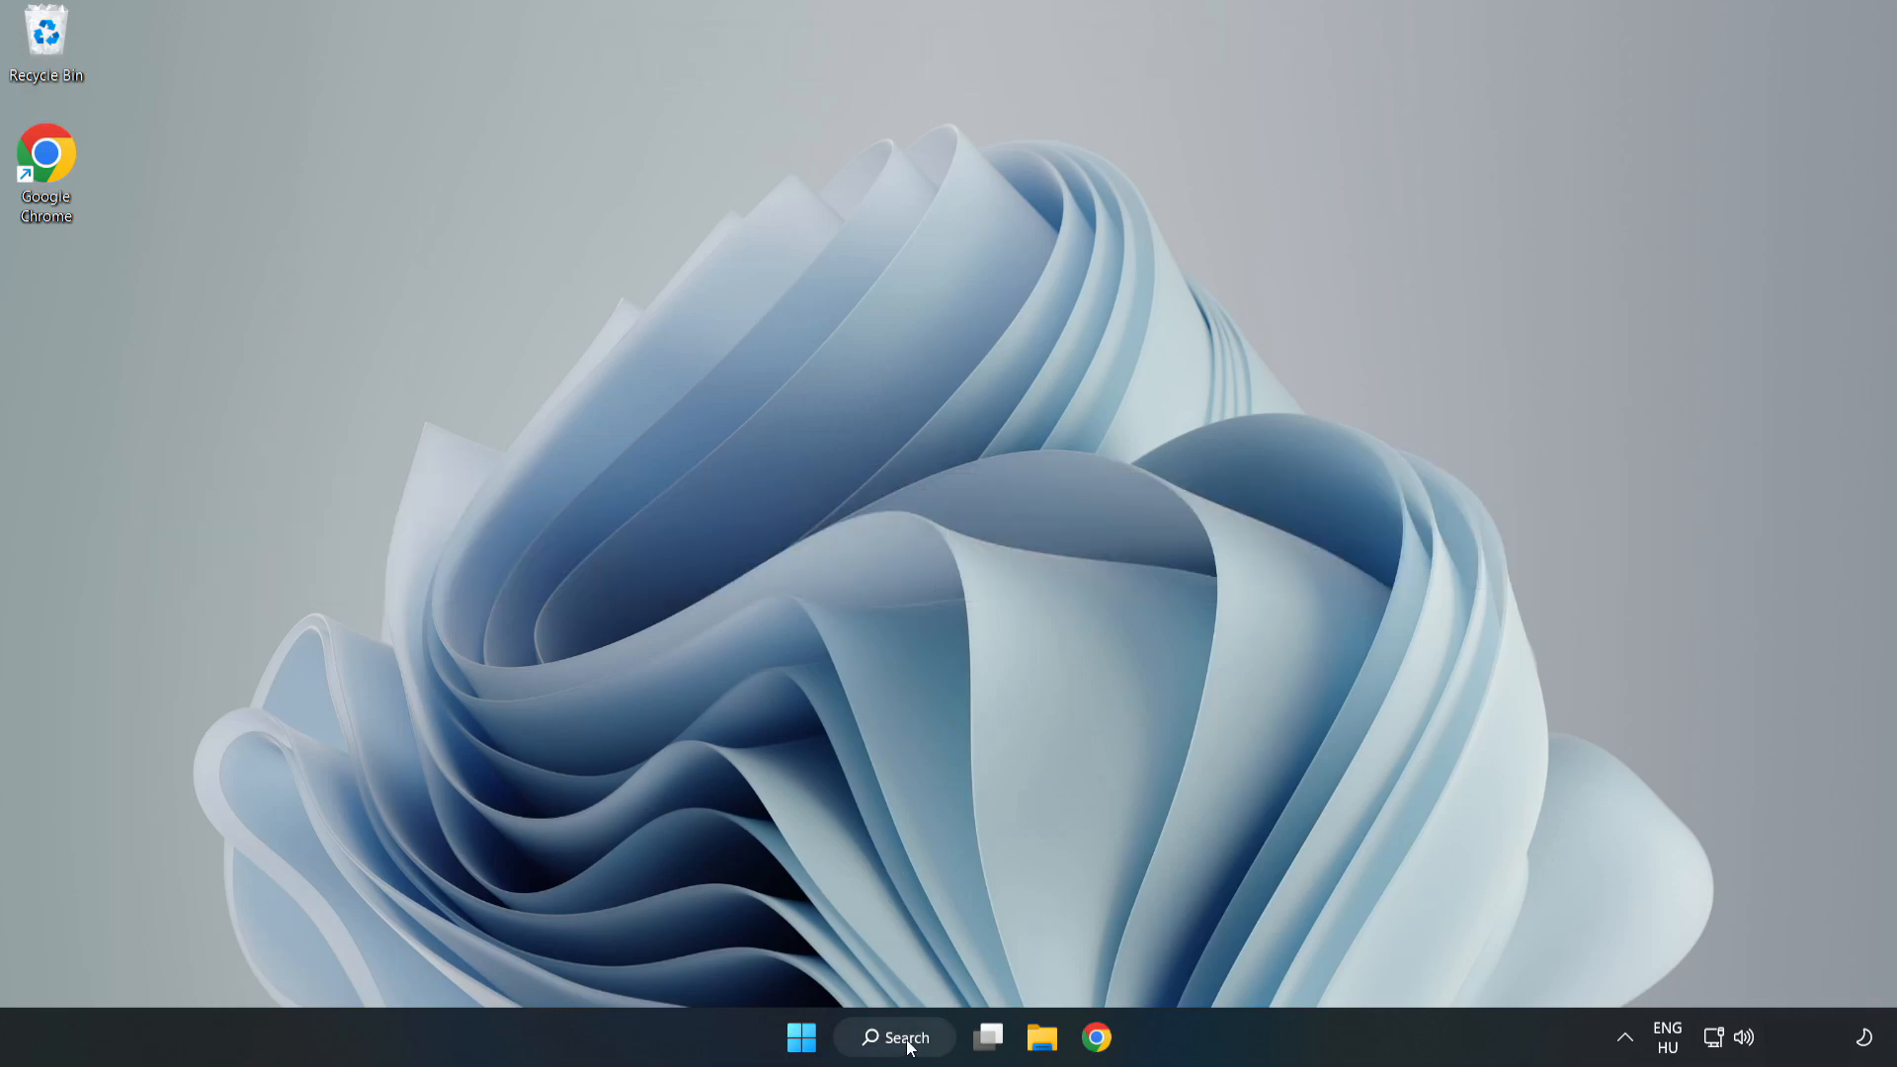
Search Windows for 'device manager' so Device Manager shows as best match.
{"action": "left_click", "coordinate": [893, 1037]}
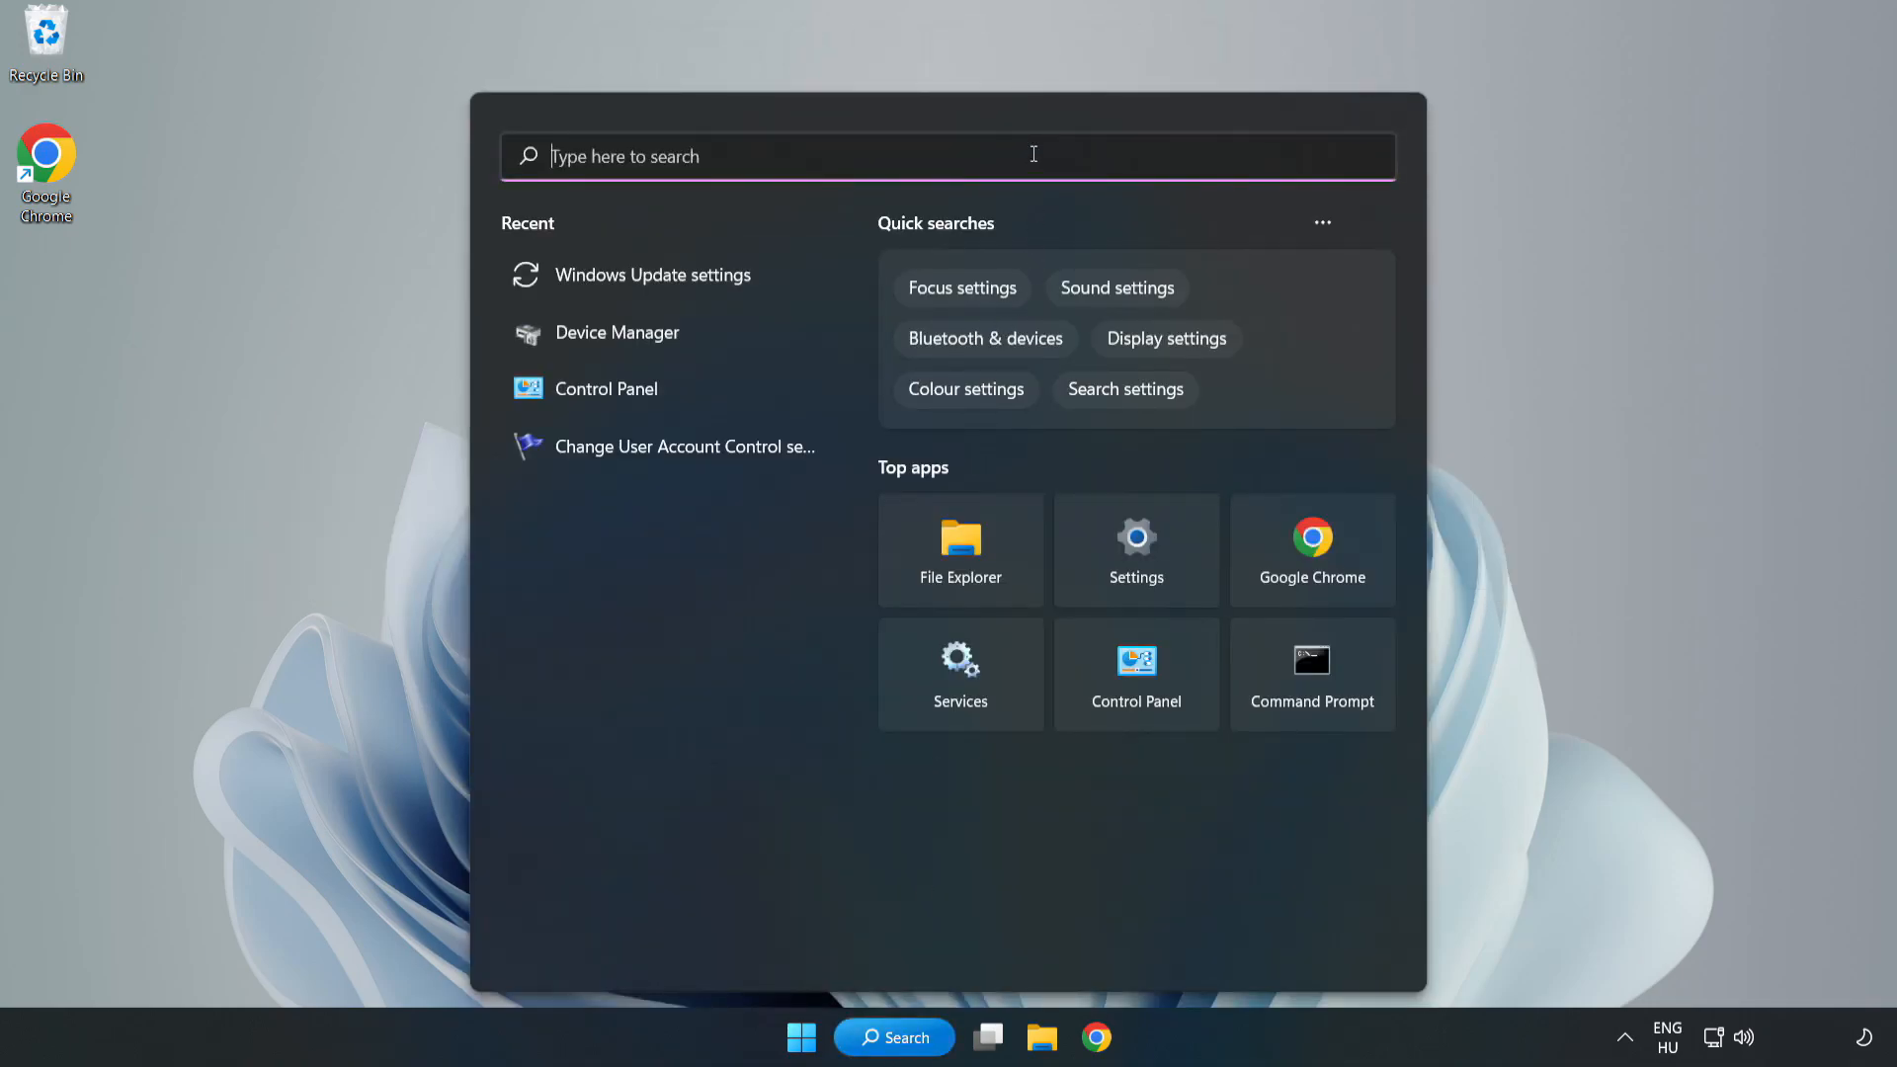
{"action": "type", "text": "device manager"}
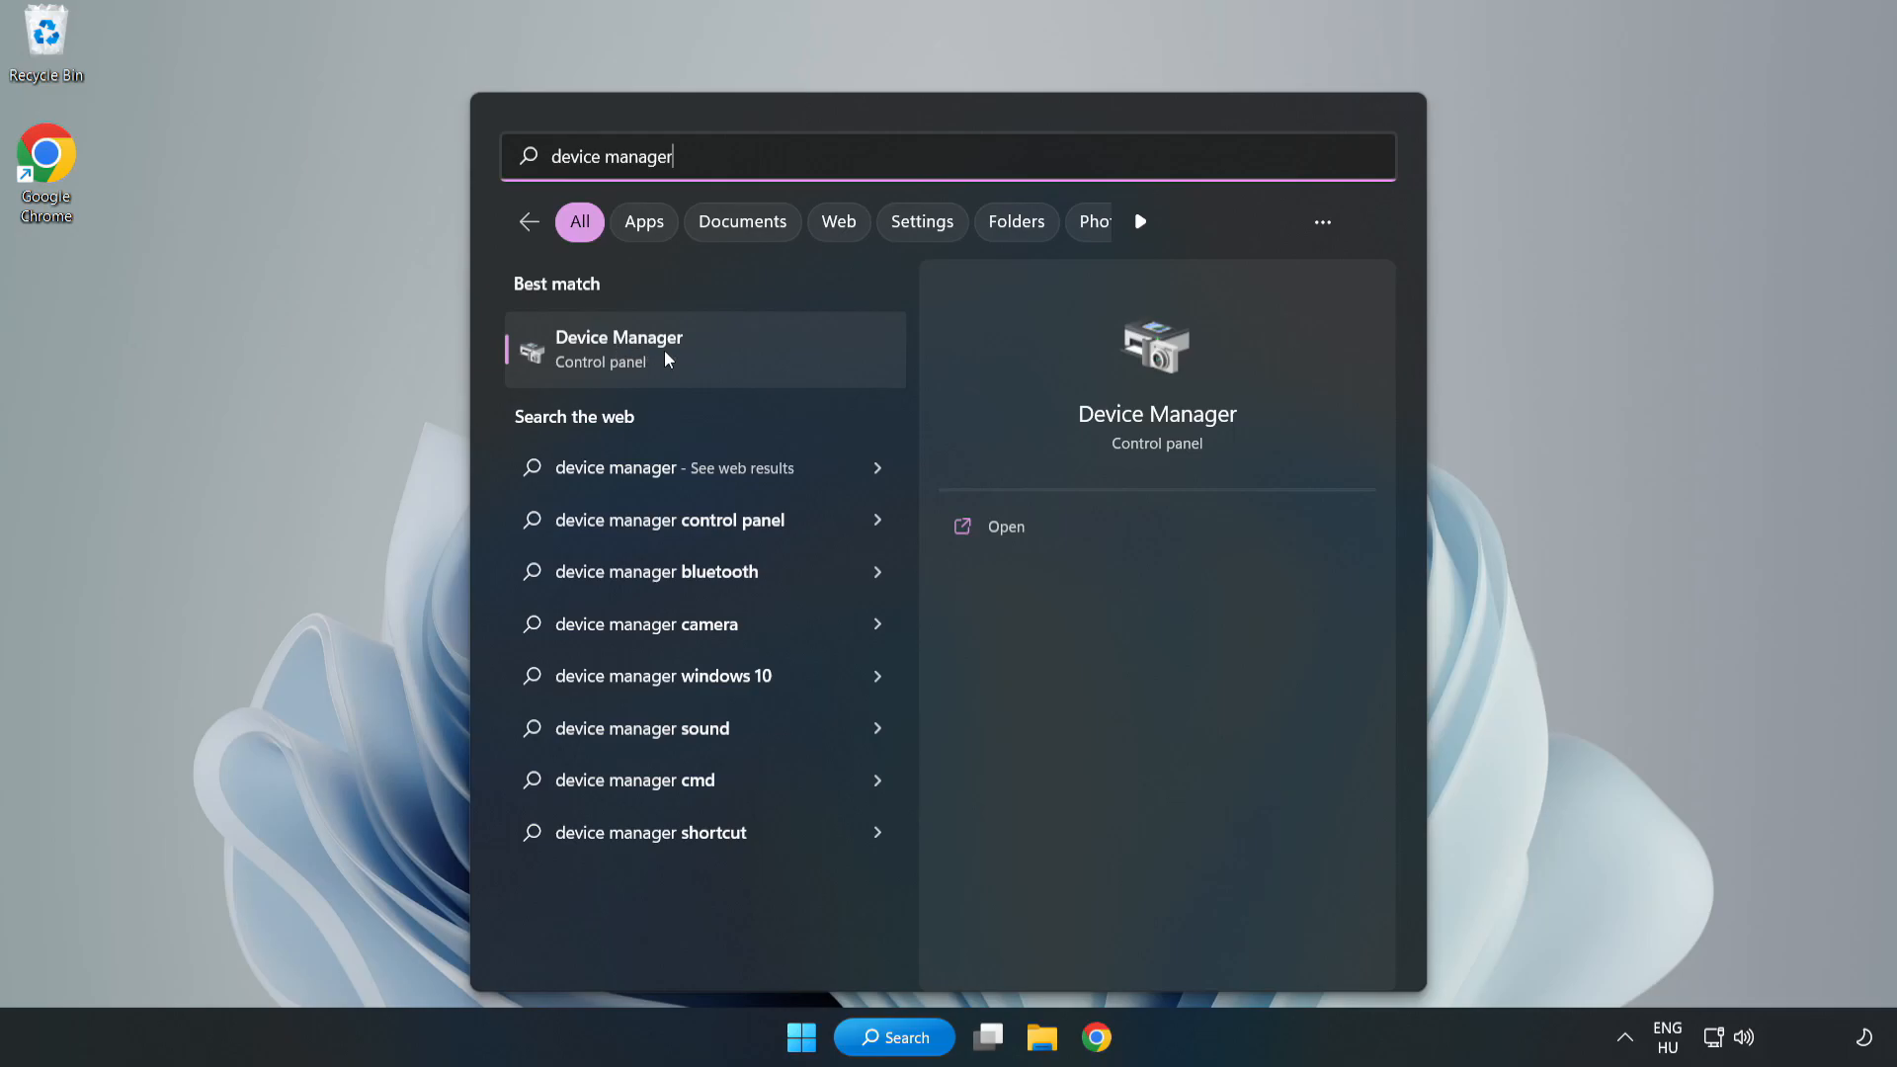
Launch Device Manager, expand Display adapters and bring up actions for VMware SVGA 3D.
{"action": "left_click", "coordinate": [617, 350]}
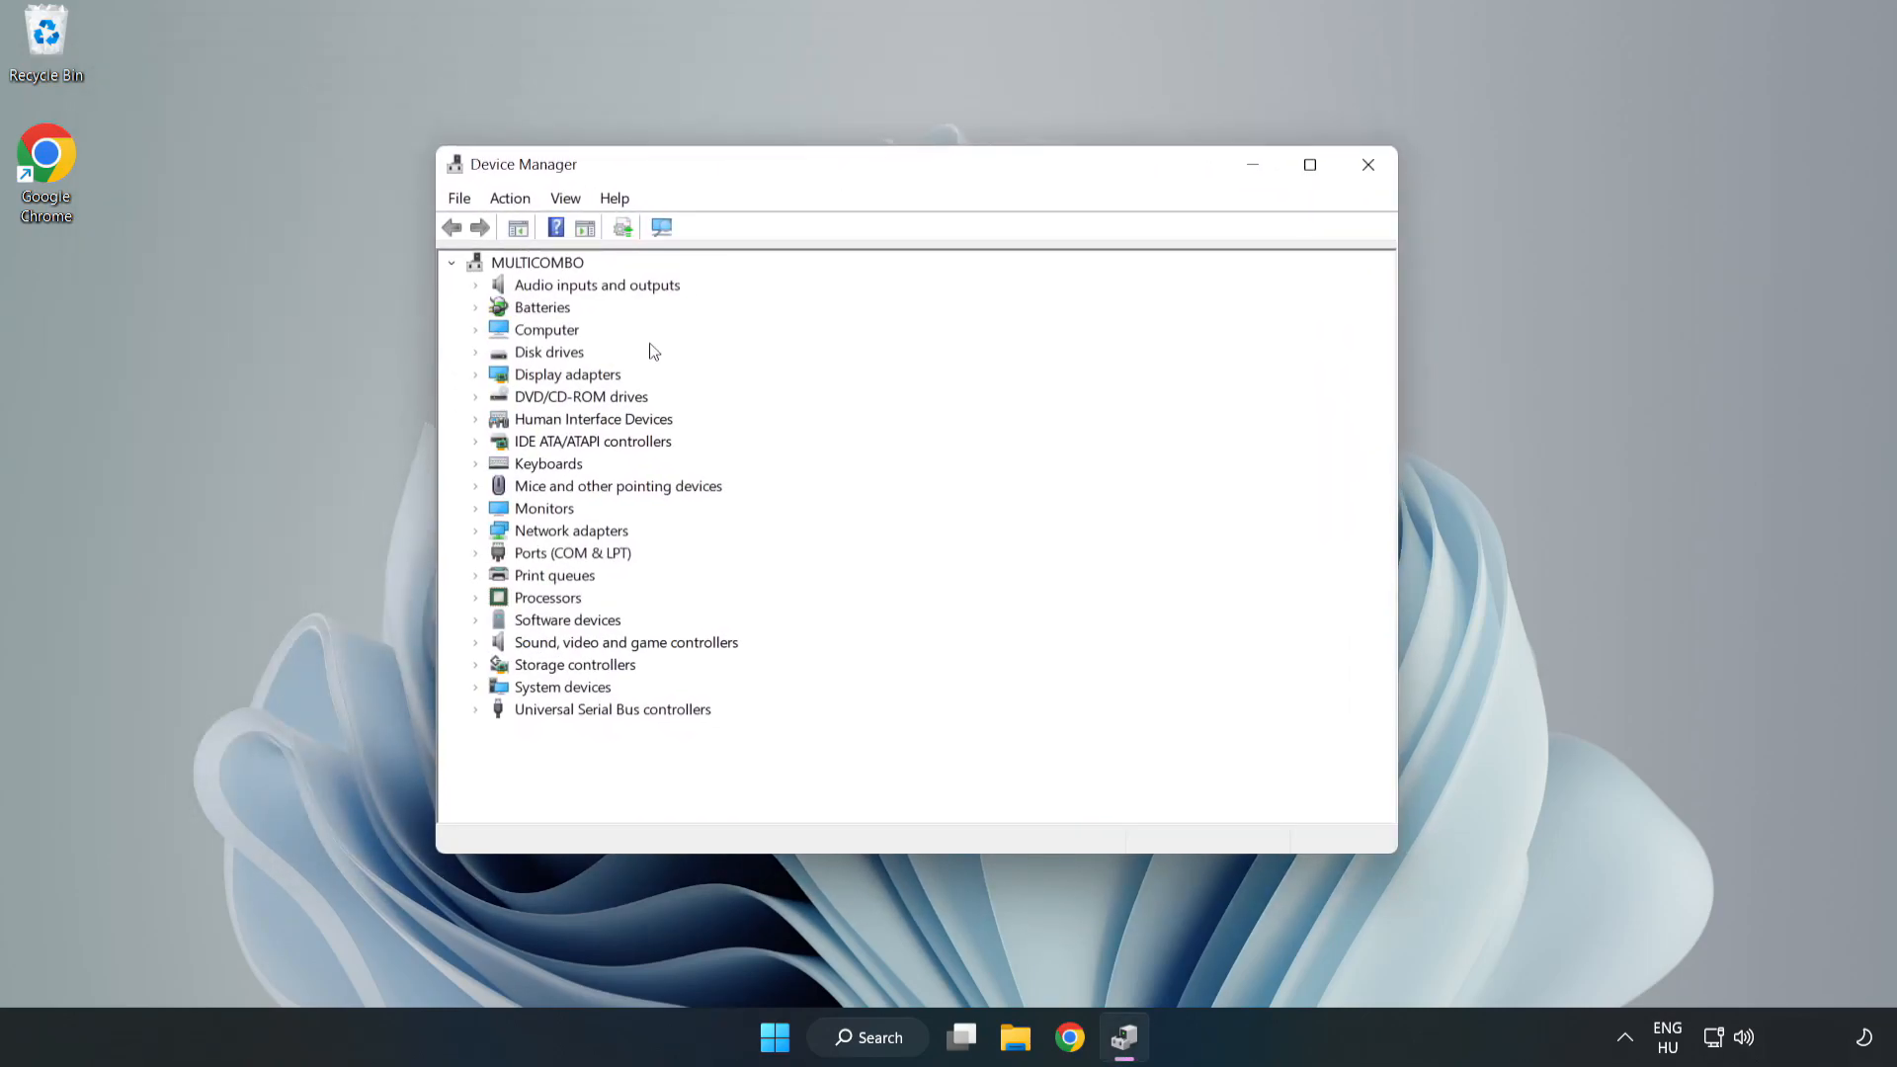
{"action": "left_click", "coordinate": [565, 373]}
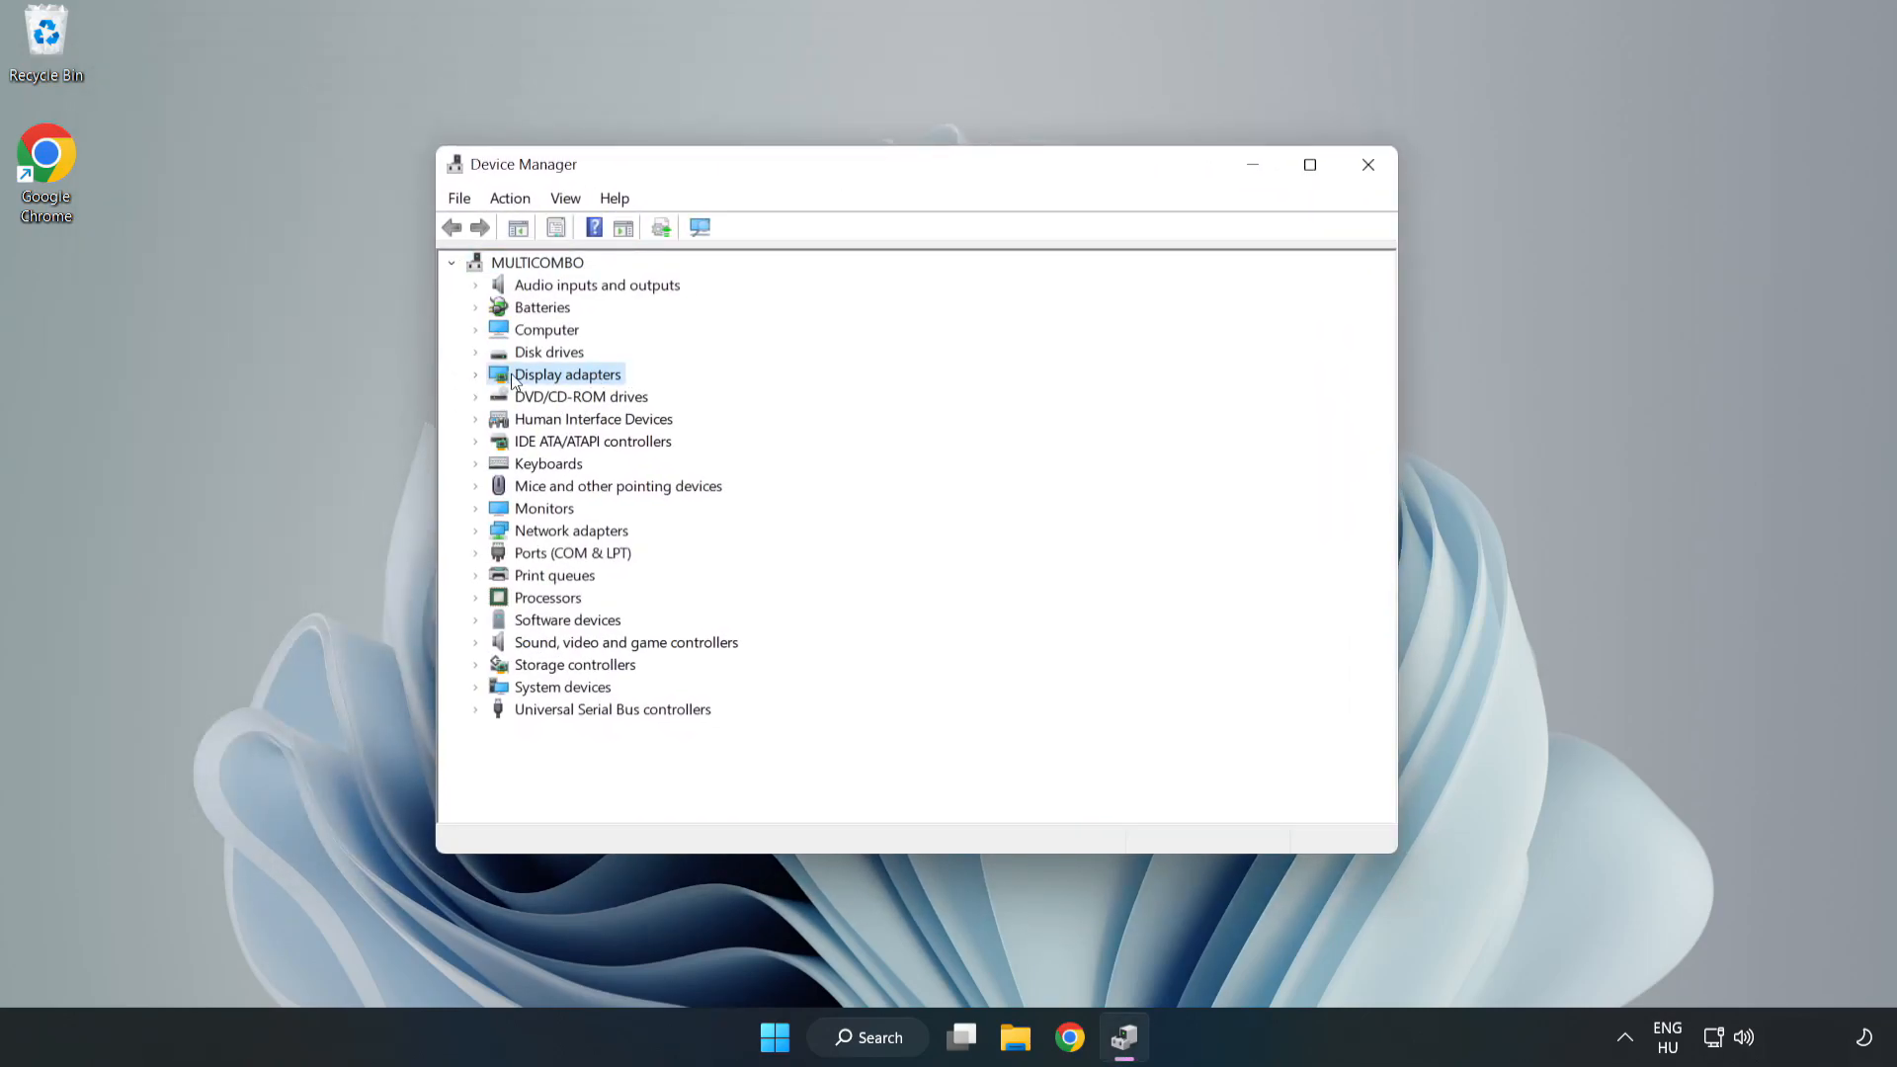
{"action": "left_click", "coordinate": [476, 373]}
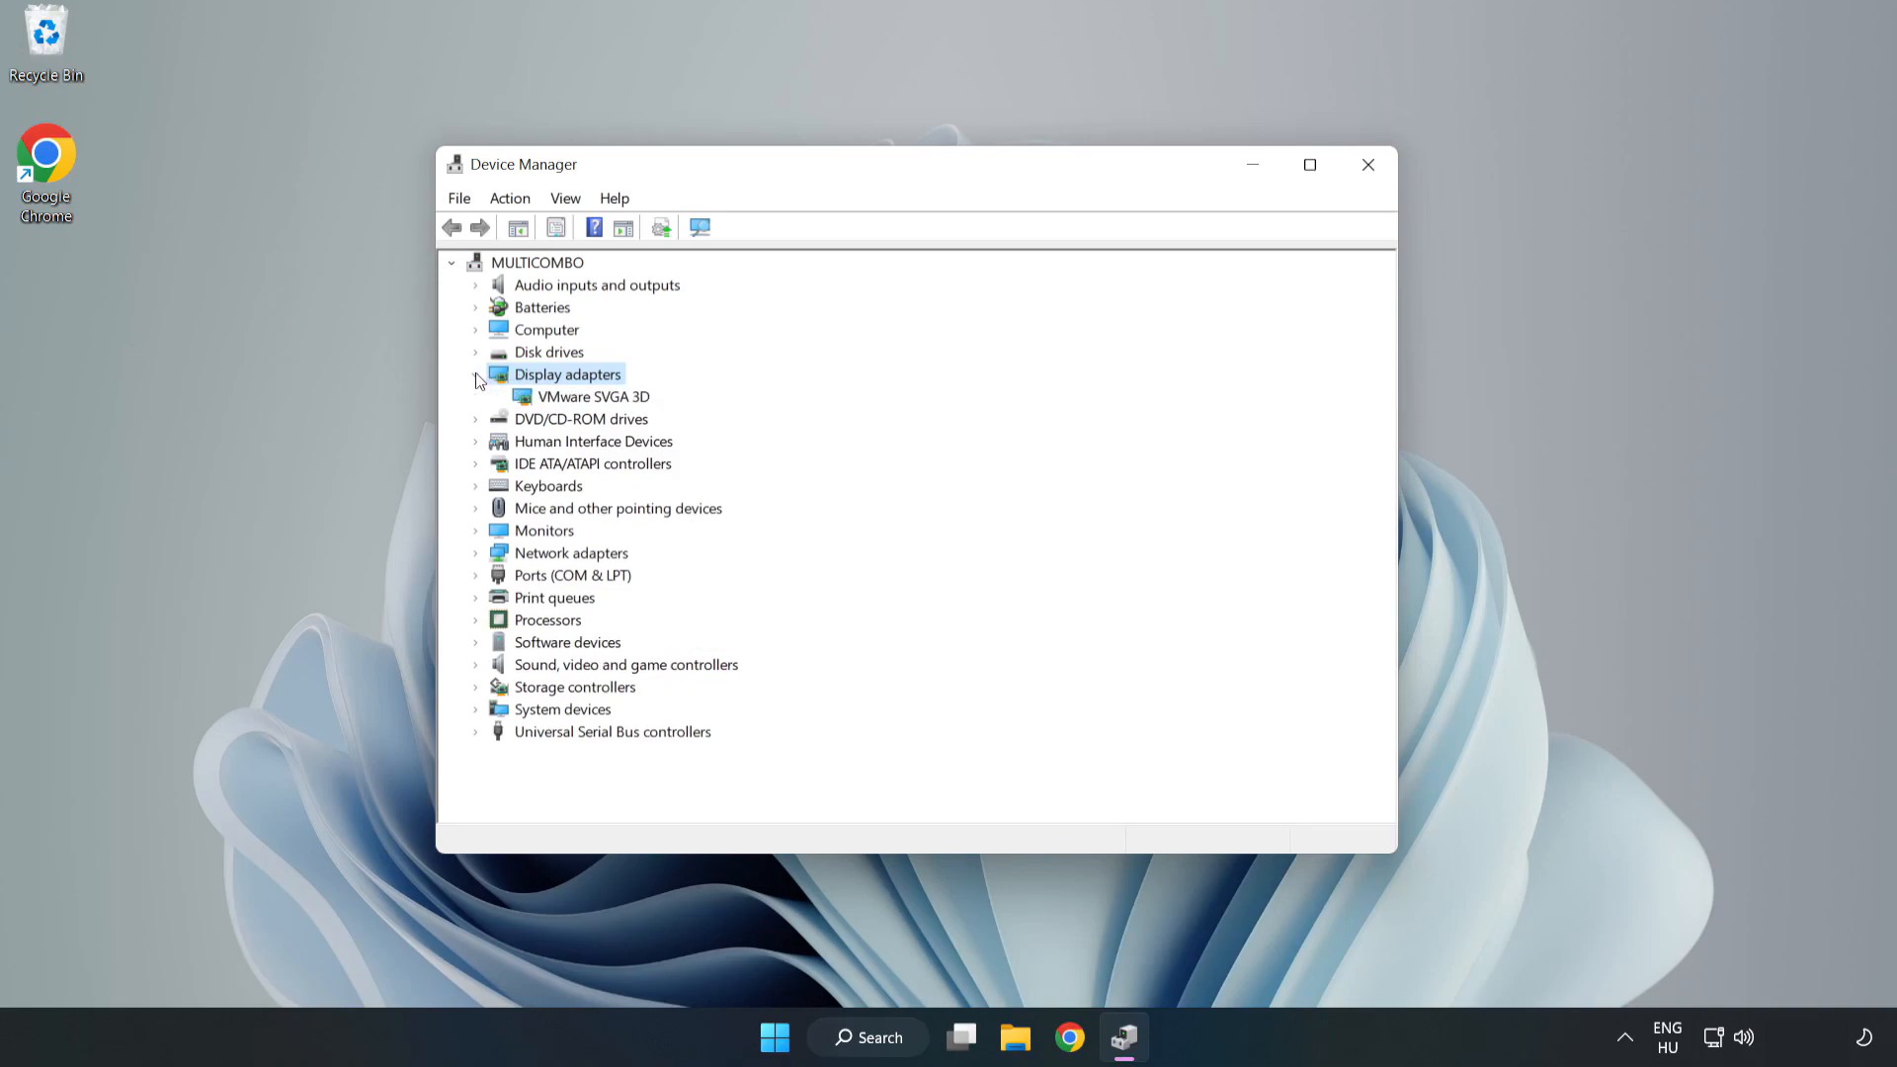
{"action": "left_click", "coordinate": [595, 395]}
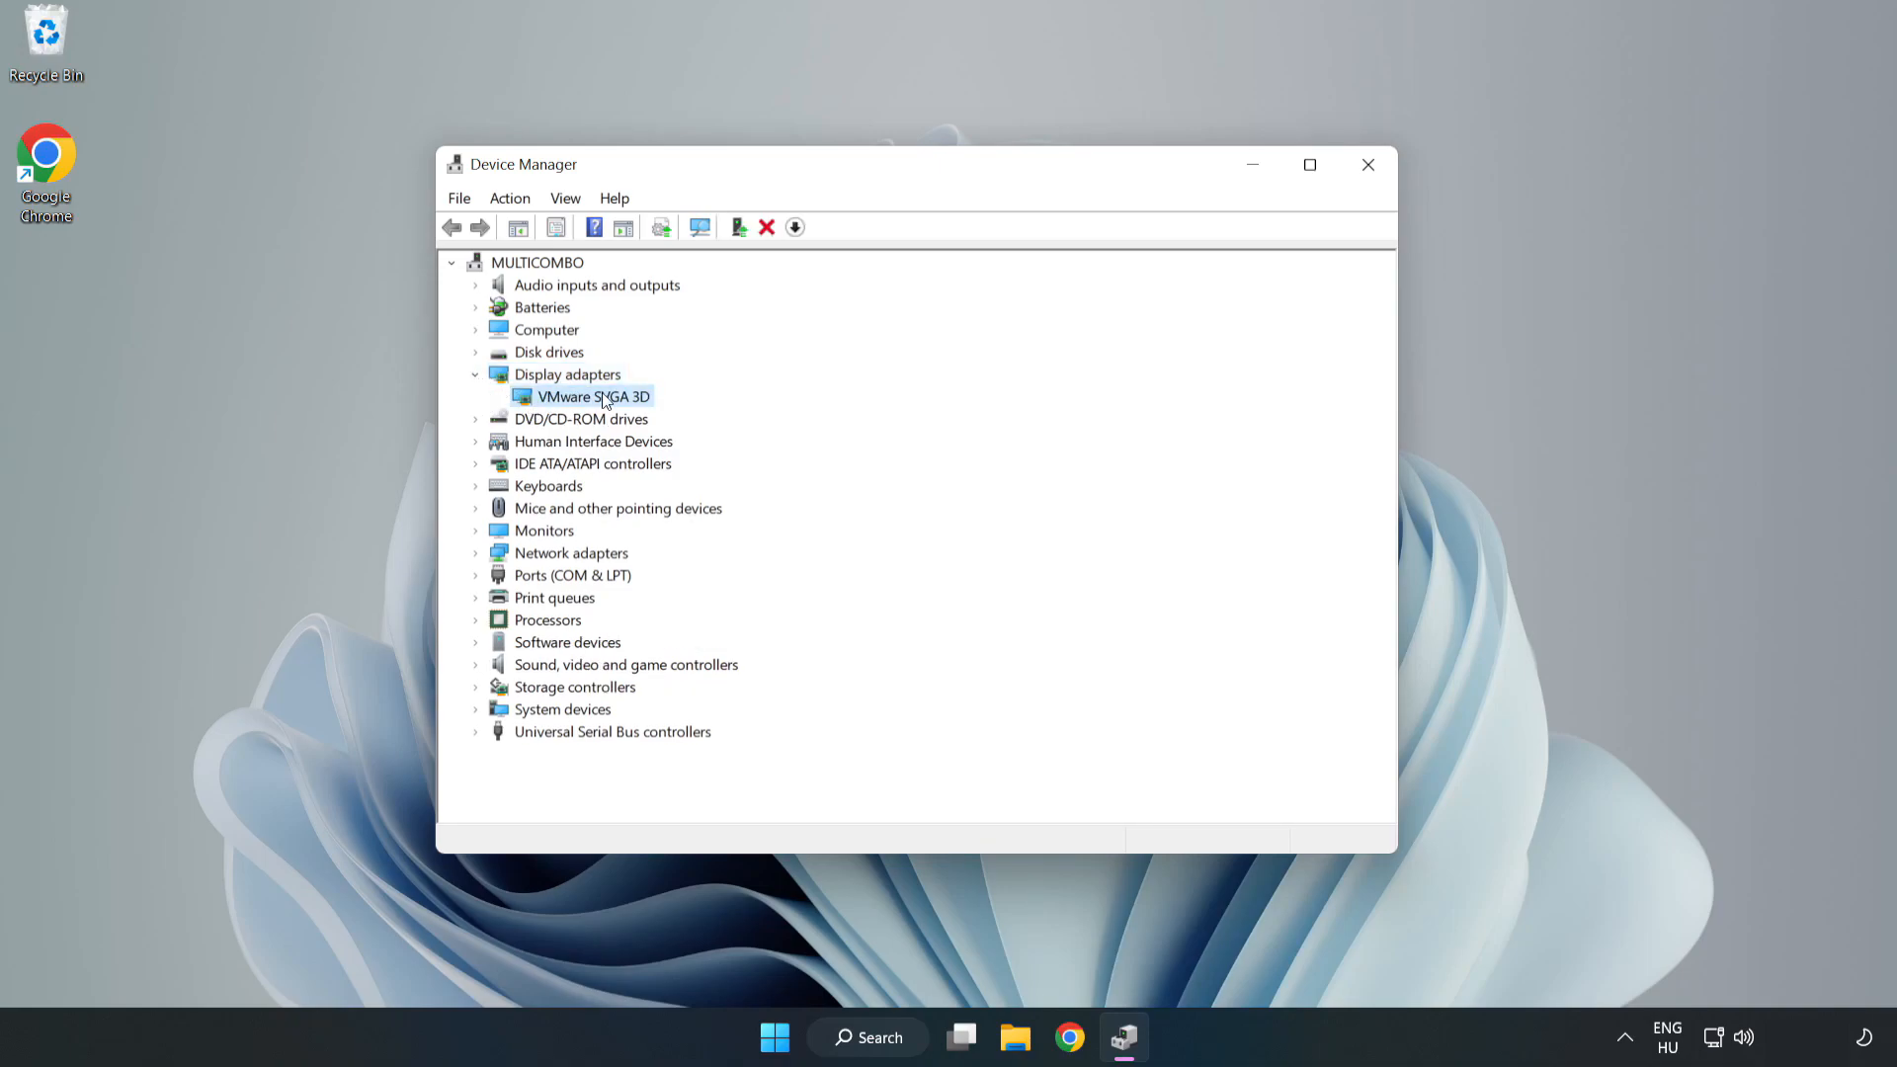
{"action": "right_click", "coordinate": [589, 395]}
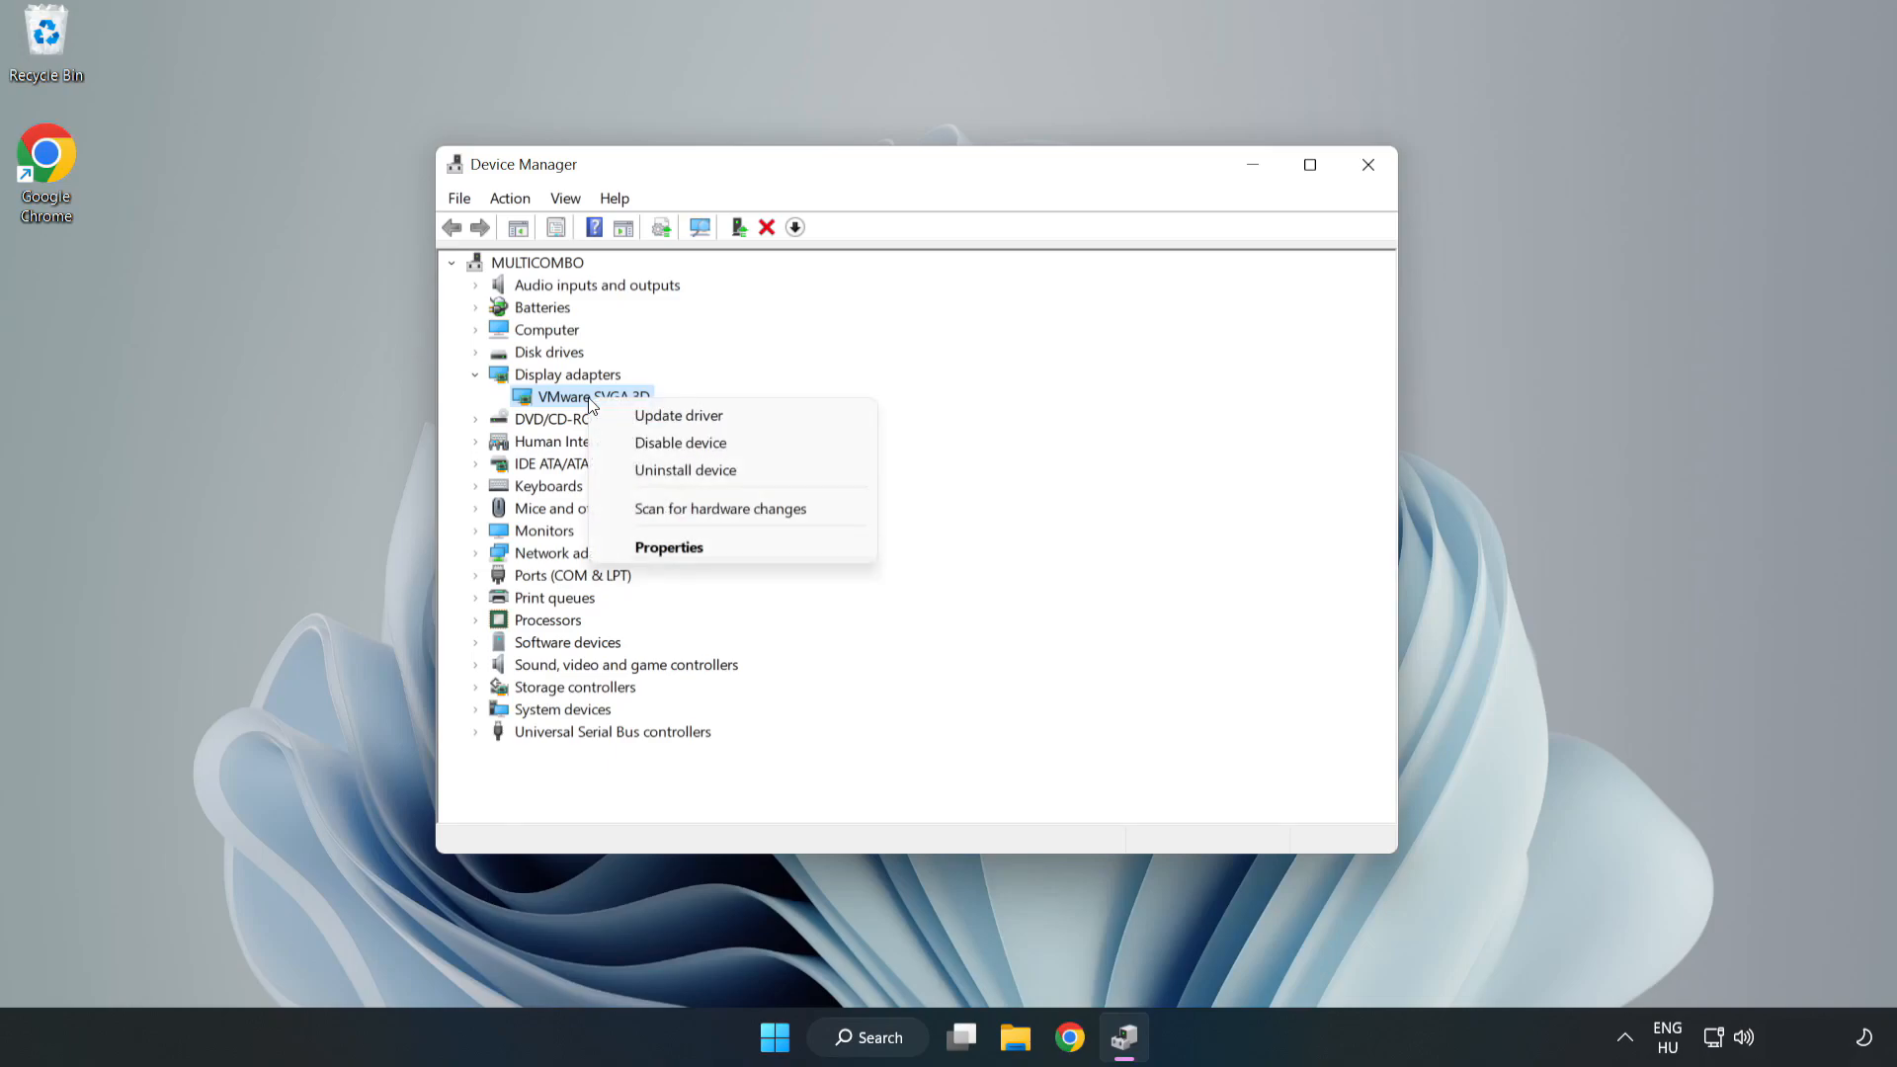
{"action": "mouse_move", "coordinate": [678, 415]}
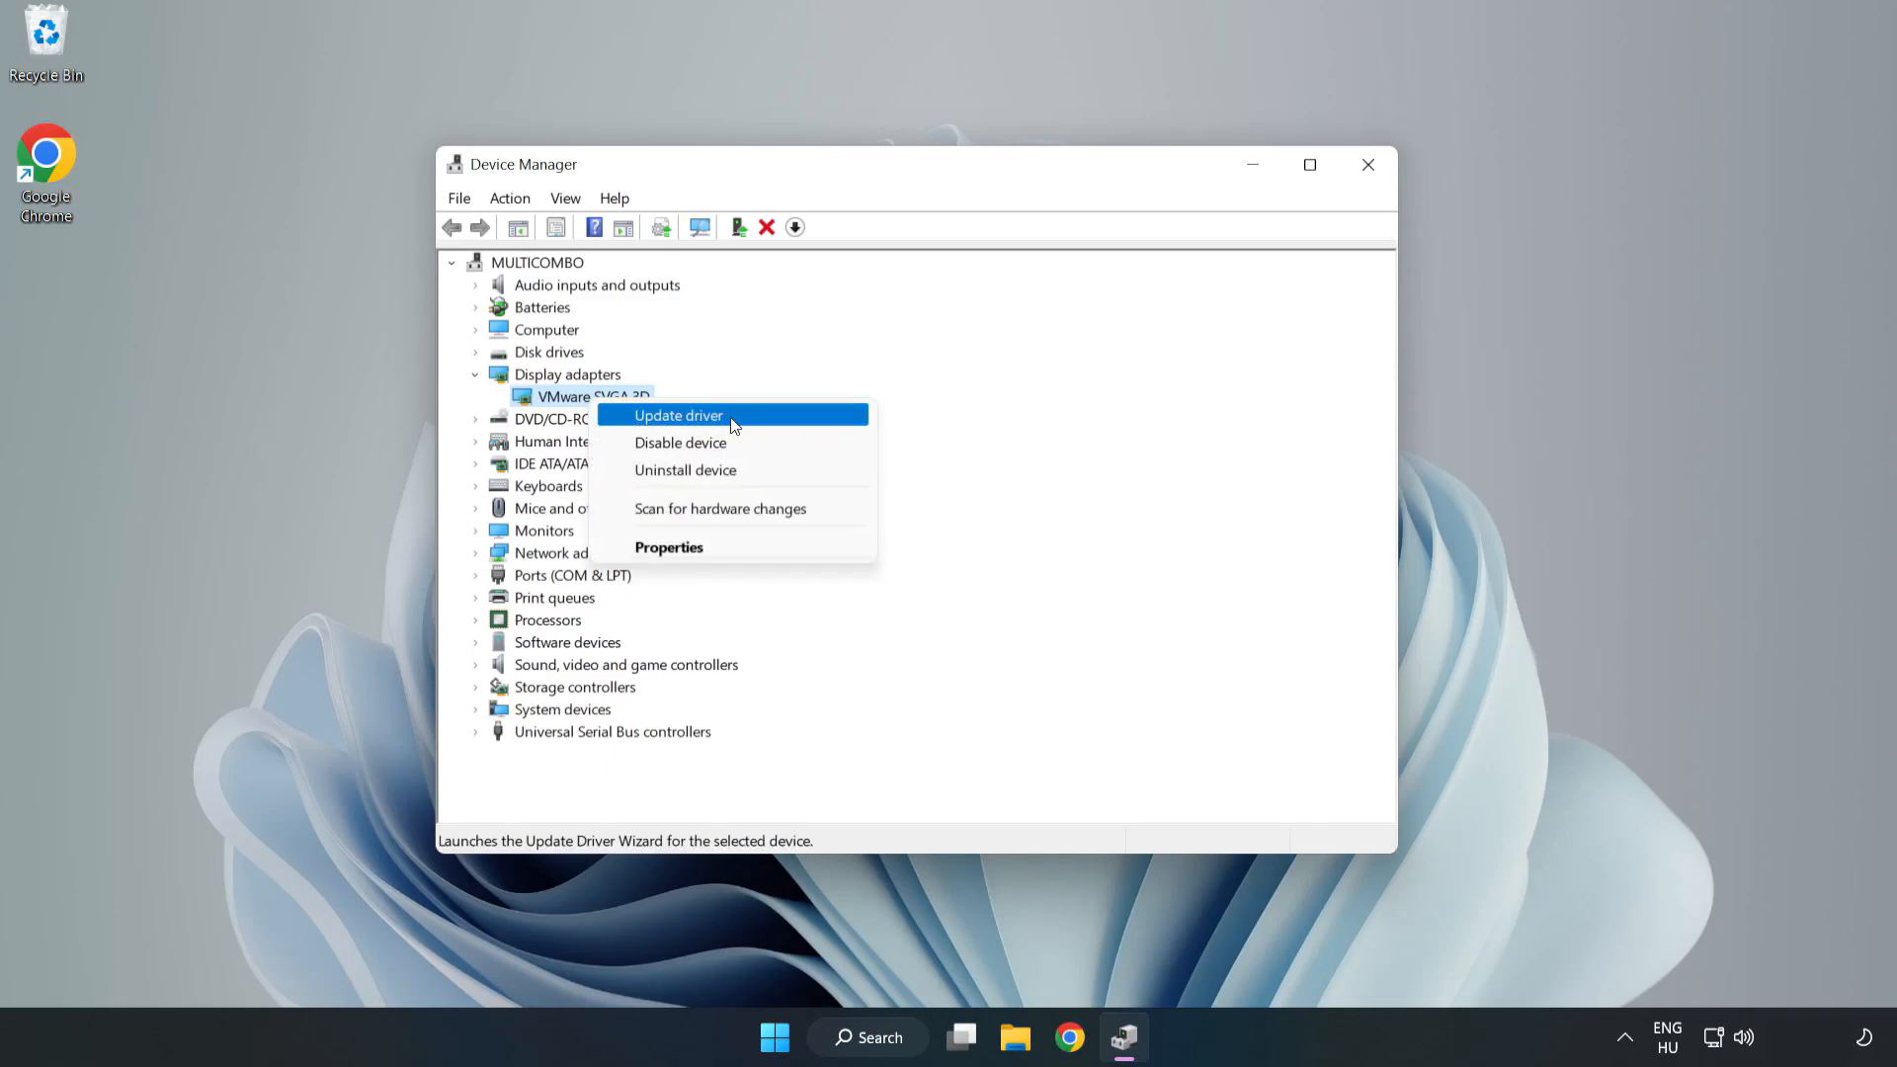
Update the VMware SVGA 3D driver via automatic search, dismiss the result and close Device Manager.
{"action": "left_click", "coordinate": [678, 415]}
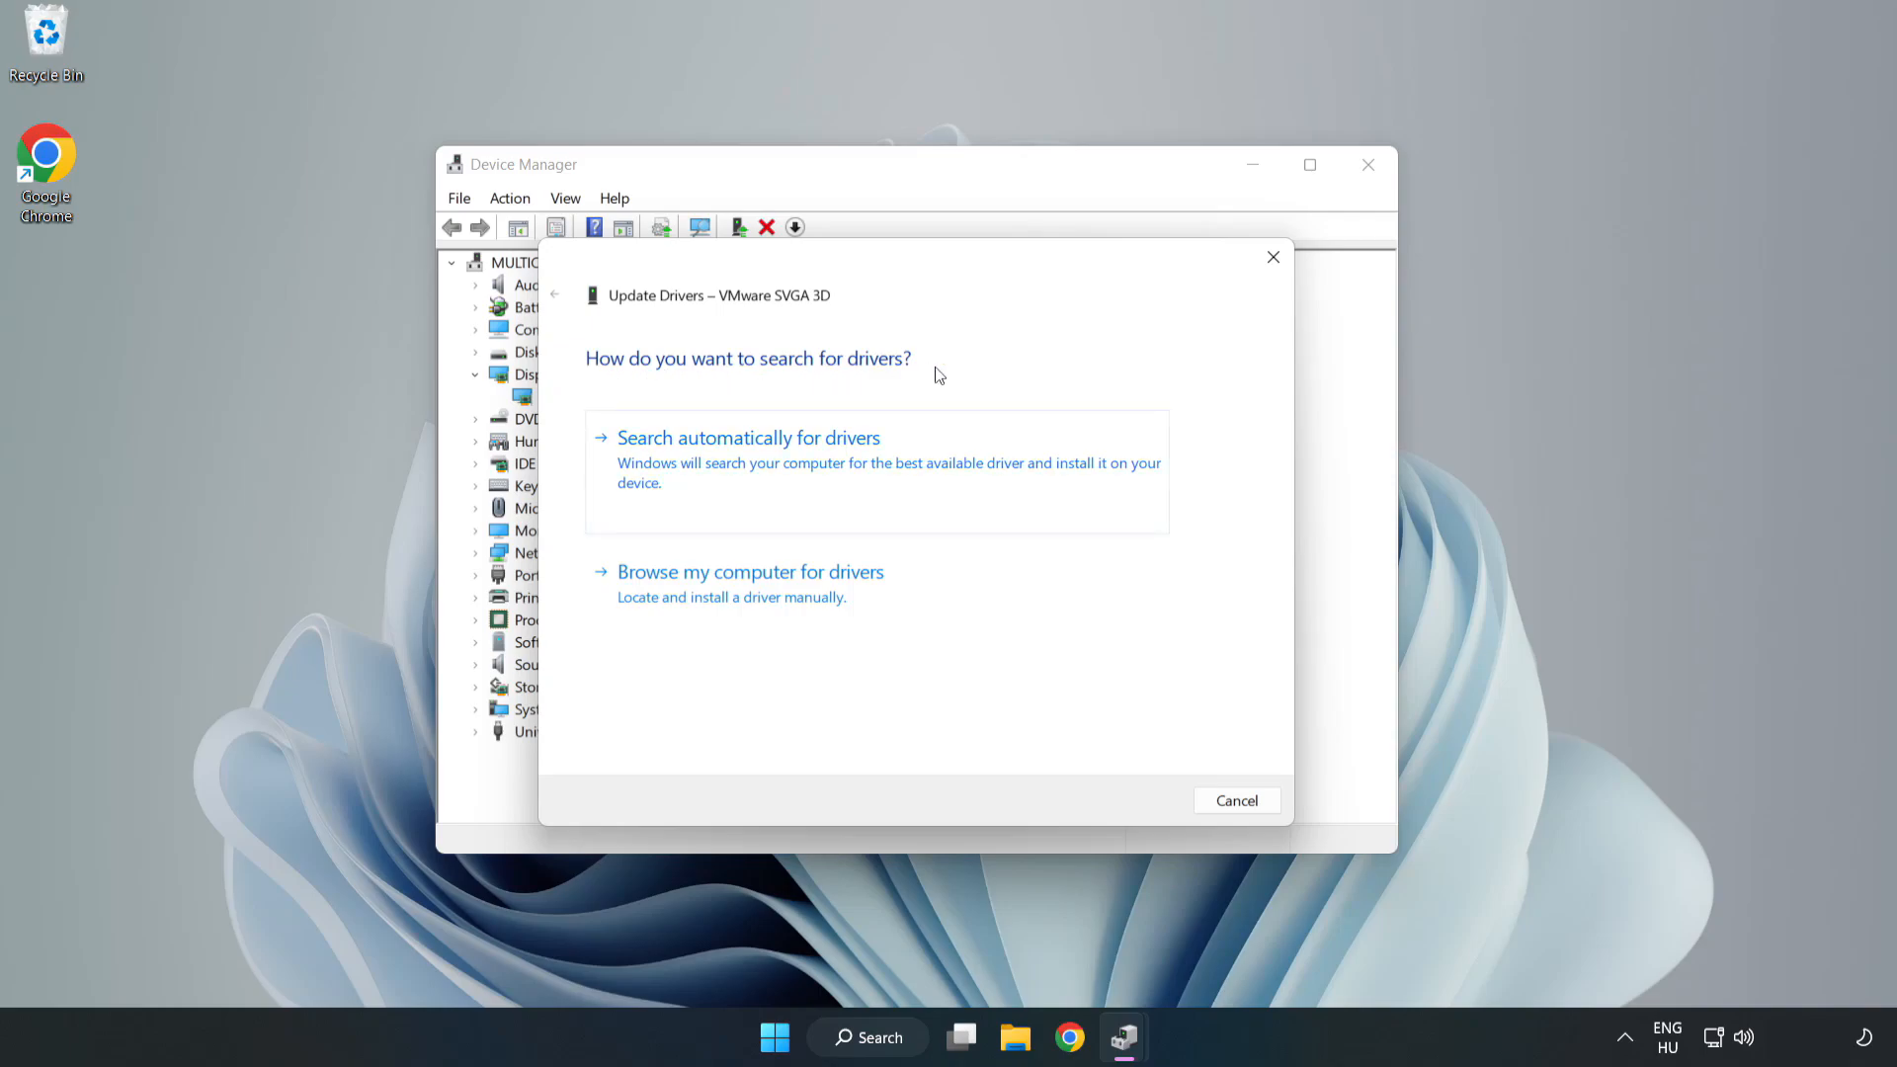
{"action": "mouse_move", "coordinate": [751, 462]}
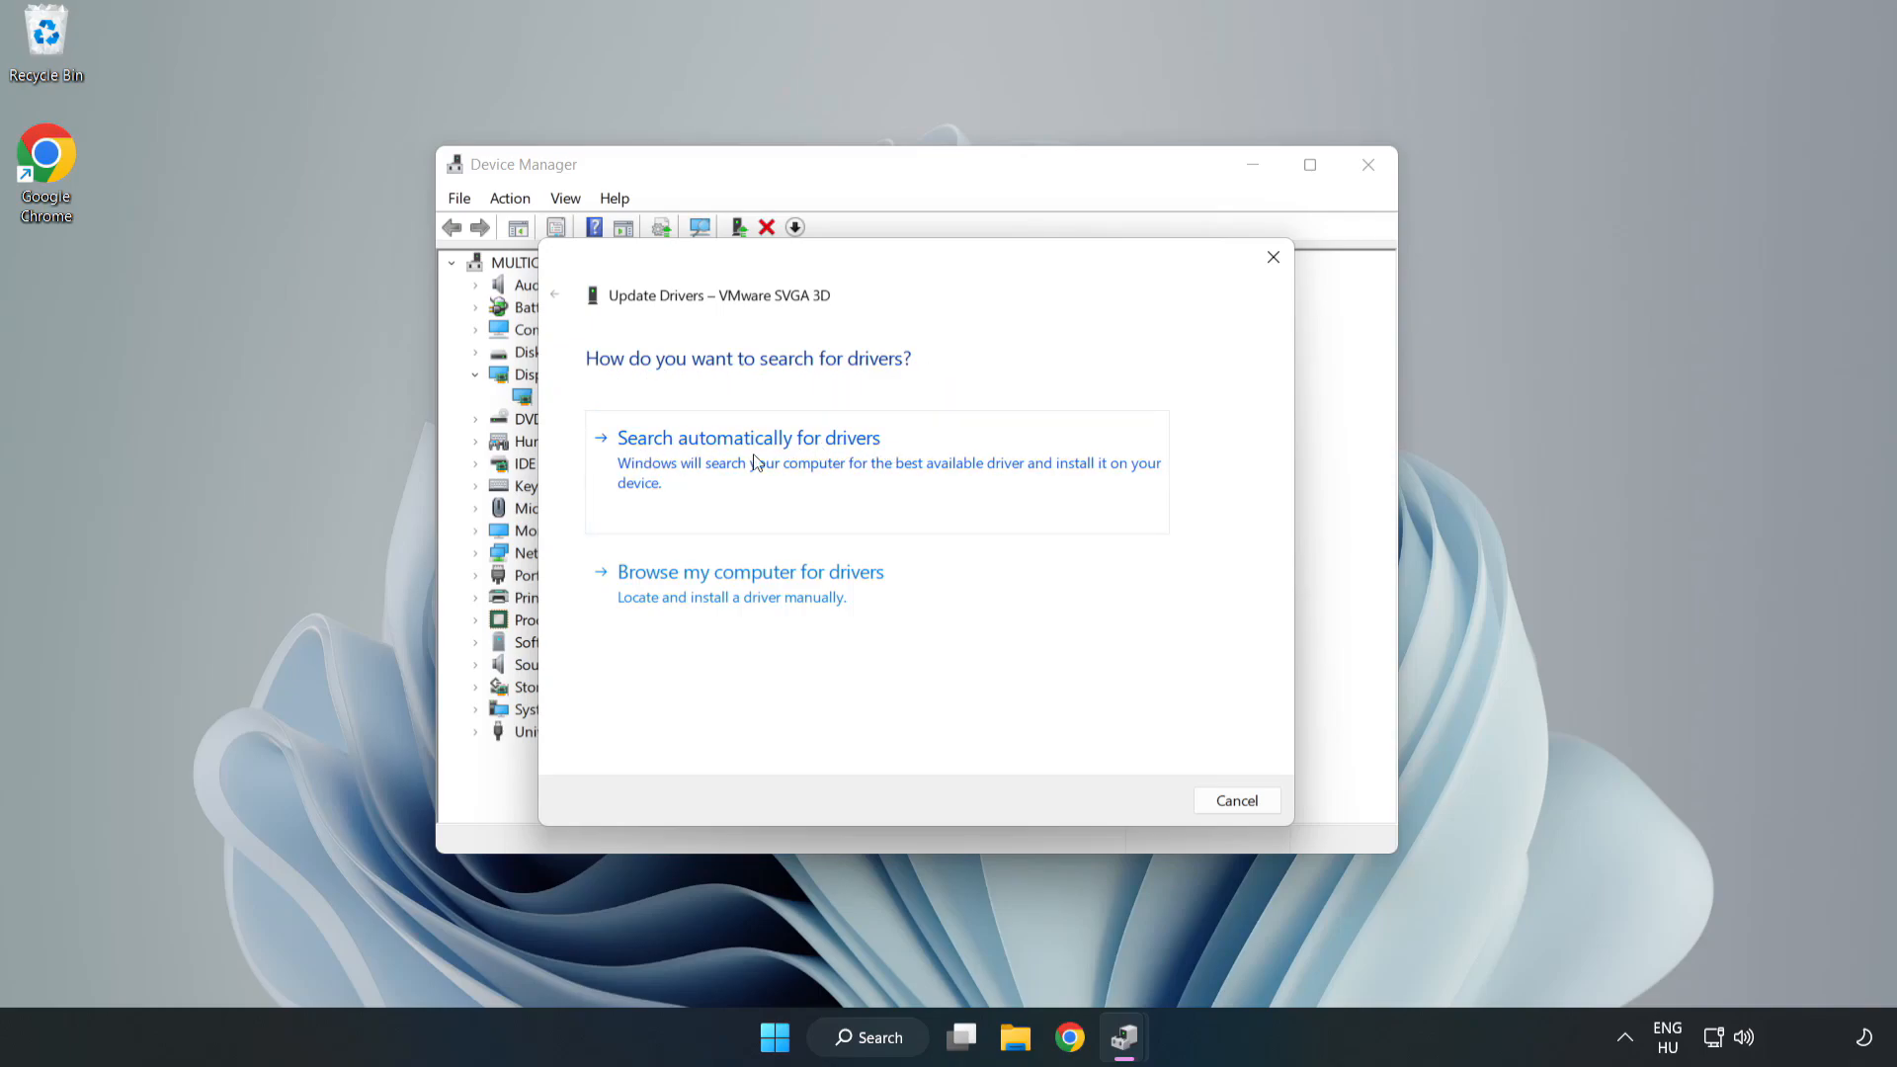
{"action": "left_click", "coordinate": [746, 437]}
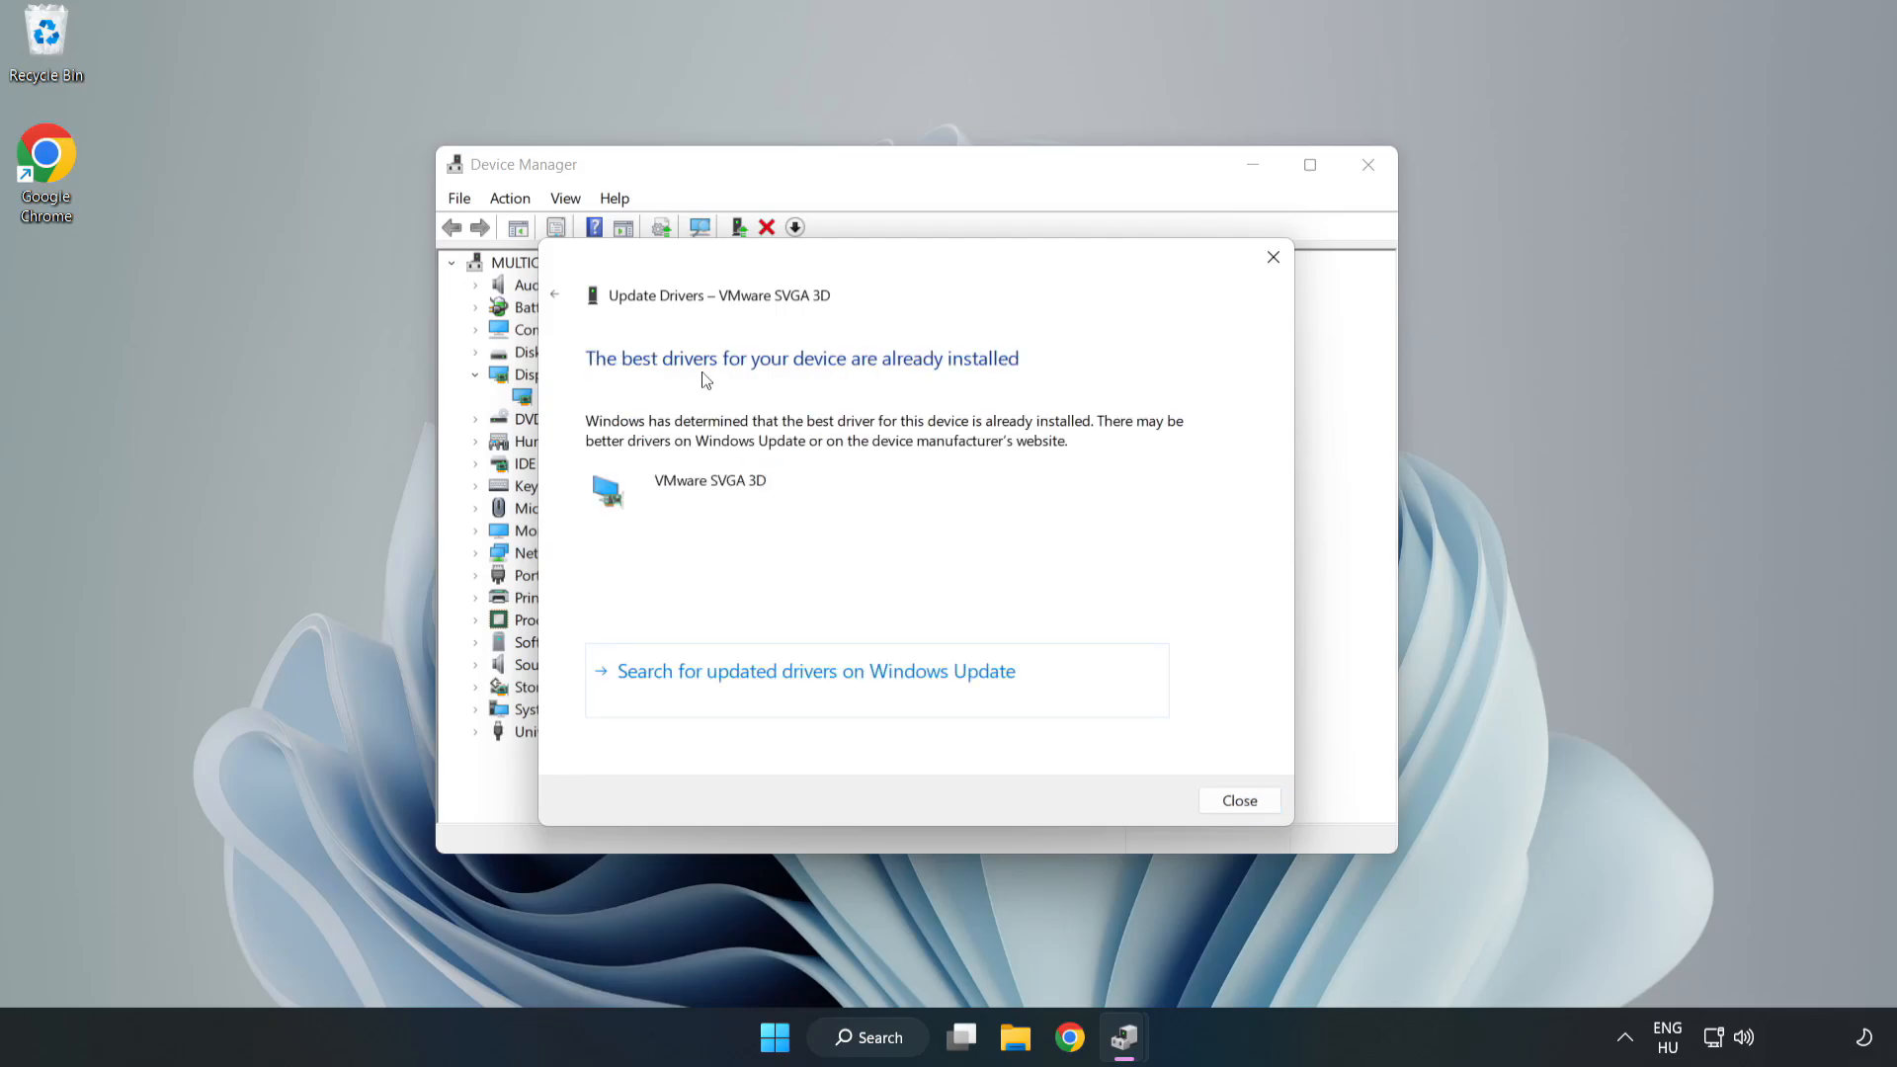
{"action": "mouse_move", "coordinate": [1239, 800]}
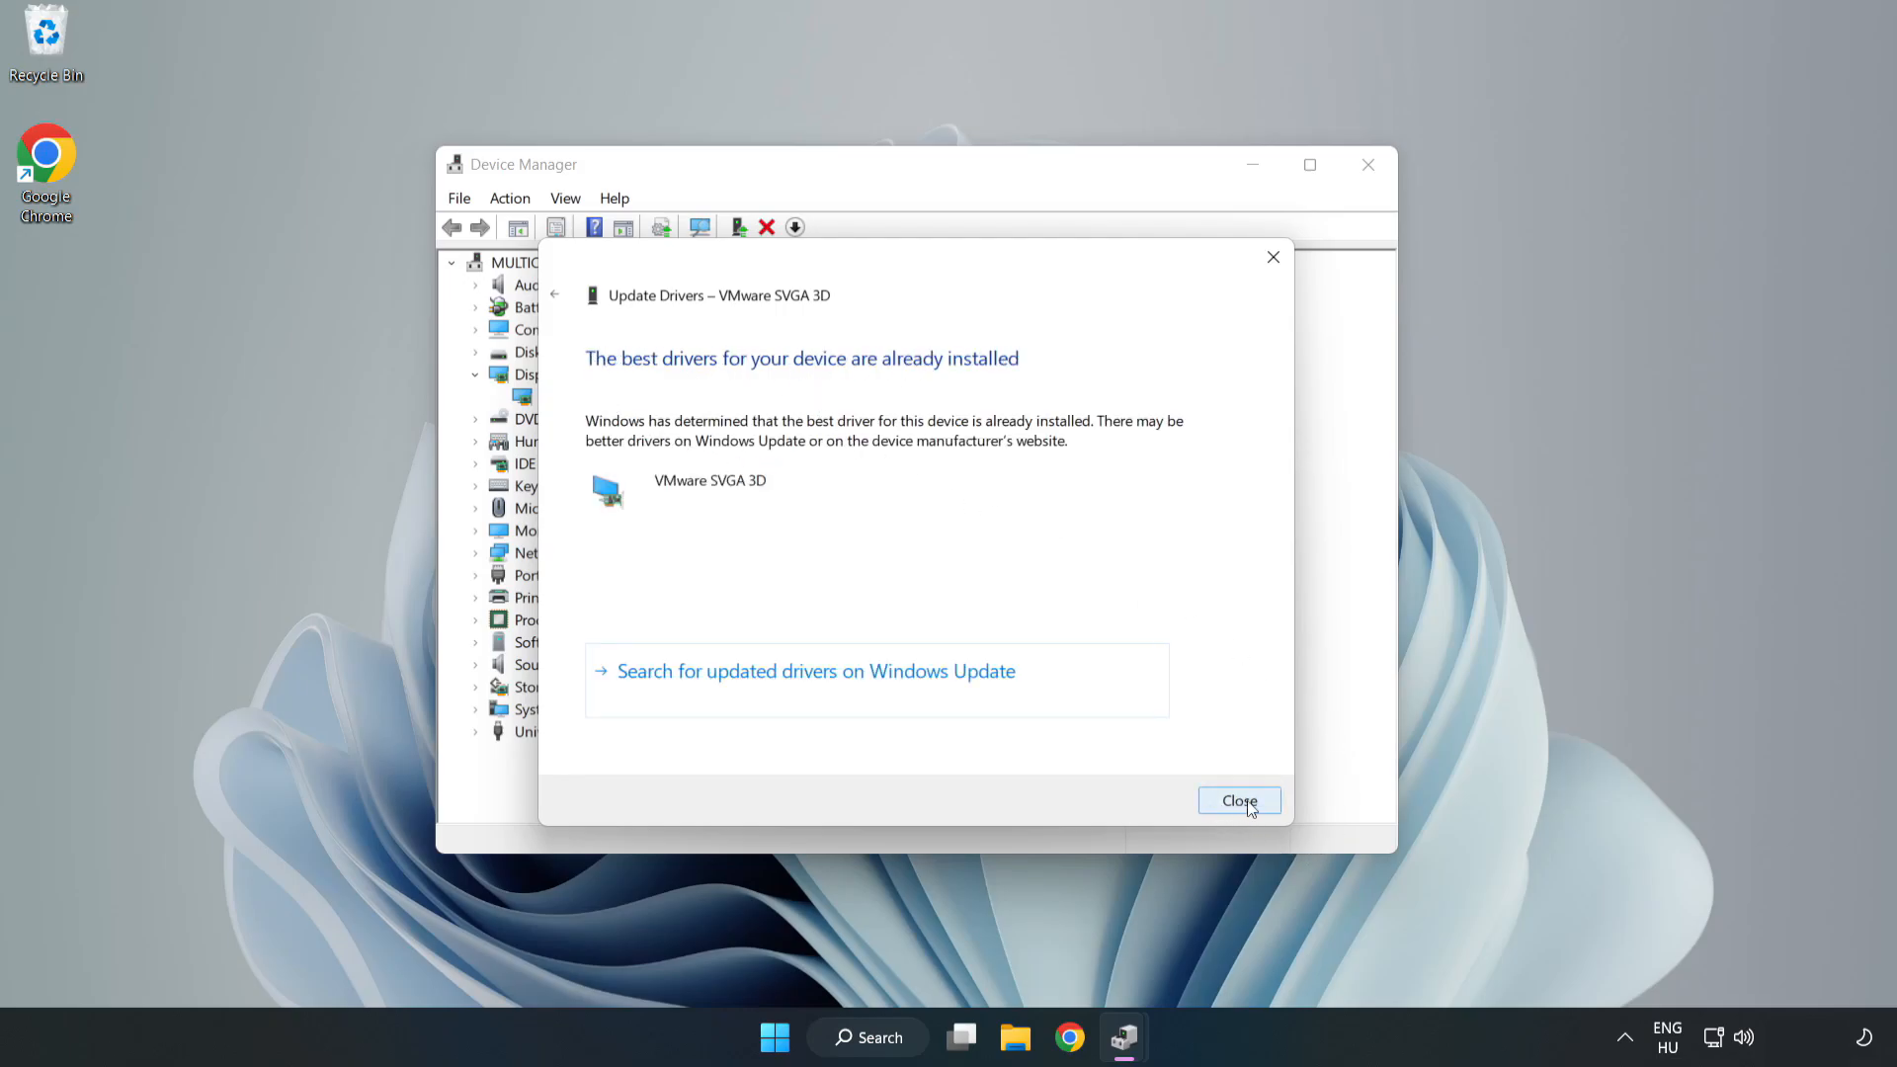
{"action": "left_click", "coordinate": [1237, 801]}
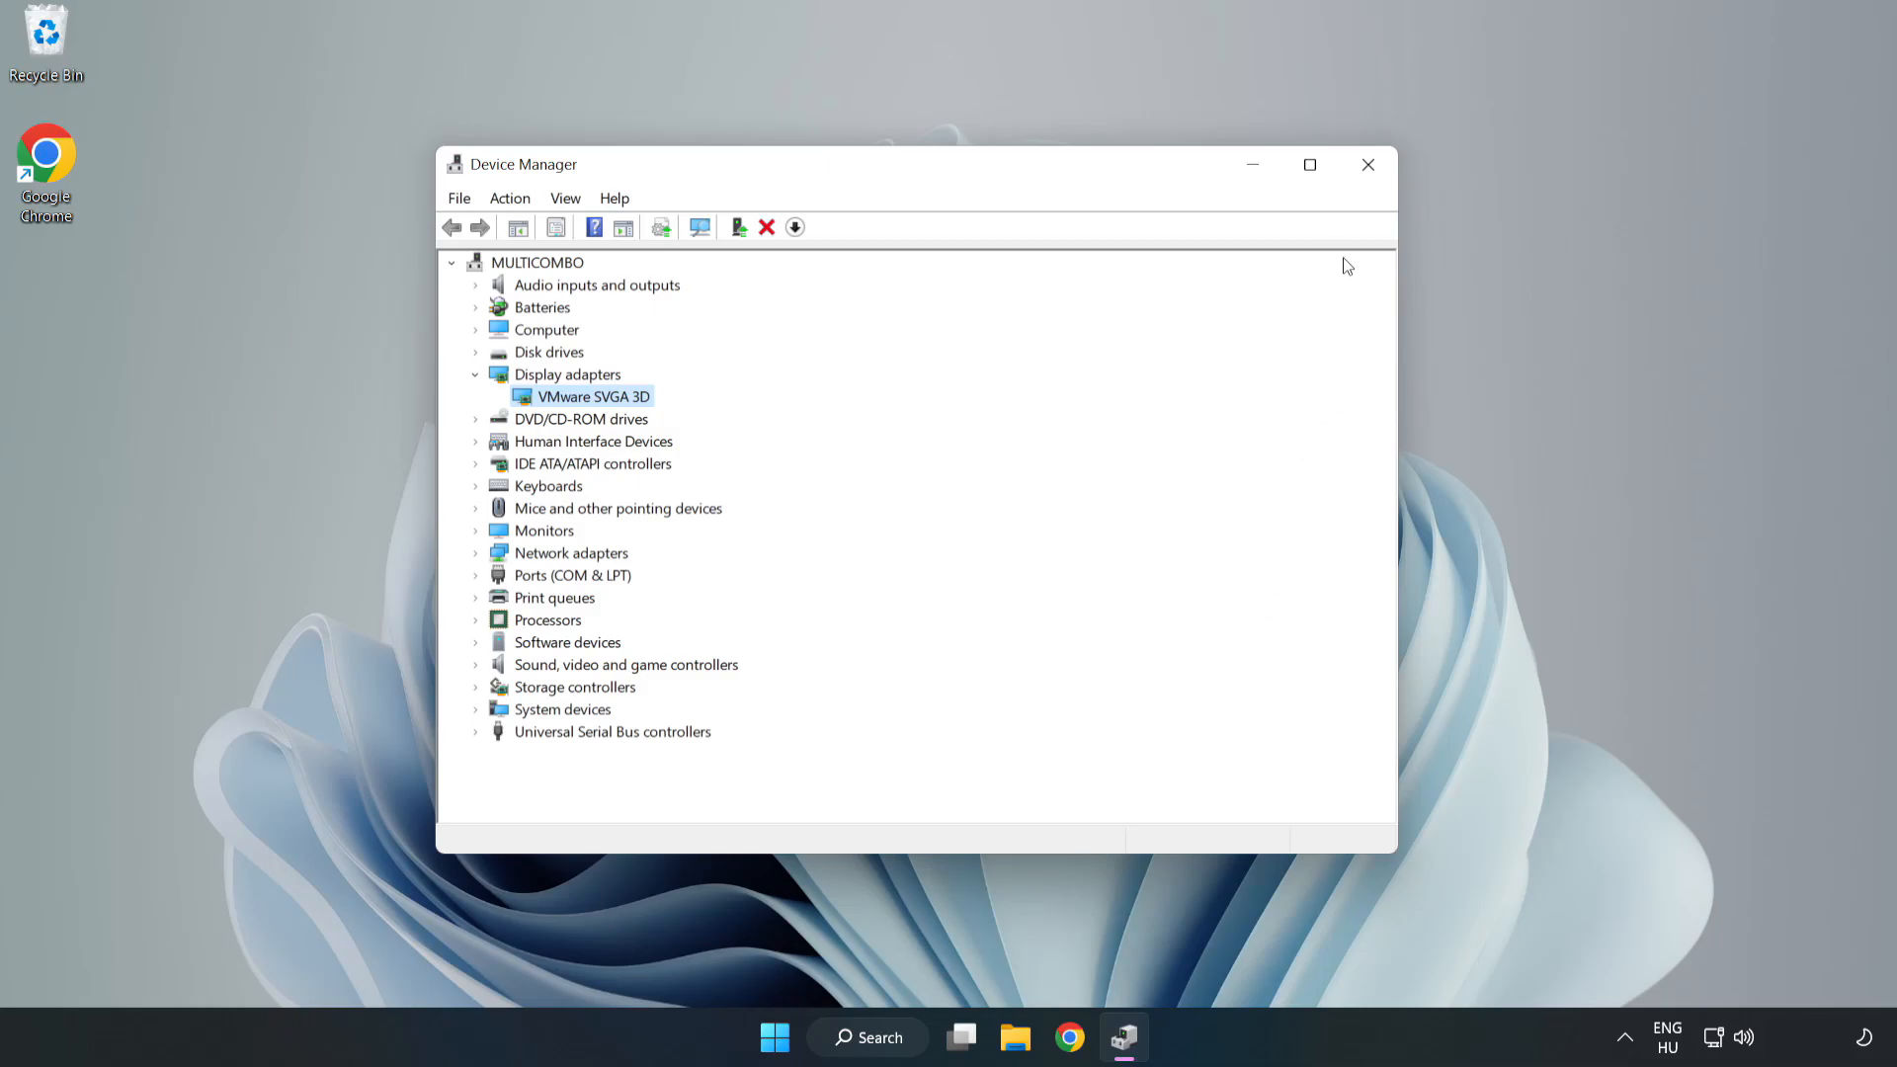
{"action": "mouse_move", "coordinate": [1368, 164]}
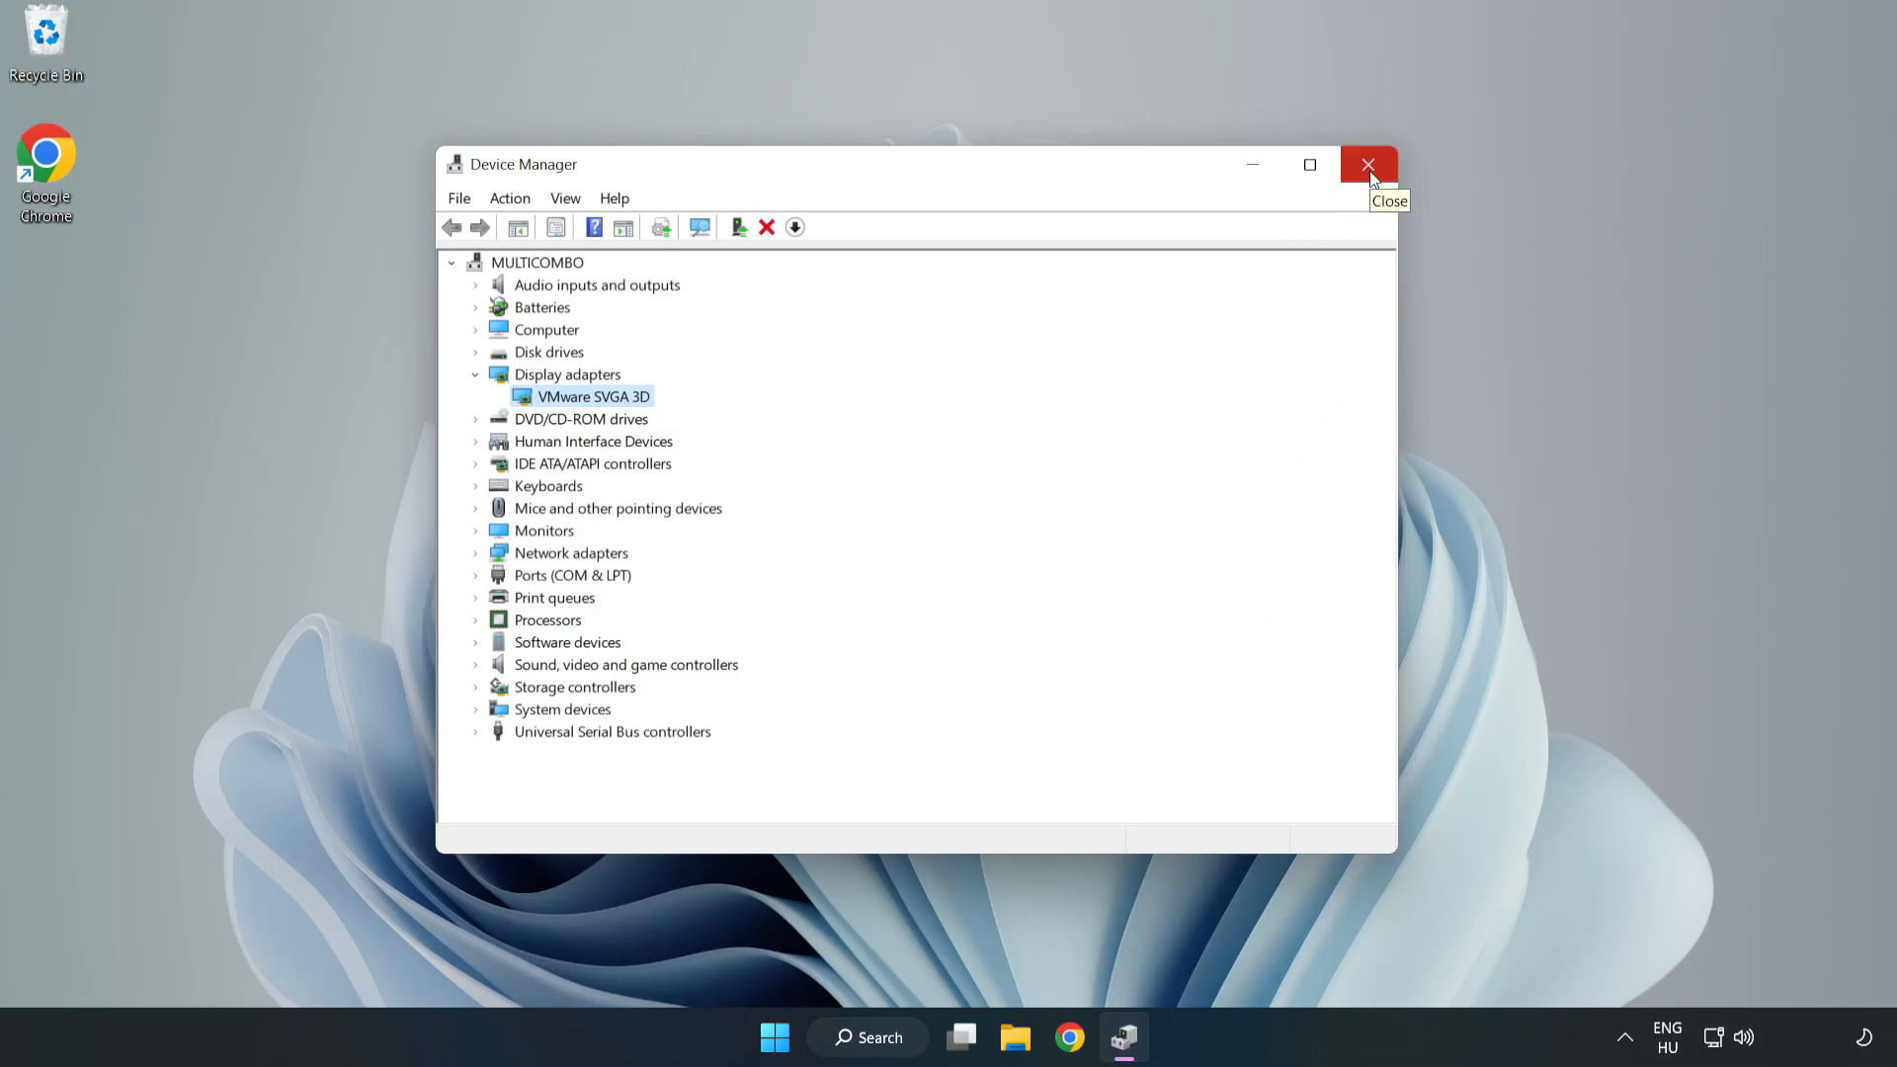
{"action": "left_click", "coordinate": [1368, 164]}
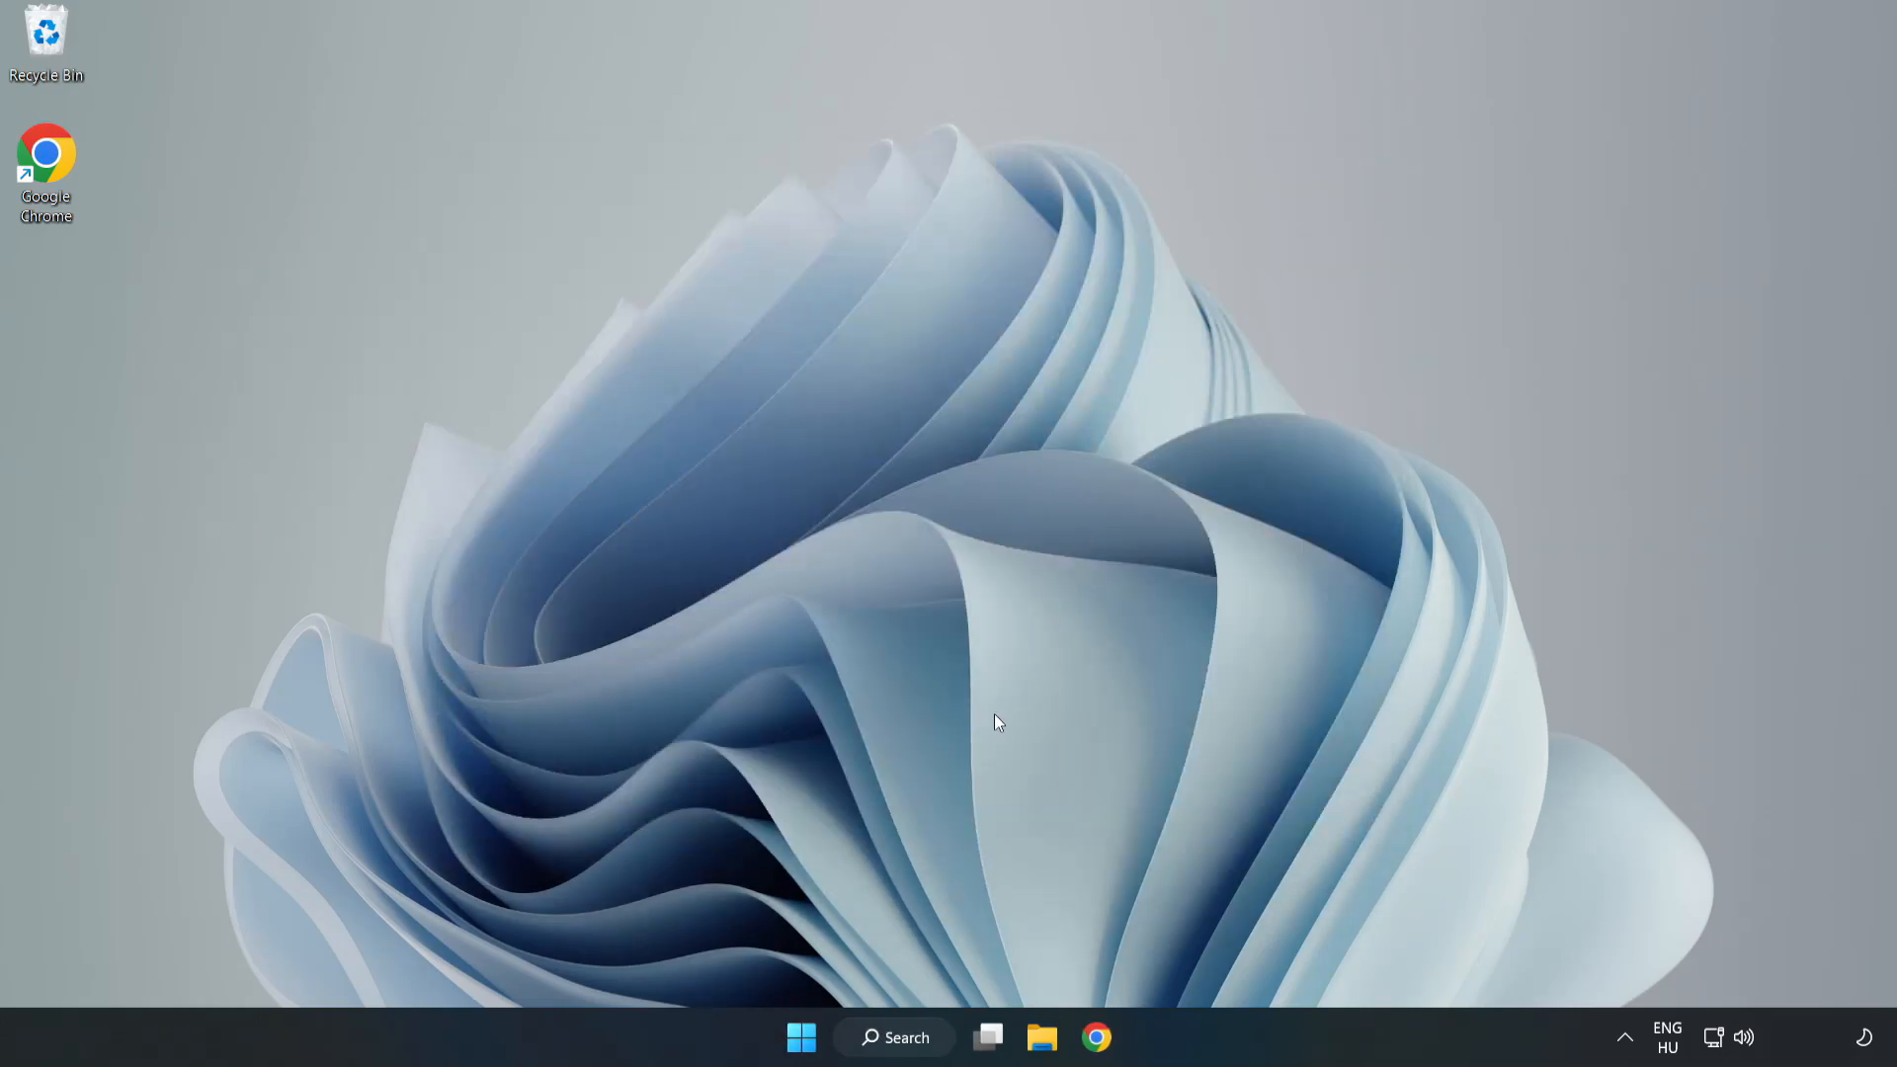
Search Windows for 'updates' to reach the Windows Update settings page.
{"action": "left_click", "coordinate": [893, 1037]}
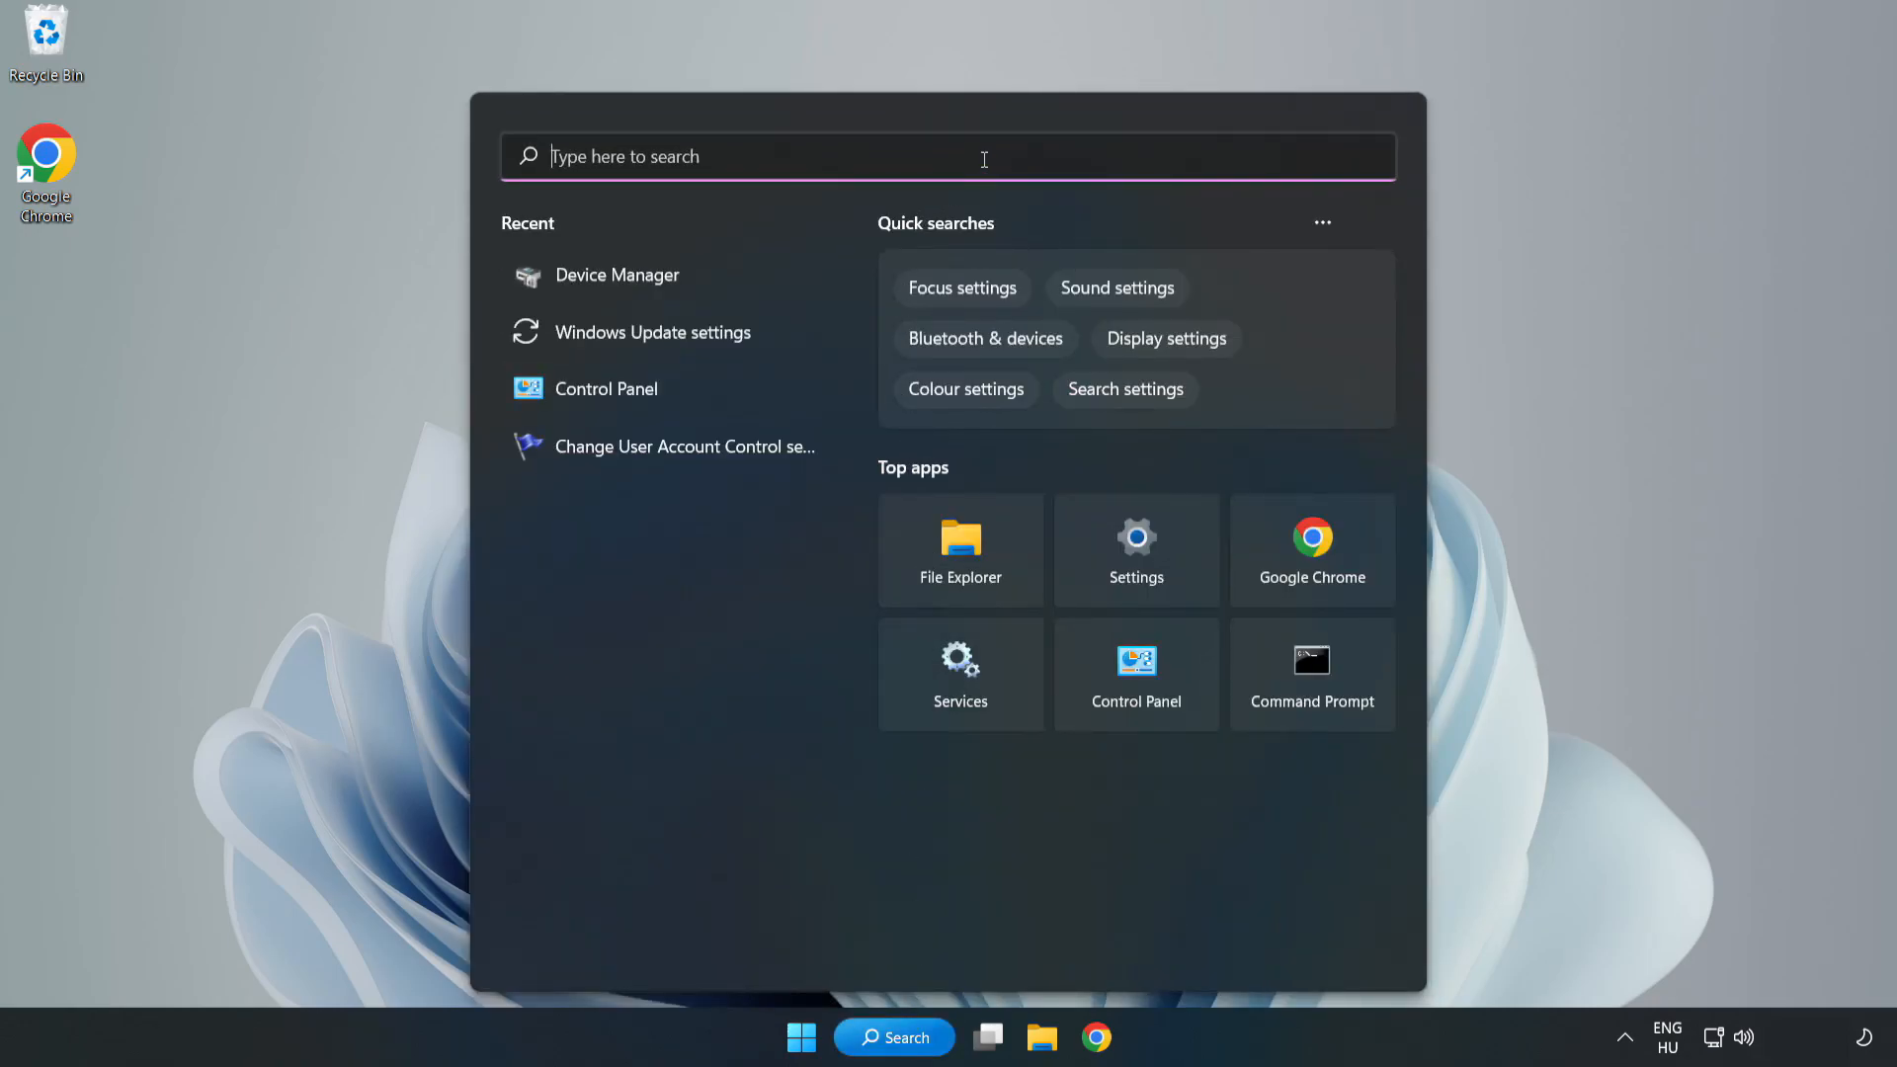
{"action": "type", "text": "update"}
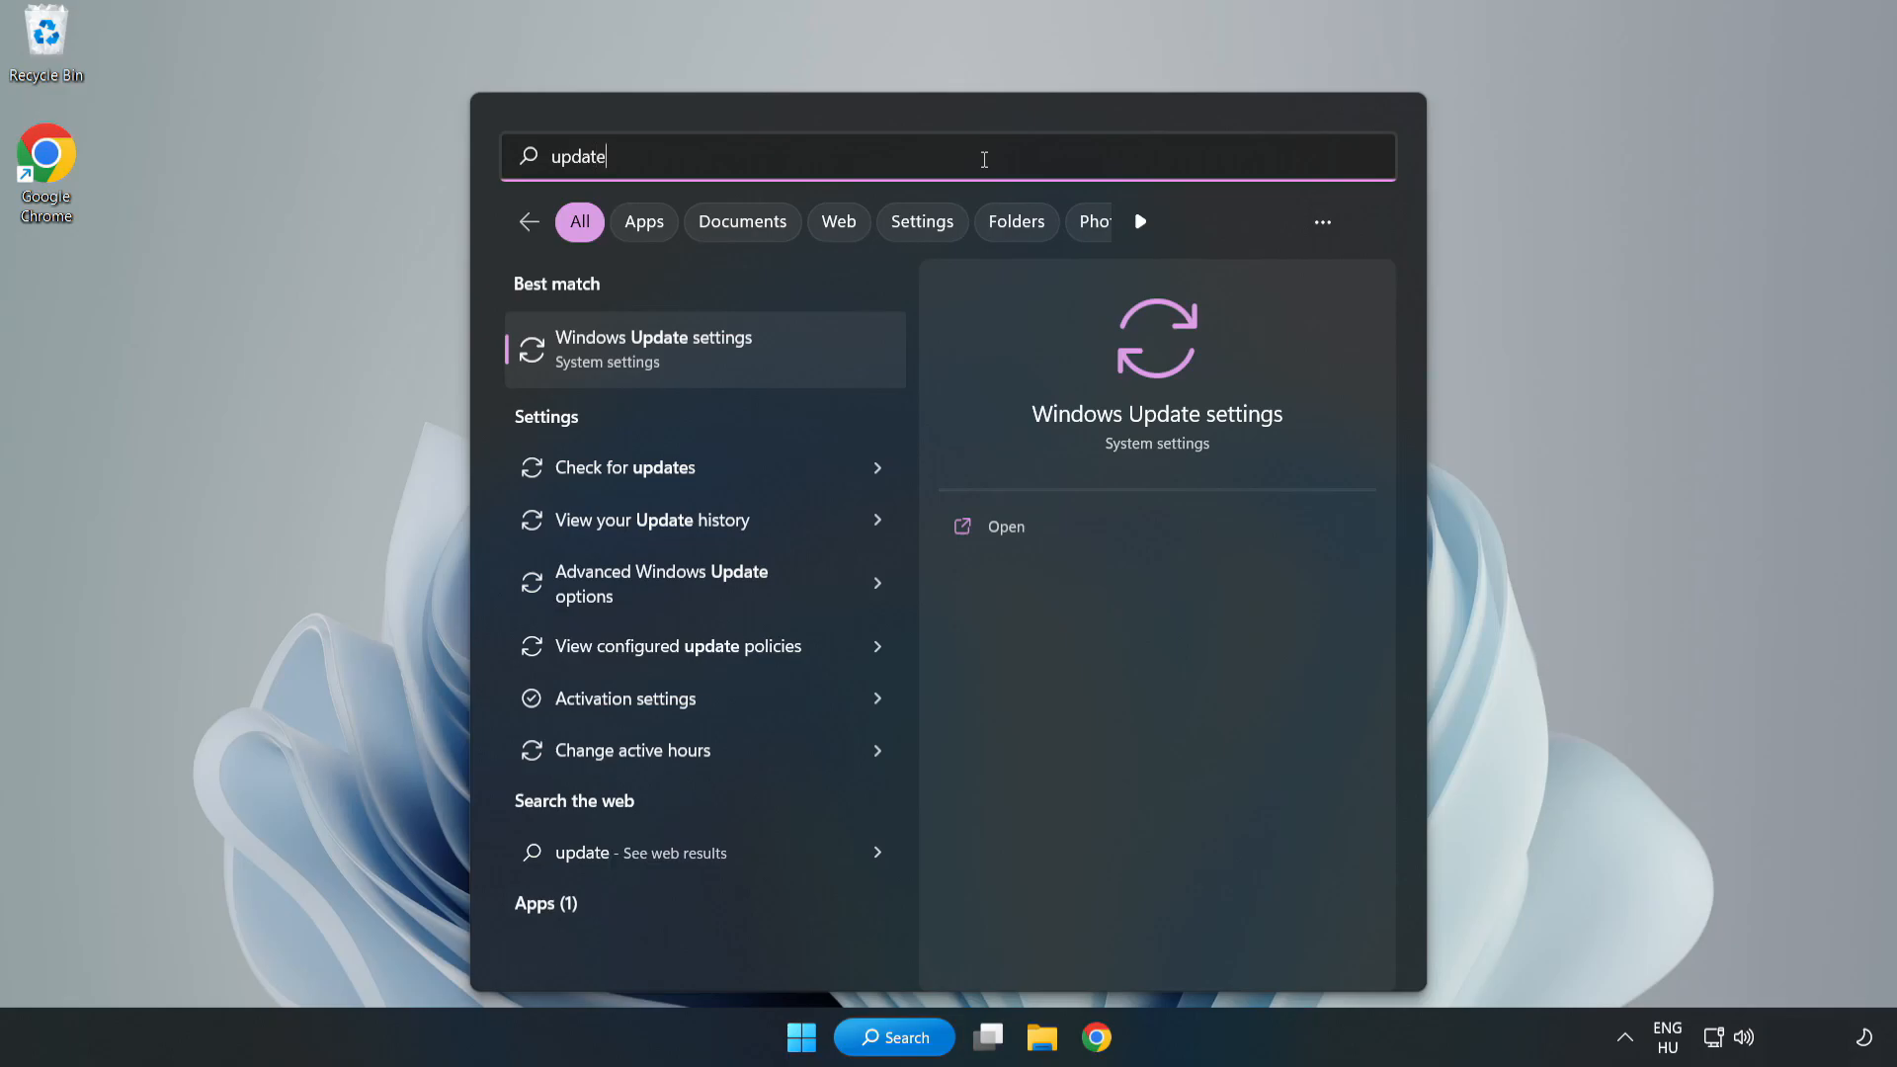
{"action": "type", "text": "s"}
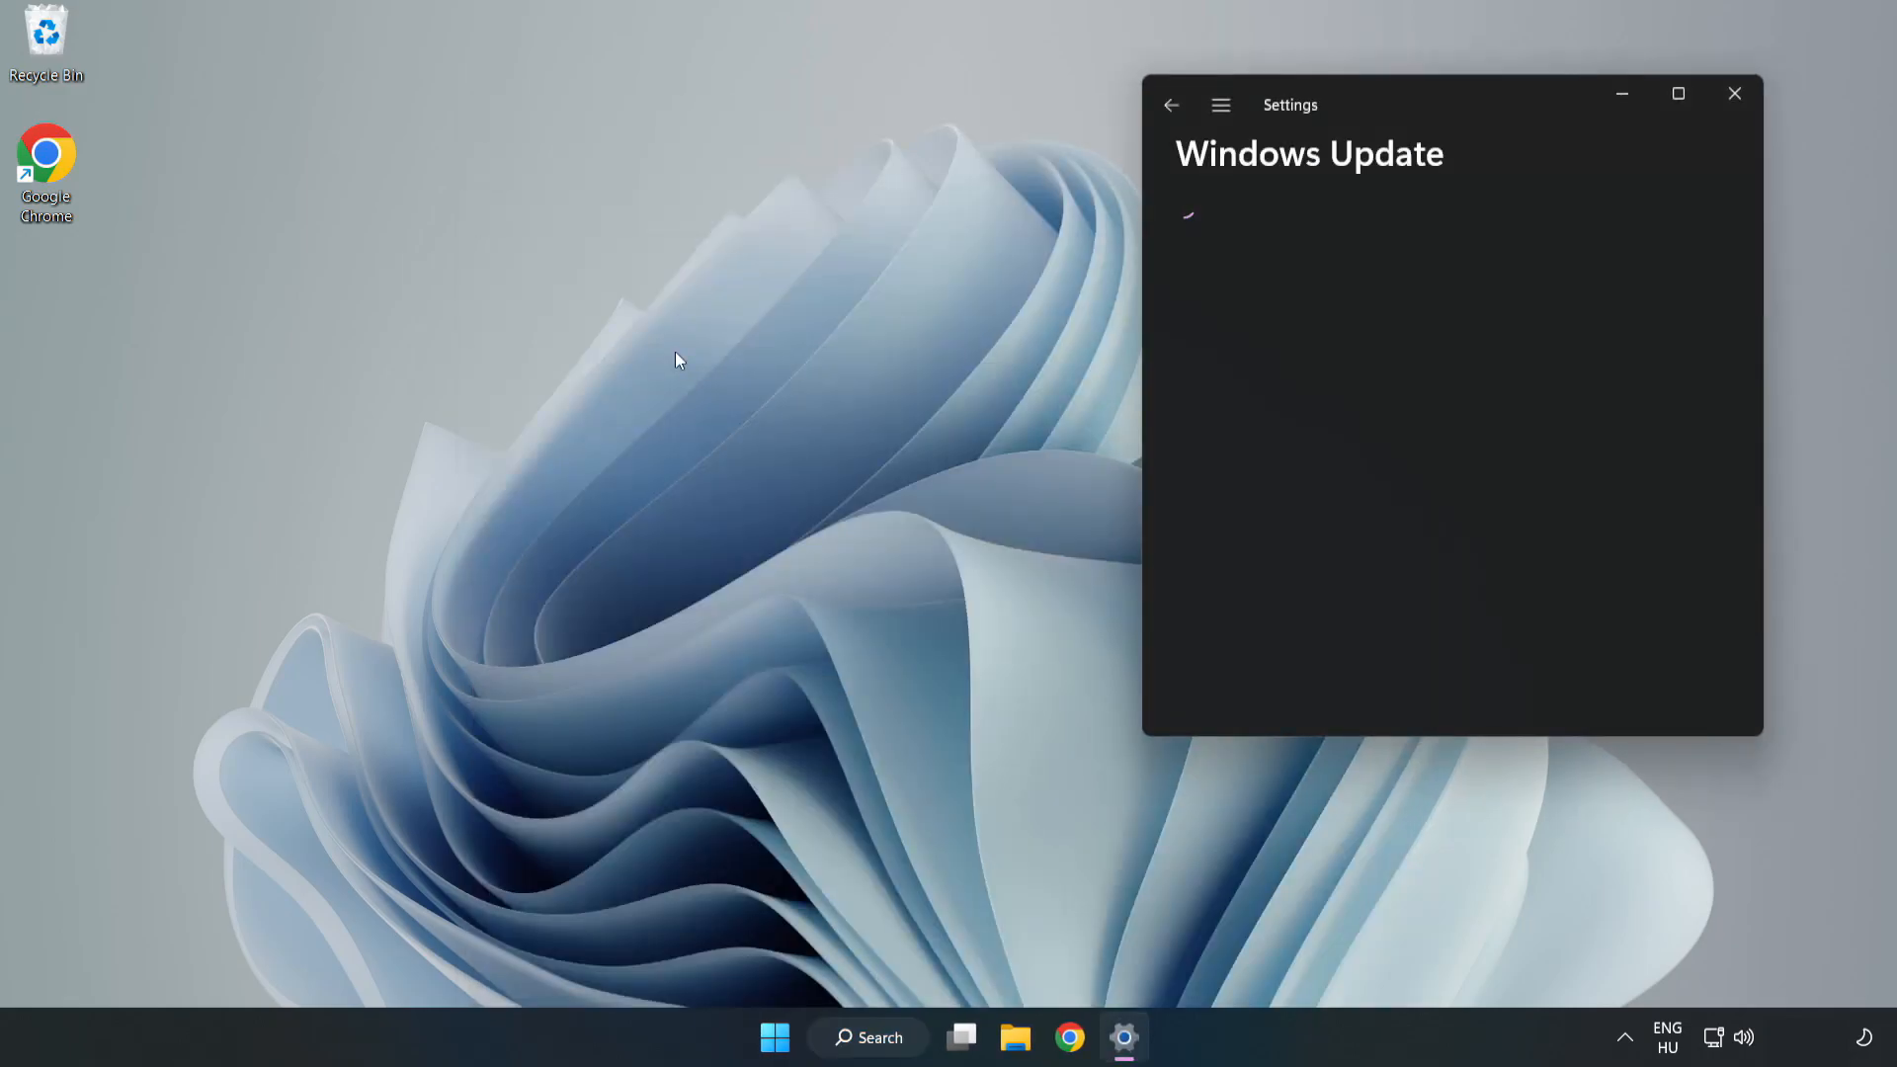
Maximise Settings, check for updates and download the Defender security intelligence update.
{"action": "left_click", "coordinate": [1679, 92]}
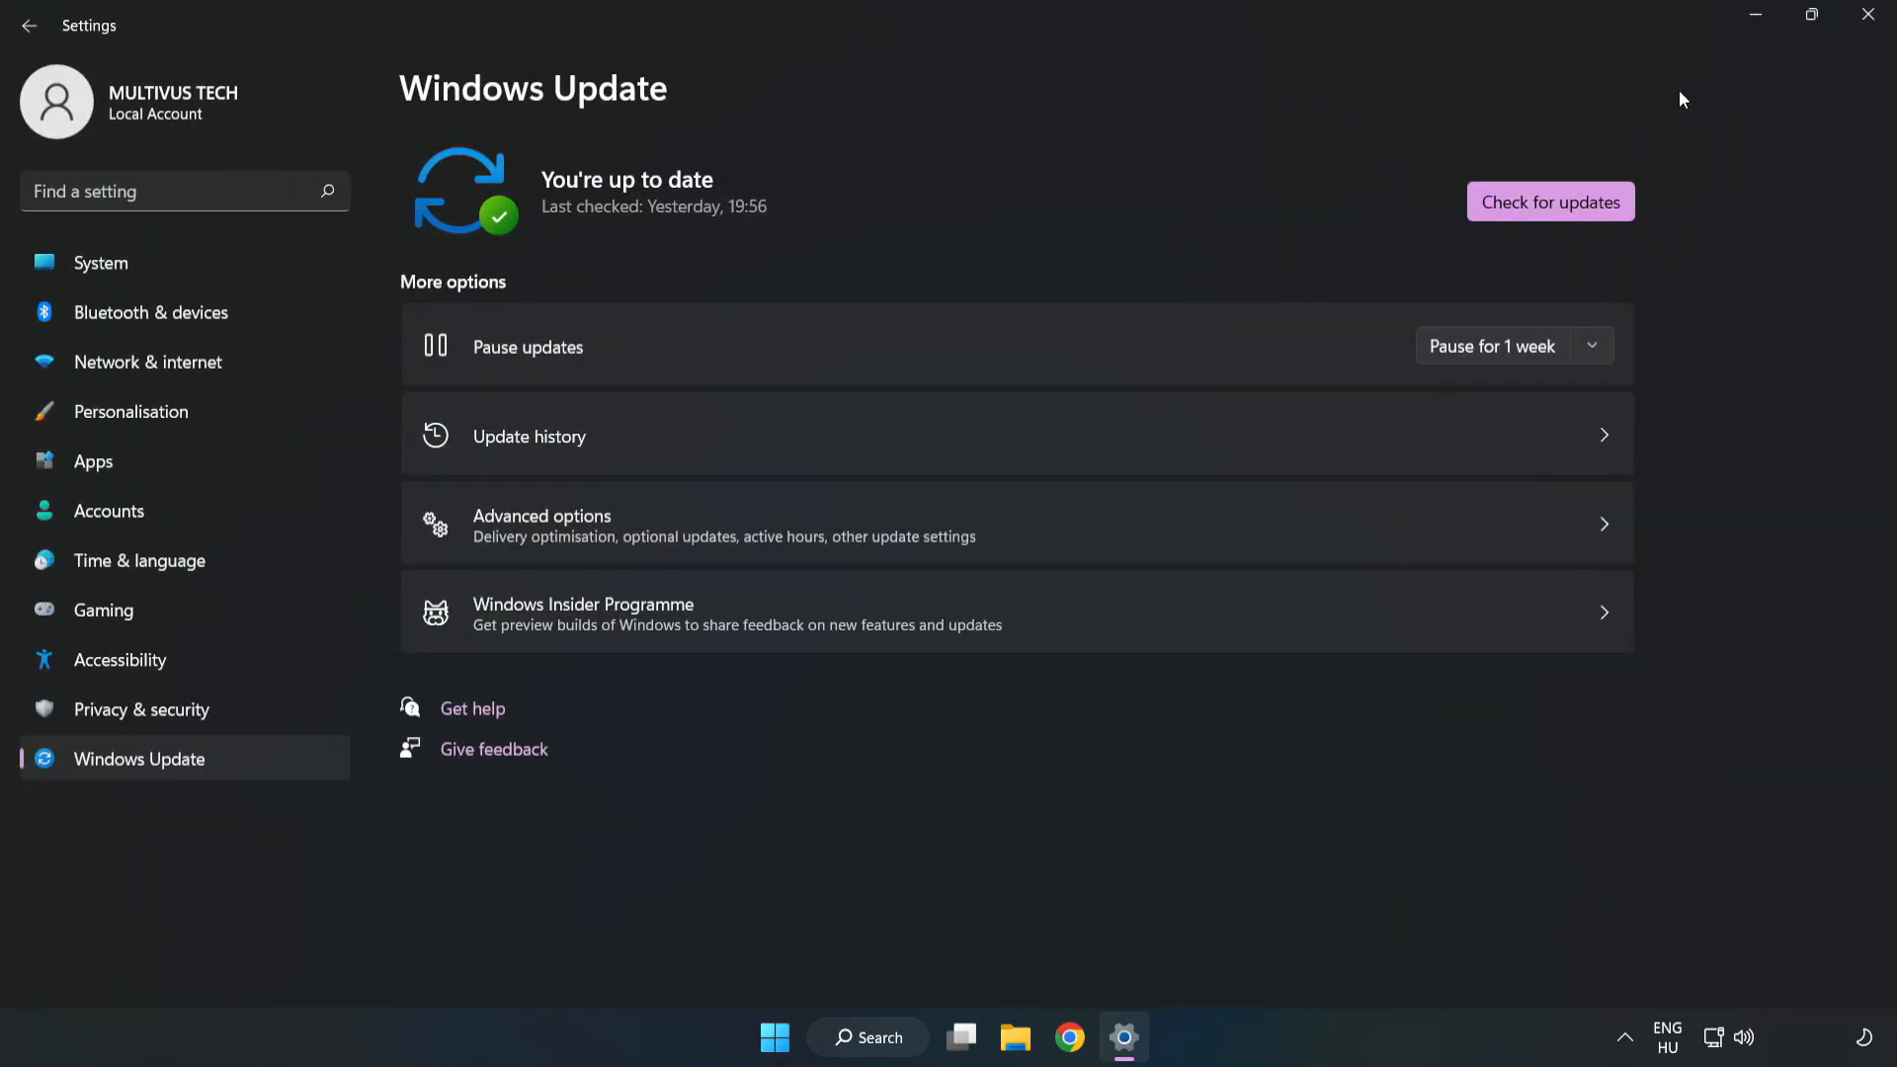
{"action": "mouse_move", "coordinate": [832, 209]}
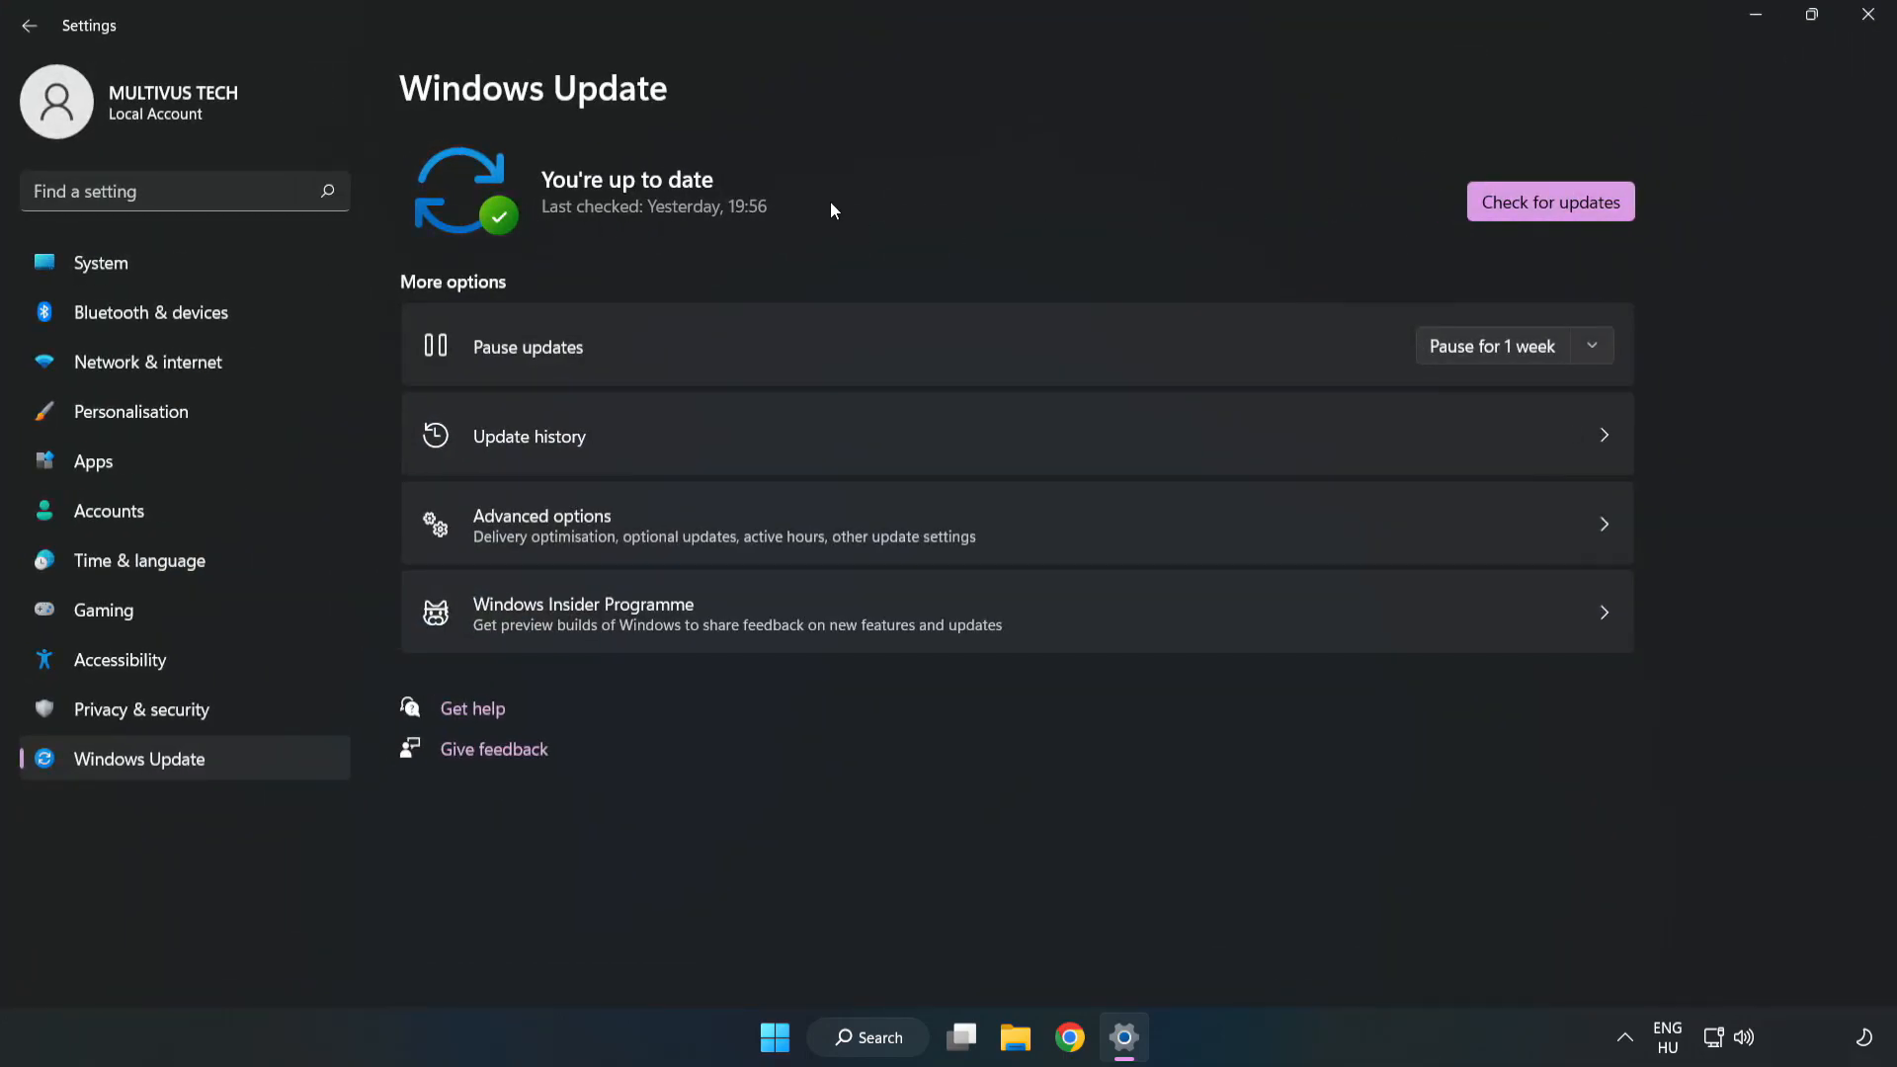
{"action": "left_click", "coordinate": [1549, 202]}
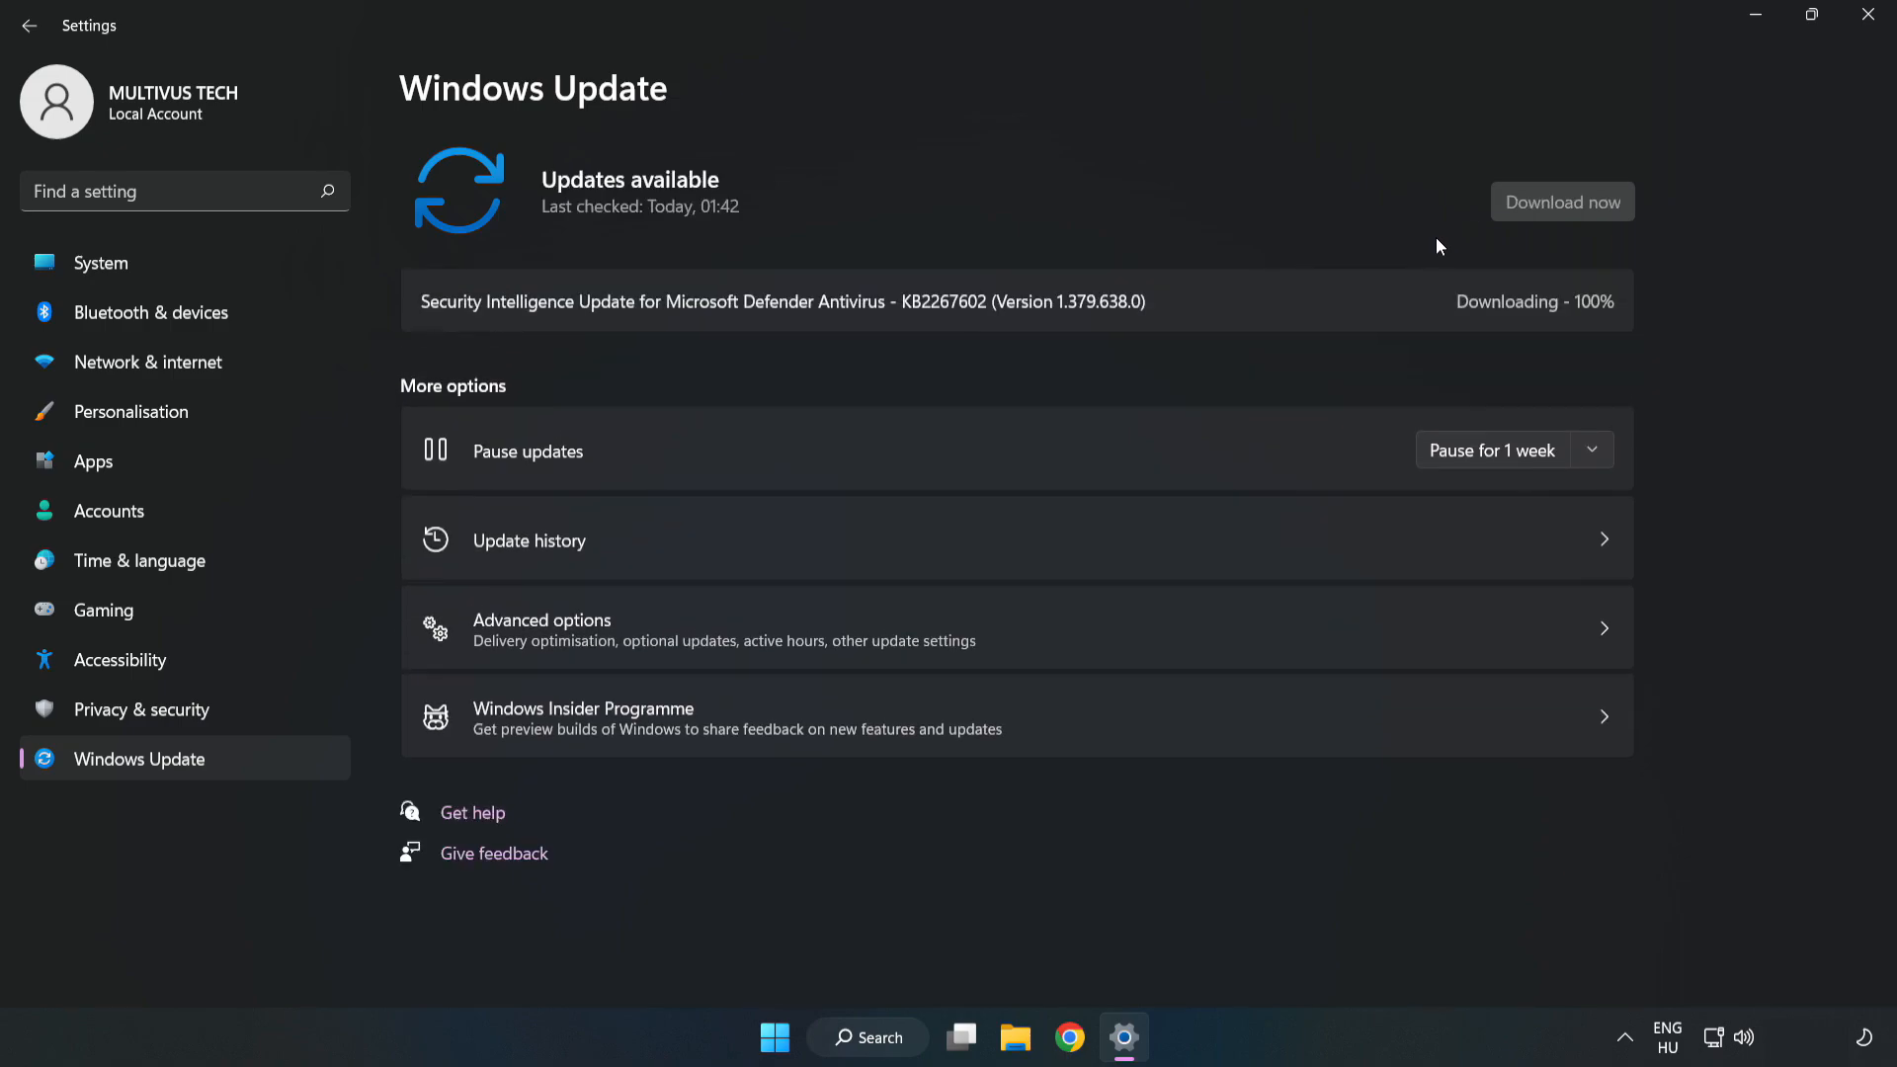
{"action": "left_click", "coordinate": [1561, 202]}
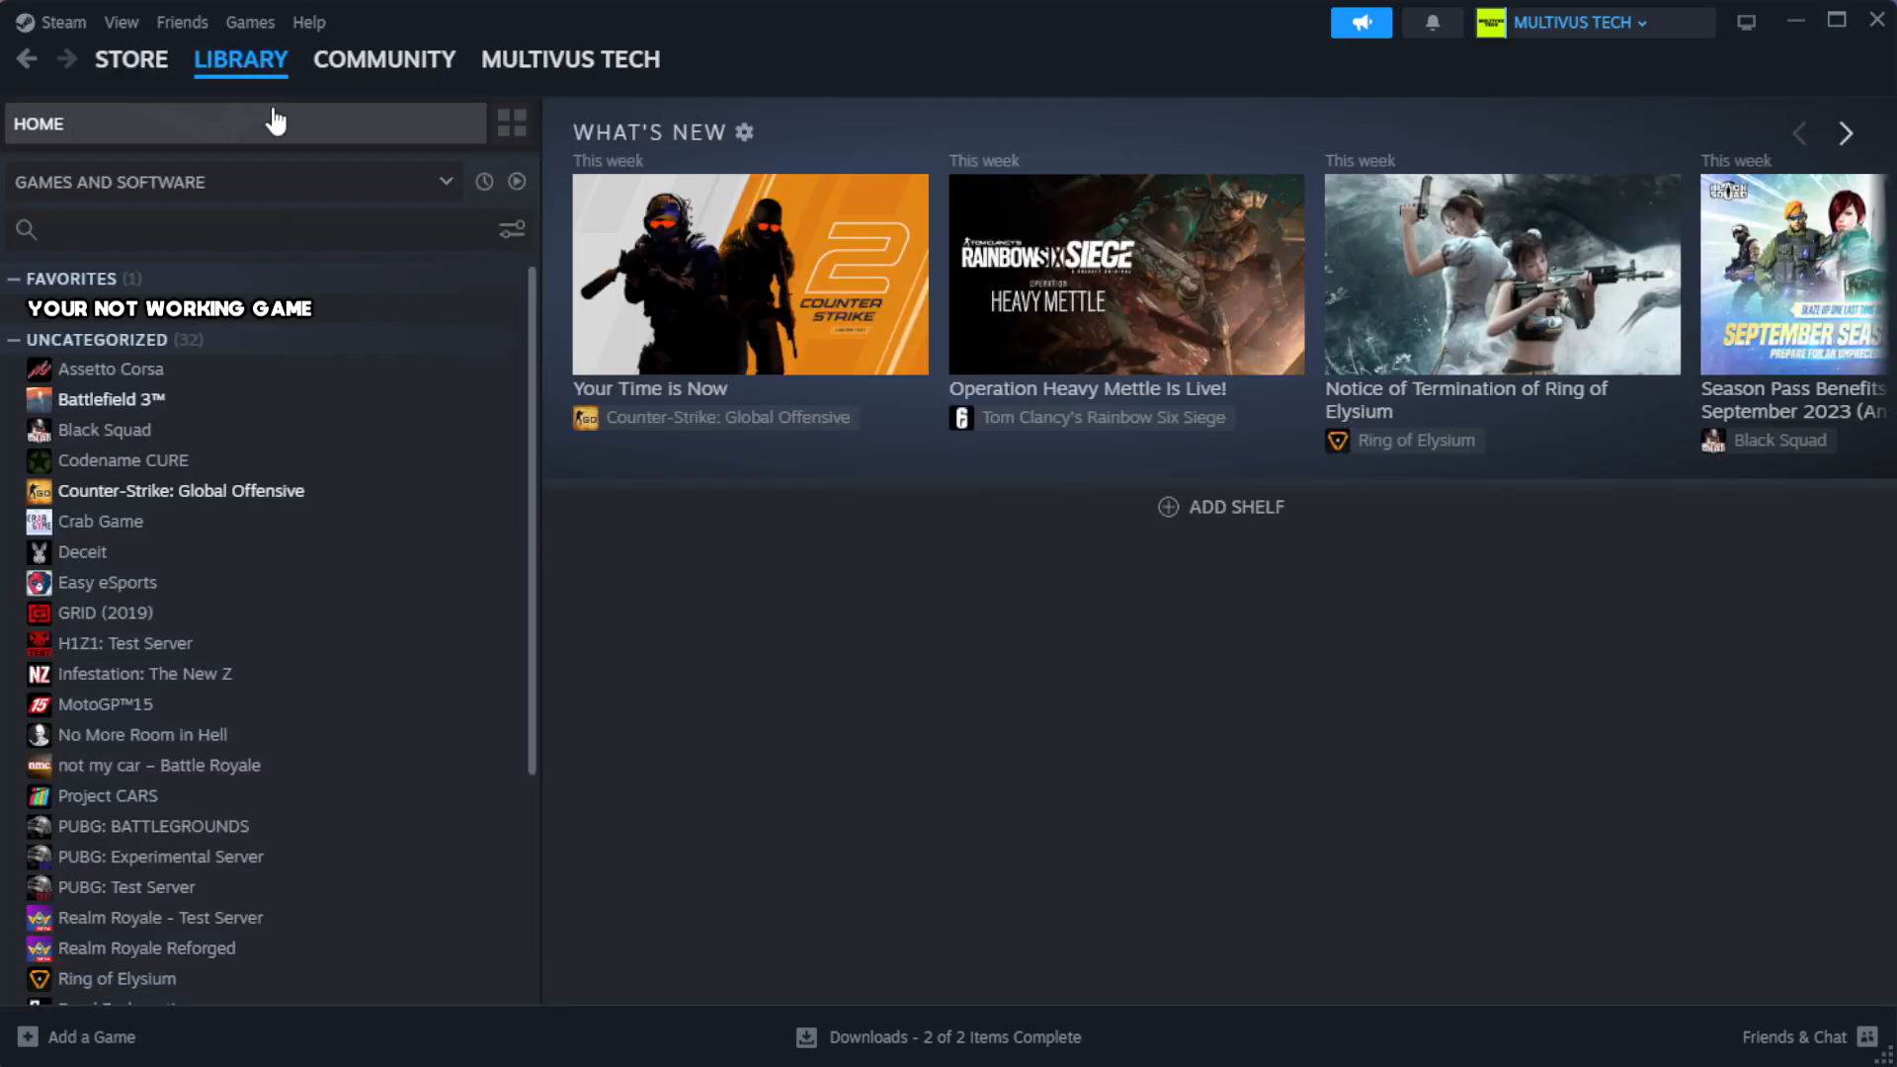
{"action": "mouse_move", "coordinate": [451, 336]}
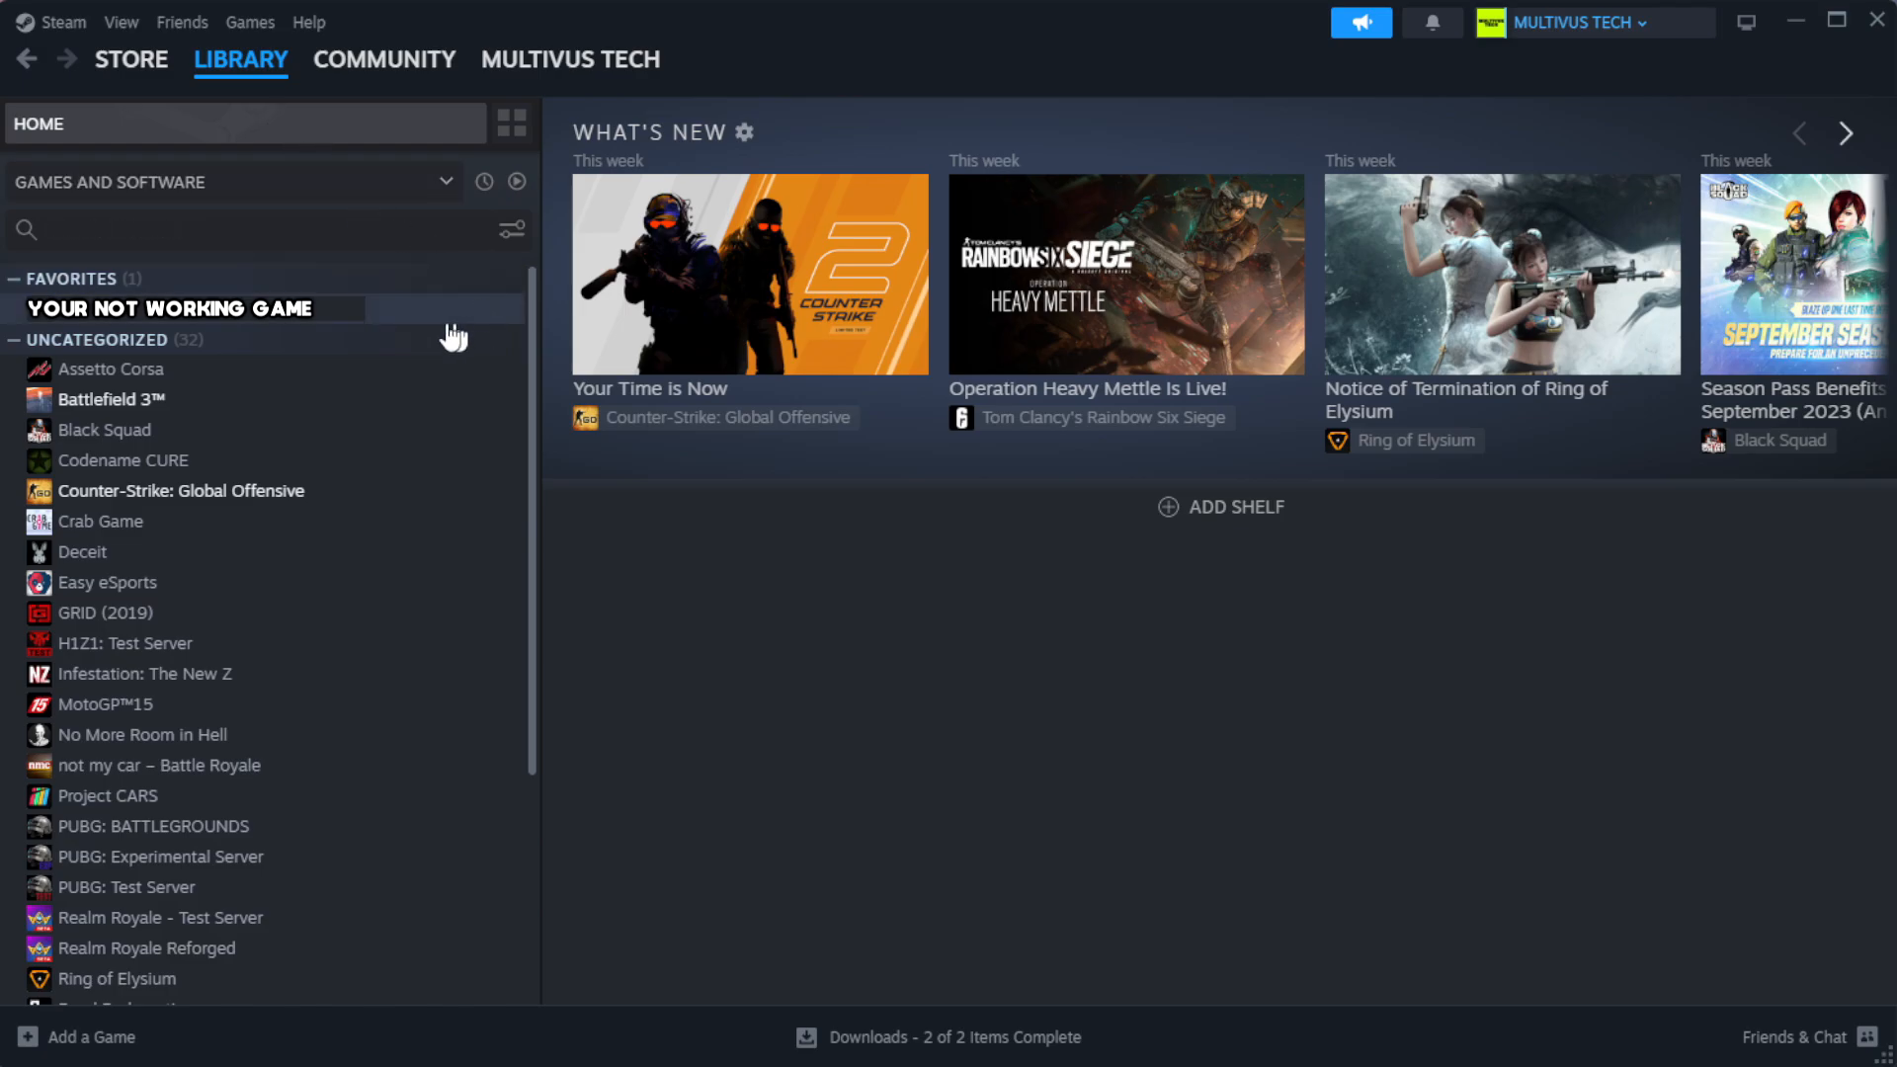
{"action": "mouse_move", "coordinate": [465, 324]}
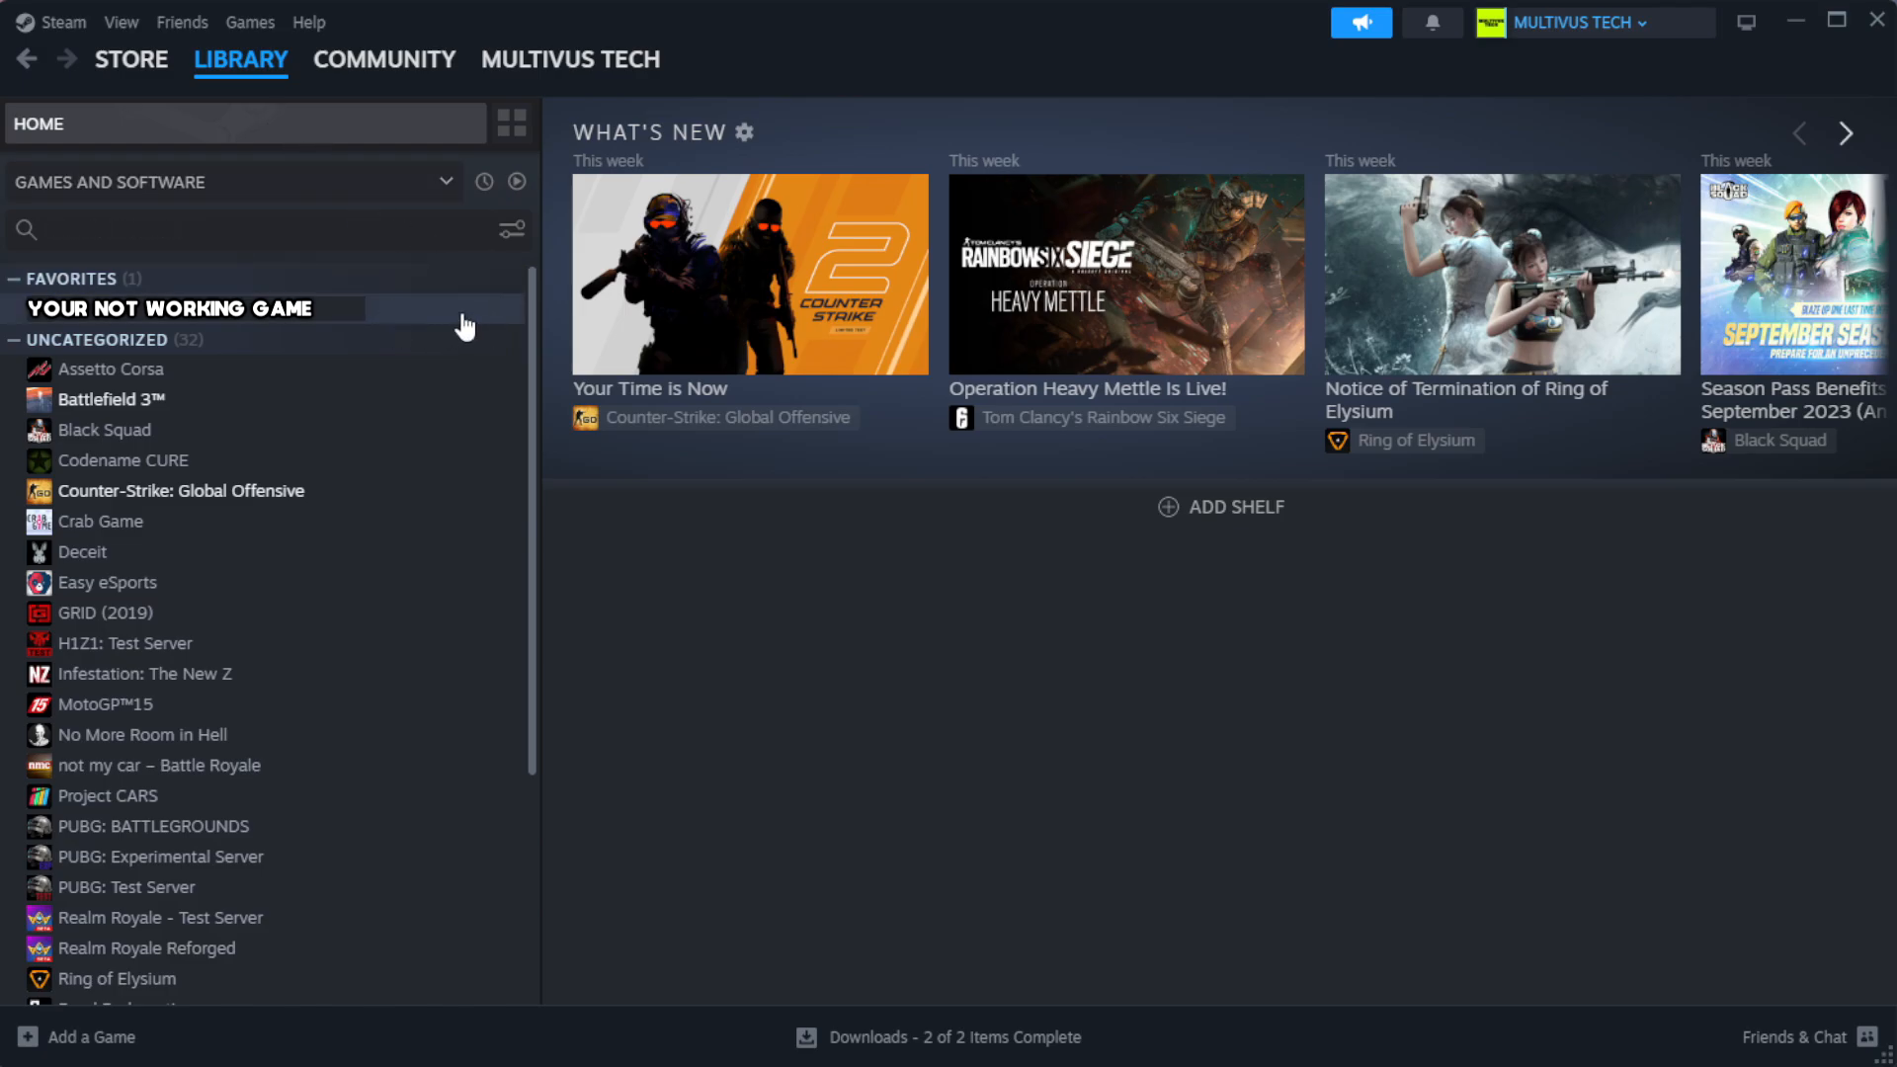
Bring up the context menu for 'YOUR NOT WORKING GAME' under Favorites.
{"action": "right_click", "coordinate": [170, 308]}
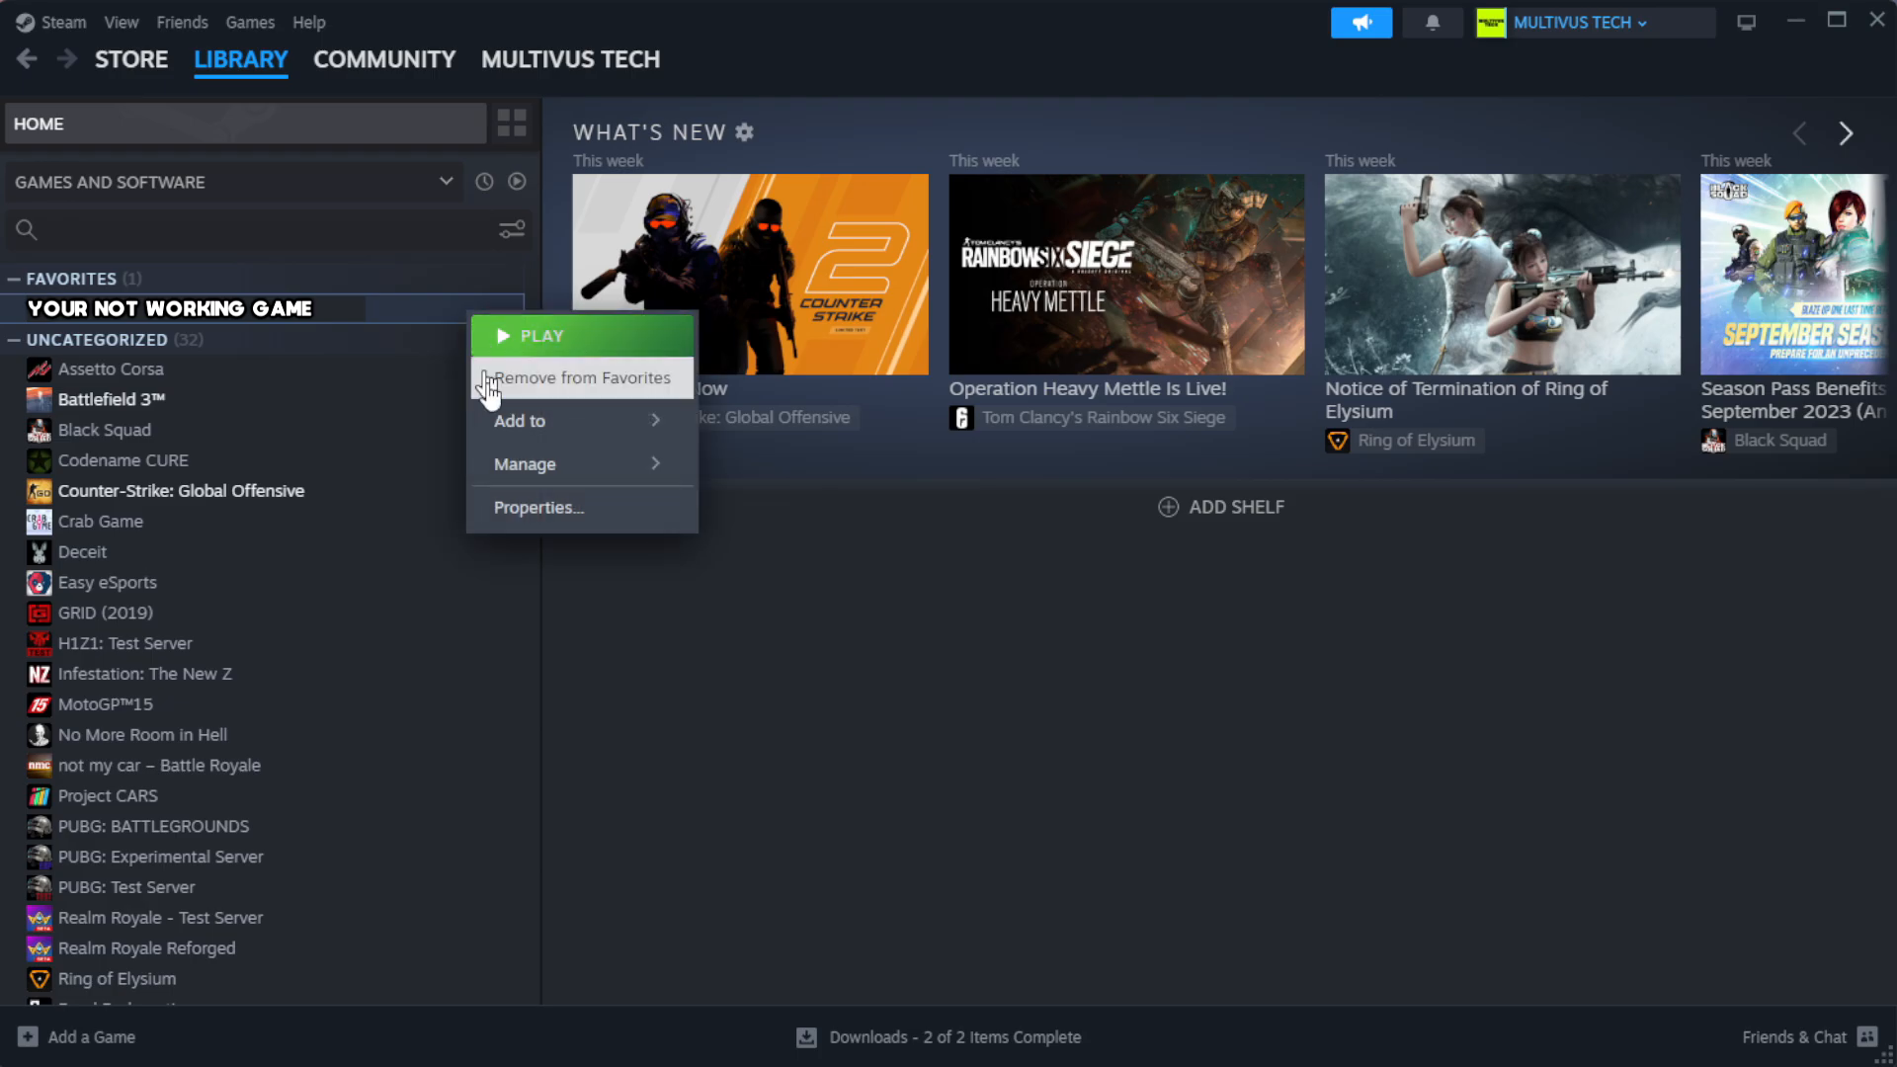
From Properties > Installed Files, verify integrity of the game's files until all 1039 validate.
{"action": "left_click", "coordinate": [538, 508]}
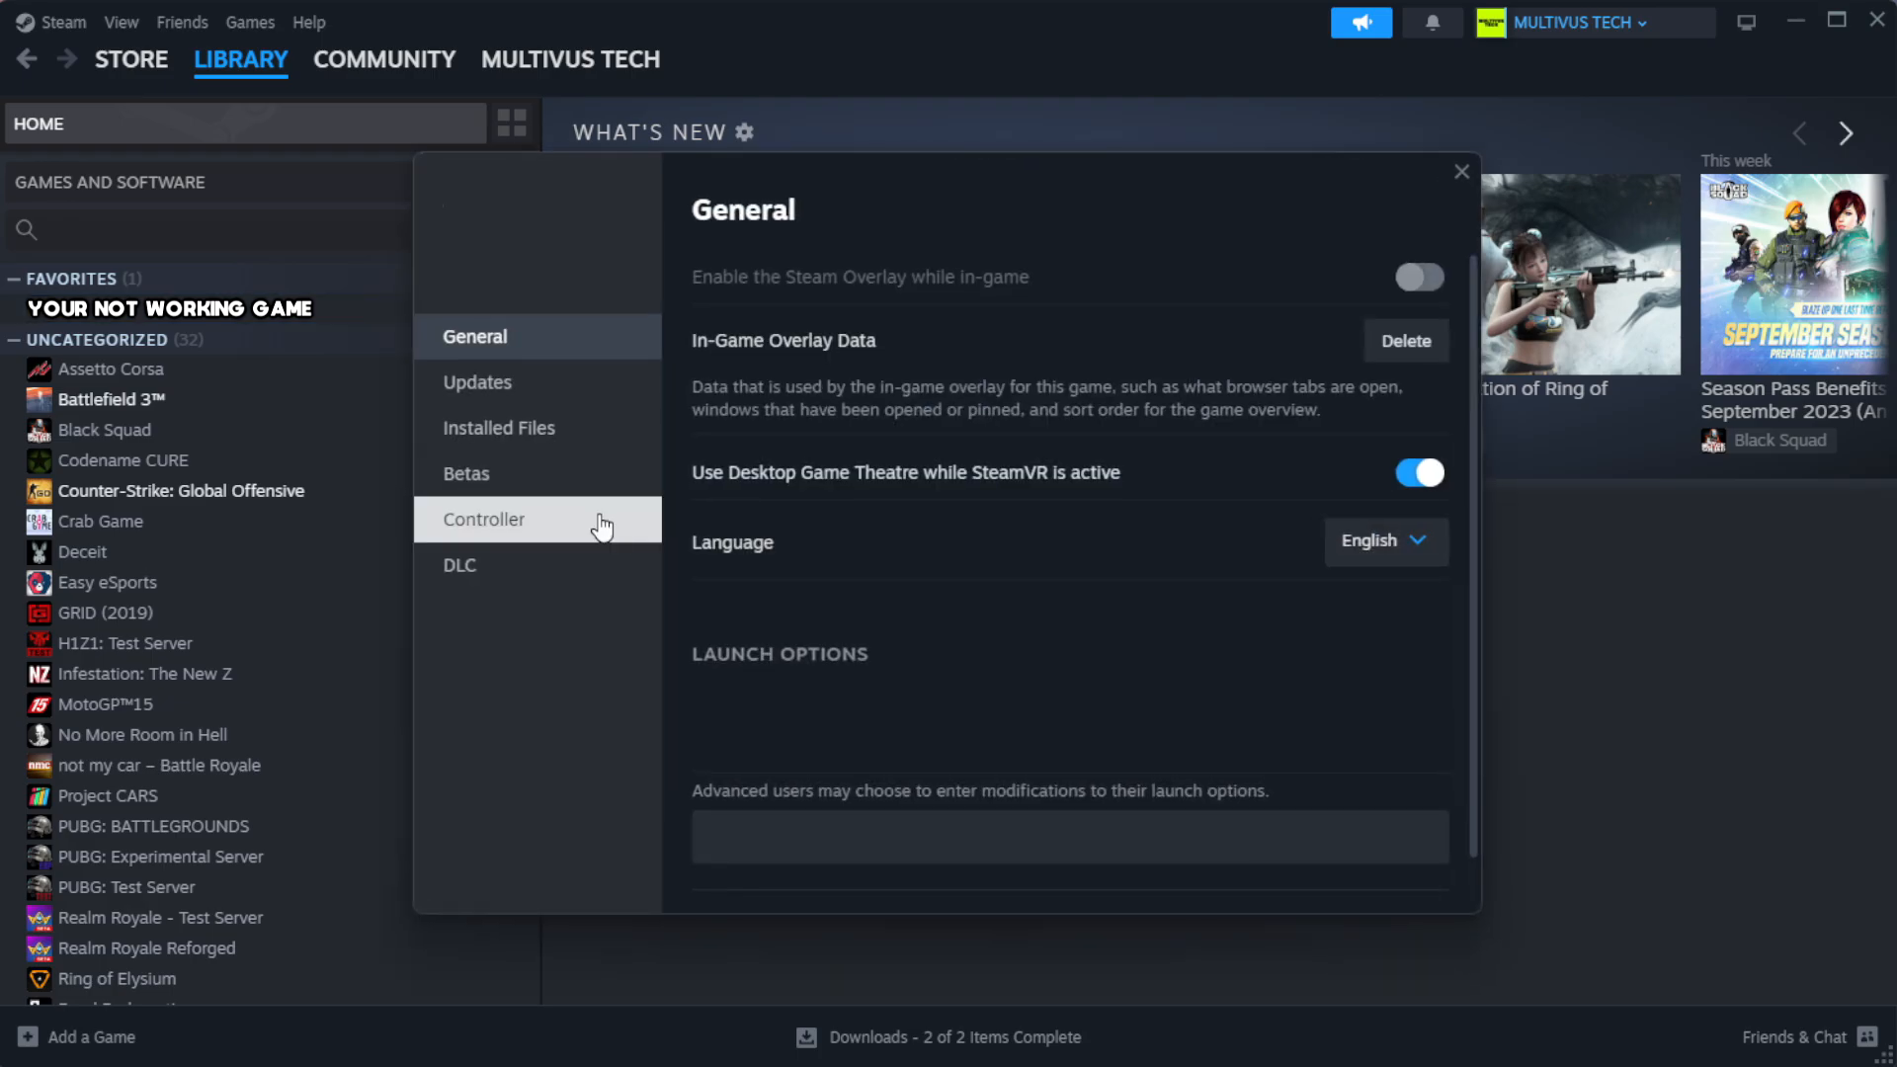
{"action": "mouse_move", "coordinate": [498, 427]}
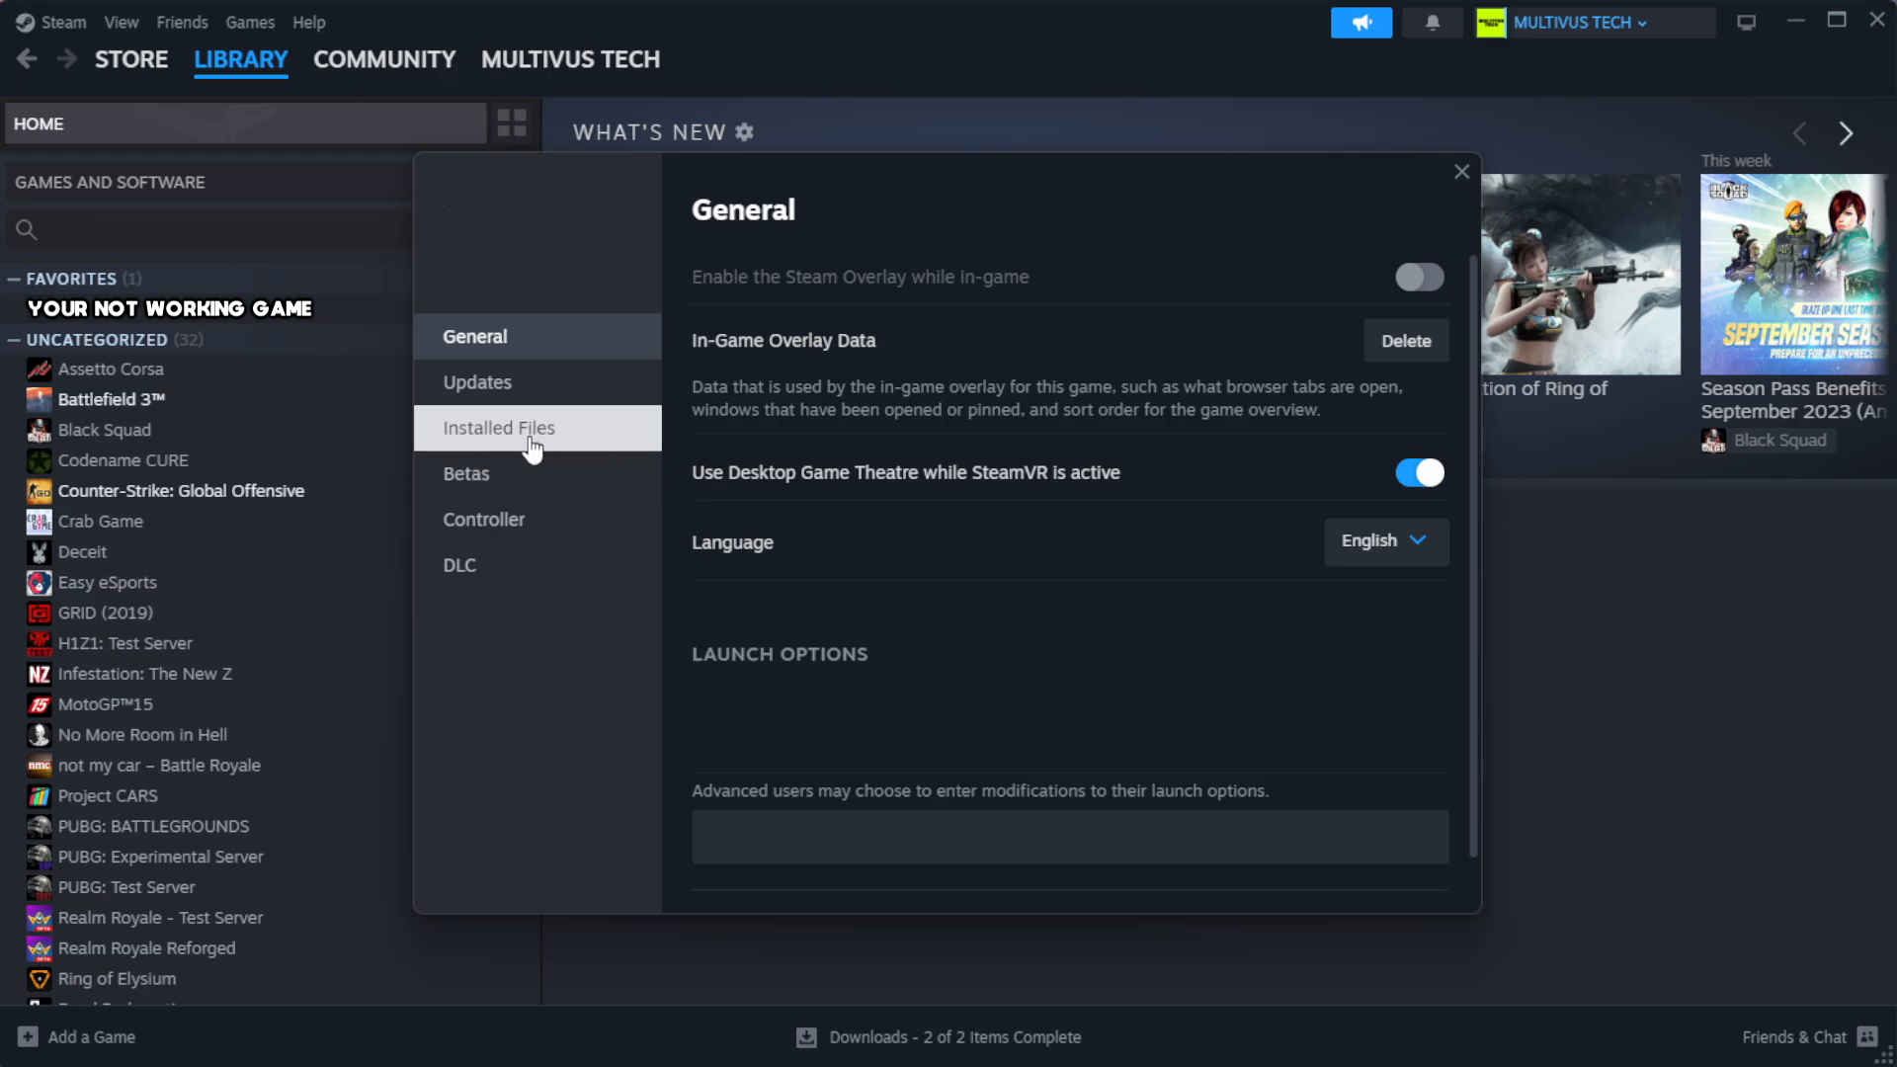
{"action": "mouse_move", "coordinate": [622, 445]}
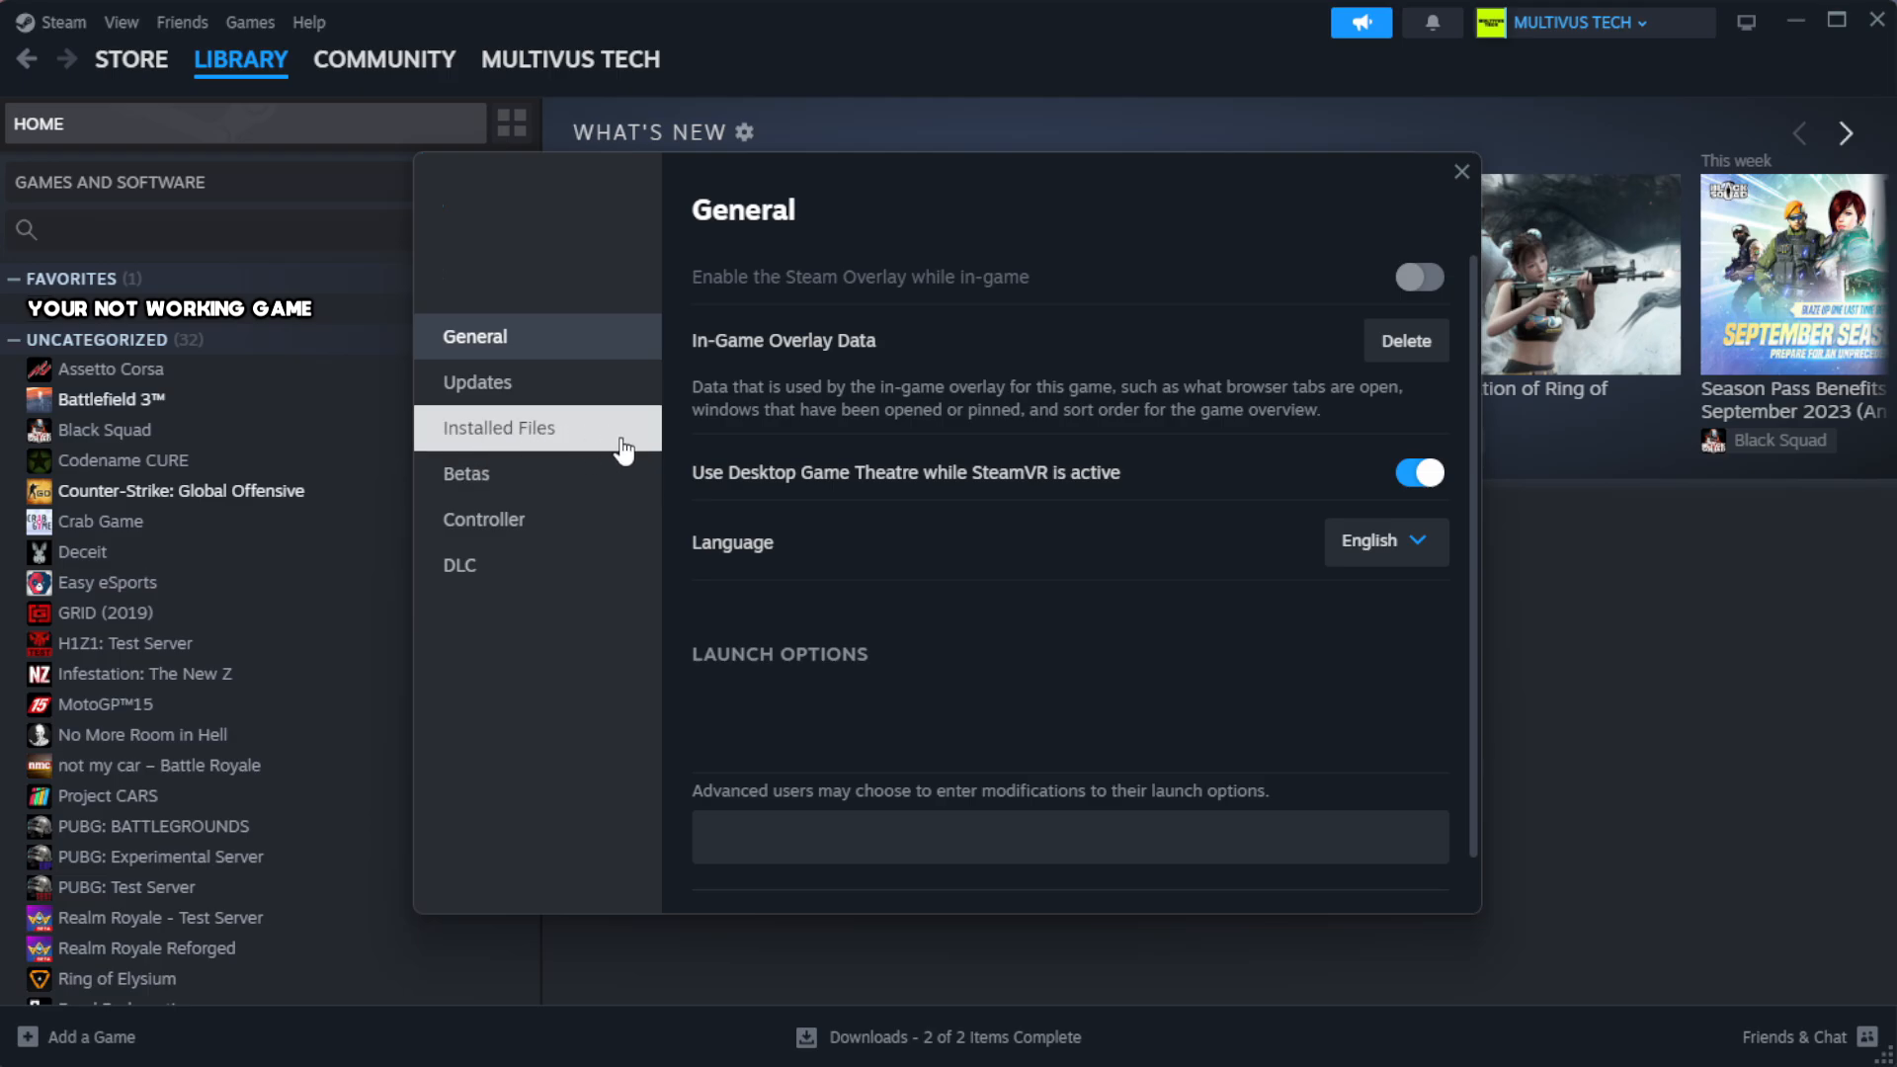
{"action": "left_click", "coordinate": [498, 426]}
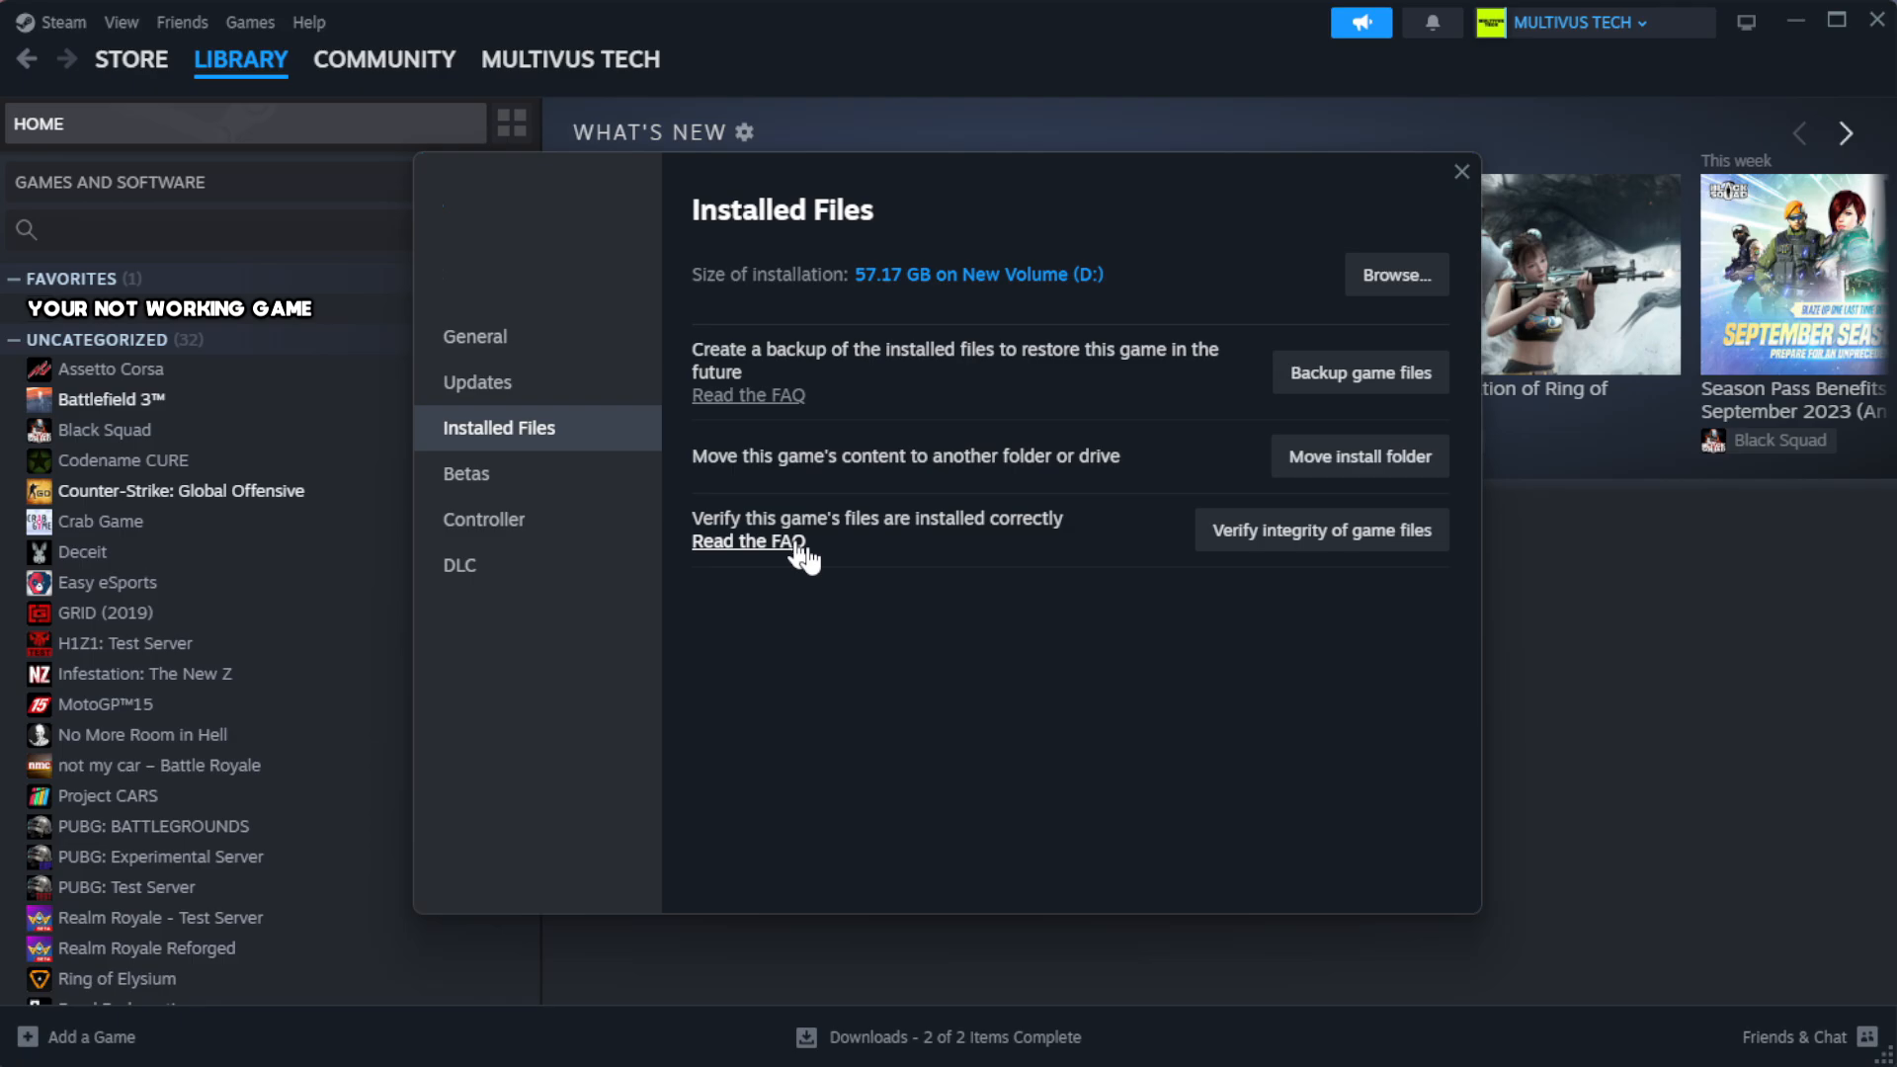
{"action": "mouse_move", "coordinate": [1399, 589]}
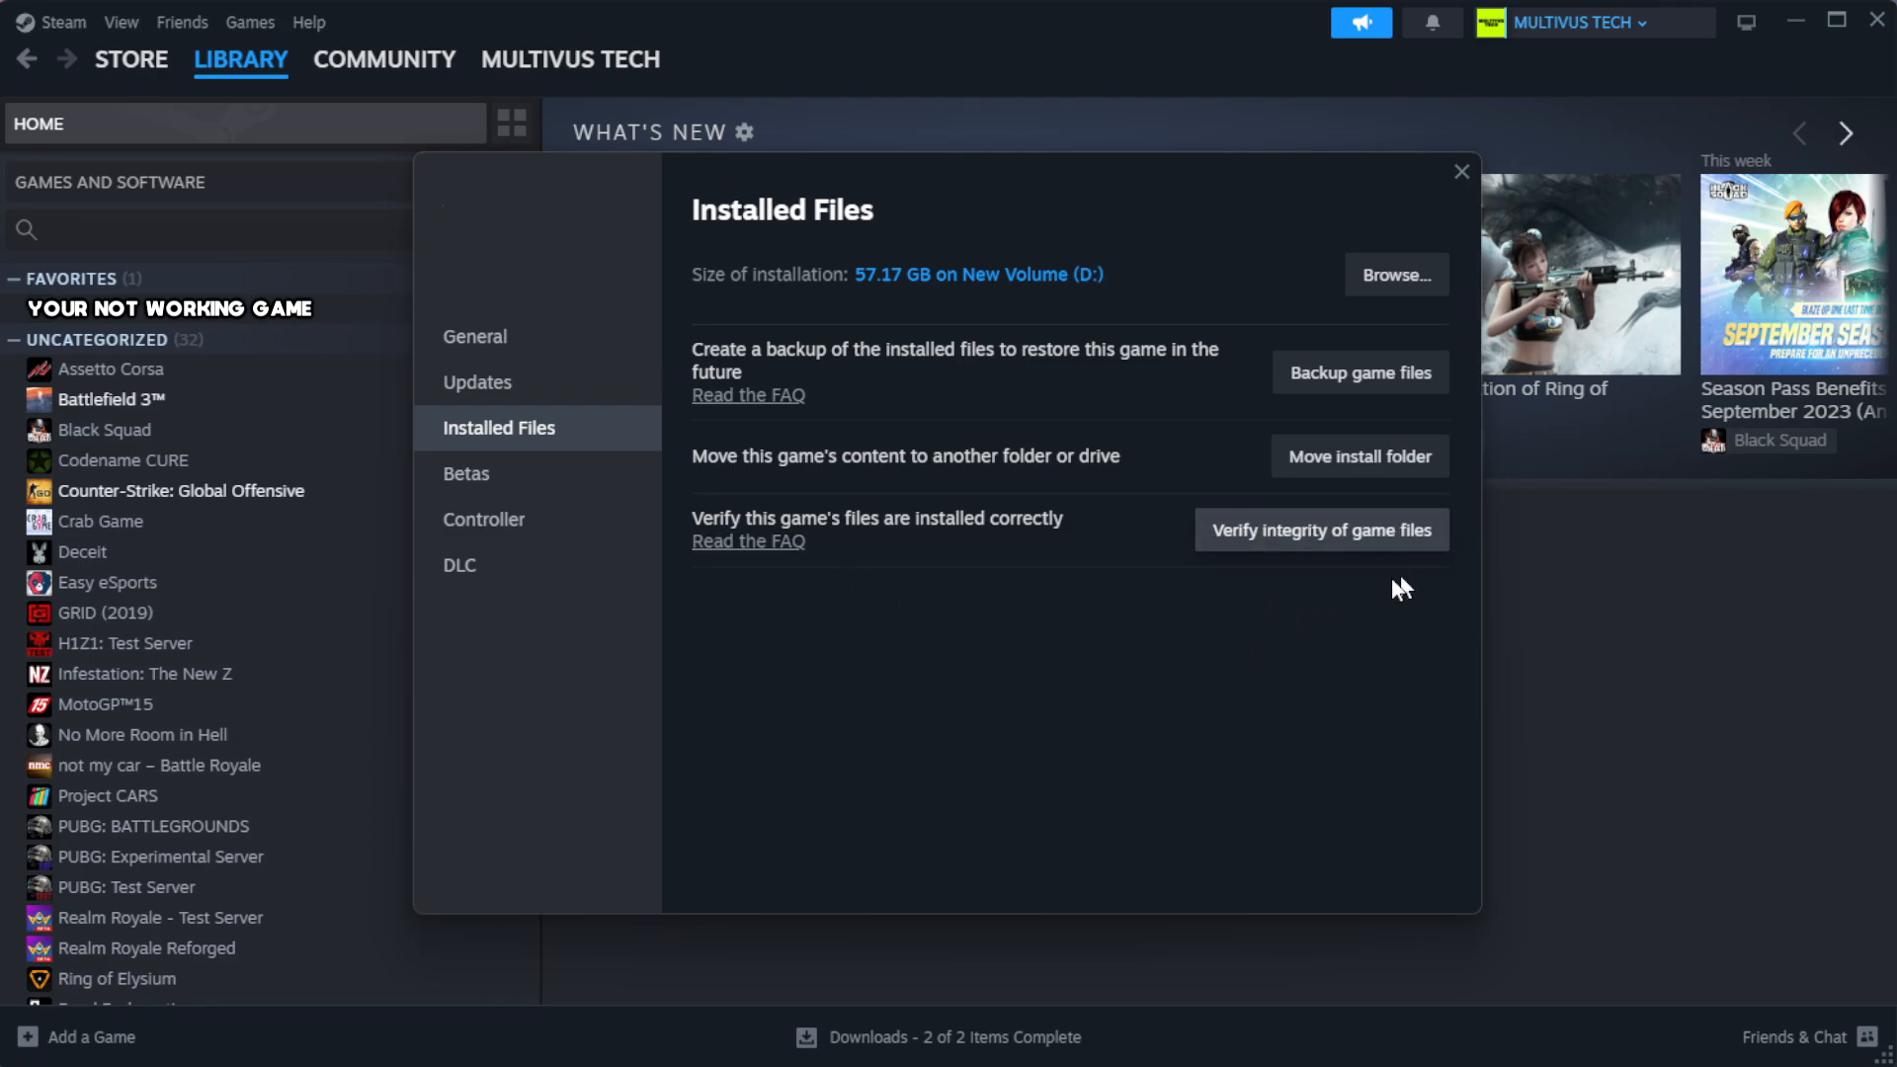
{"action": "mouse_move", "coordinate": [1329, 551]}
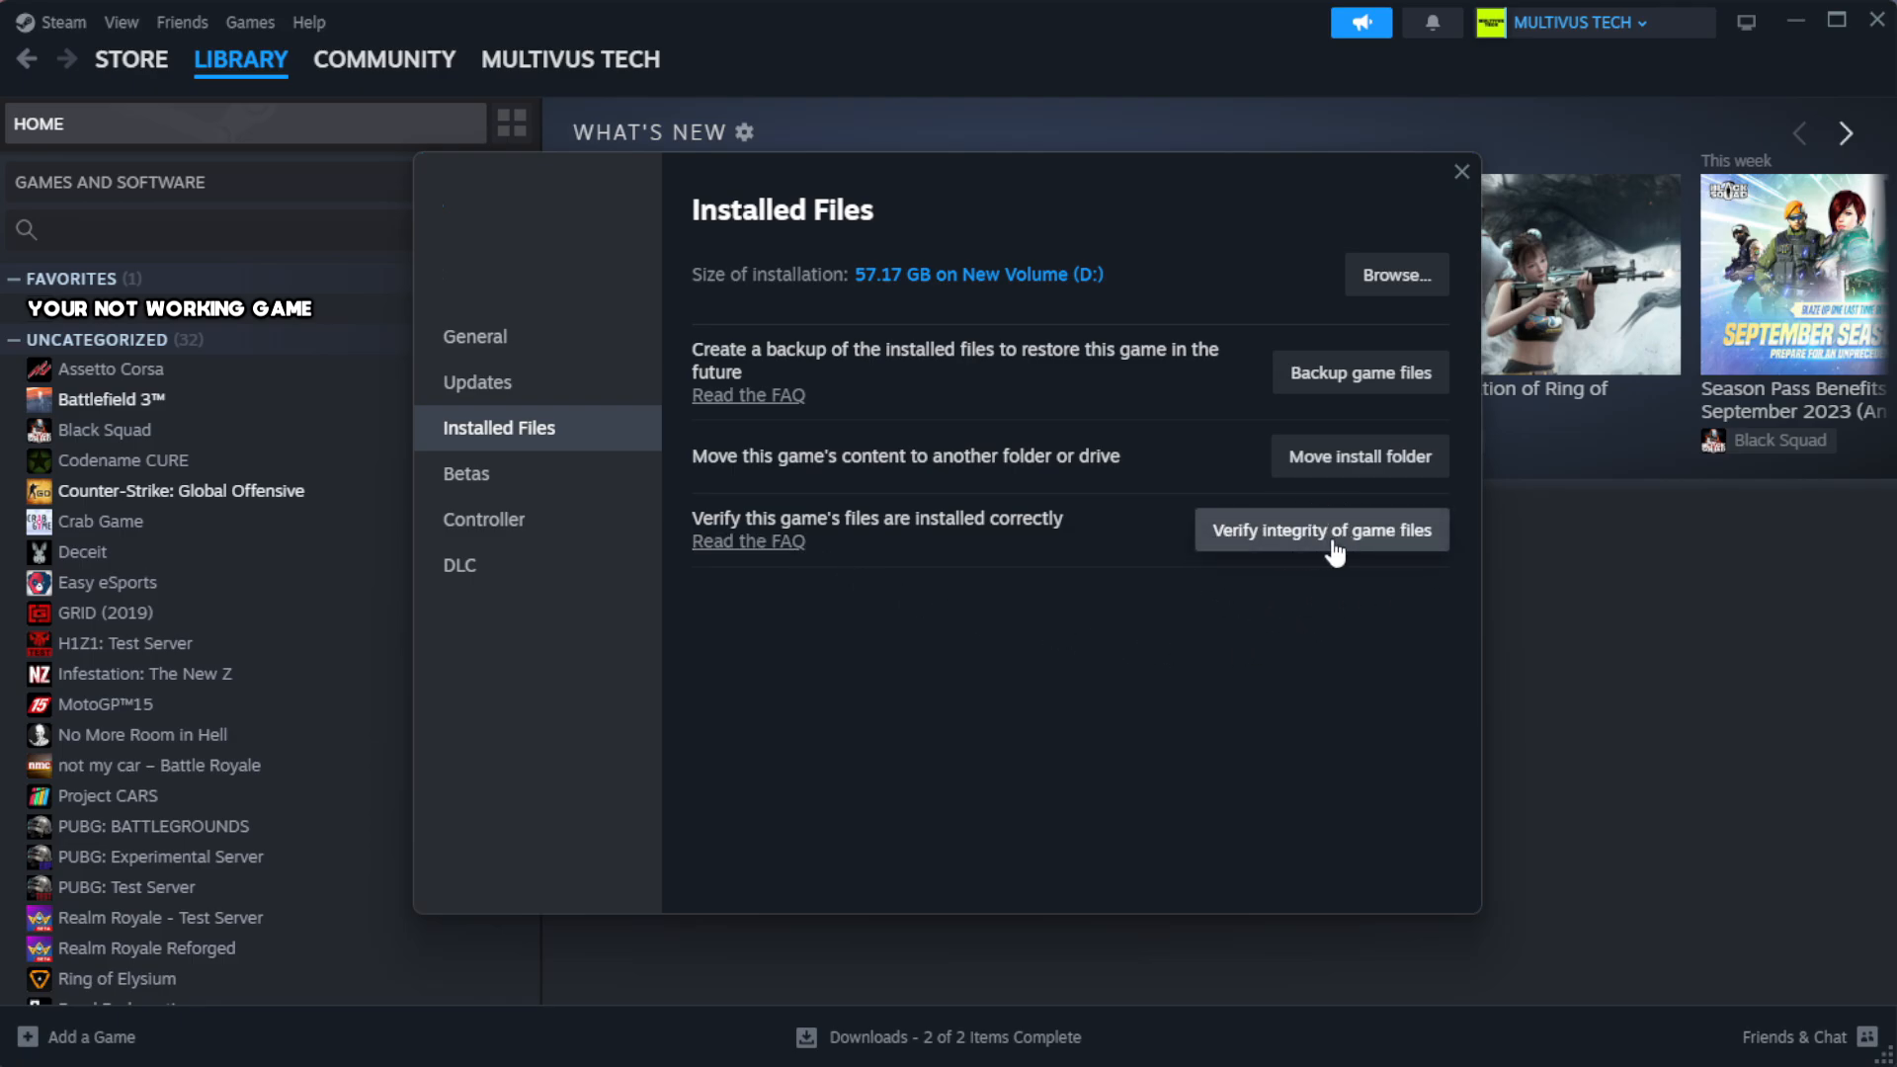
{"action": "left_click", "coordinate": [1322, 530]}
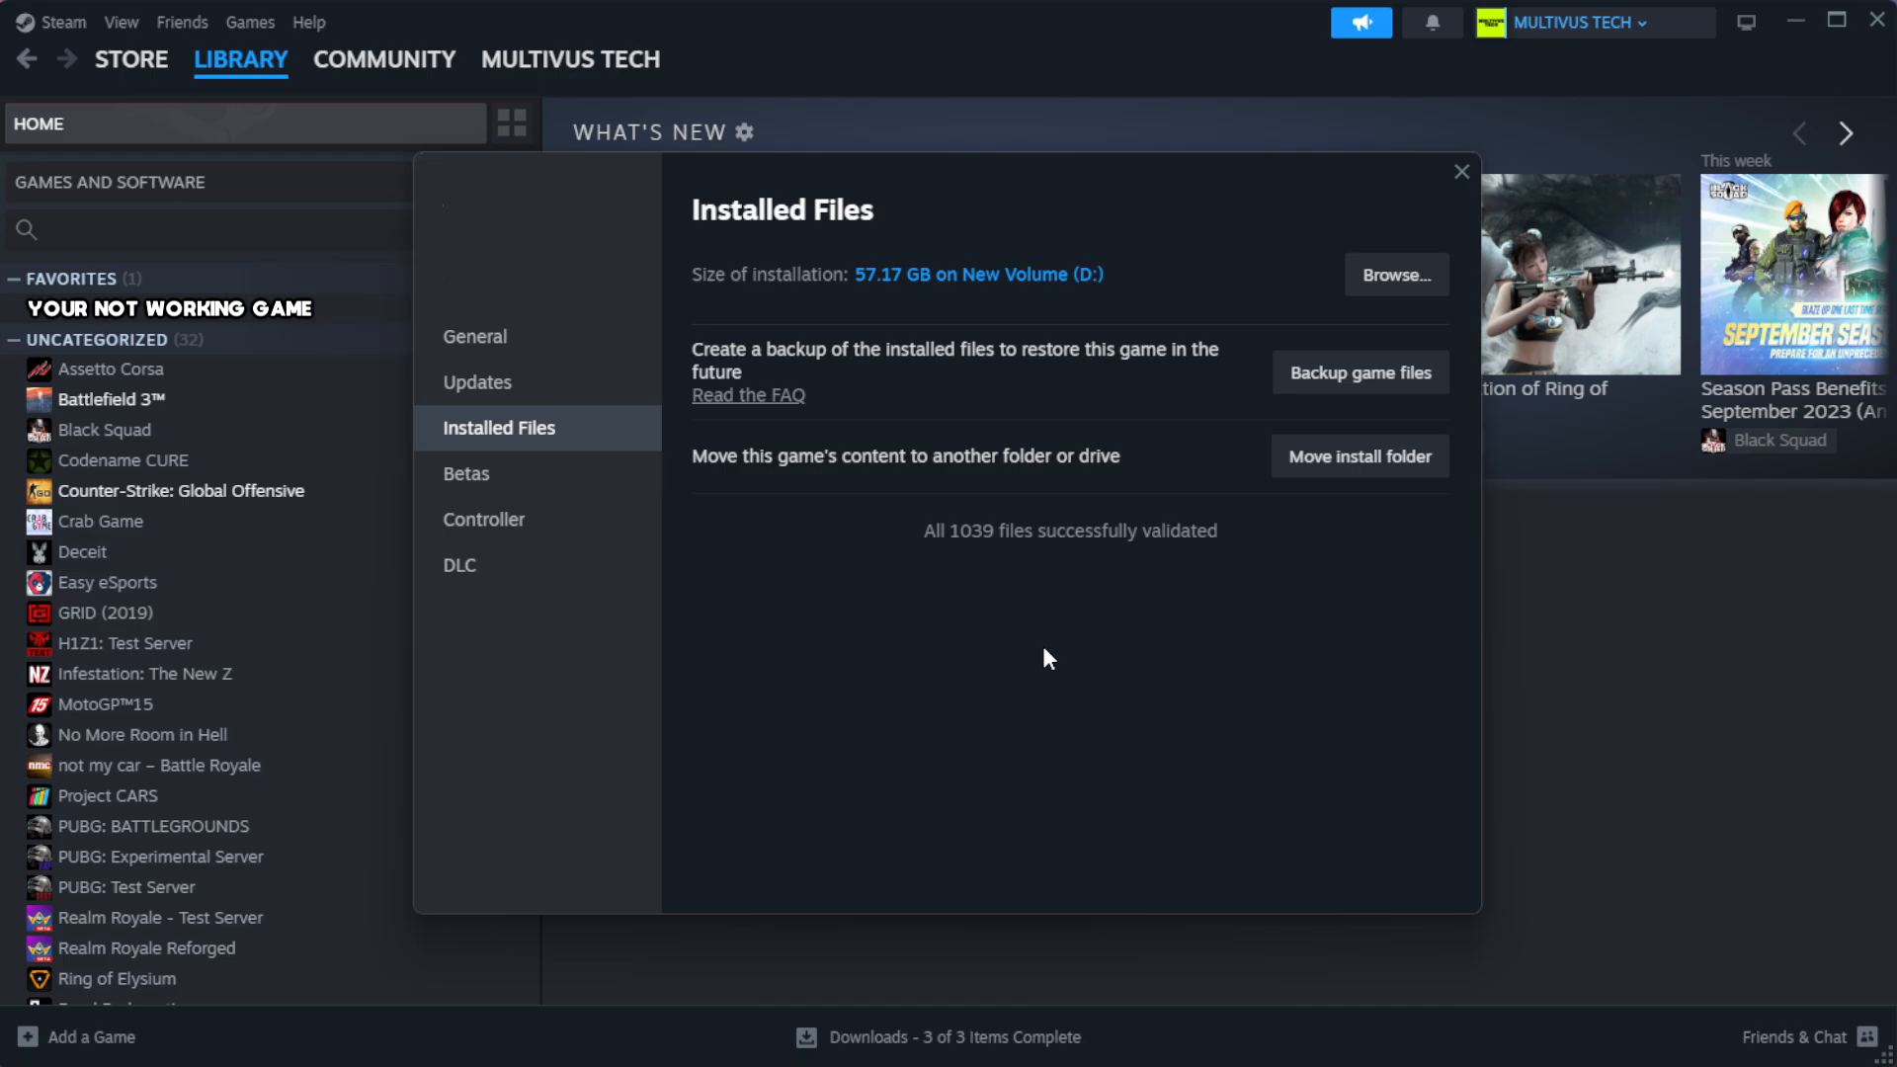
{"action": "mouse_move", "coordinate": [1079, 587]}
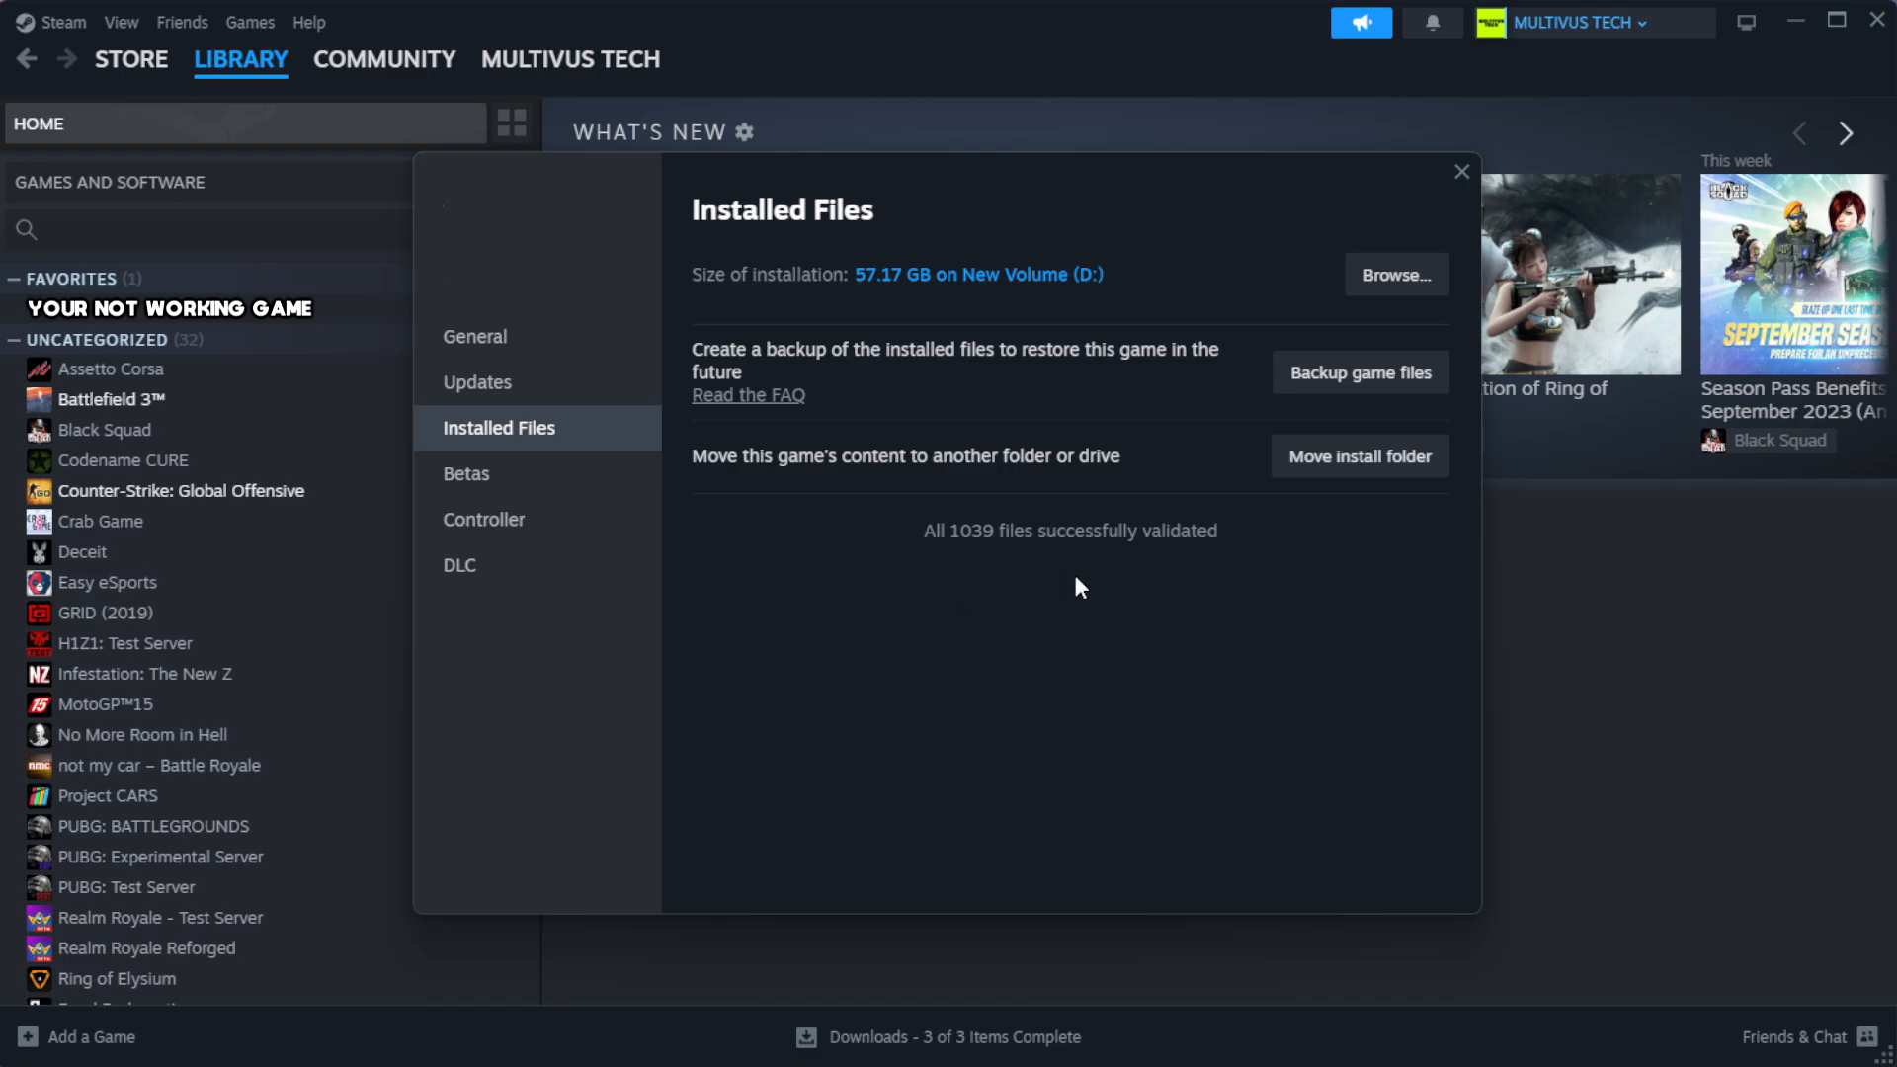
{"action": "mouse_move", "coordinate": [1393, 275]}
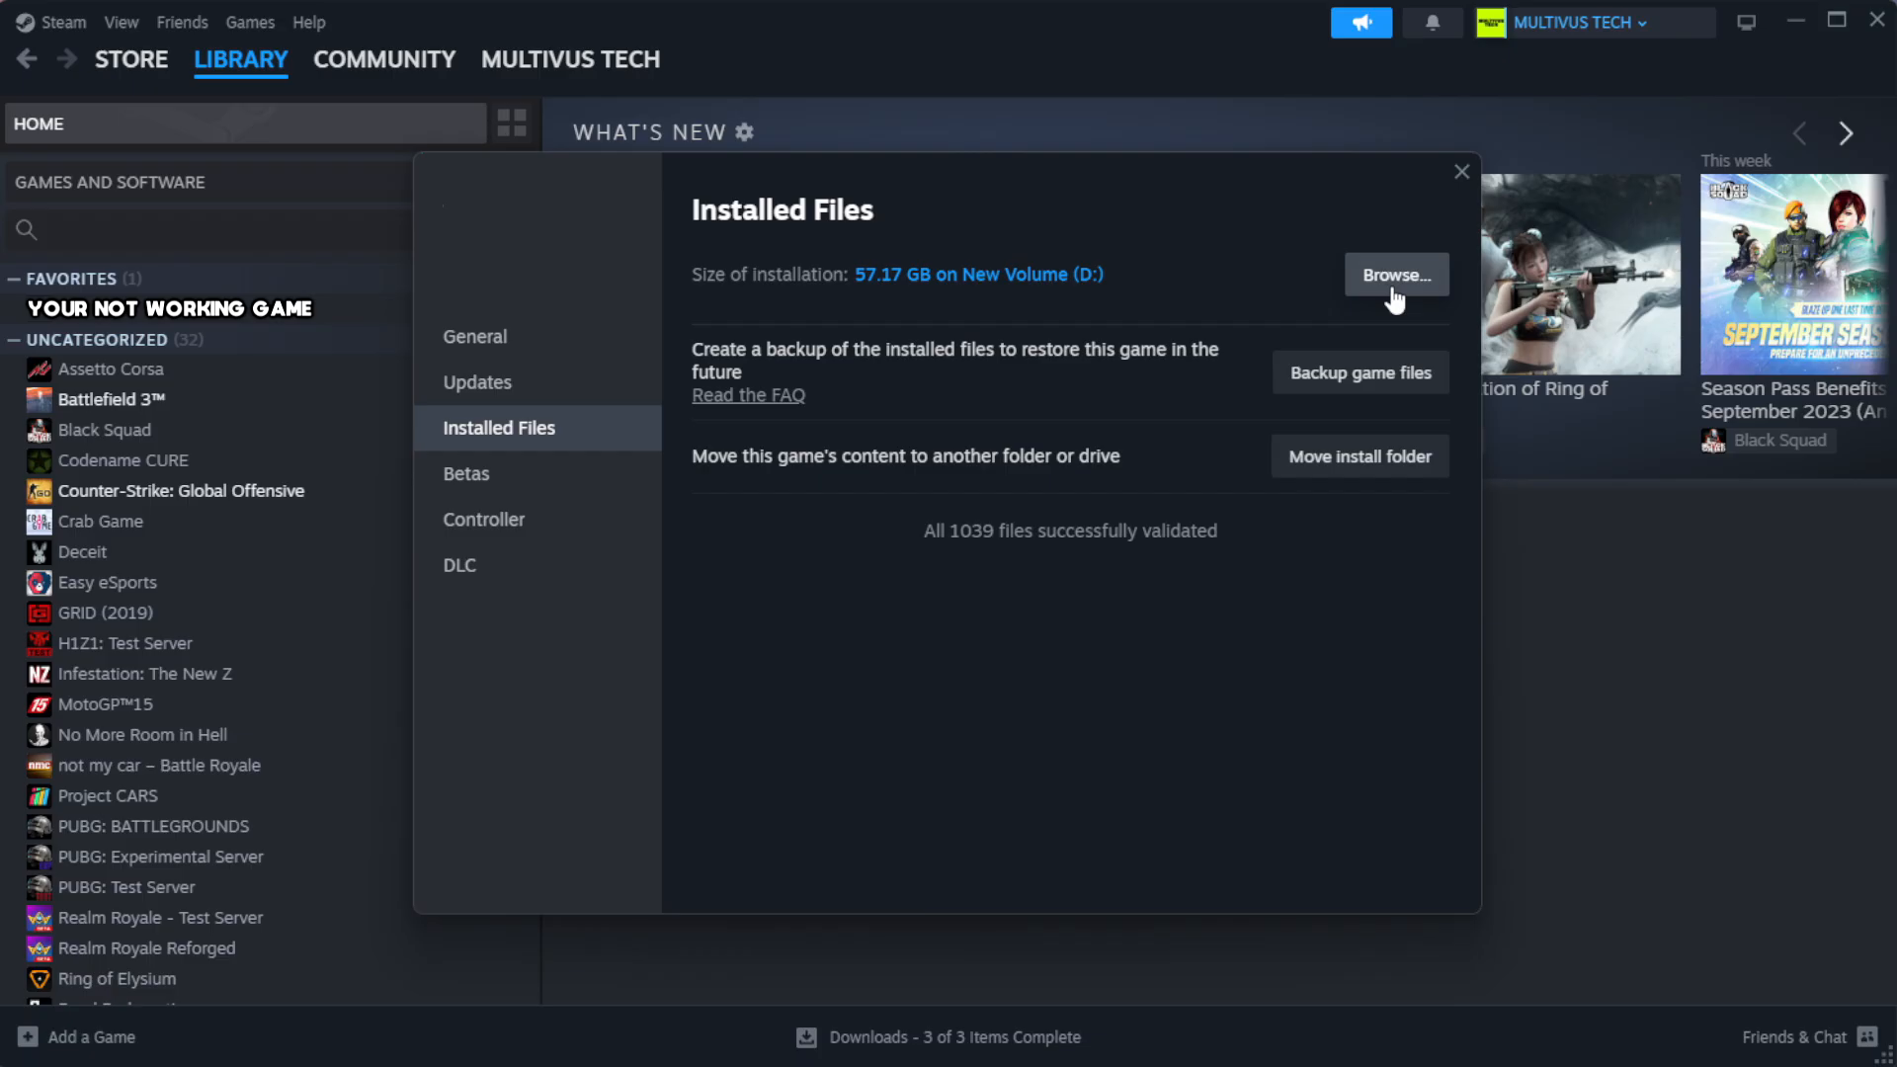
Browse to the install folder and bring up actions for the YOUR NOT WORKING GAME shortcut.
{"action": "left_click", "coordinate": [1395, 274]}
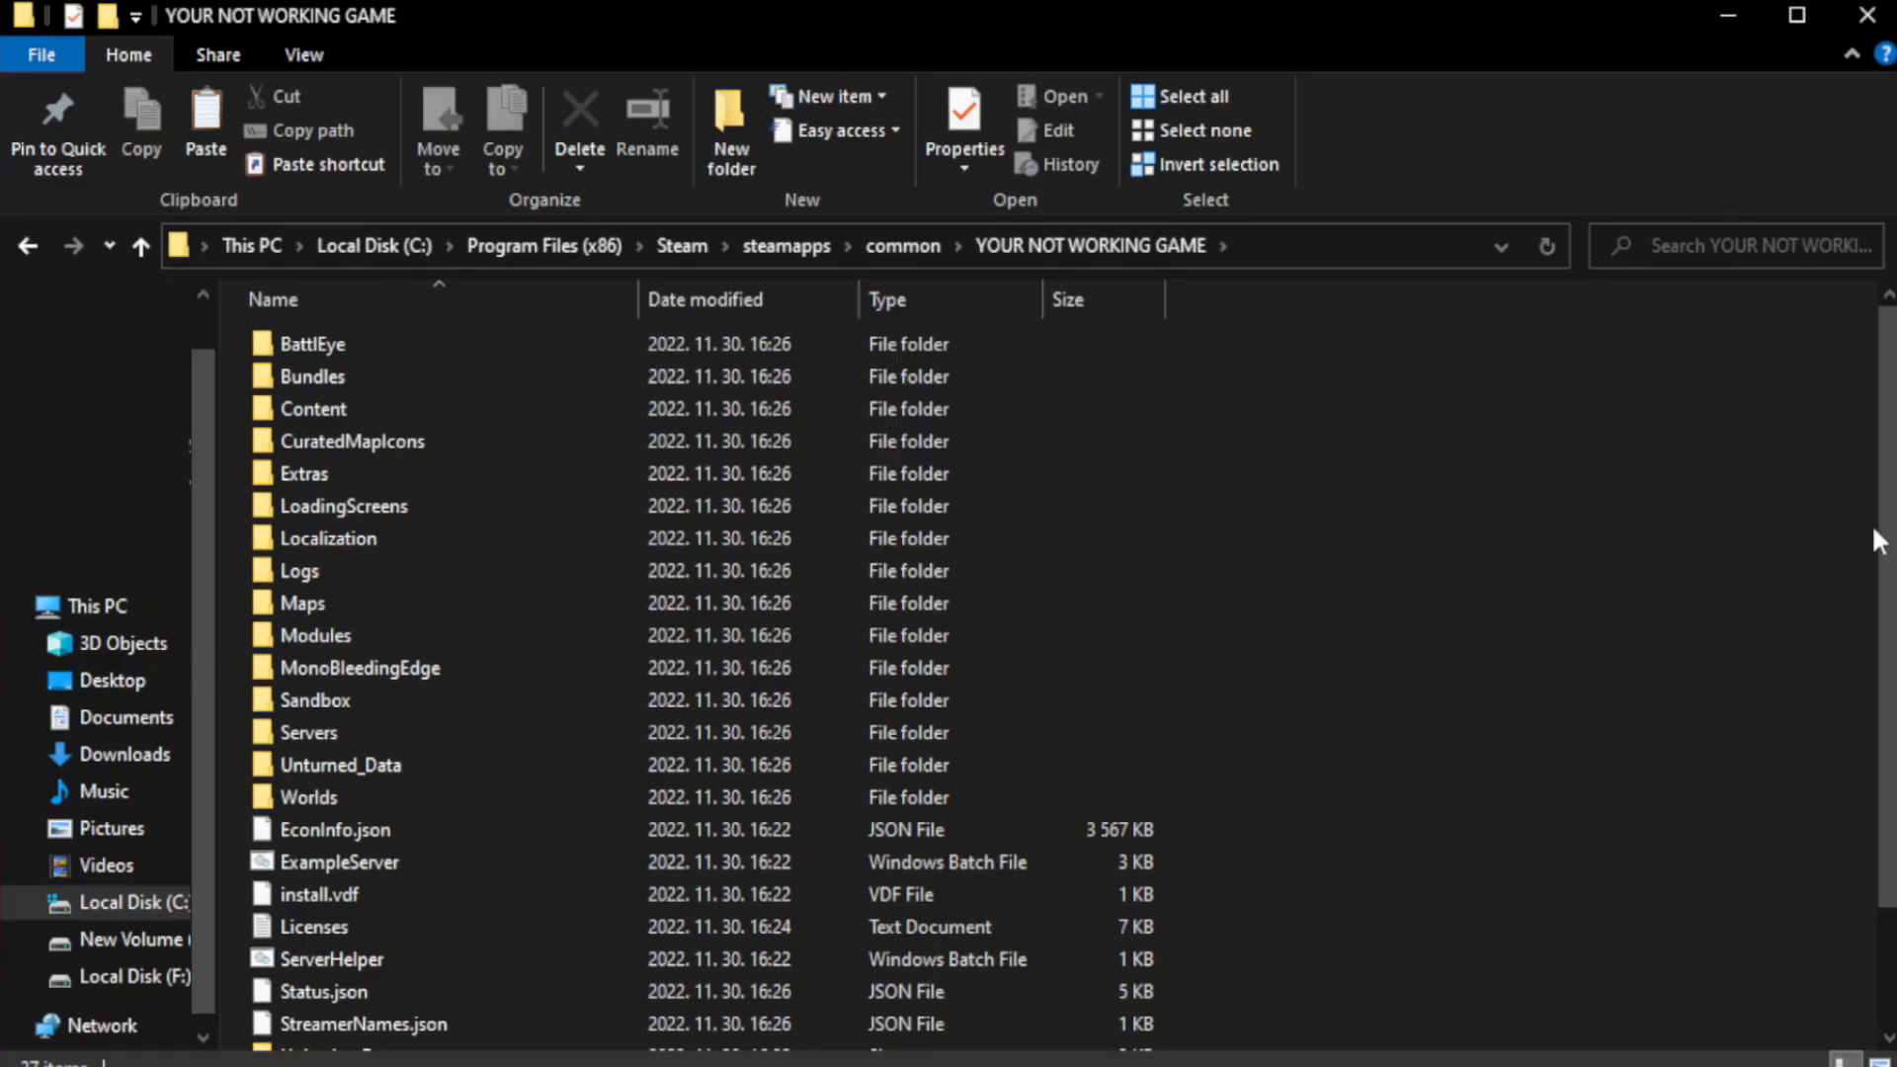
{"action": "scroll", "scroll_direction": "down", "scroll_amount": 3}
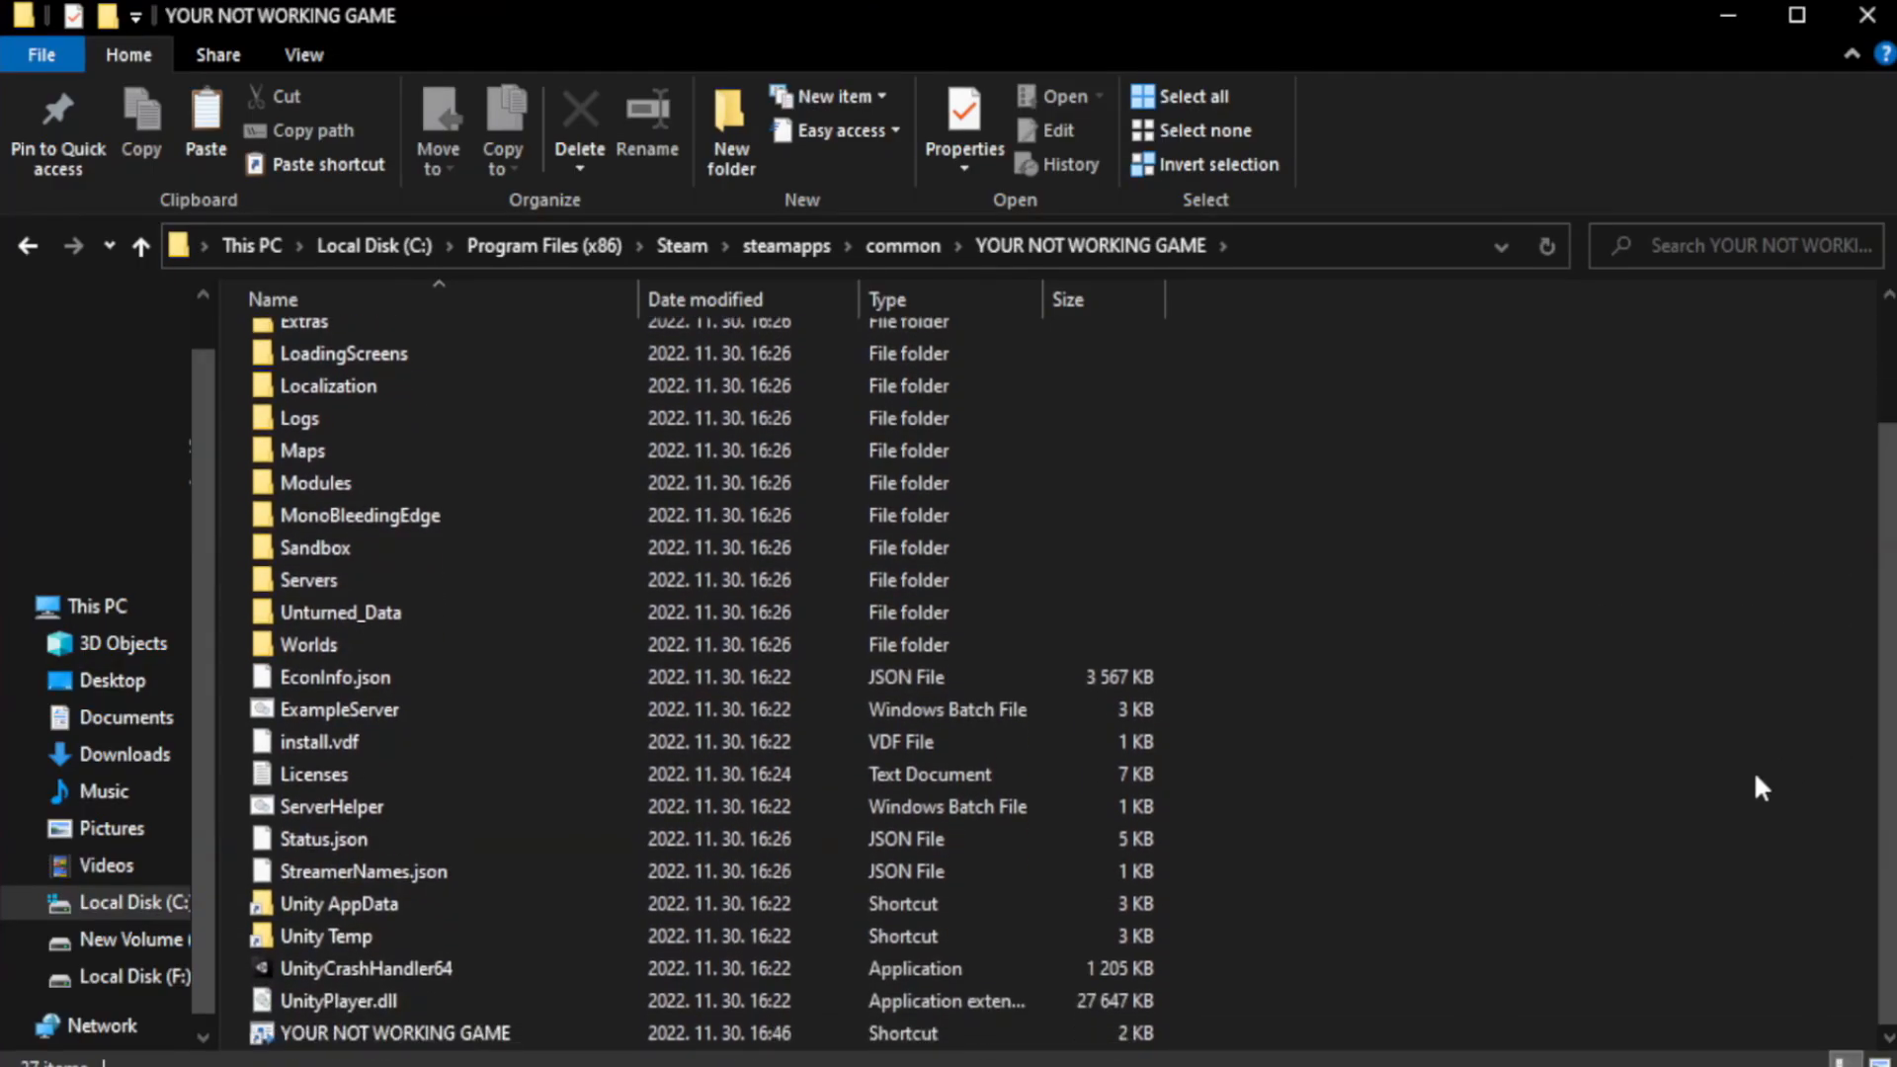
{"action": "left_click", "coordinate": [395, 1031]}
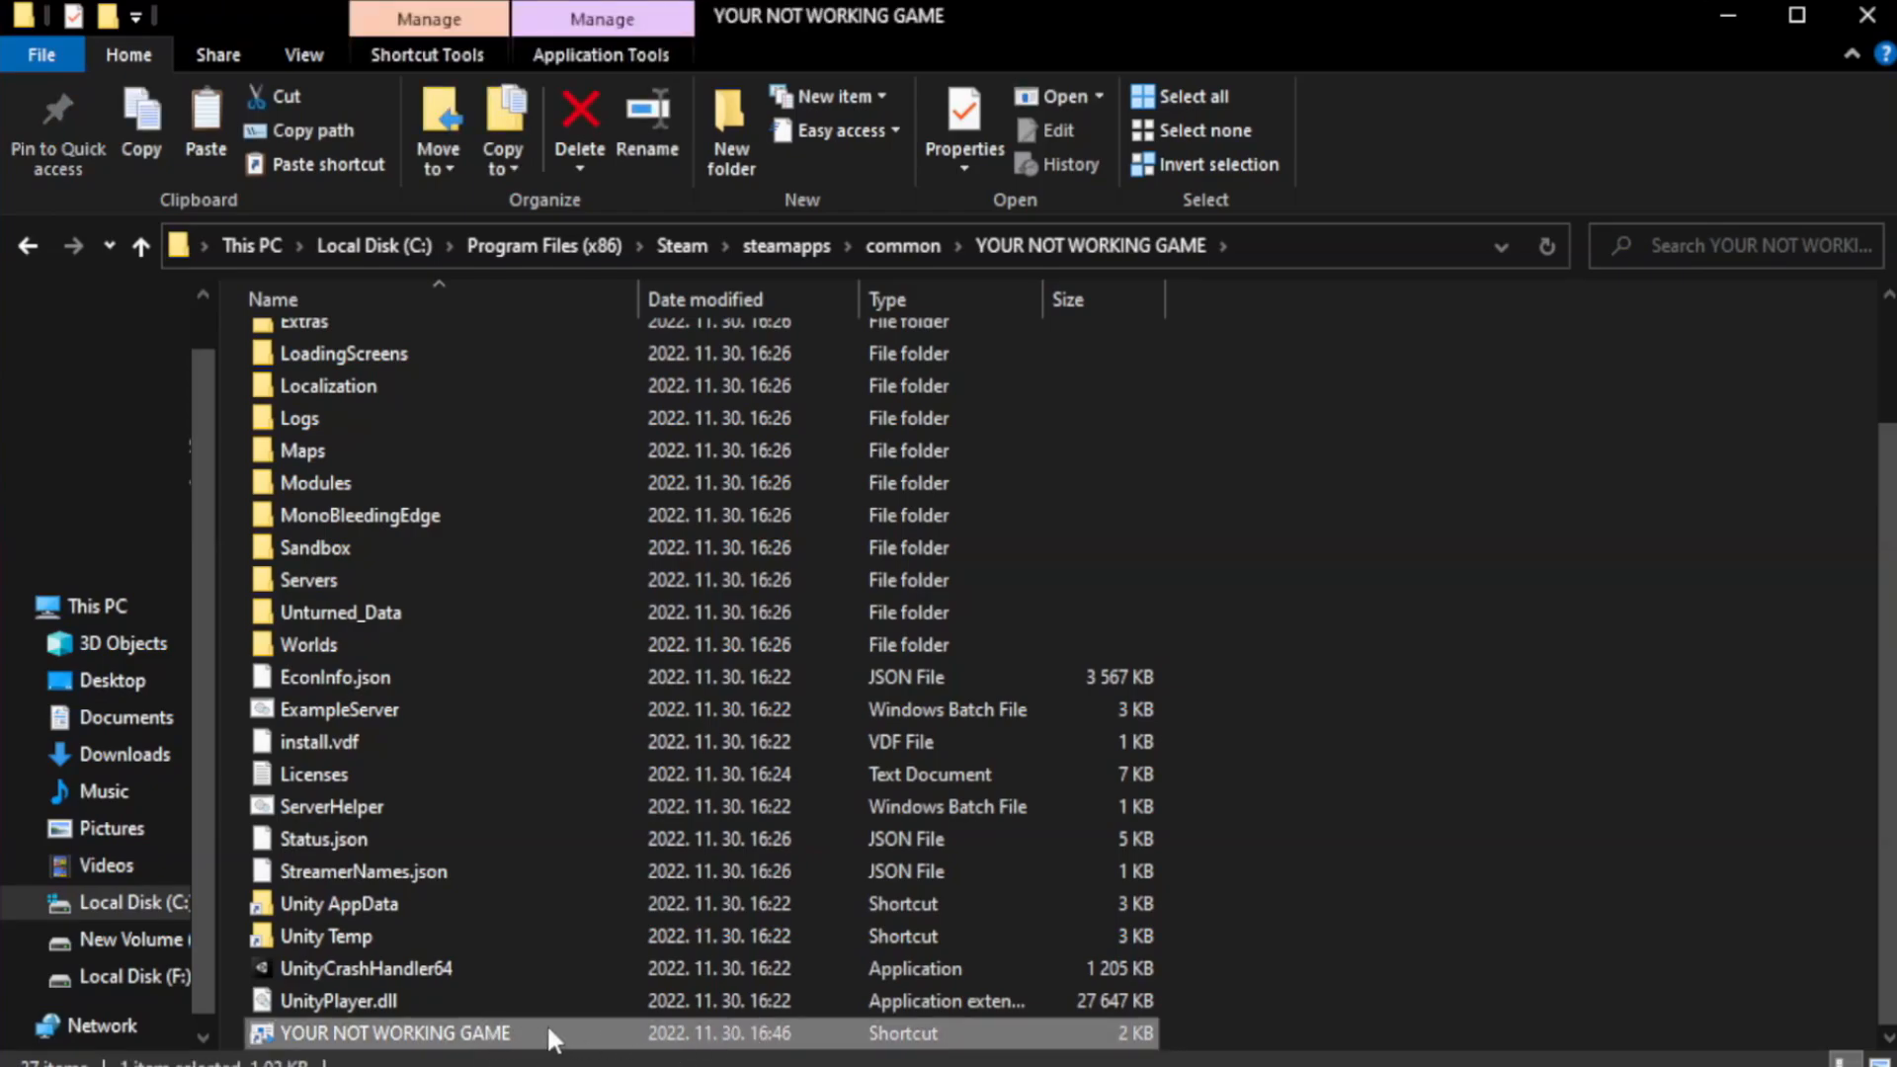
{"action": "right_click", "coordinate": [393, 1032]}
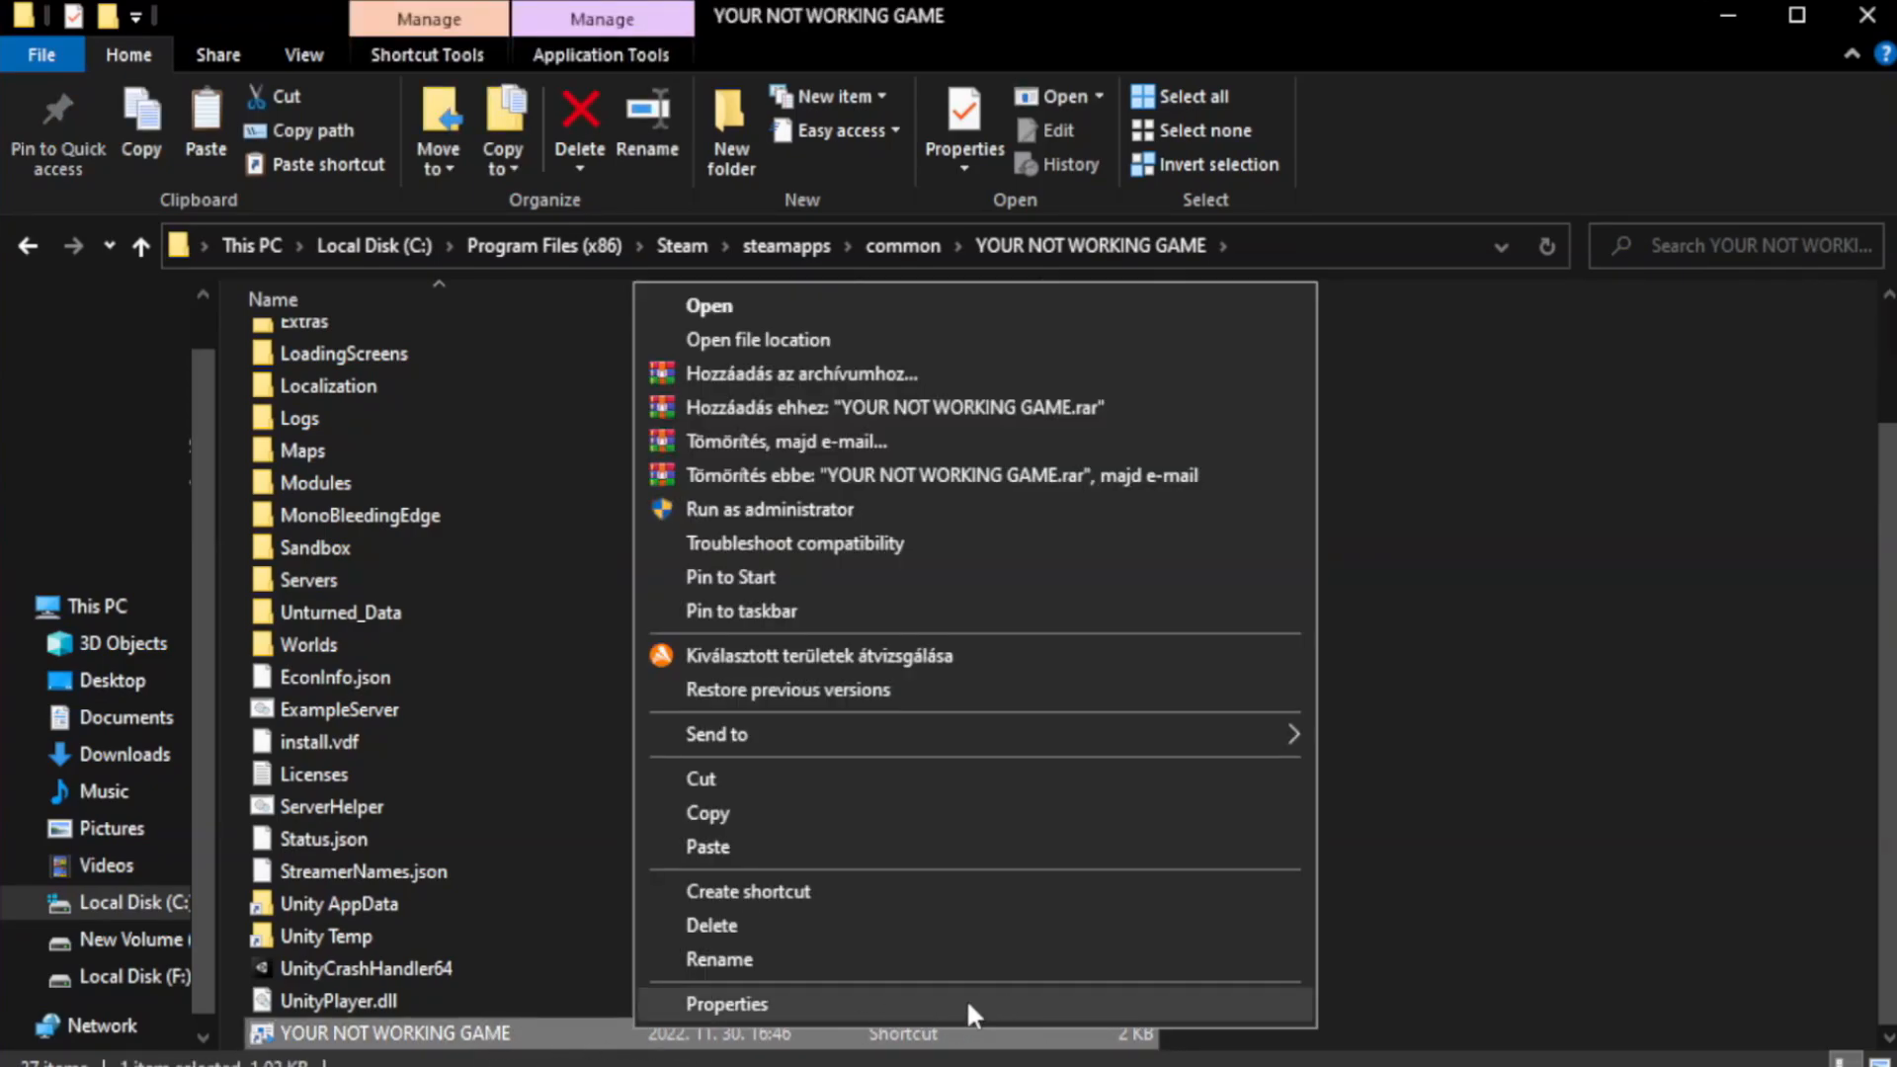
In the shortcut's Compatibility settings enable Windows 8 mode, disable fullscreen optimizations, run as administrator, and confirm.
{"action": "left_click", "coordinate": [726, 1003]}
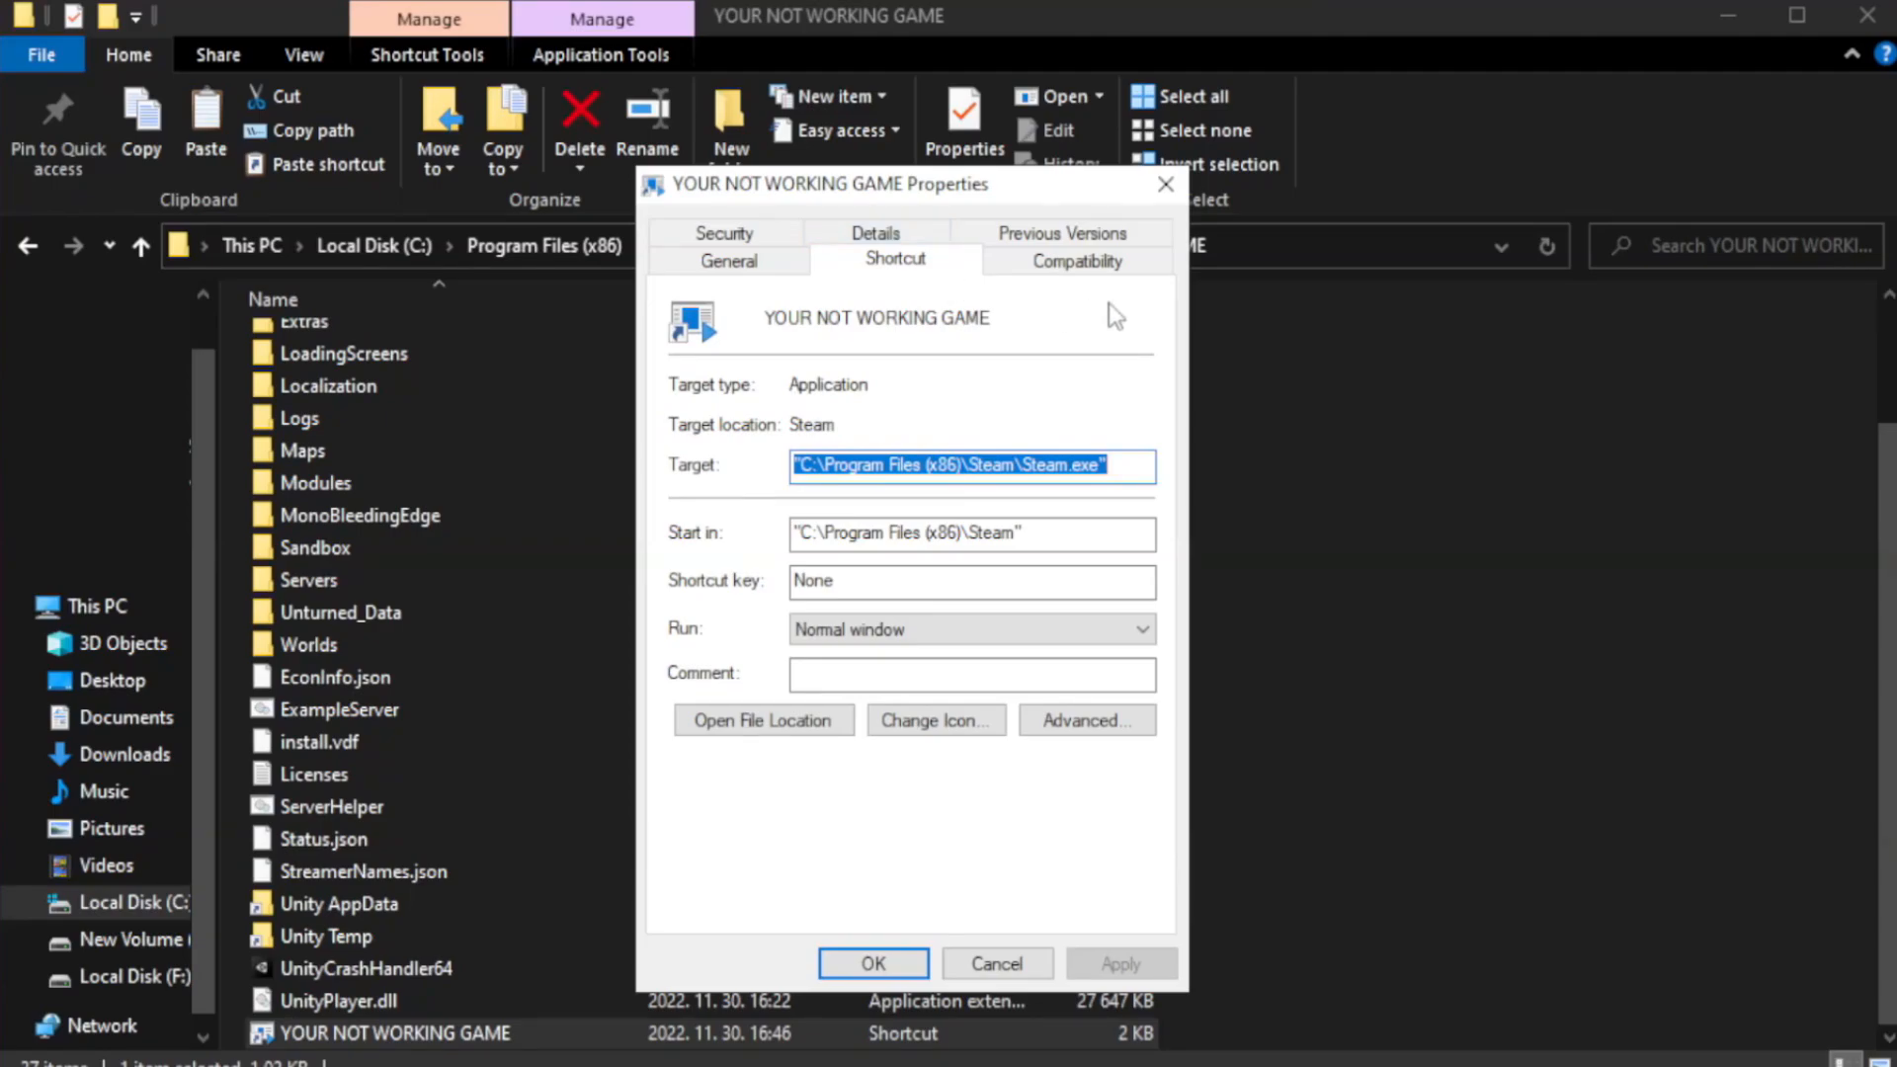
{"action": "mouse_move", "coordinate": [1075, 261]}
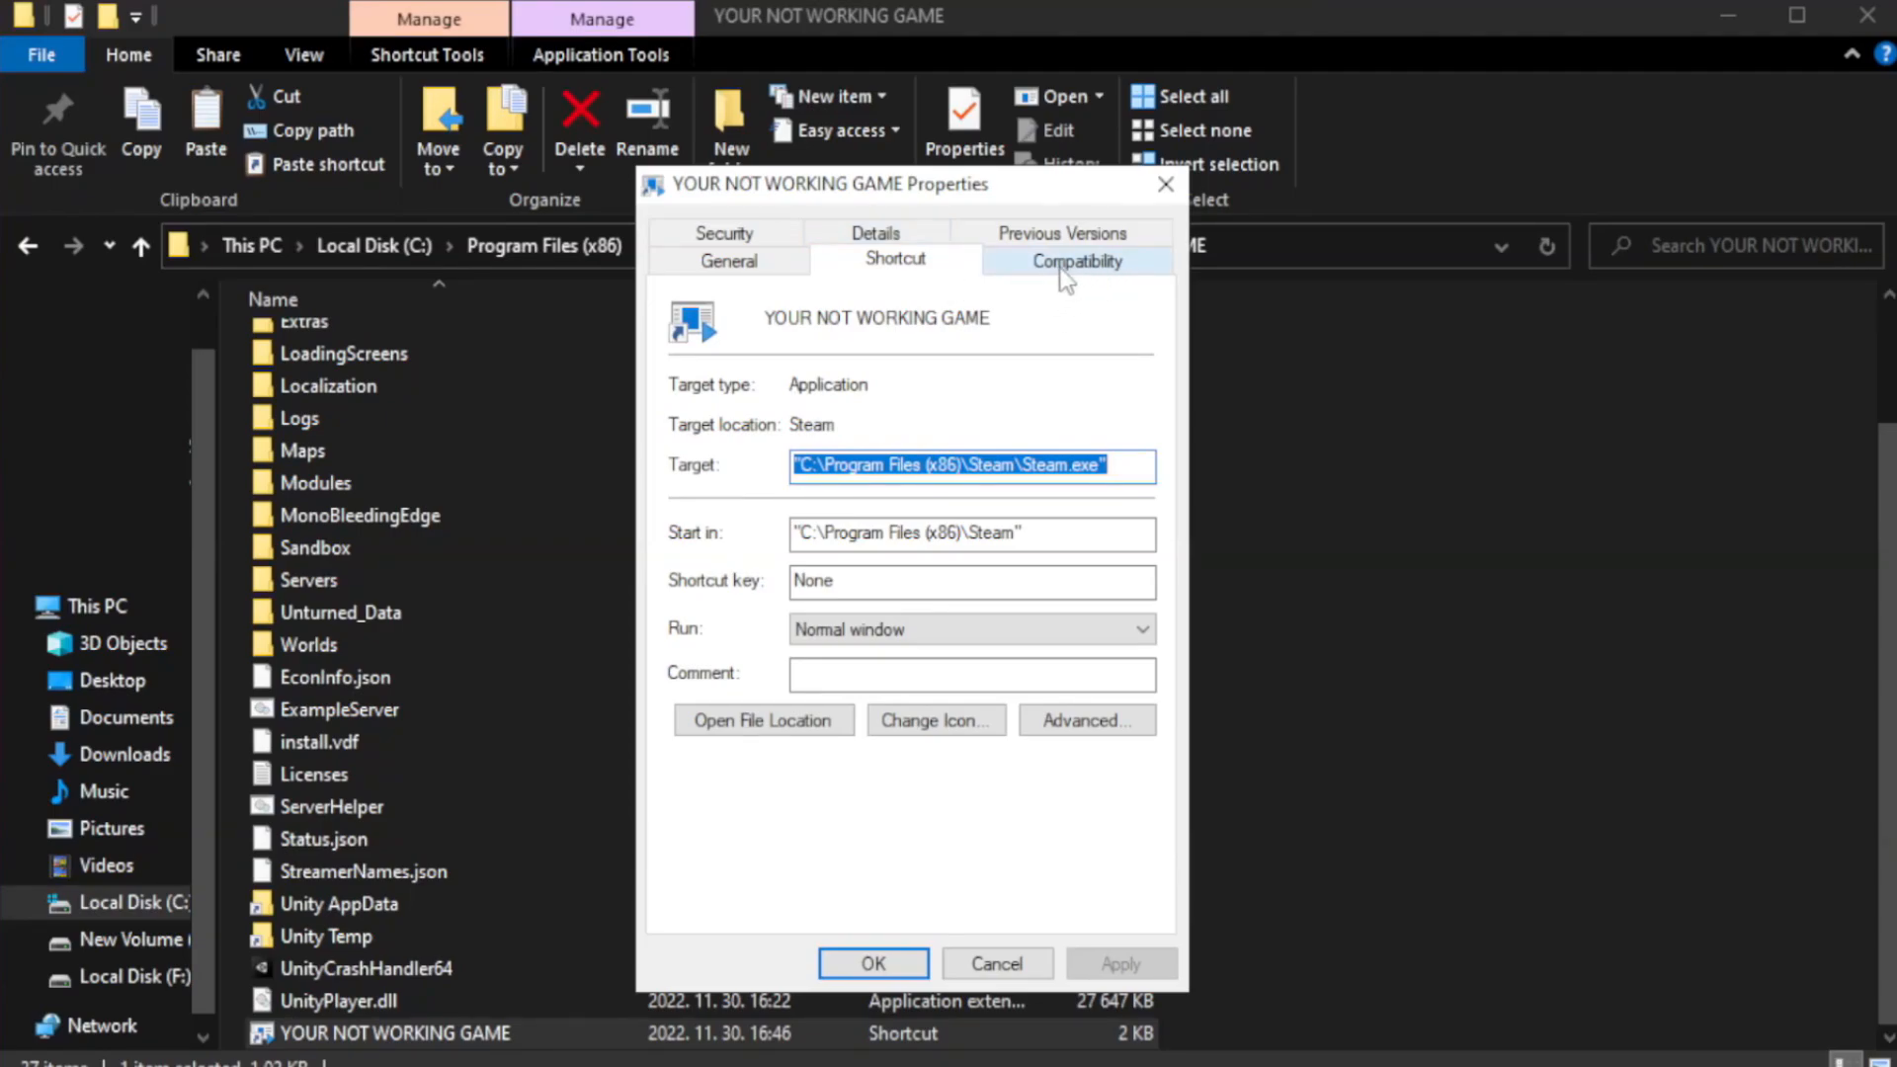
{"action": "left_click", "coordinate": [1075, 259]}
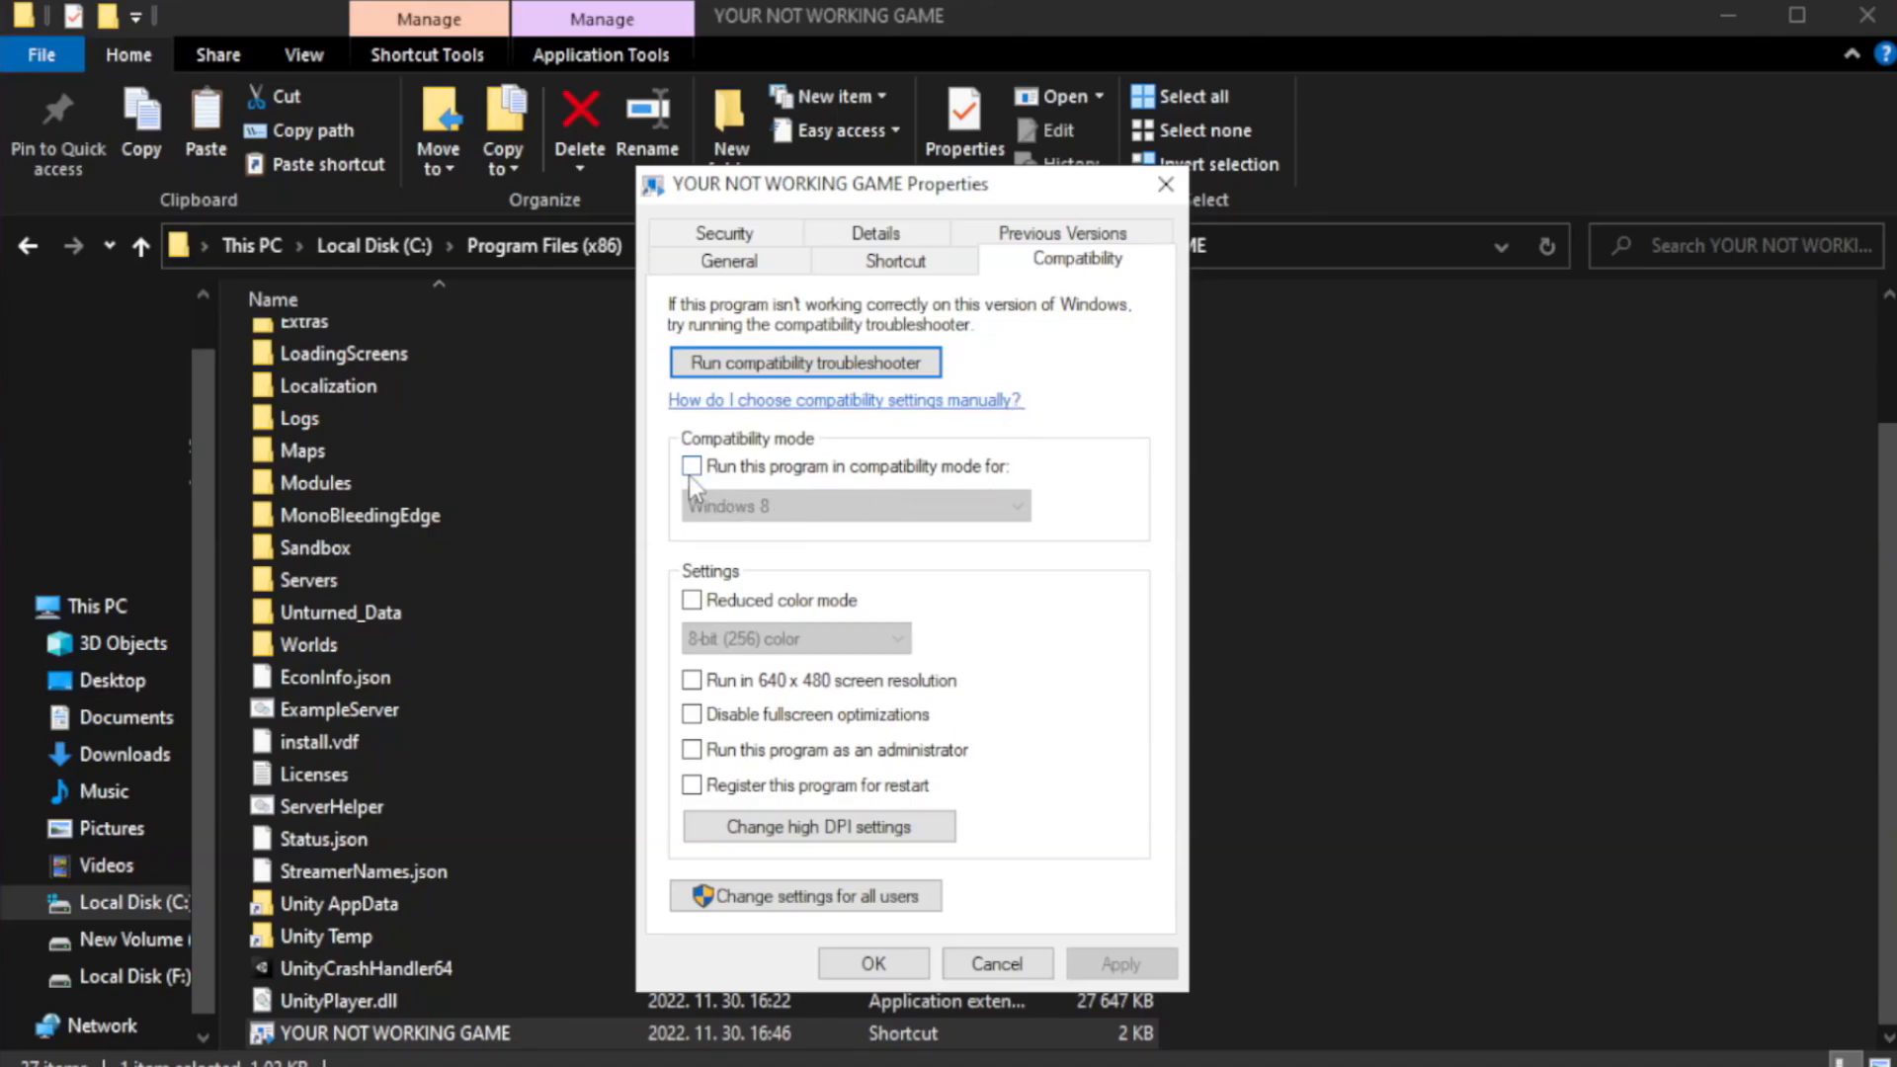
{"action": "mouse_move", "coordinate": [753, 478]}
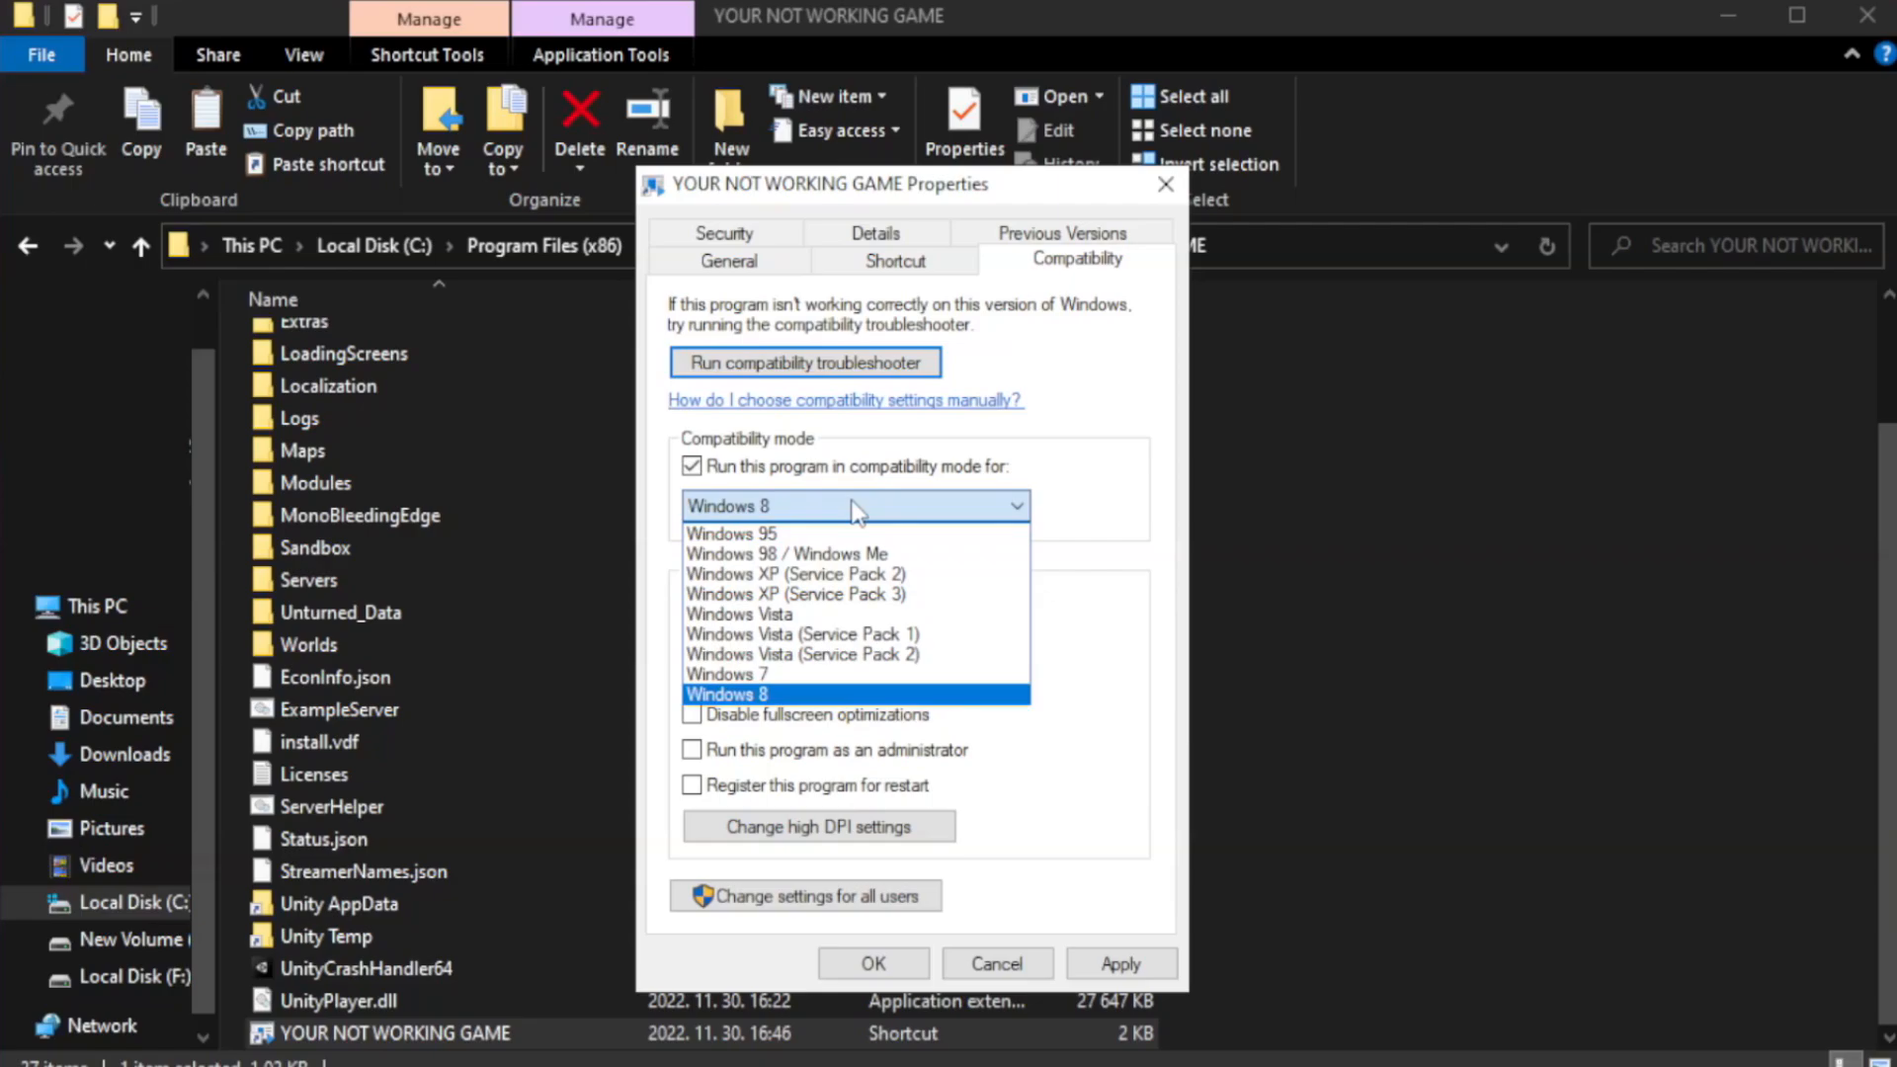
{"action": "mouse_move", "coordinate": [798, 695]}
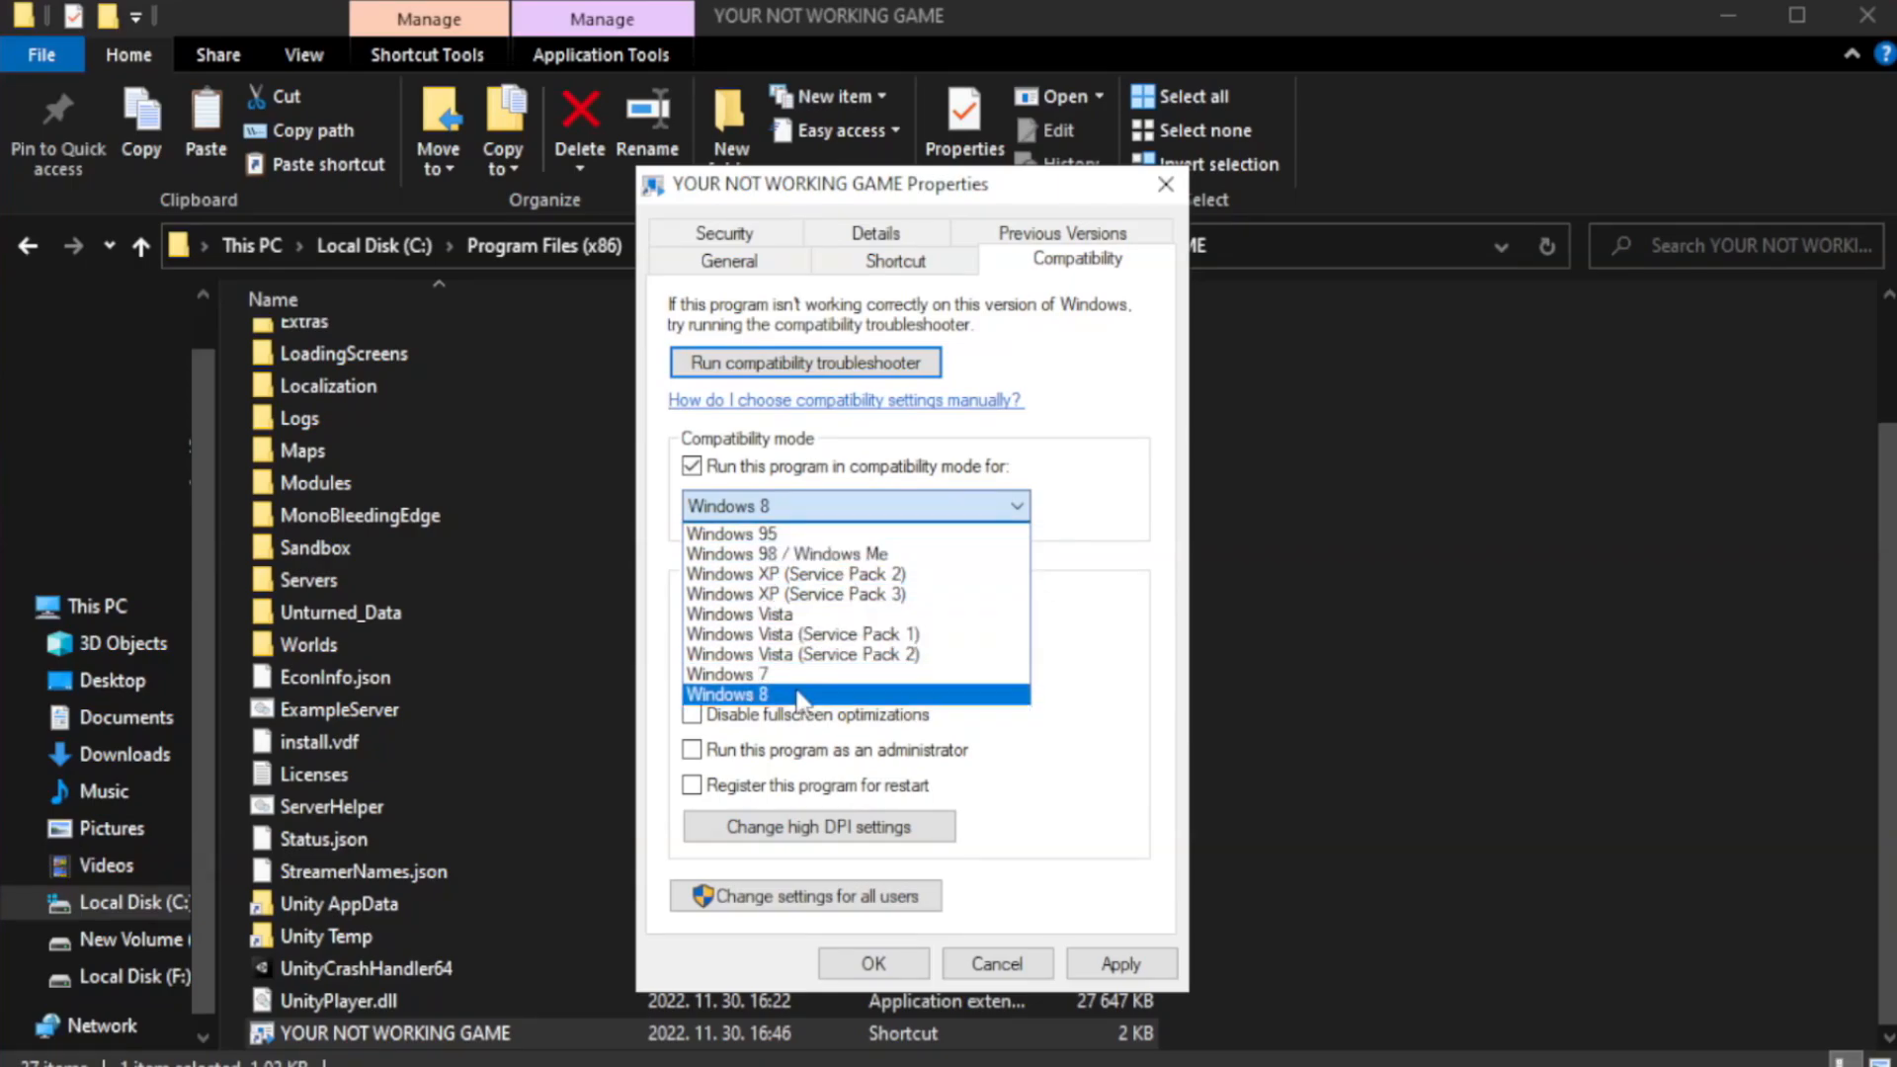
{"action": "left_click", "coordinate": [727, 694]}
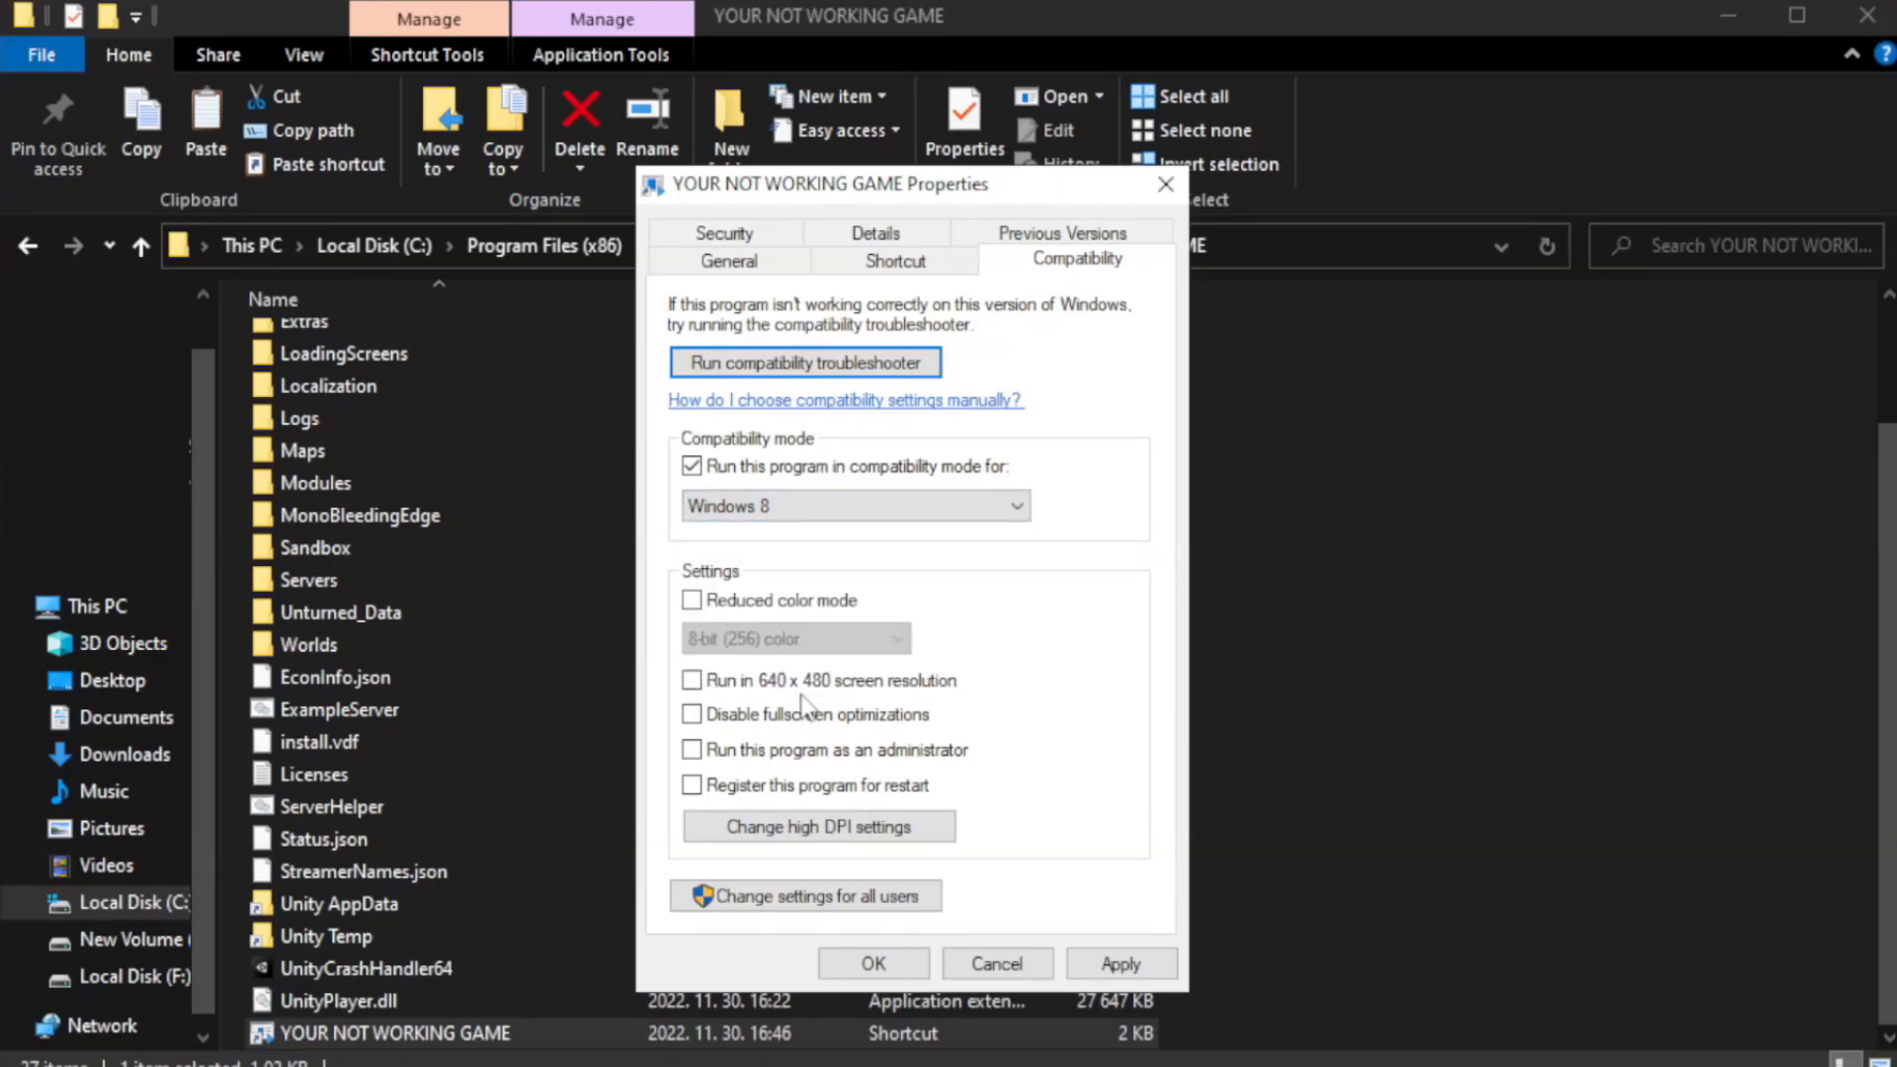
{"action": "mouse_move", "coordinate": [725, 737]}
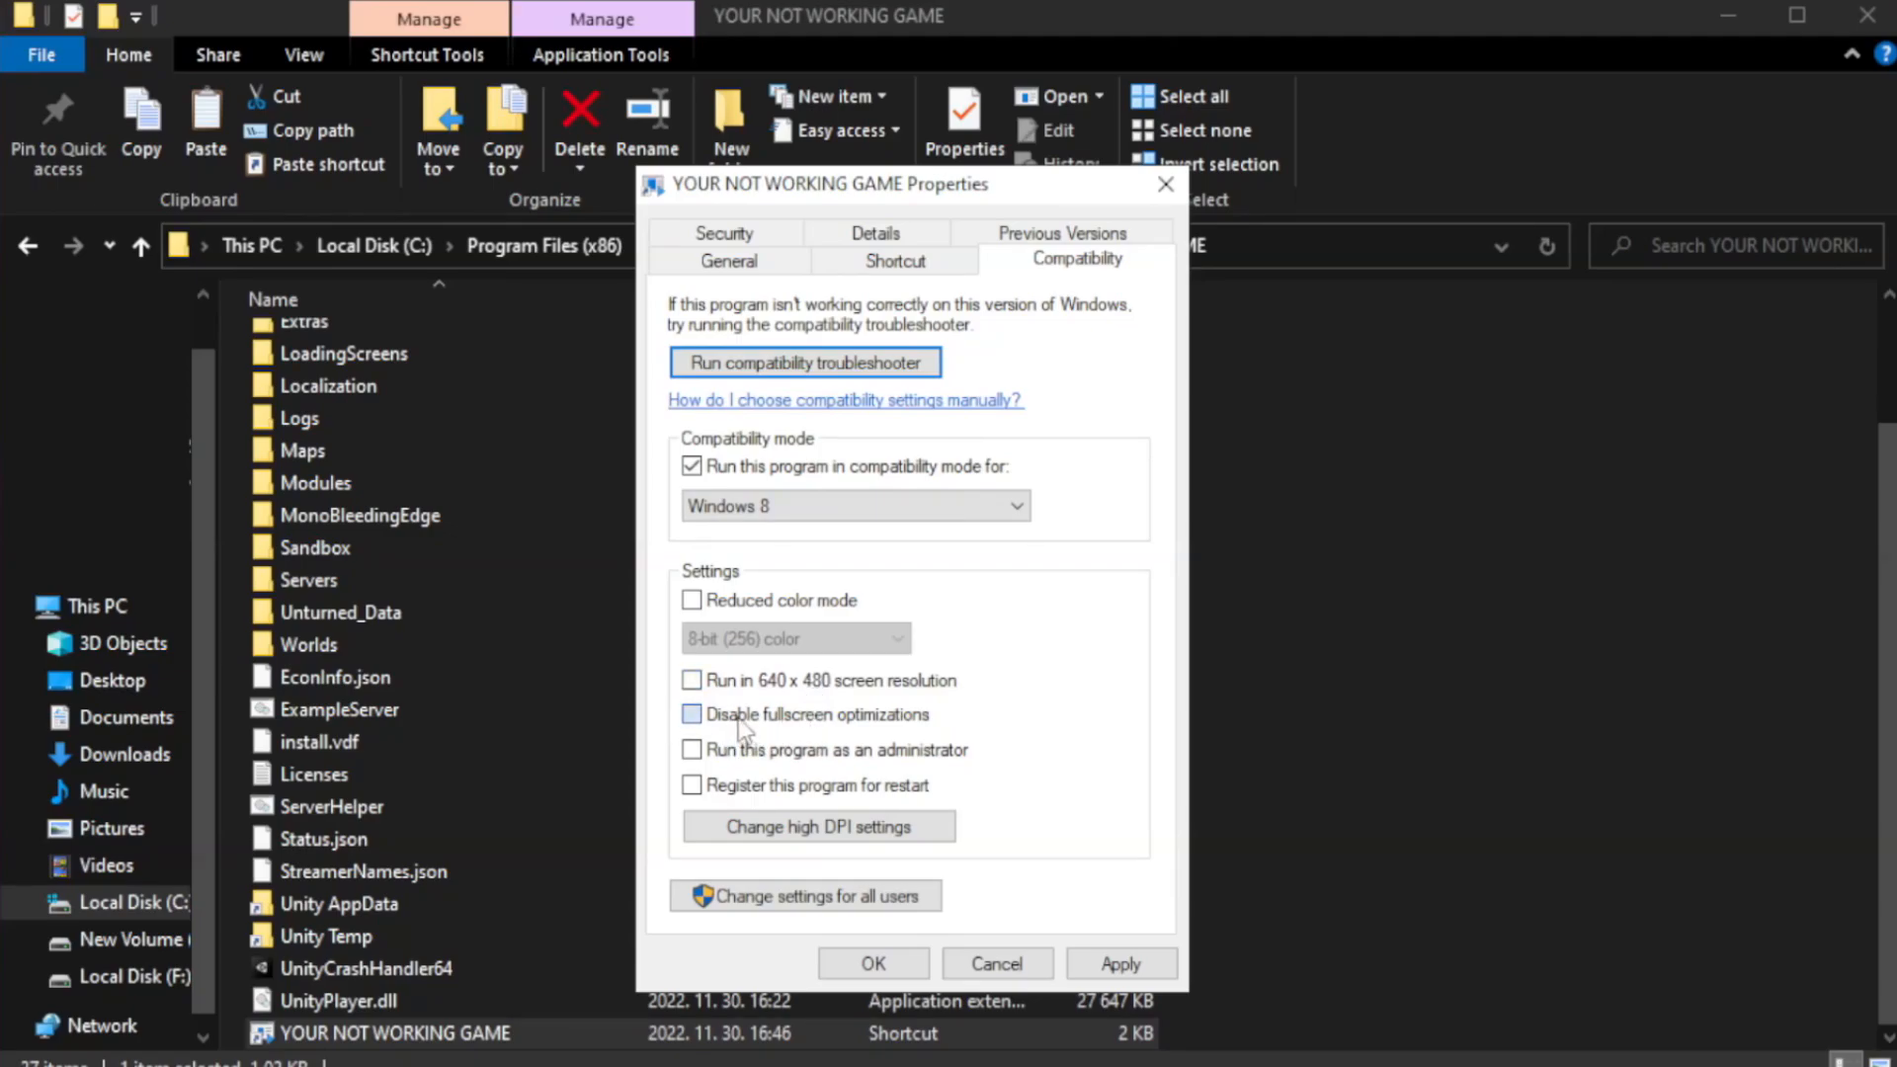
{"action": "left_click", "coordinate": [692, 713]}
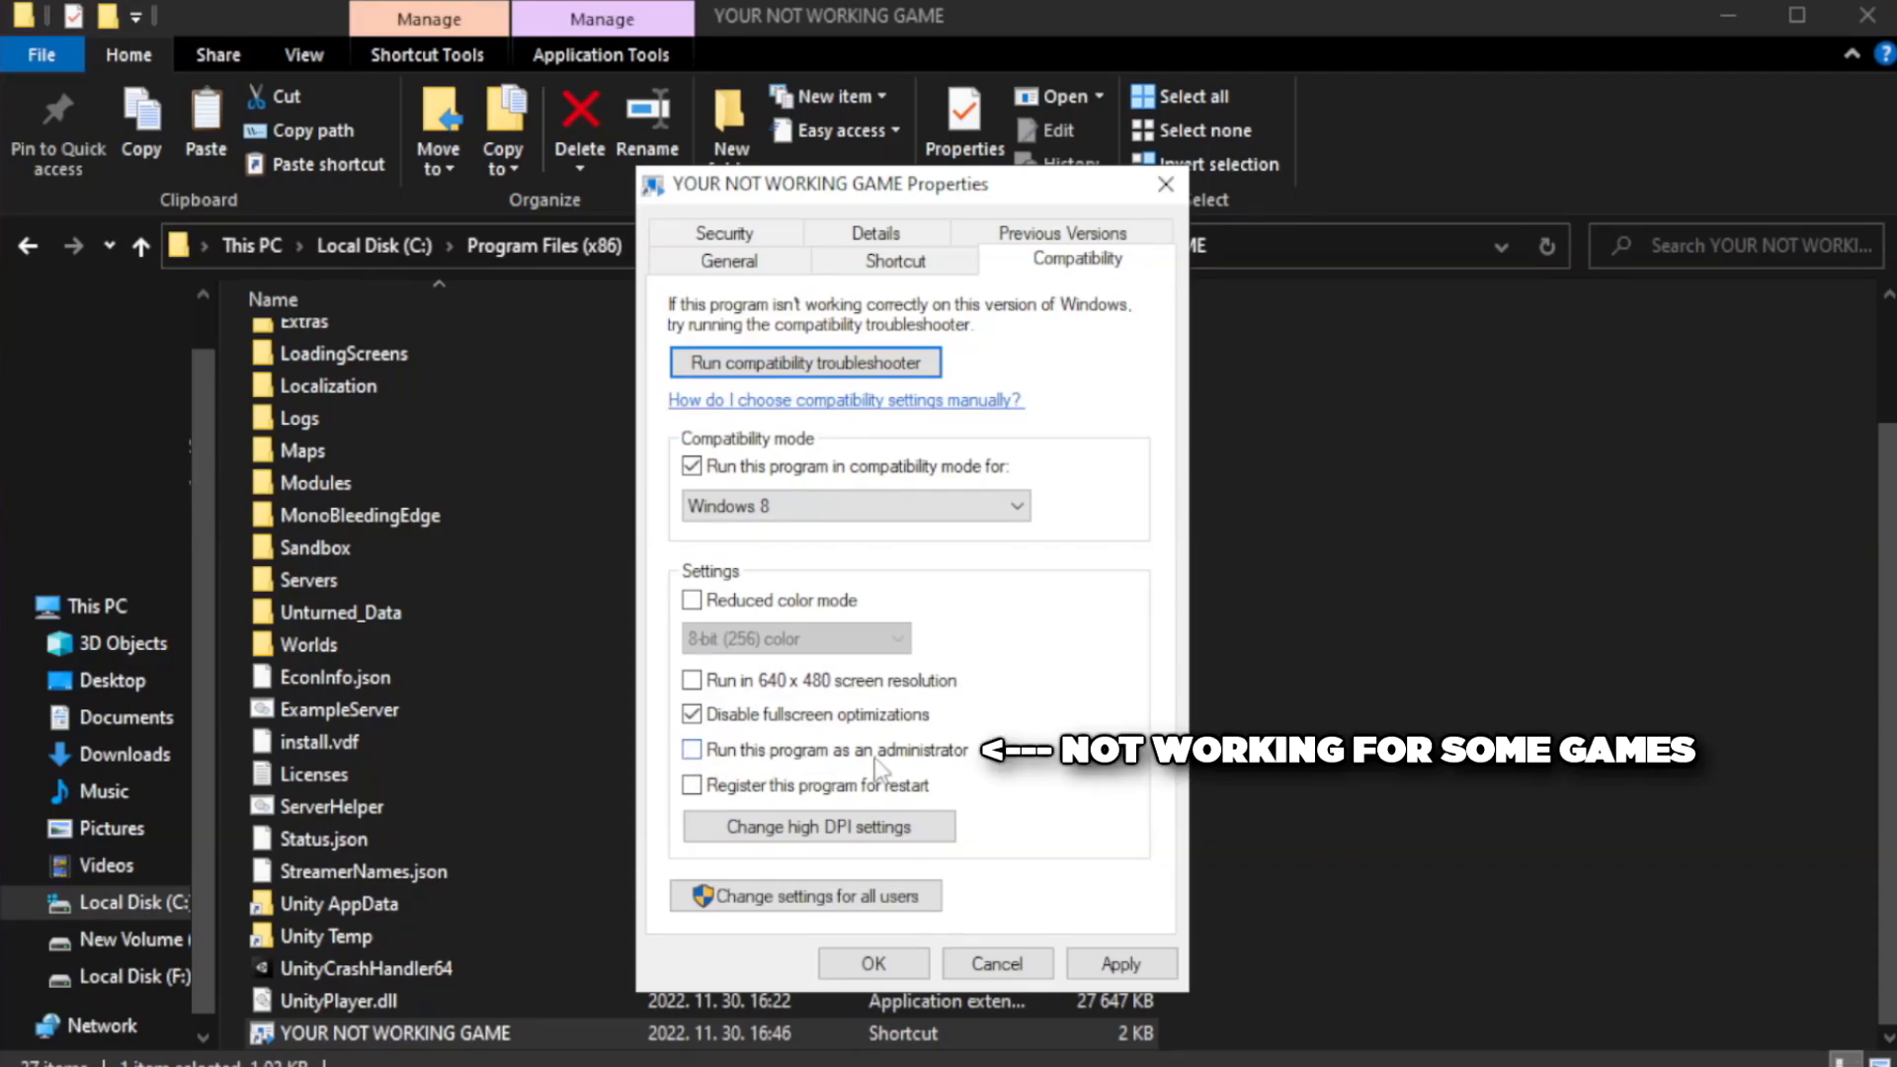
{"action": "mouse_move", "coordinate": [747, 764]}
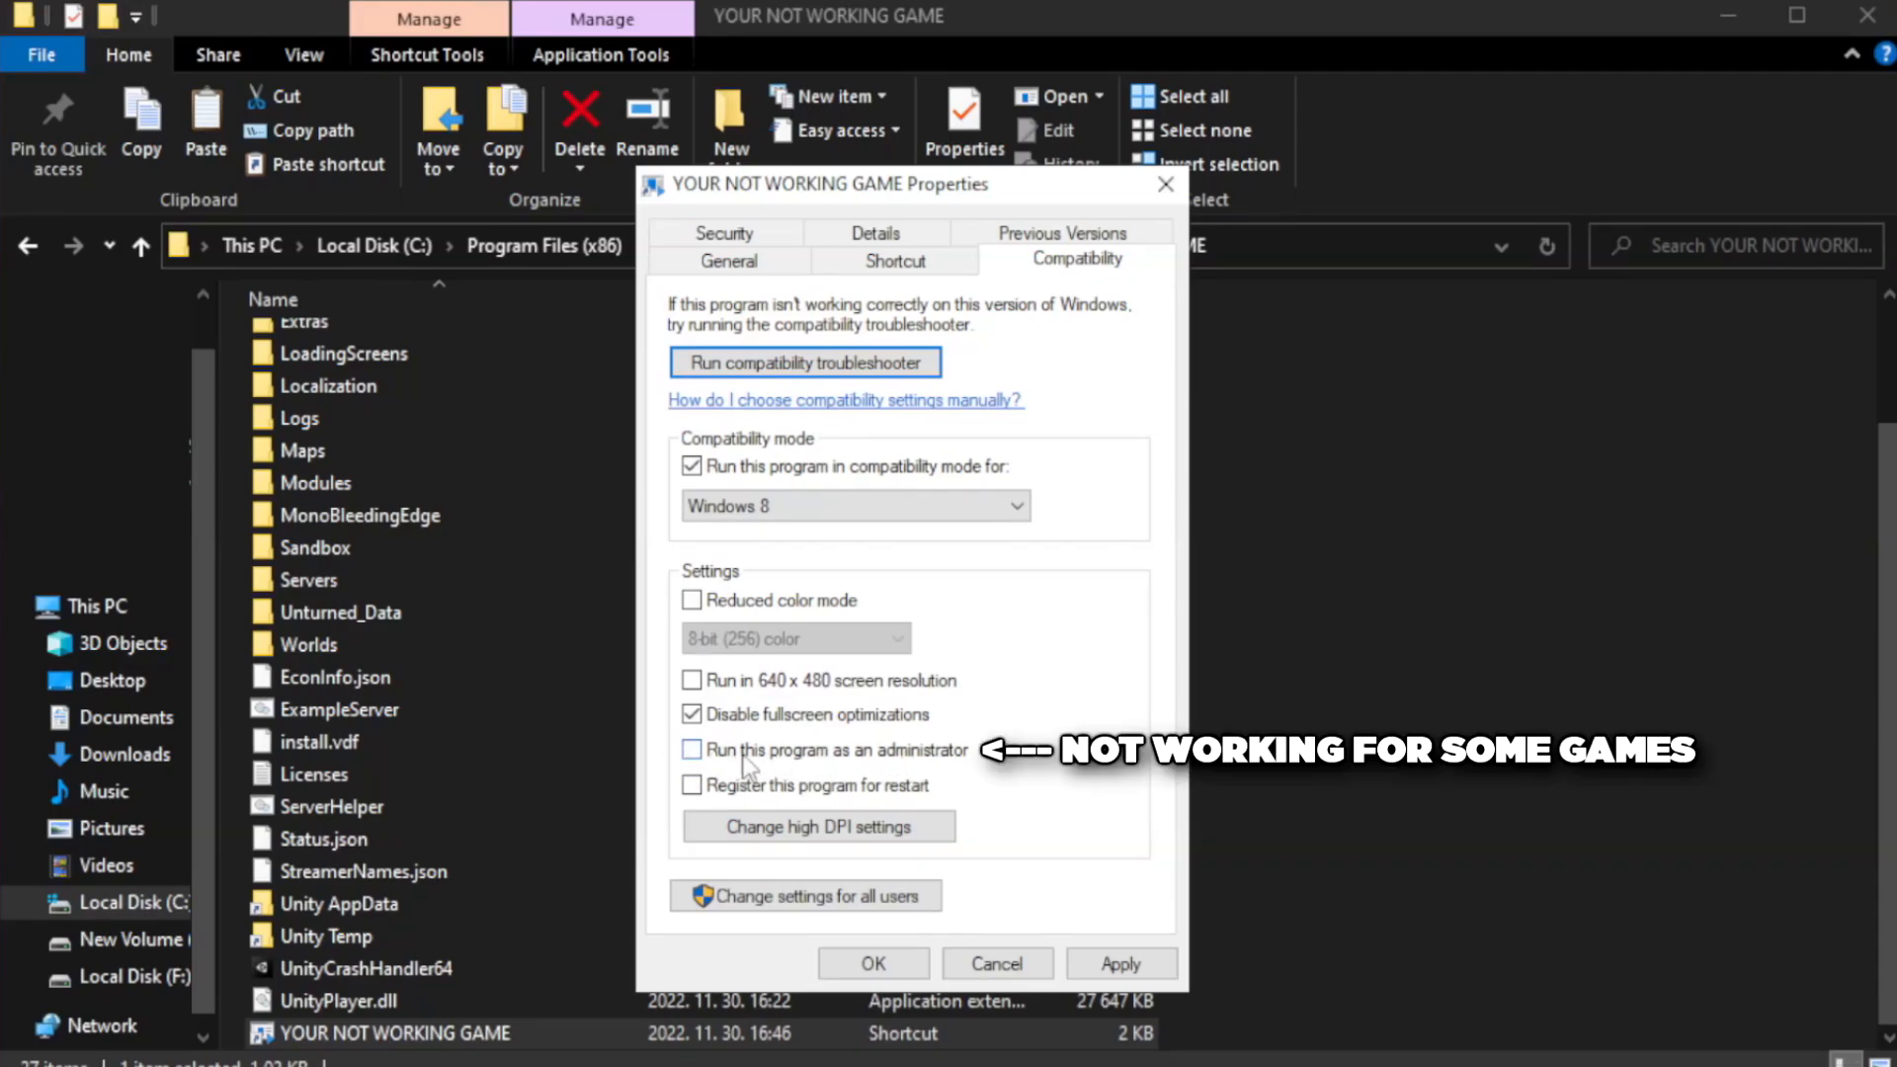
{"action": "left_click", "coordinate": [692, 751]}
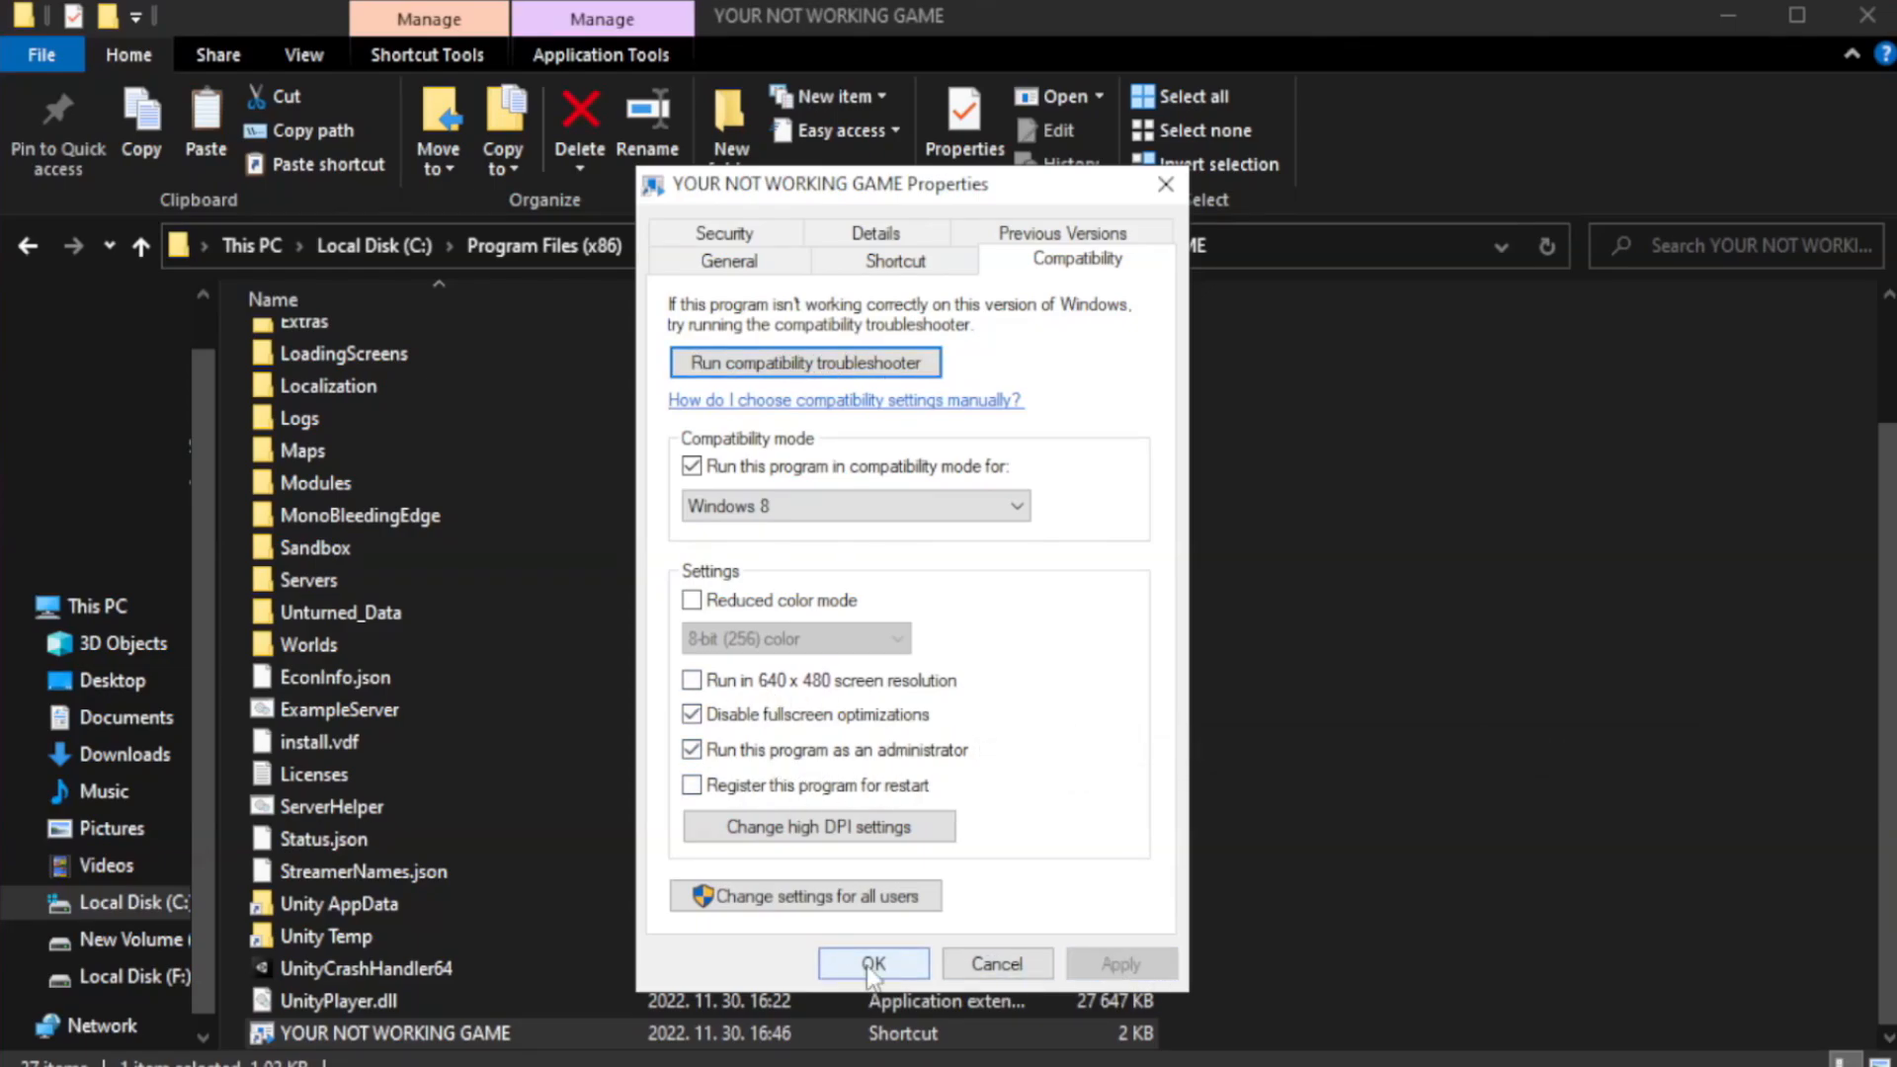
{"action": "left_click", "coordinate": [871, 964]}
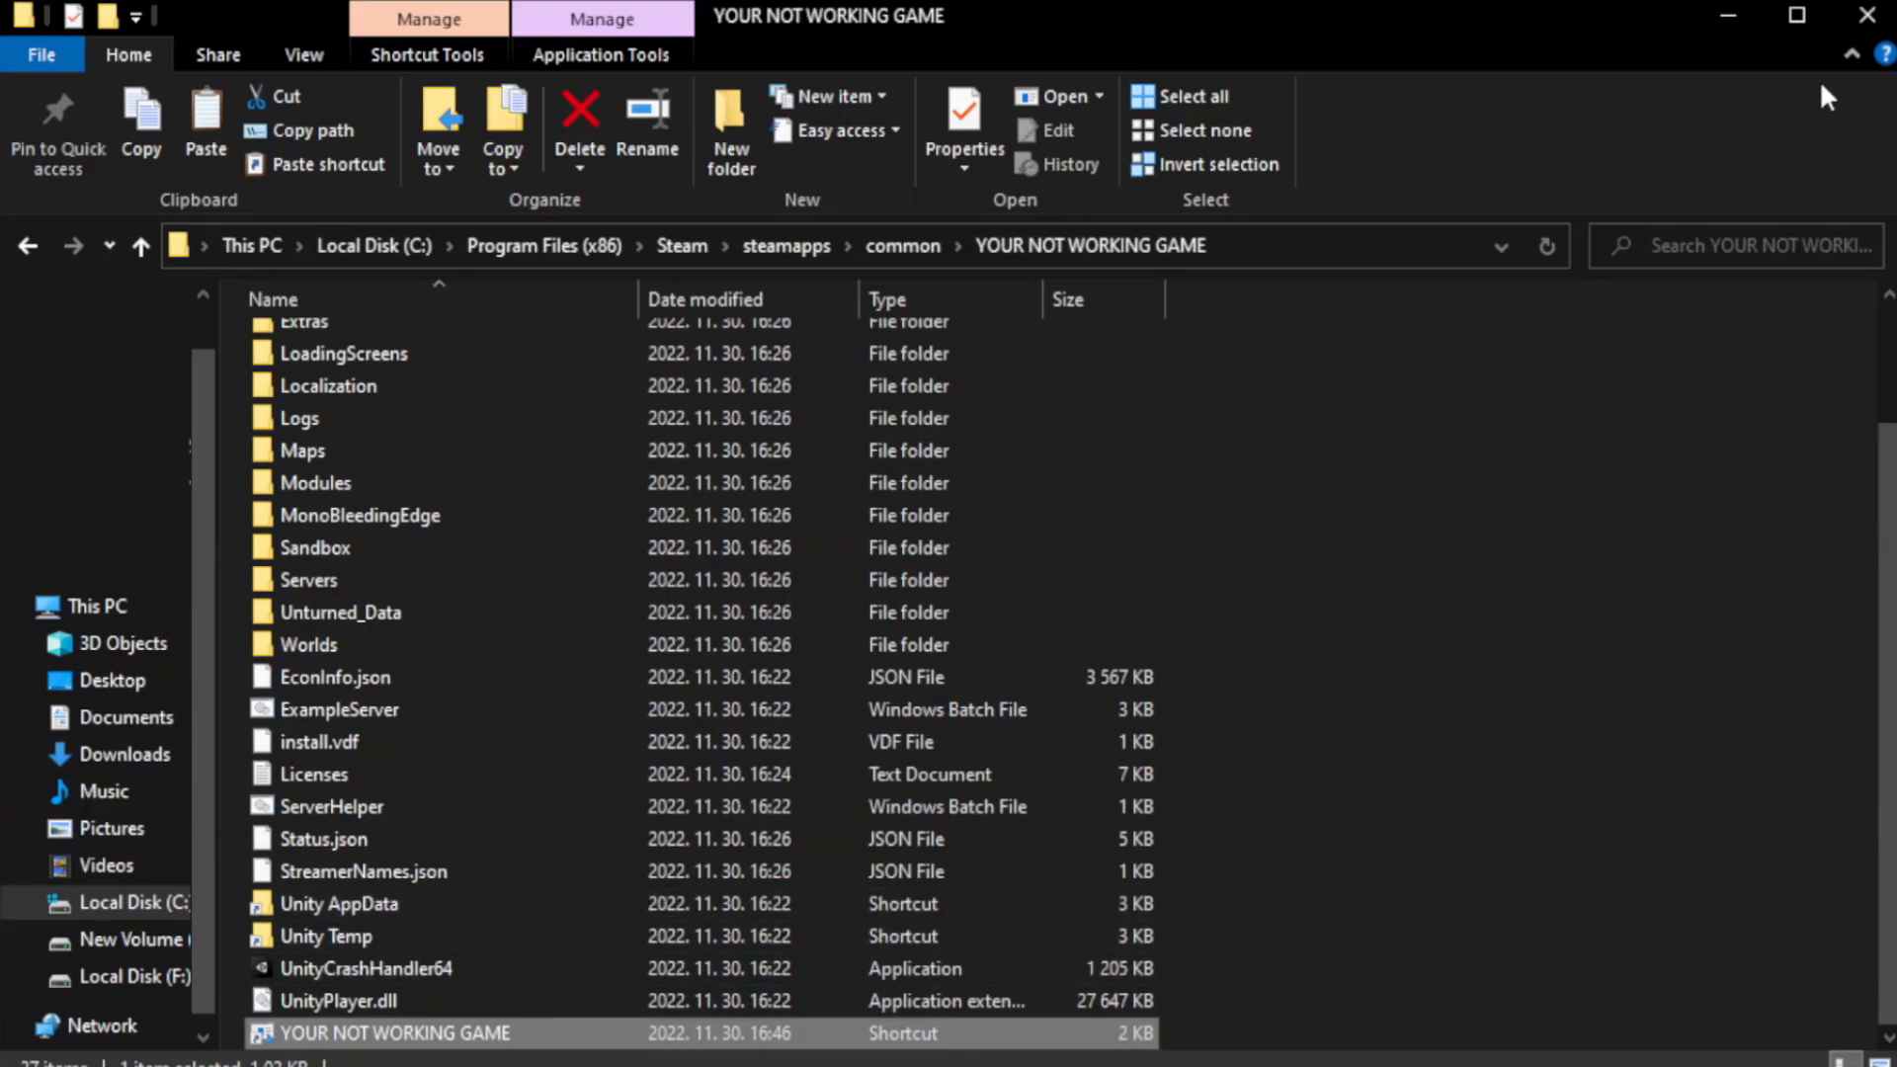
{"action": "mouse_move", "coordinate": [1873, 18]}
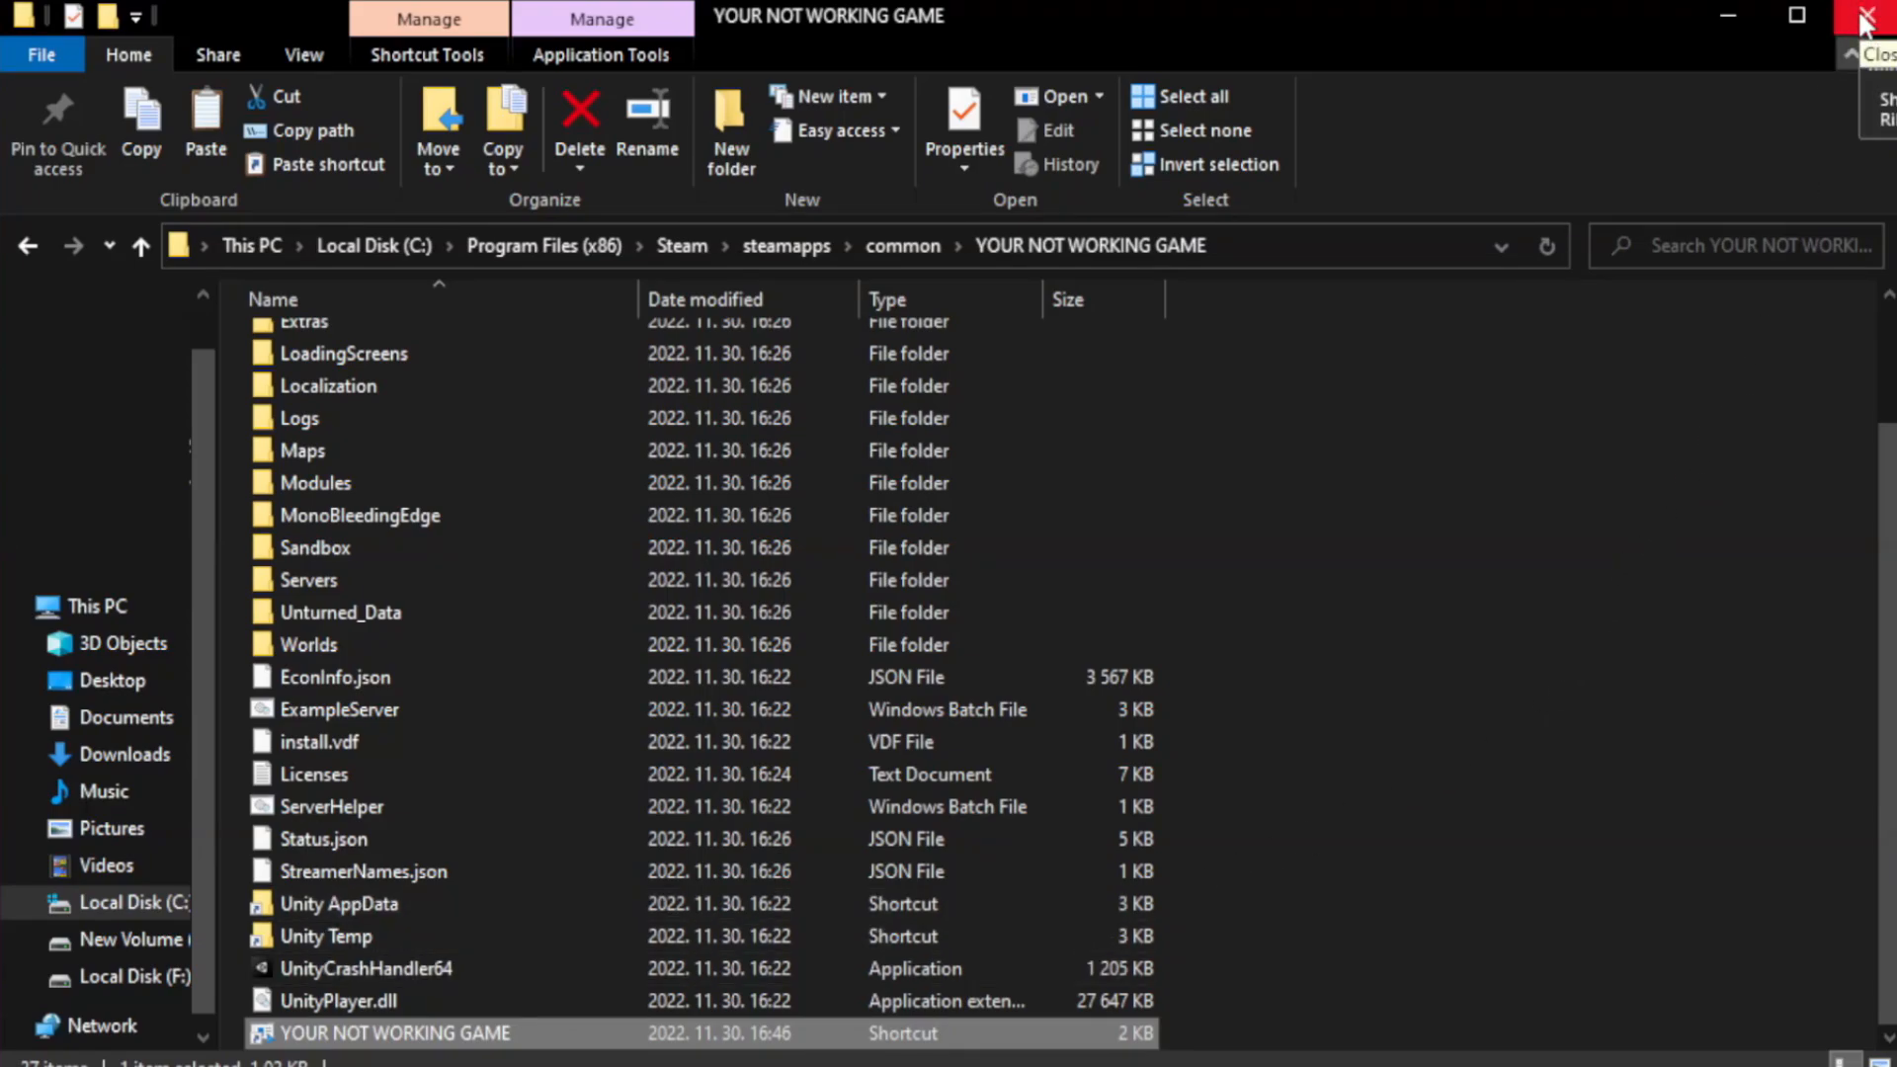
Close the game folder and launch Task Manager from the Start button's quick-link menu.
{"action": "left_click", "coordinate": [1873, 18]}
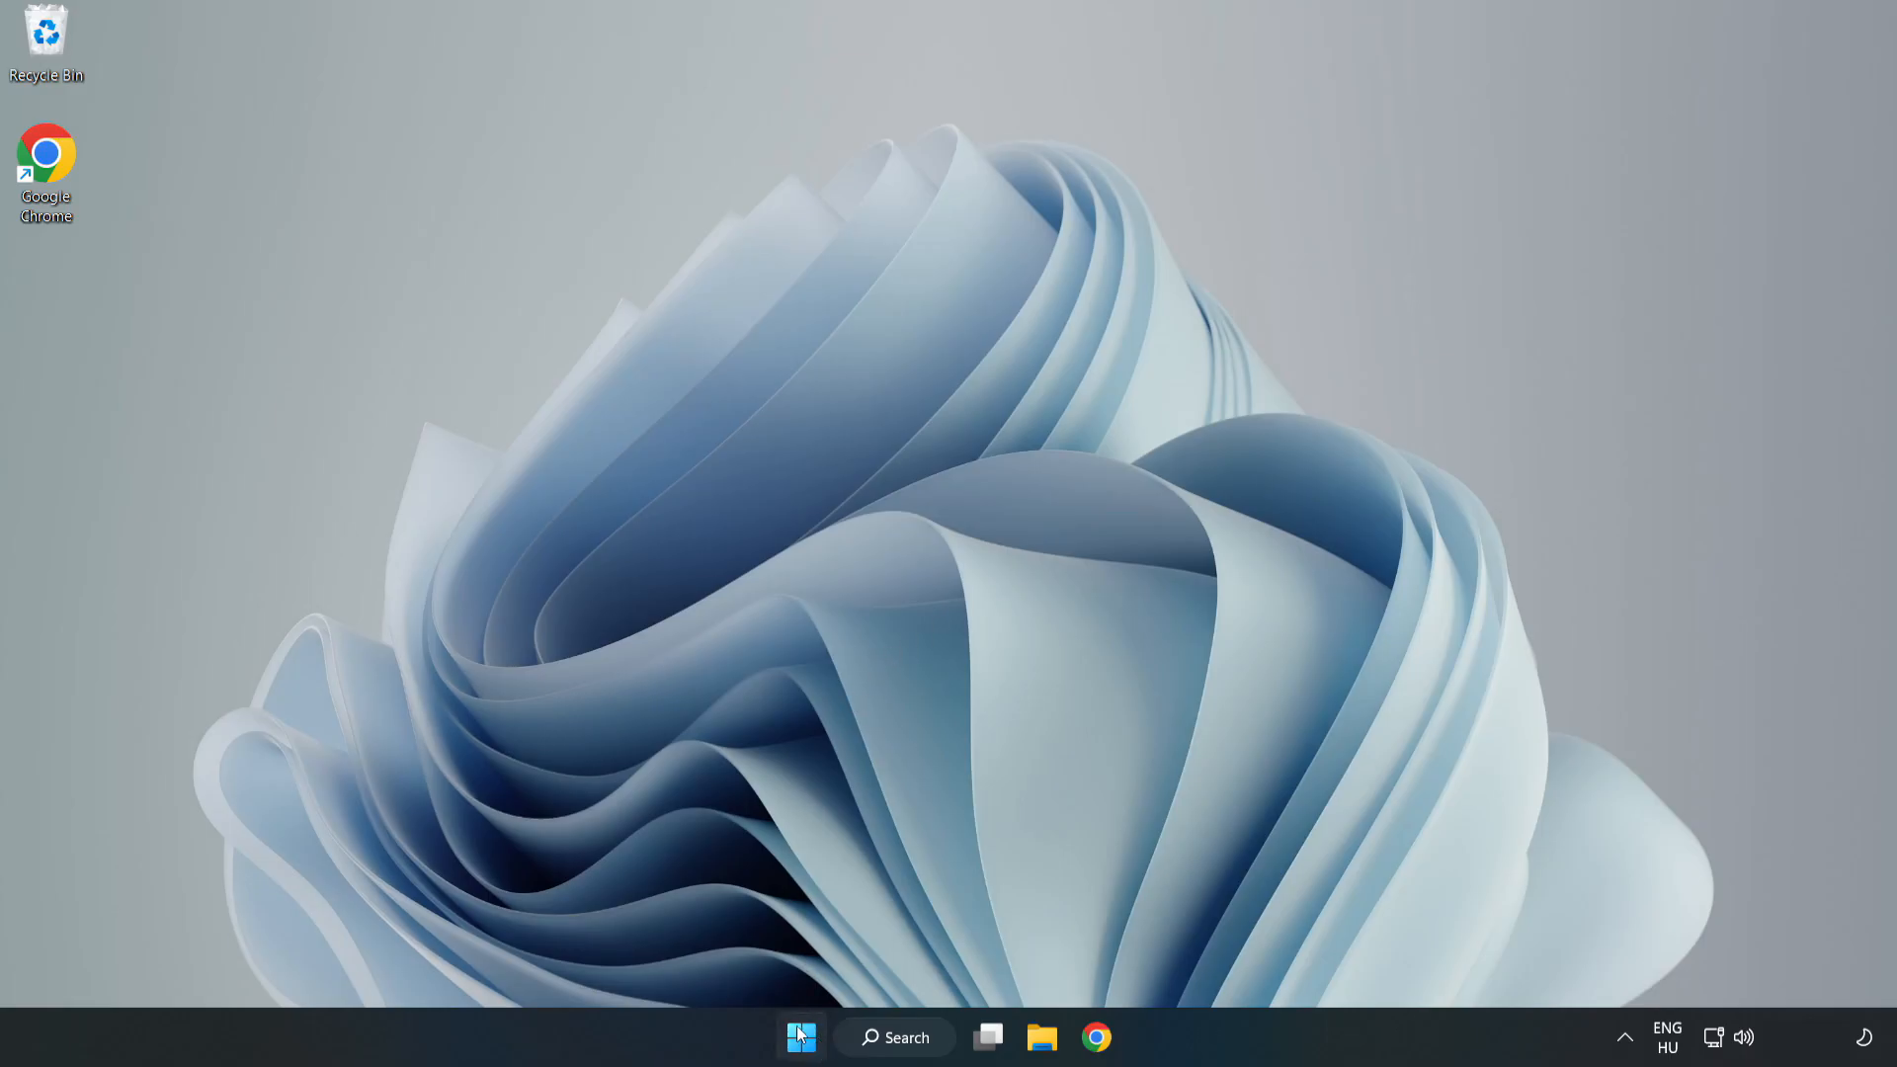
{"action": "right_click", "coordinate": [801, 1037]}
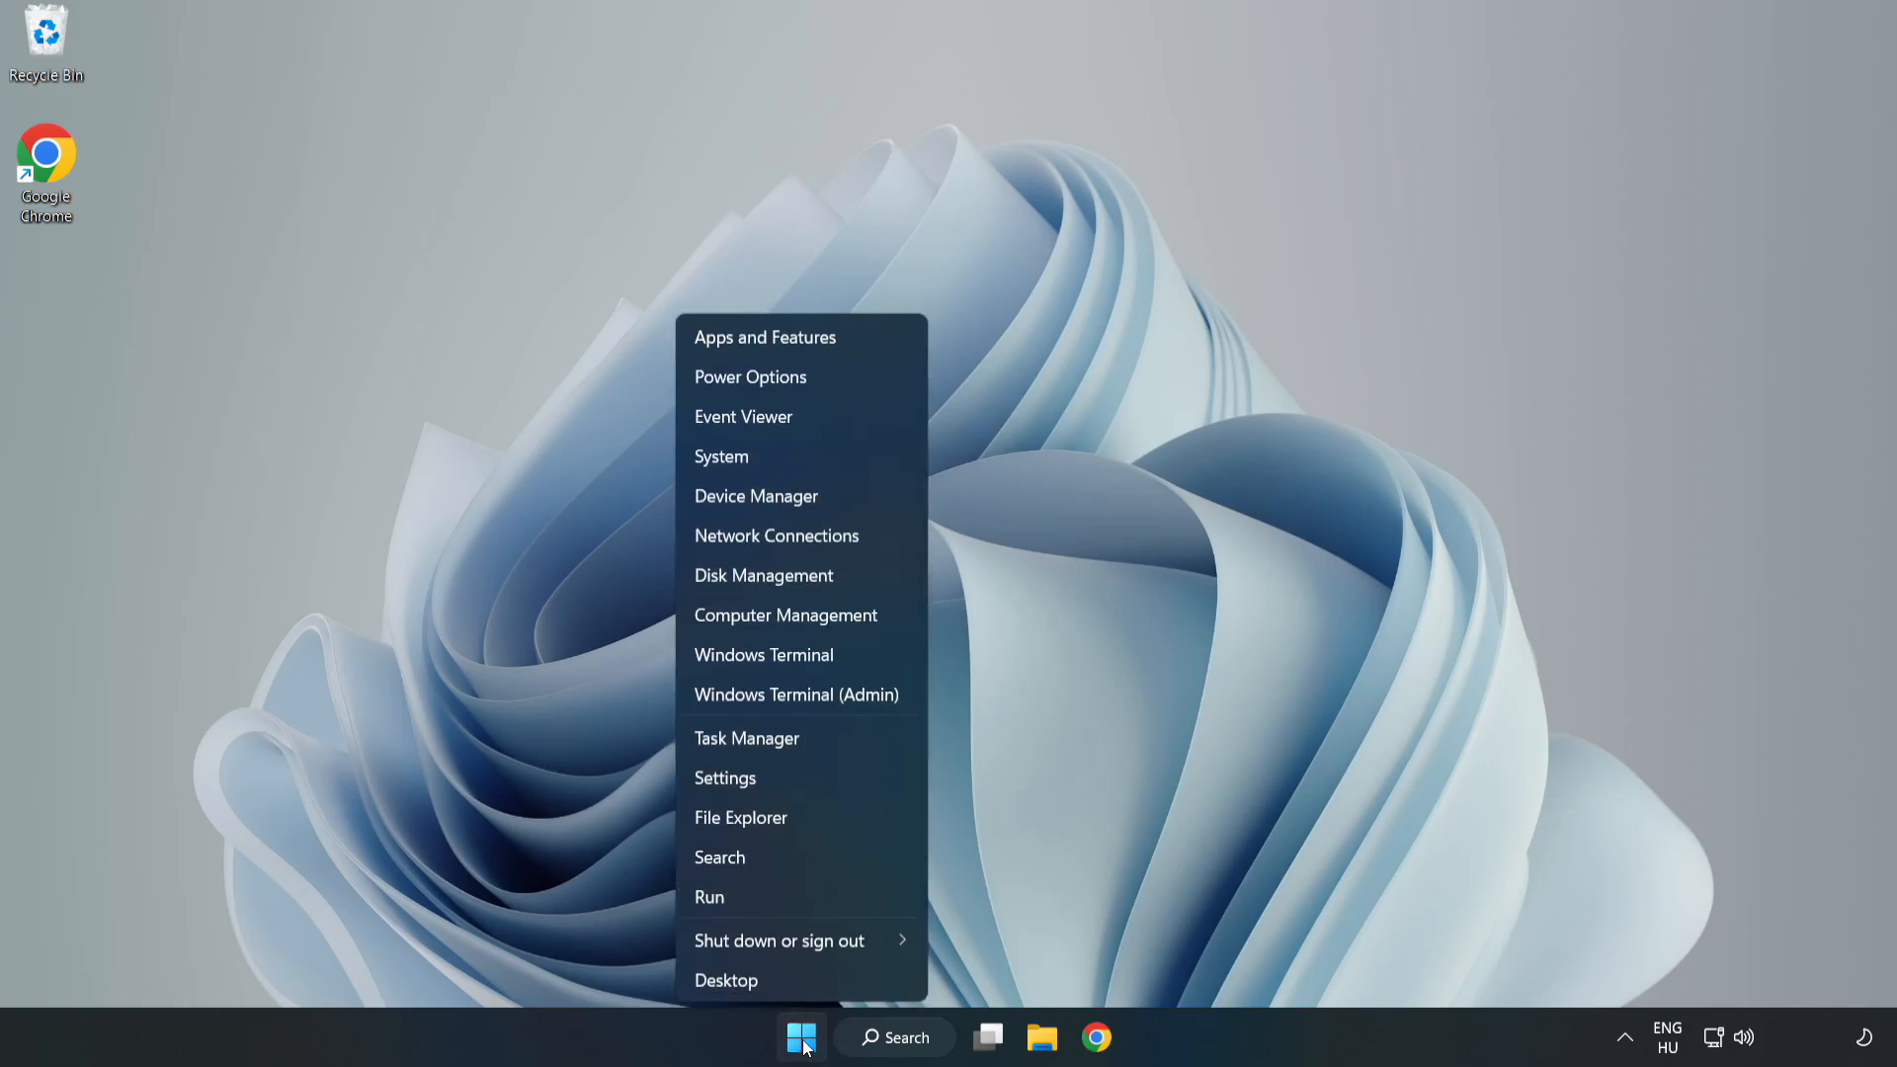
{"action": "mouse_move", "coordinate": [808, 745]}
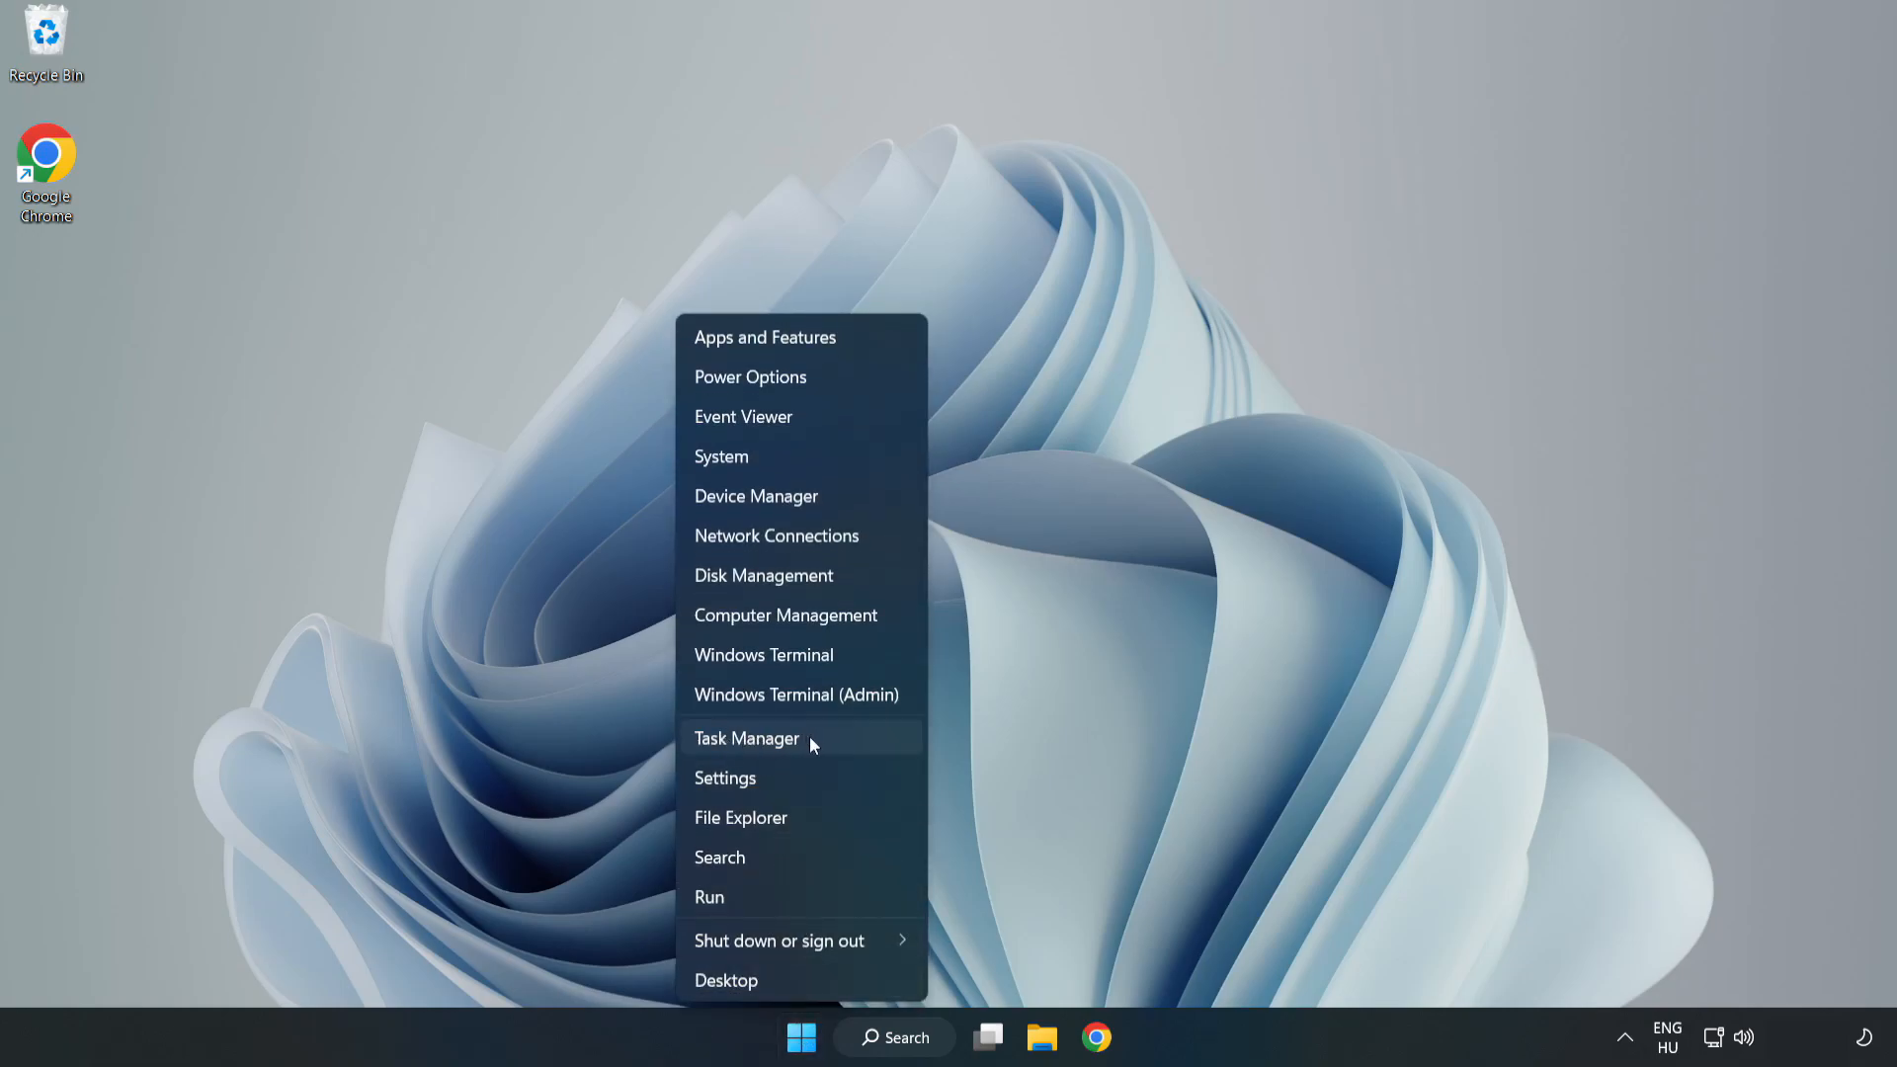
{"action": "left_click", "coordinate": [747, 737]}
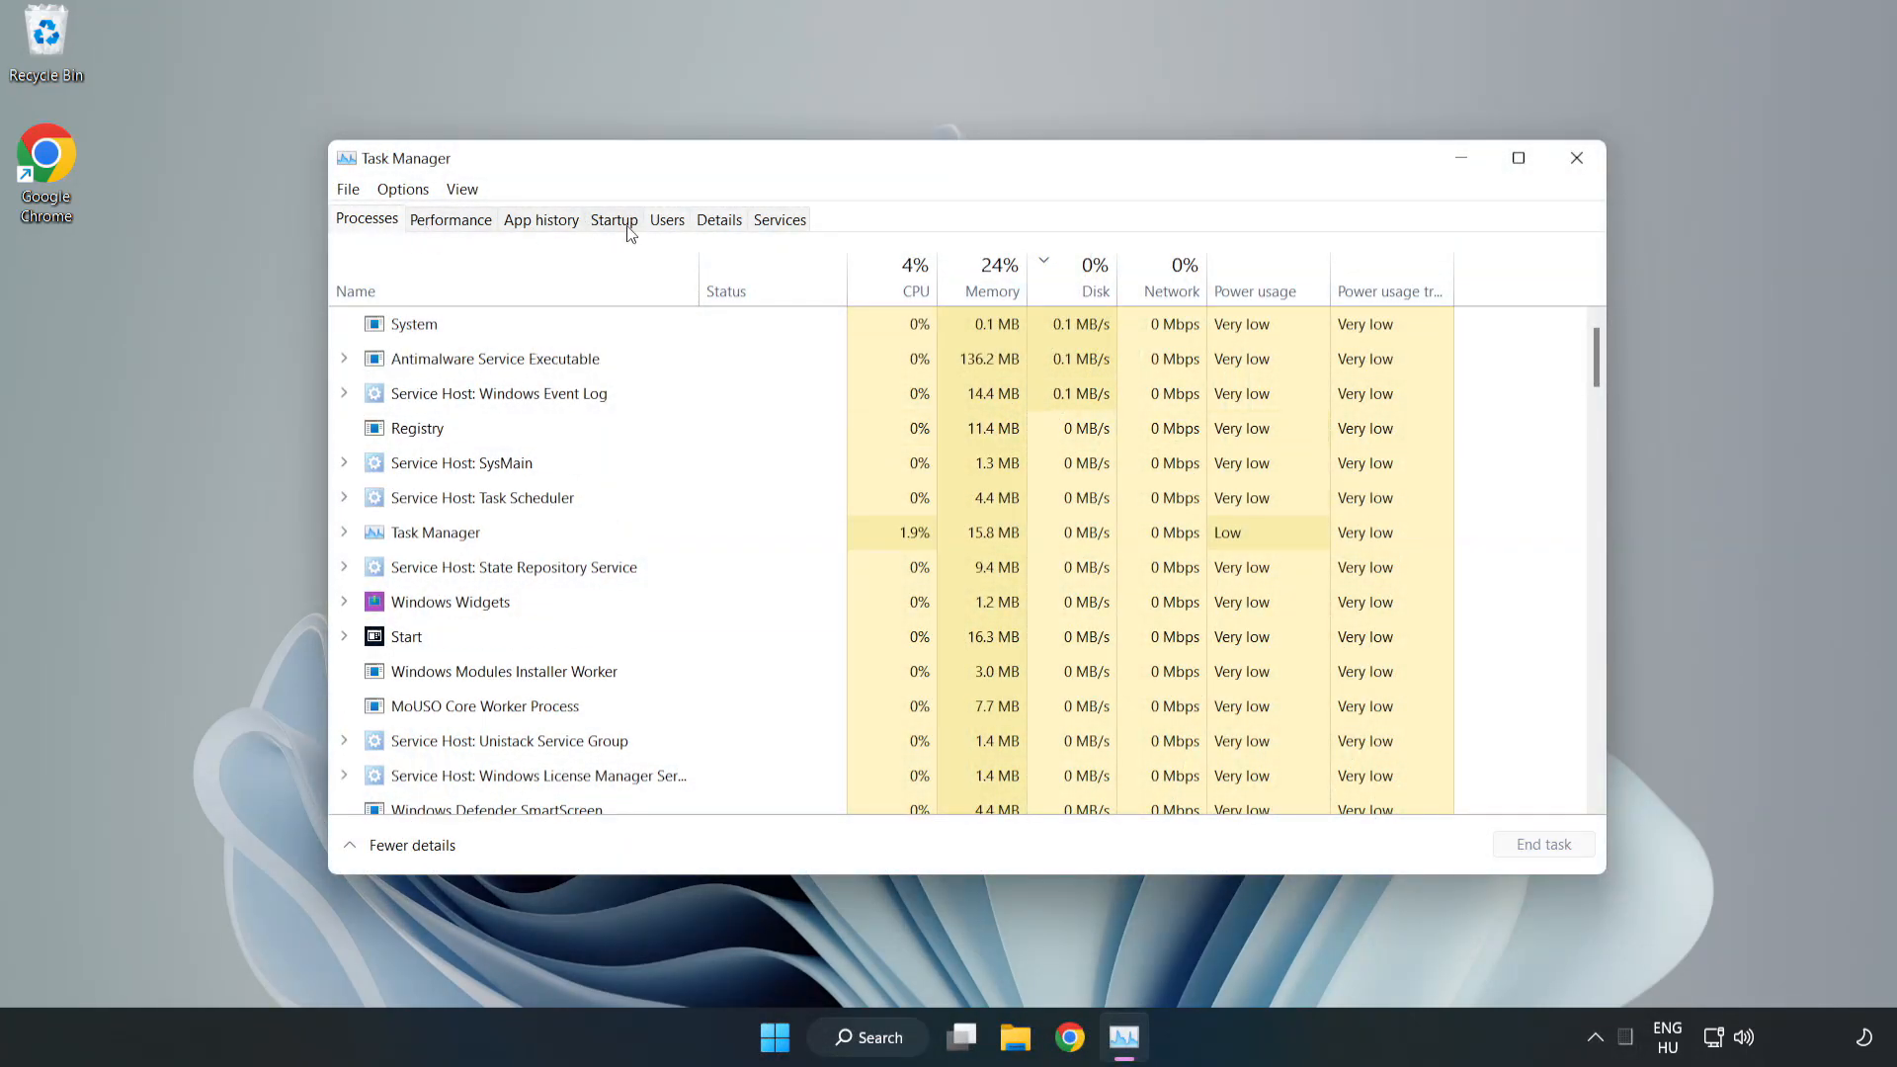
Disable Cortana, Microsoft Edge, Microsoft Teams and Phone Link in the Startup list, then close Task Manager.
{"action": "left_click", "coordinate": [613, 219]}
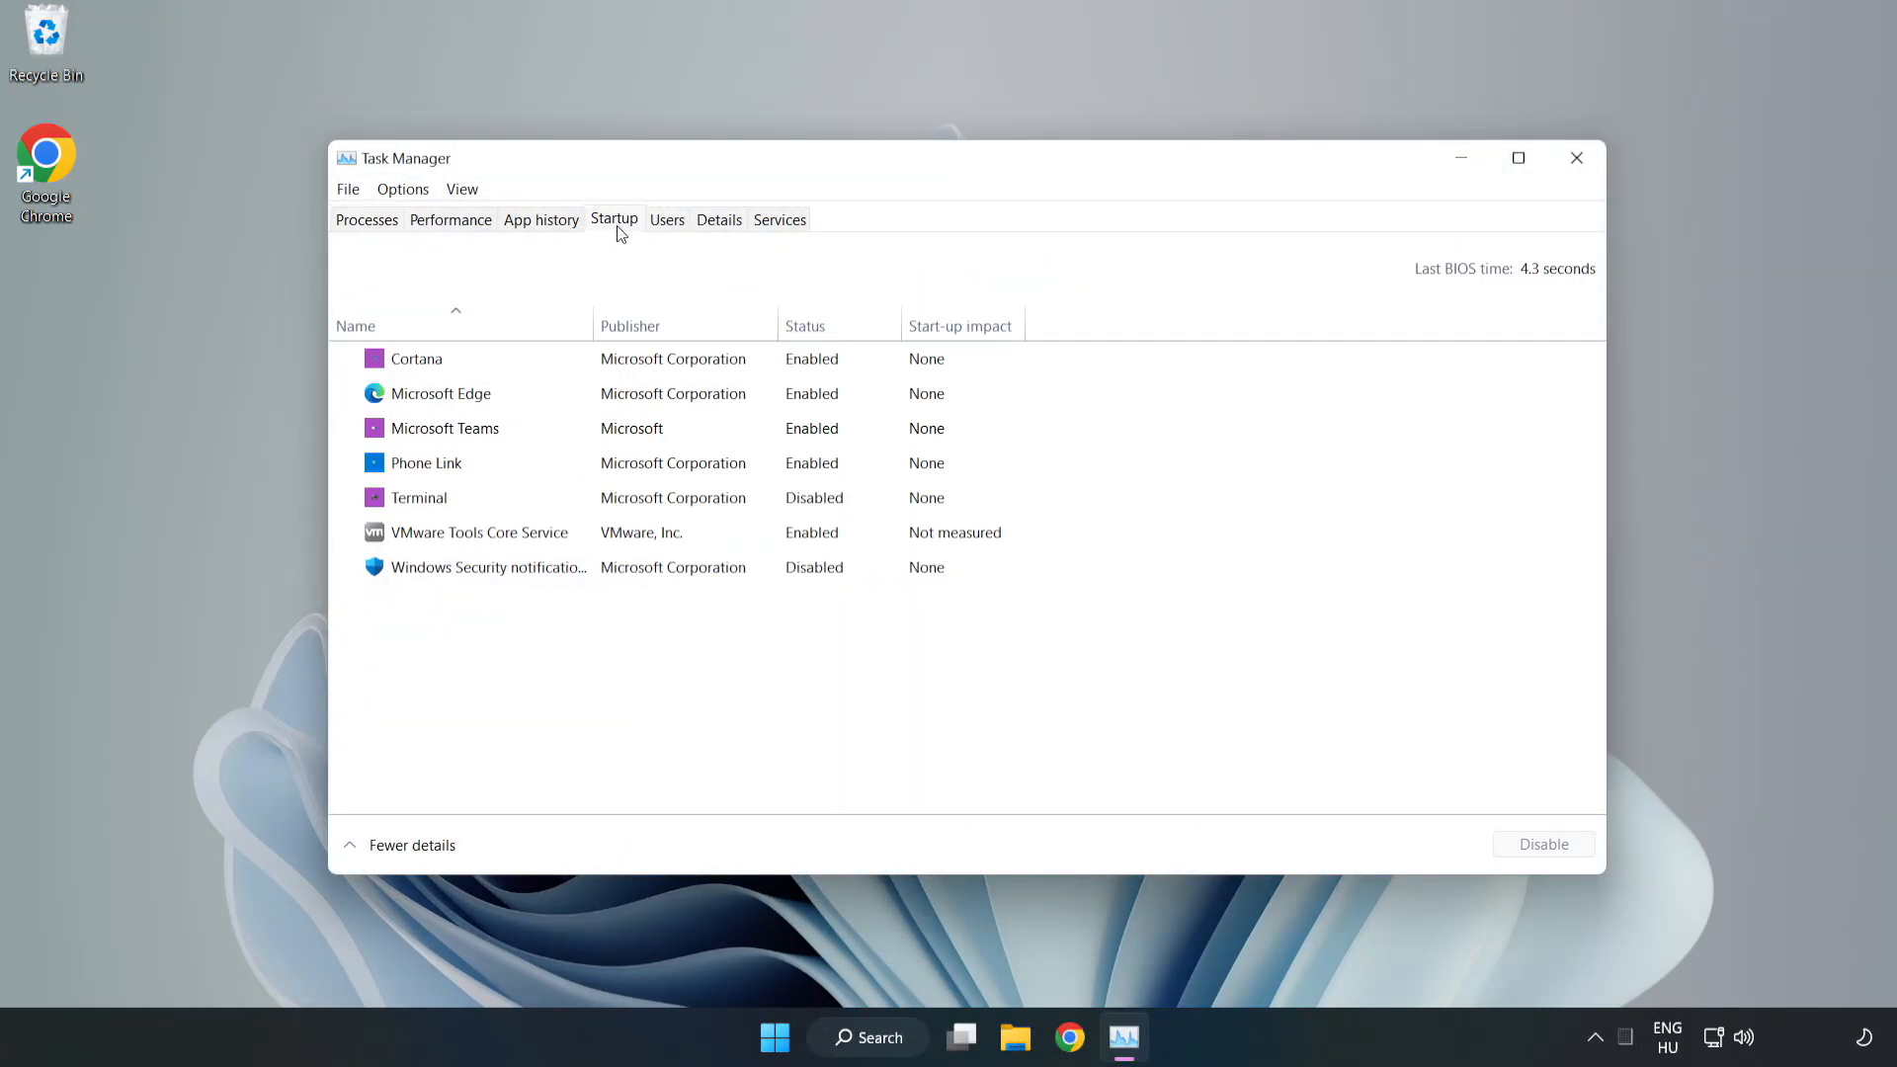
{"action": "left_click", "coordinate": [417, 358]}
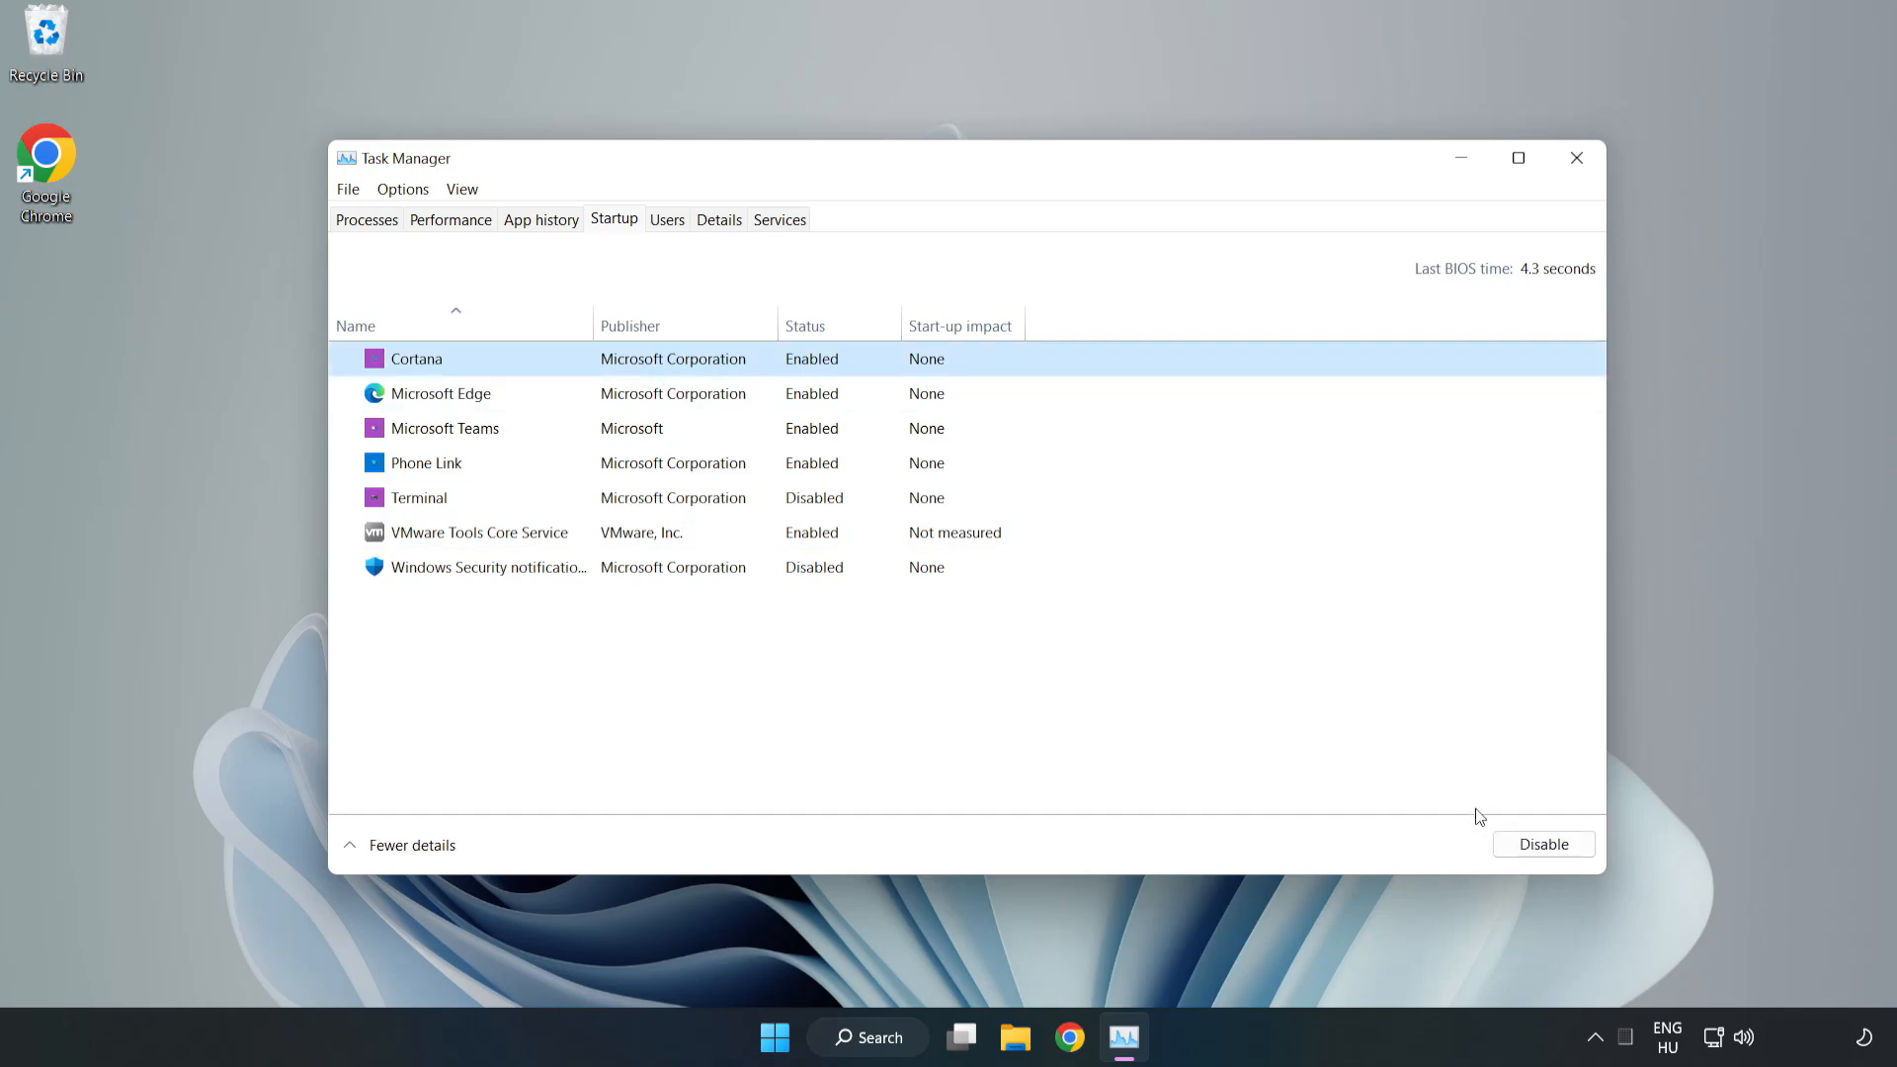
{"action": "left_click", "coordinate": [1541, 844]}
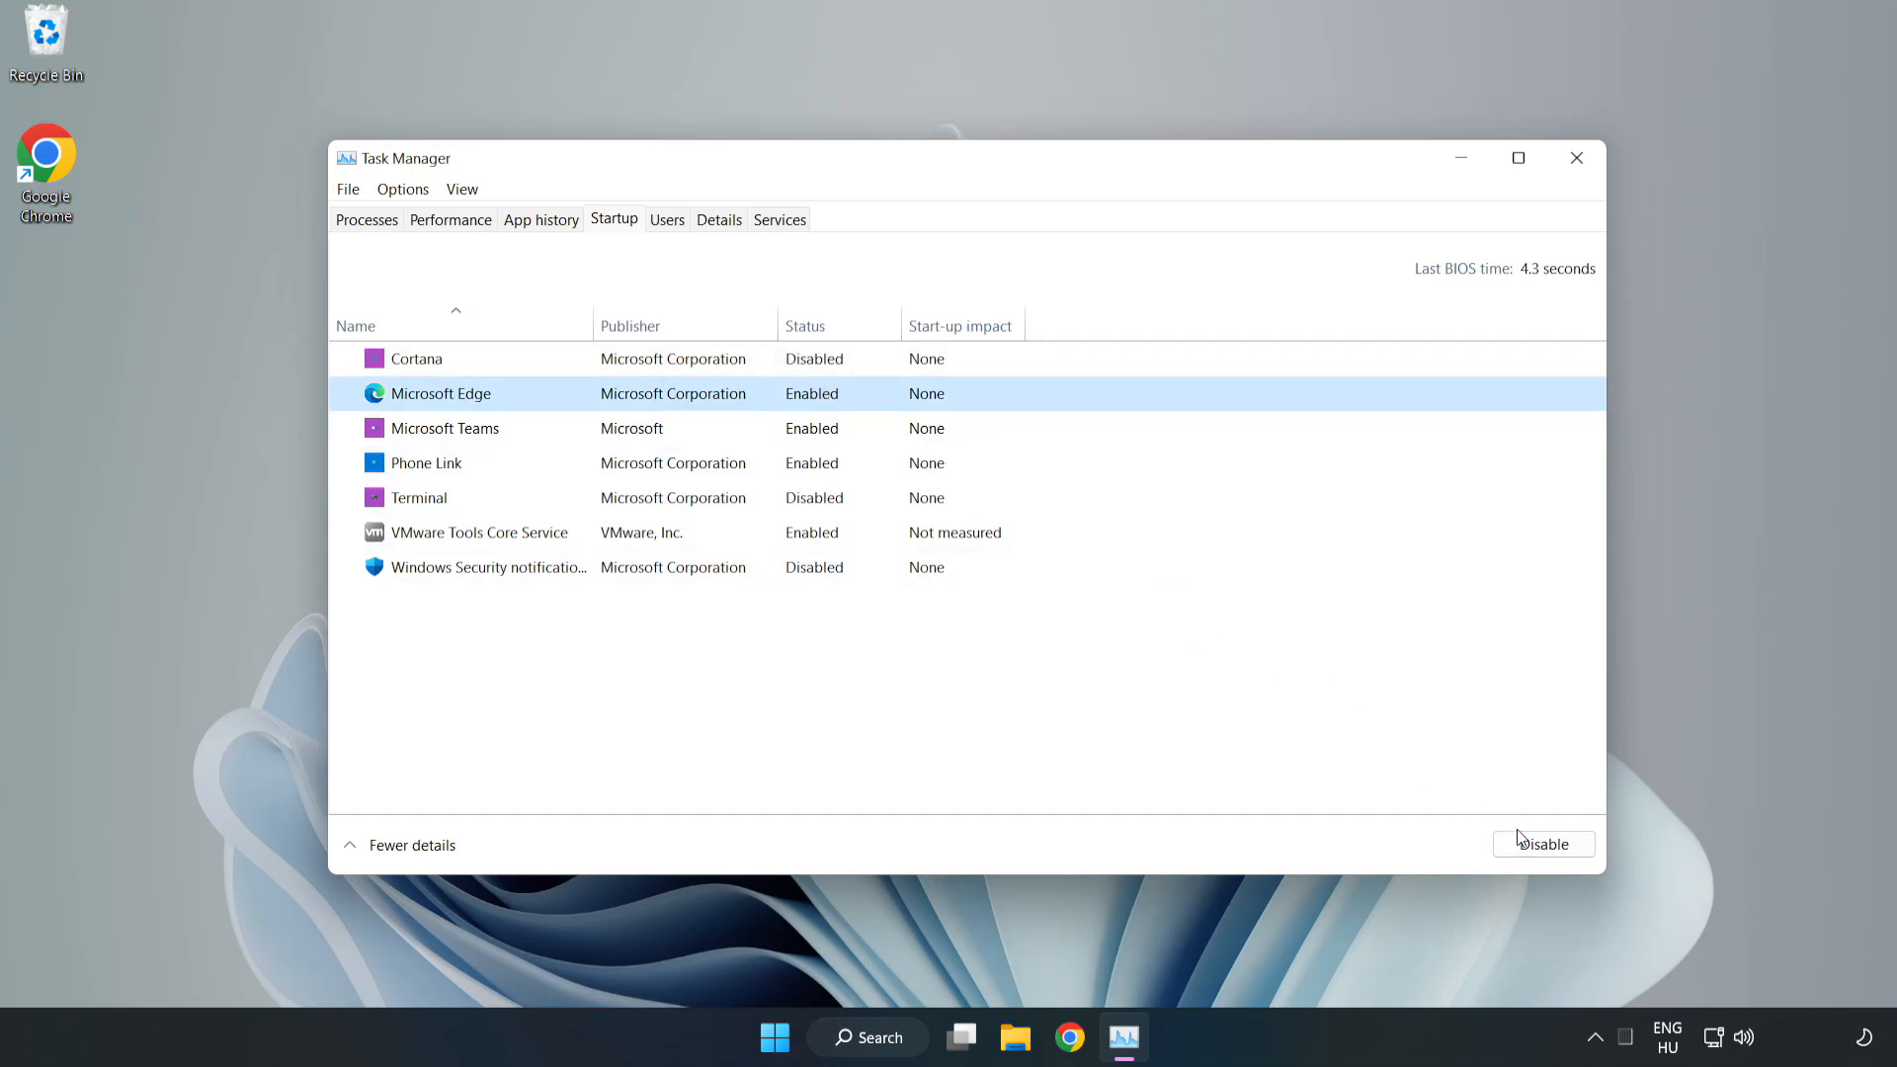
{"action": "left_click", "coordinate": [1543, 843]}
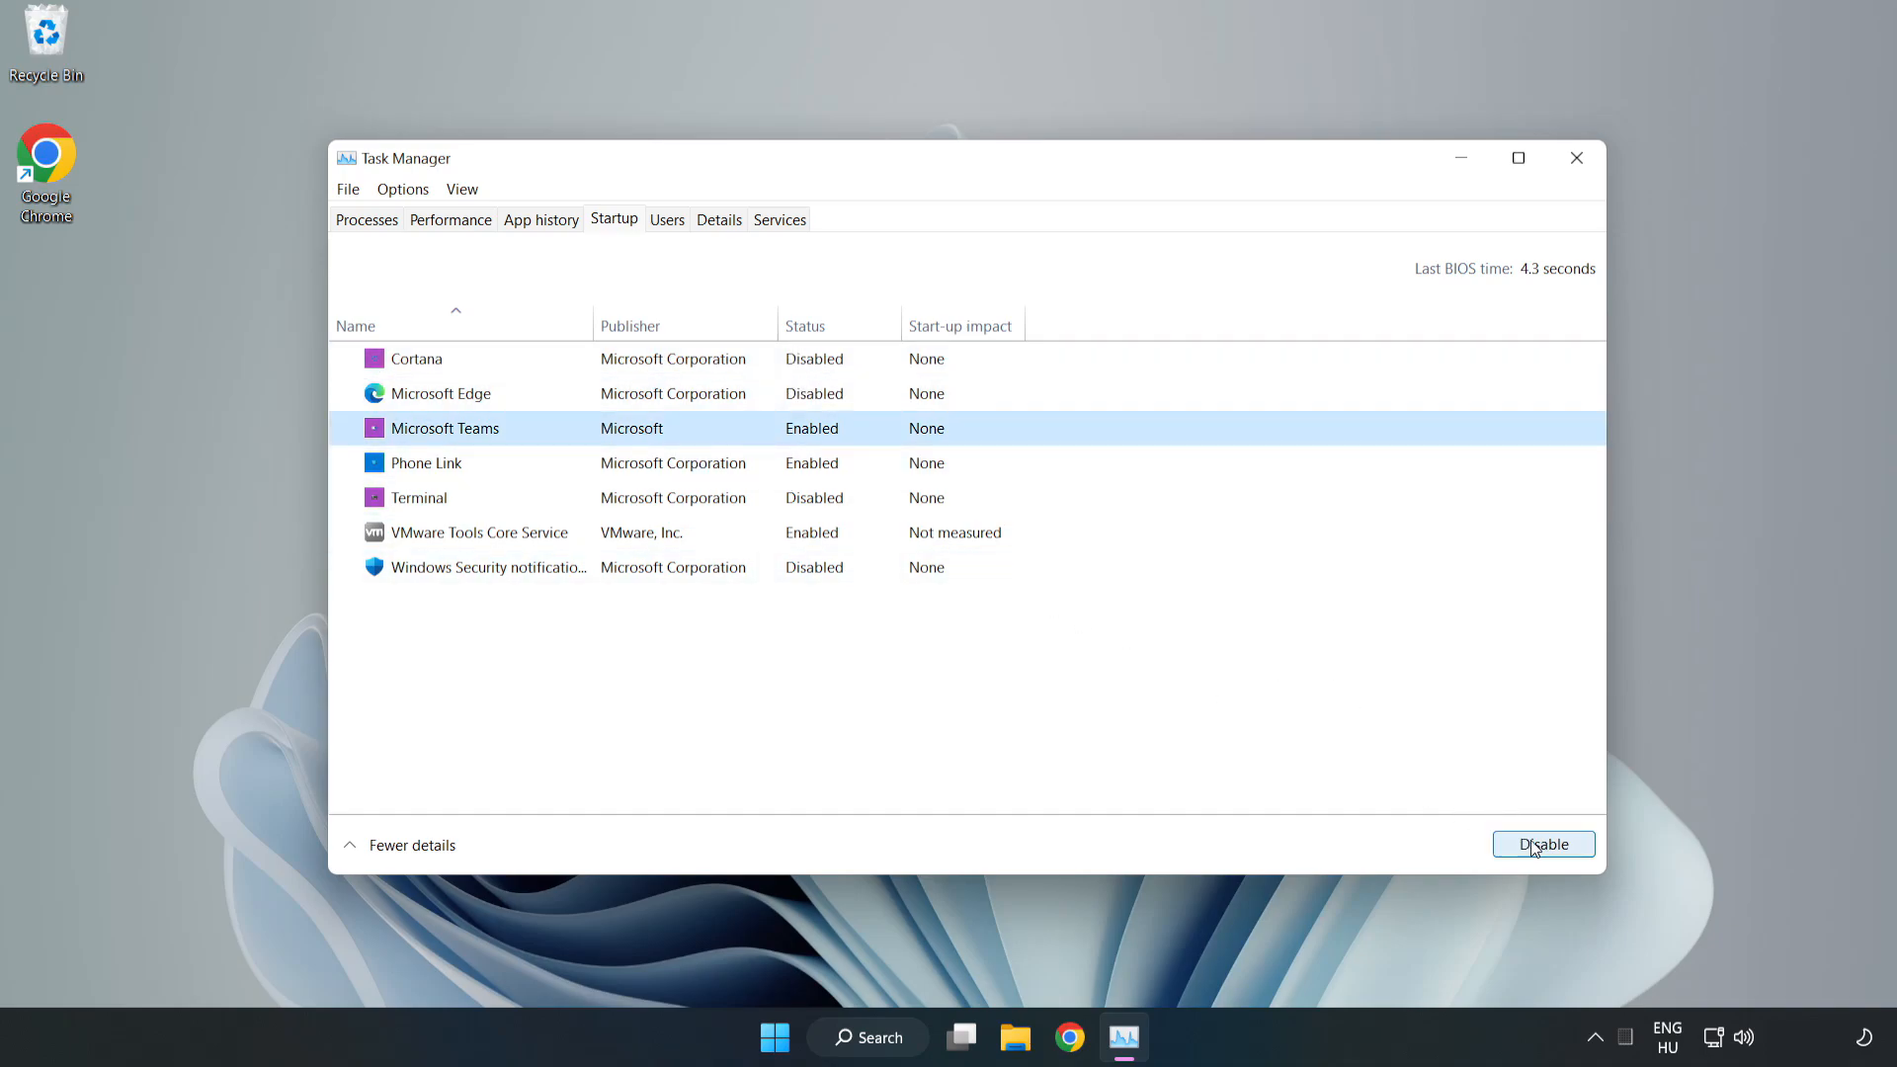
{"action": "left_click", "coordinate": [1543, 843]}
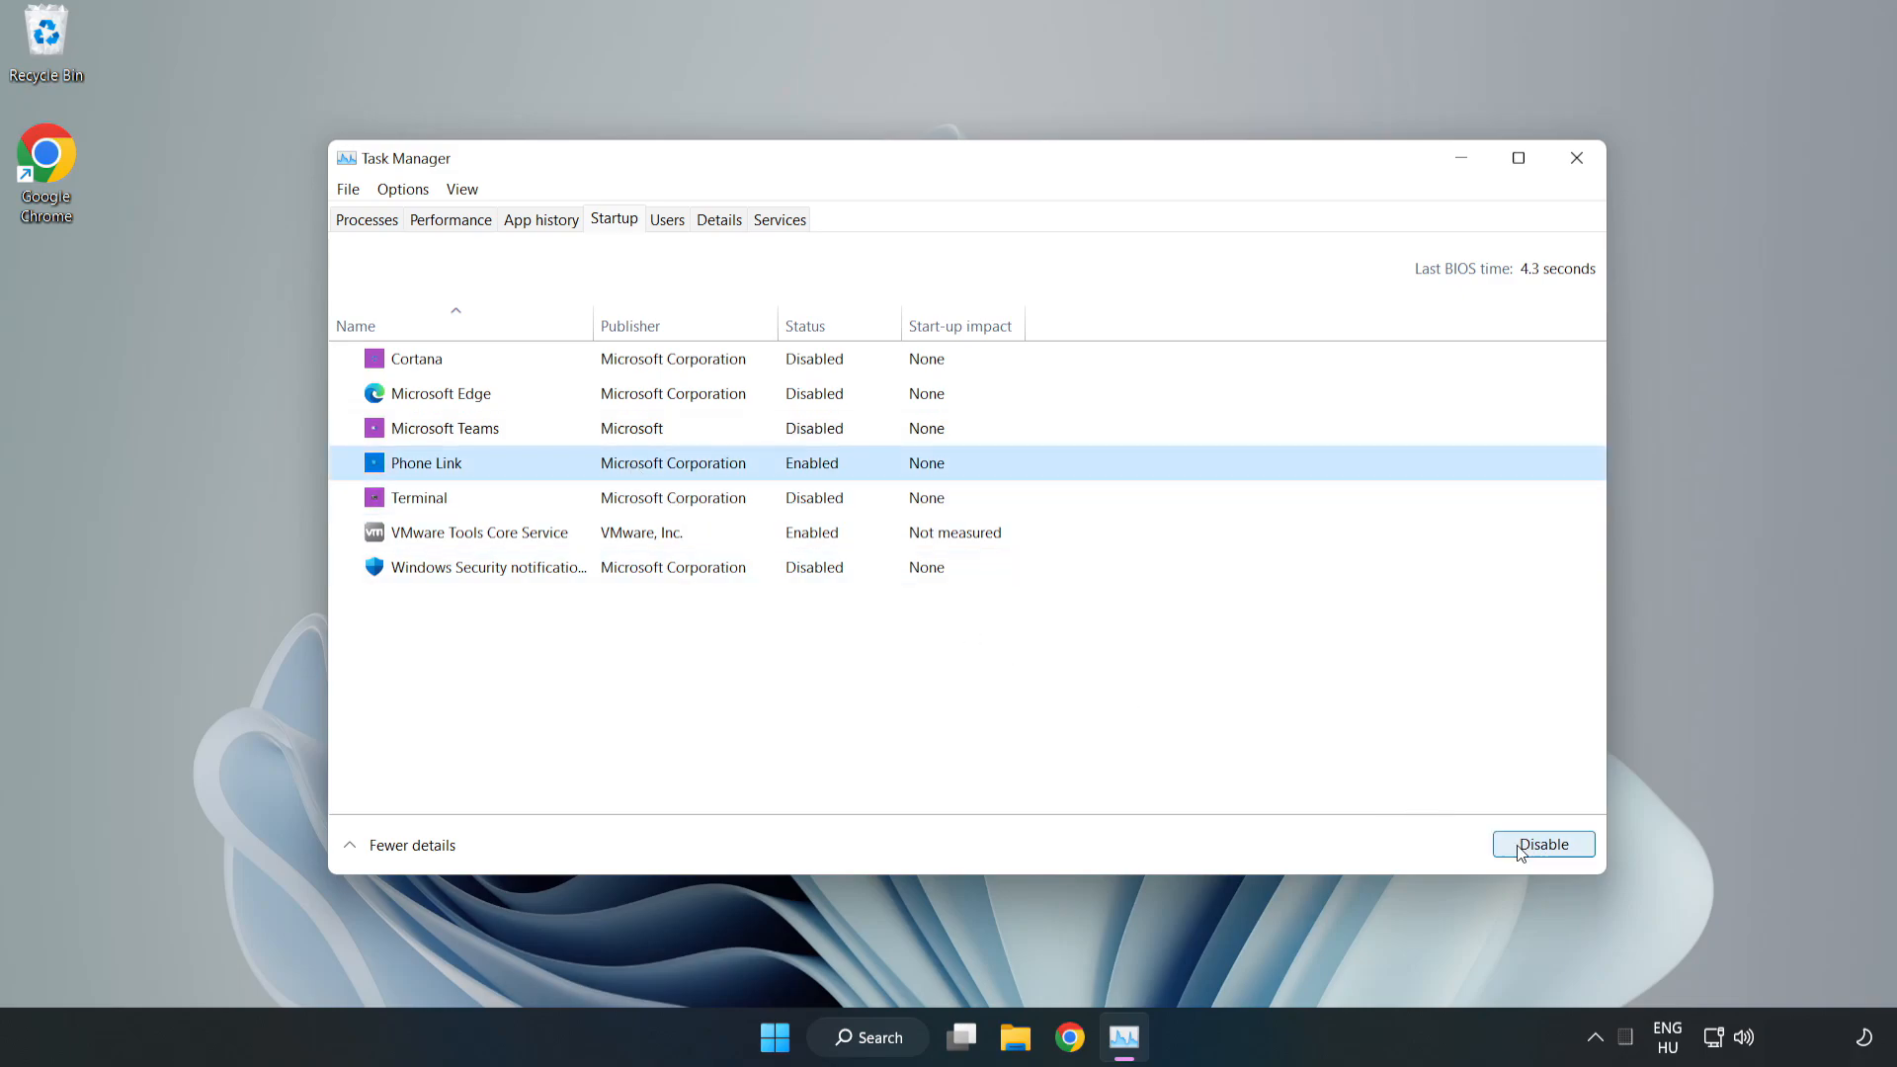
{"action": "left_click", "coordinate": [1544, 844]}
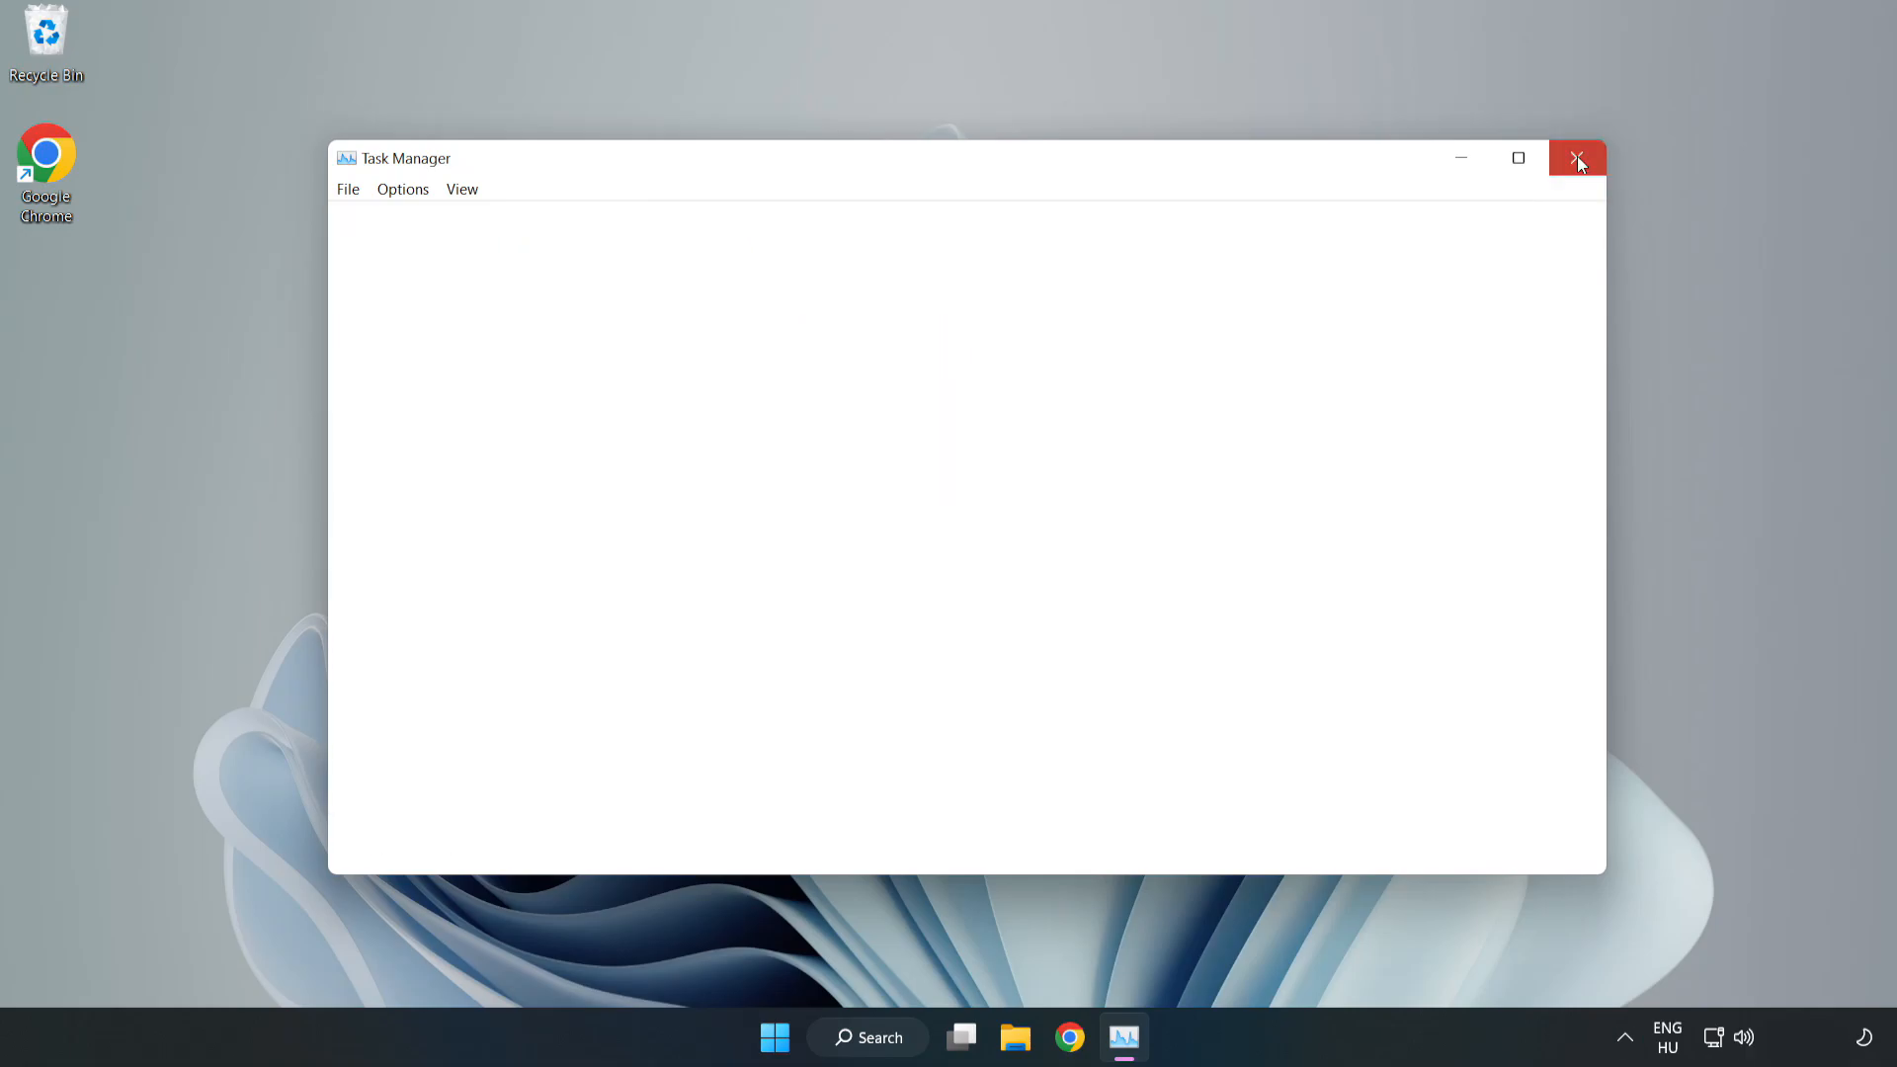
{"action": "left_click", "coordinate": [1577, 158]}
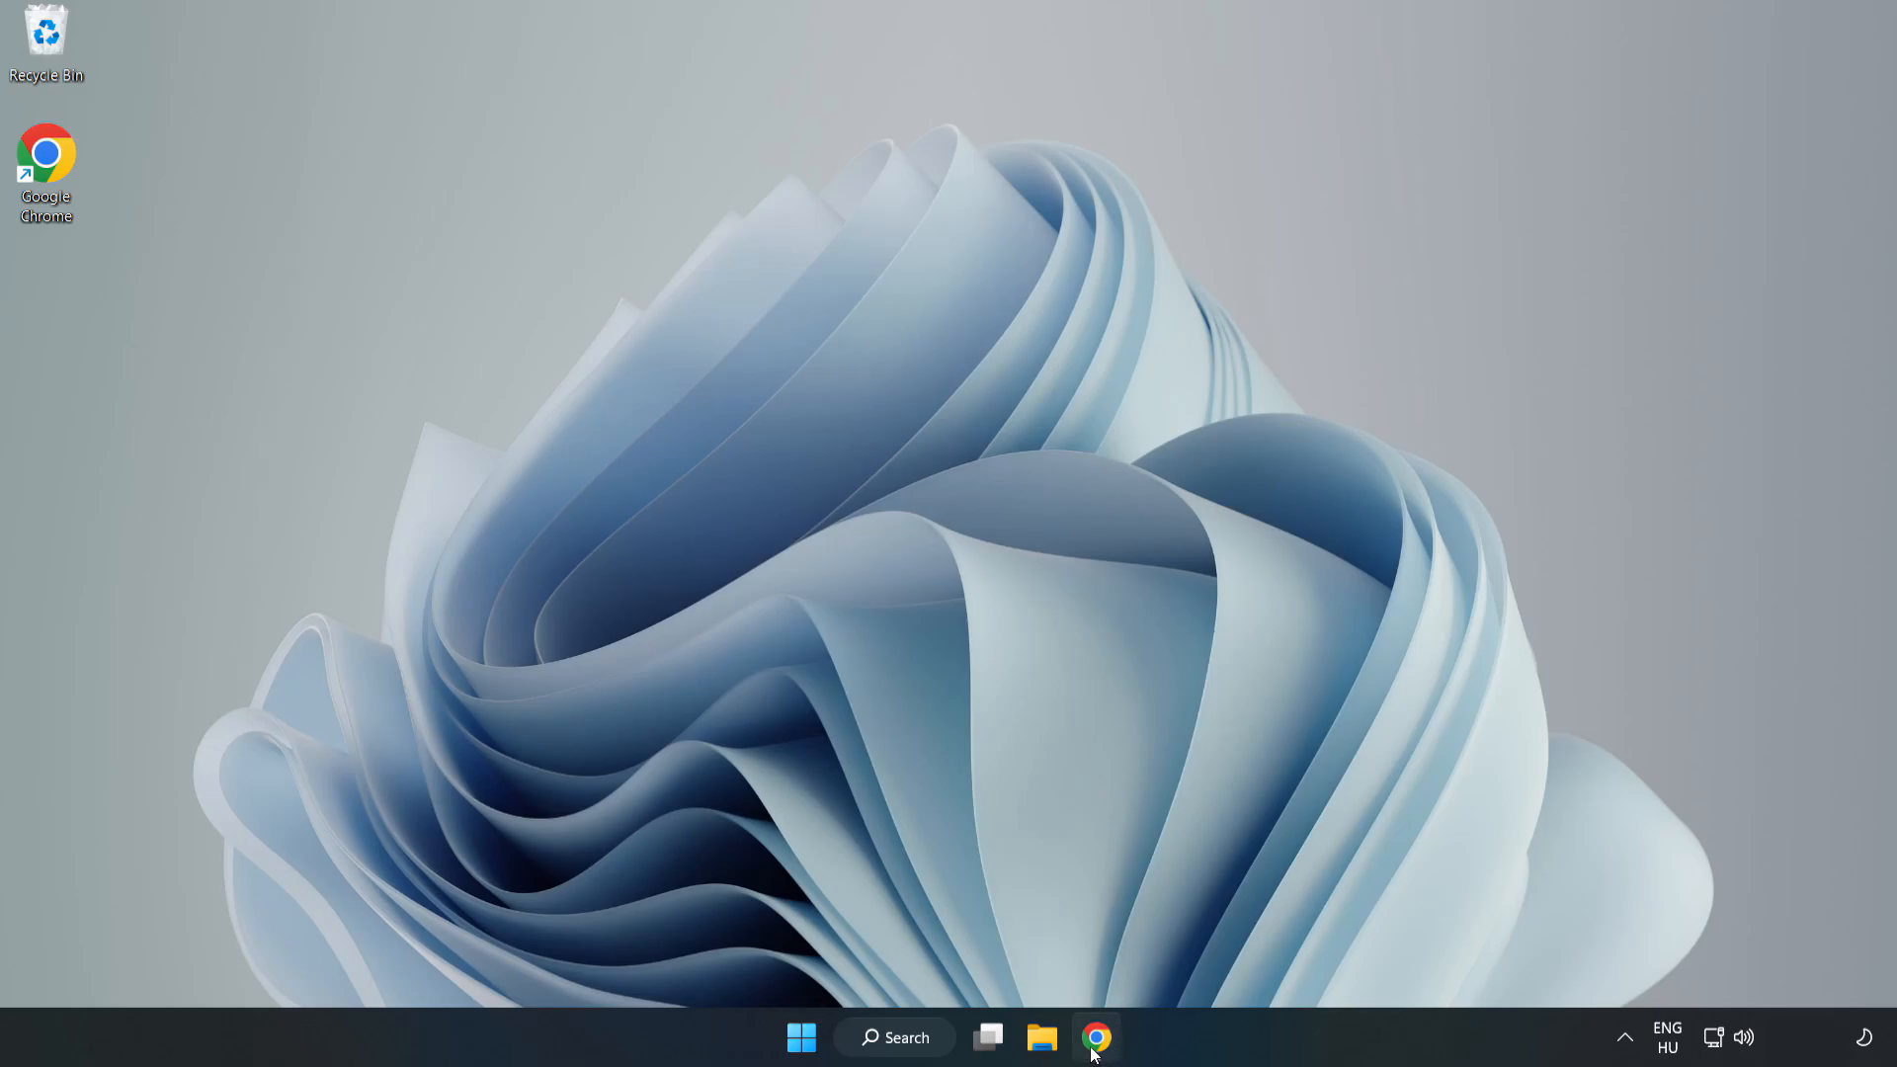
Download dxwebsetup.exe from the DirectX page in Chrome and run it from the download bar.
{"action": "left_click", "coordinate": [1097, 1037]}
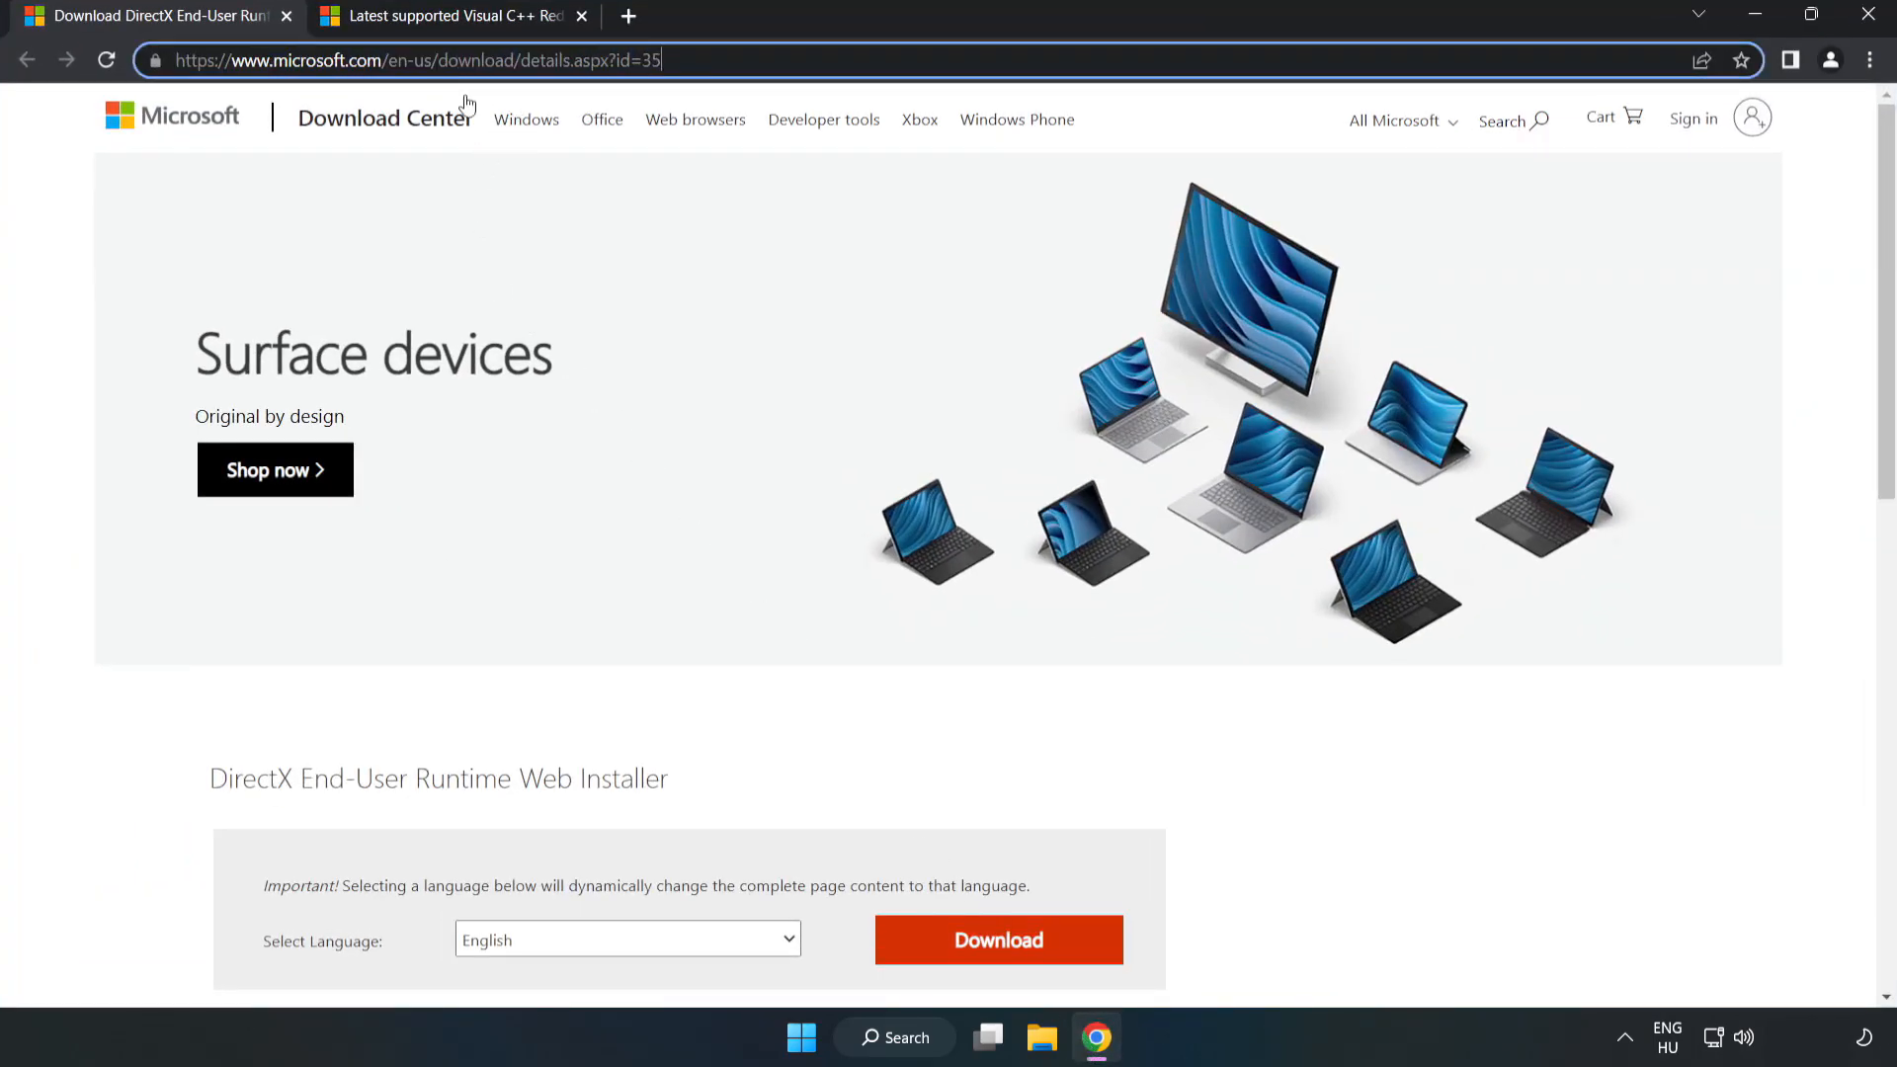
{"action": "scroll", "scroll_direction": "down", "scroll_amount": 3}
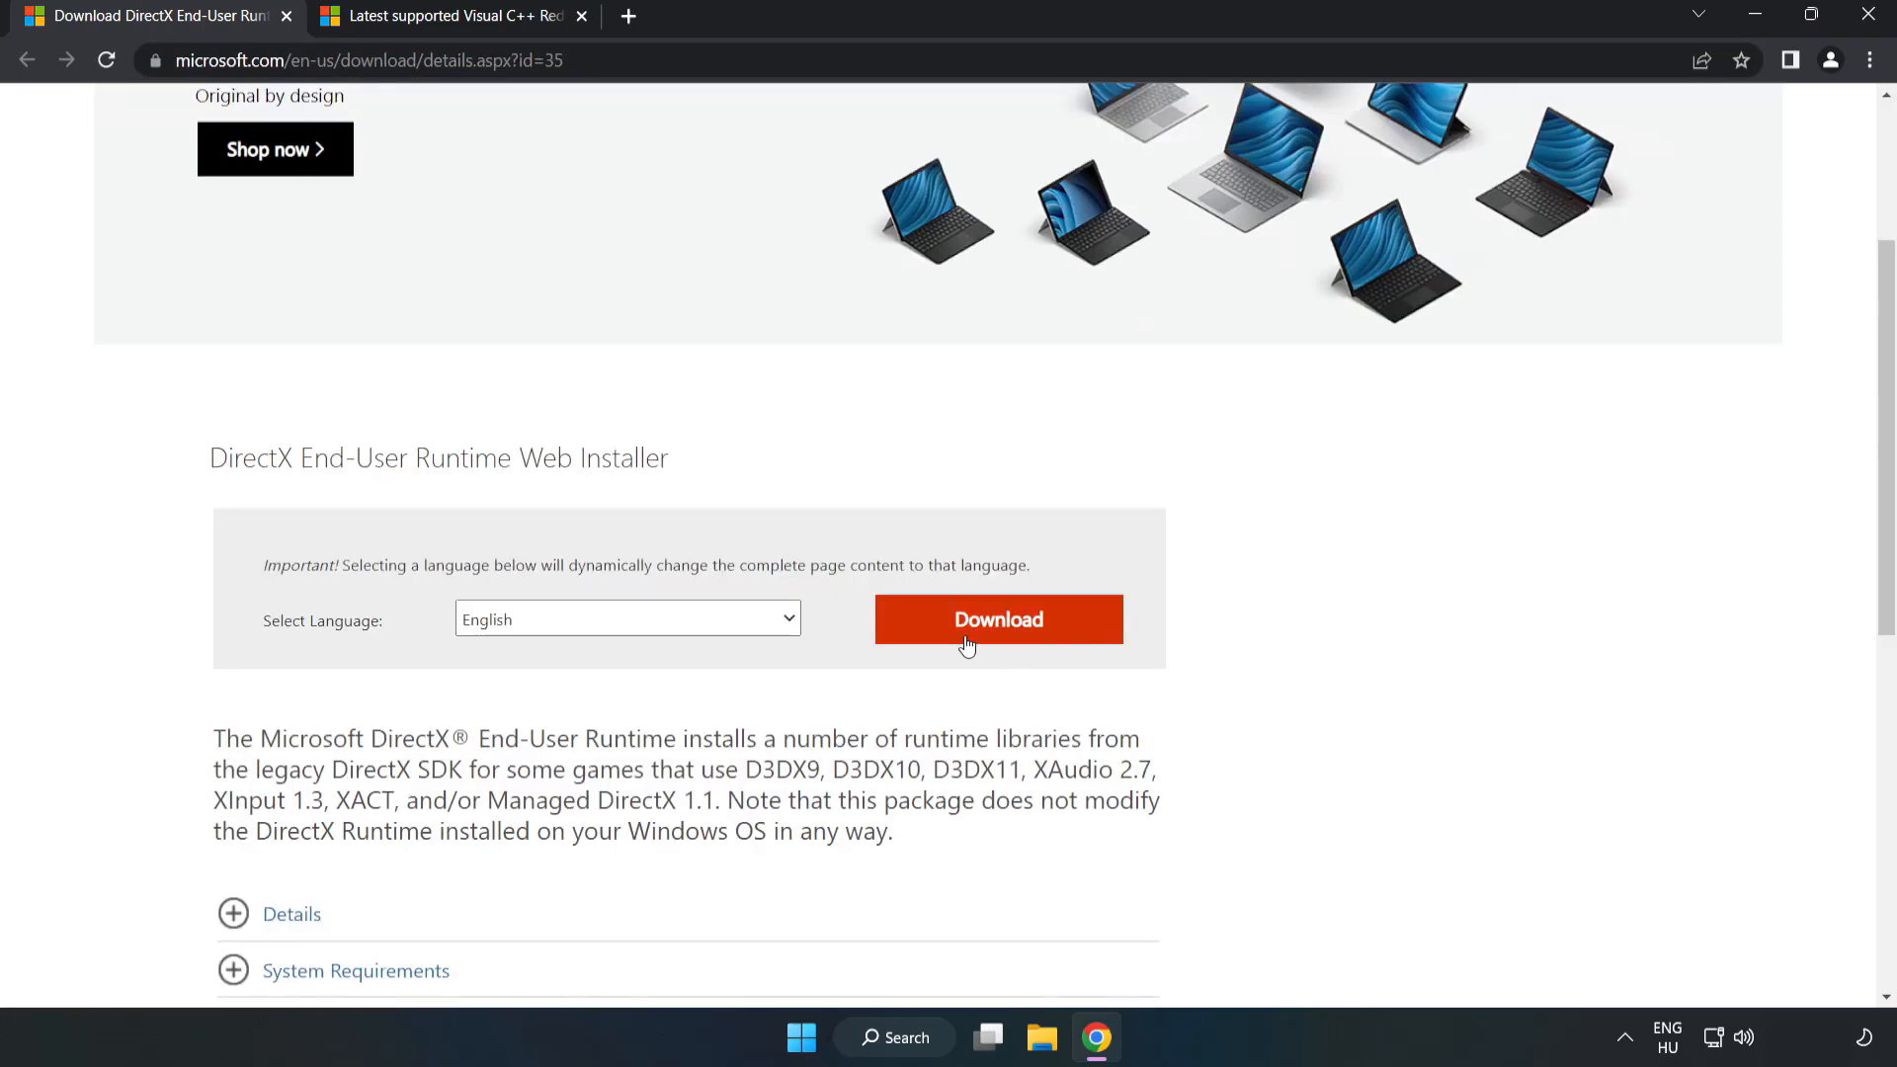
{"action": "left_click", "coordinate": [996, 618]}
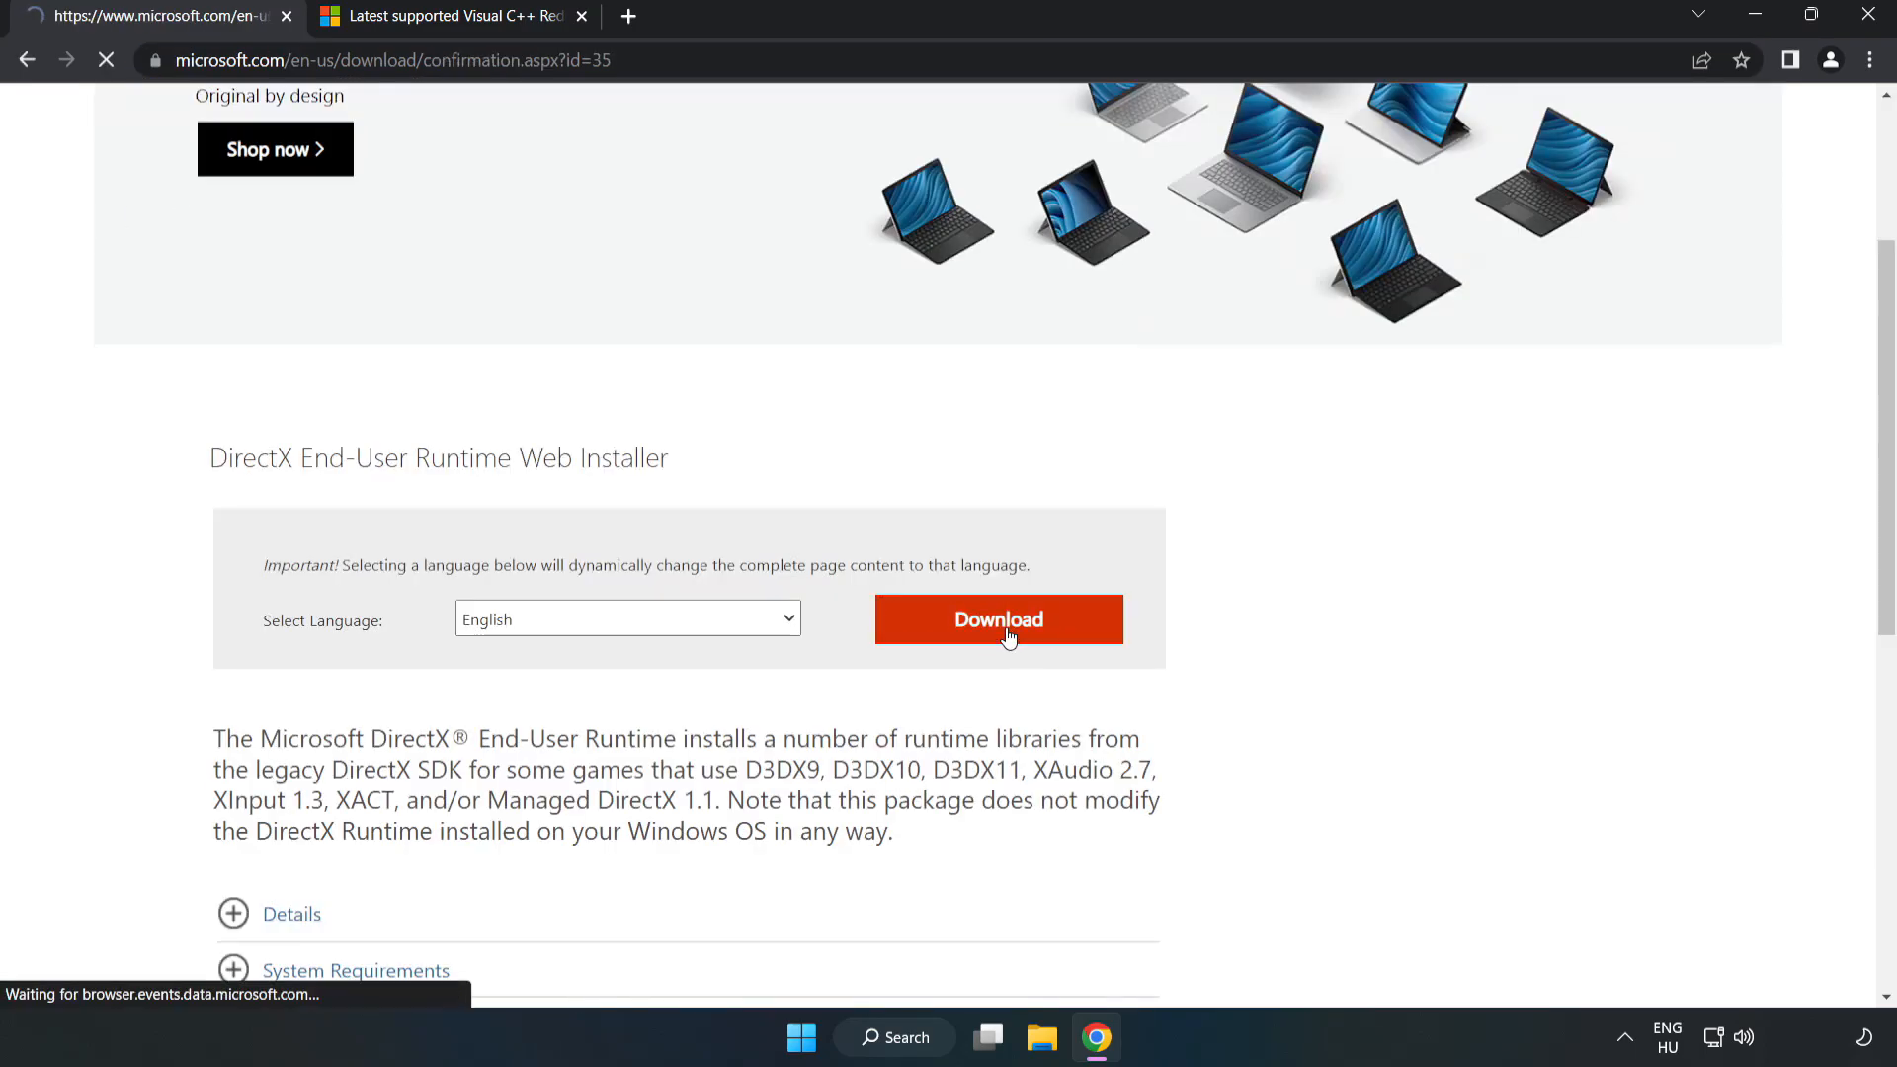
{"action": "left_click", "coordinate": [998, 619]}
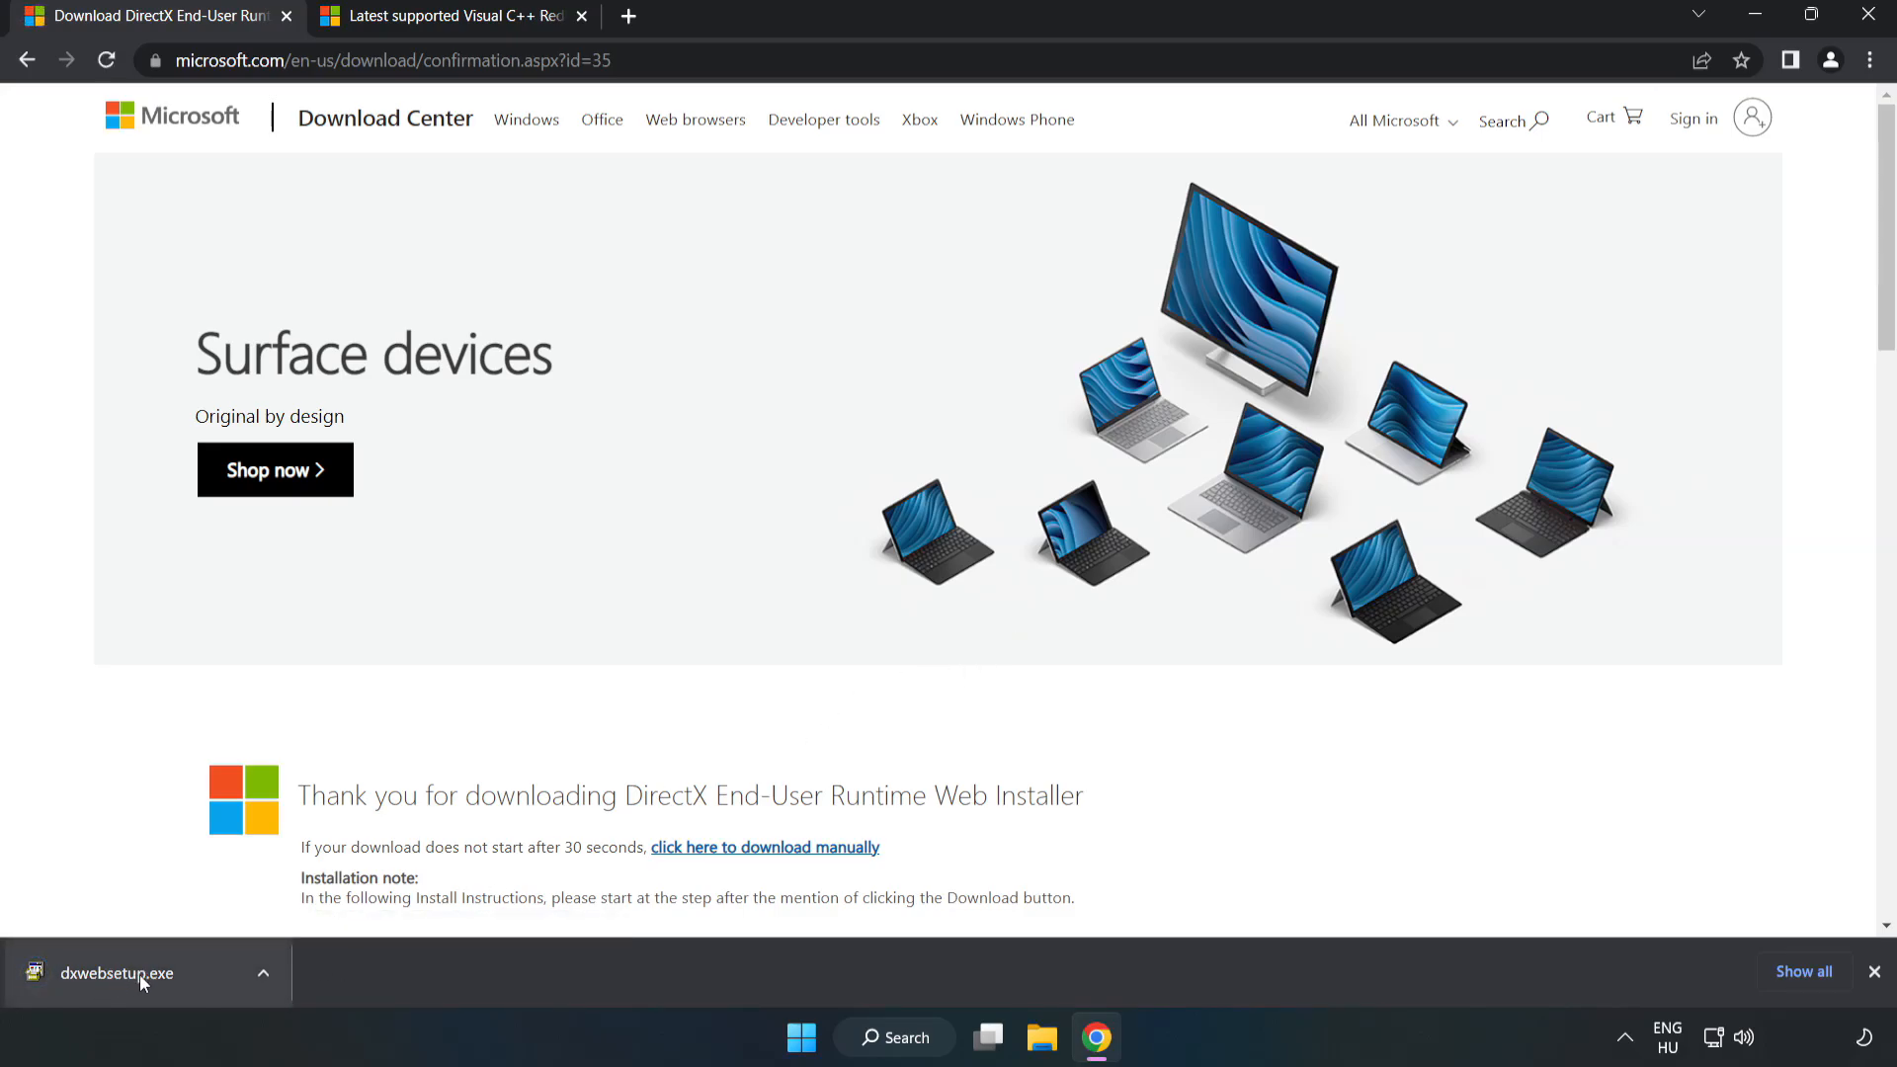
{"action": "left_click", "coordinate": [117, 972]}
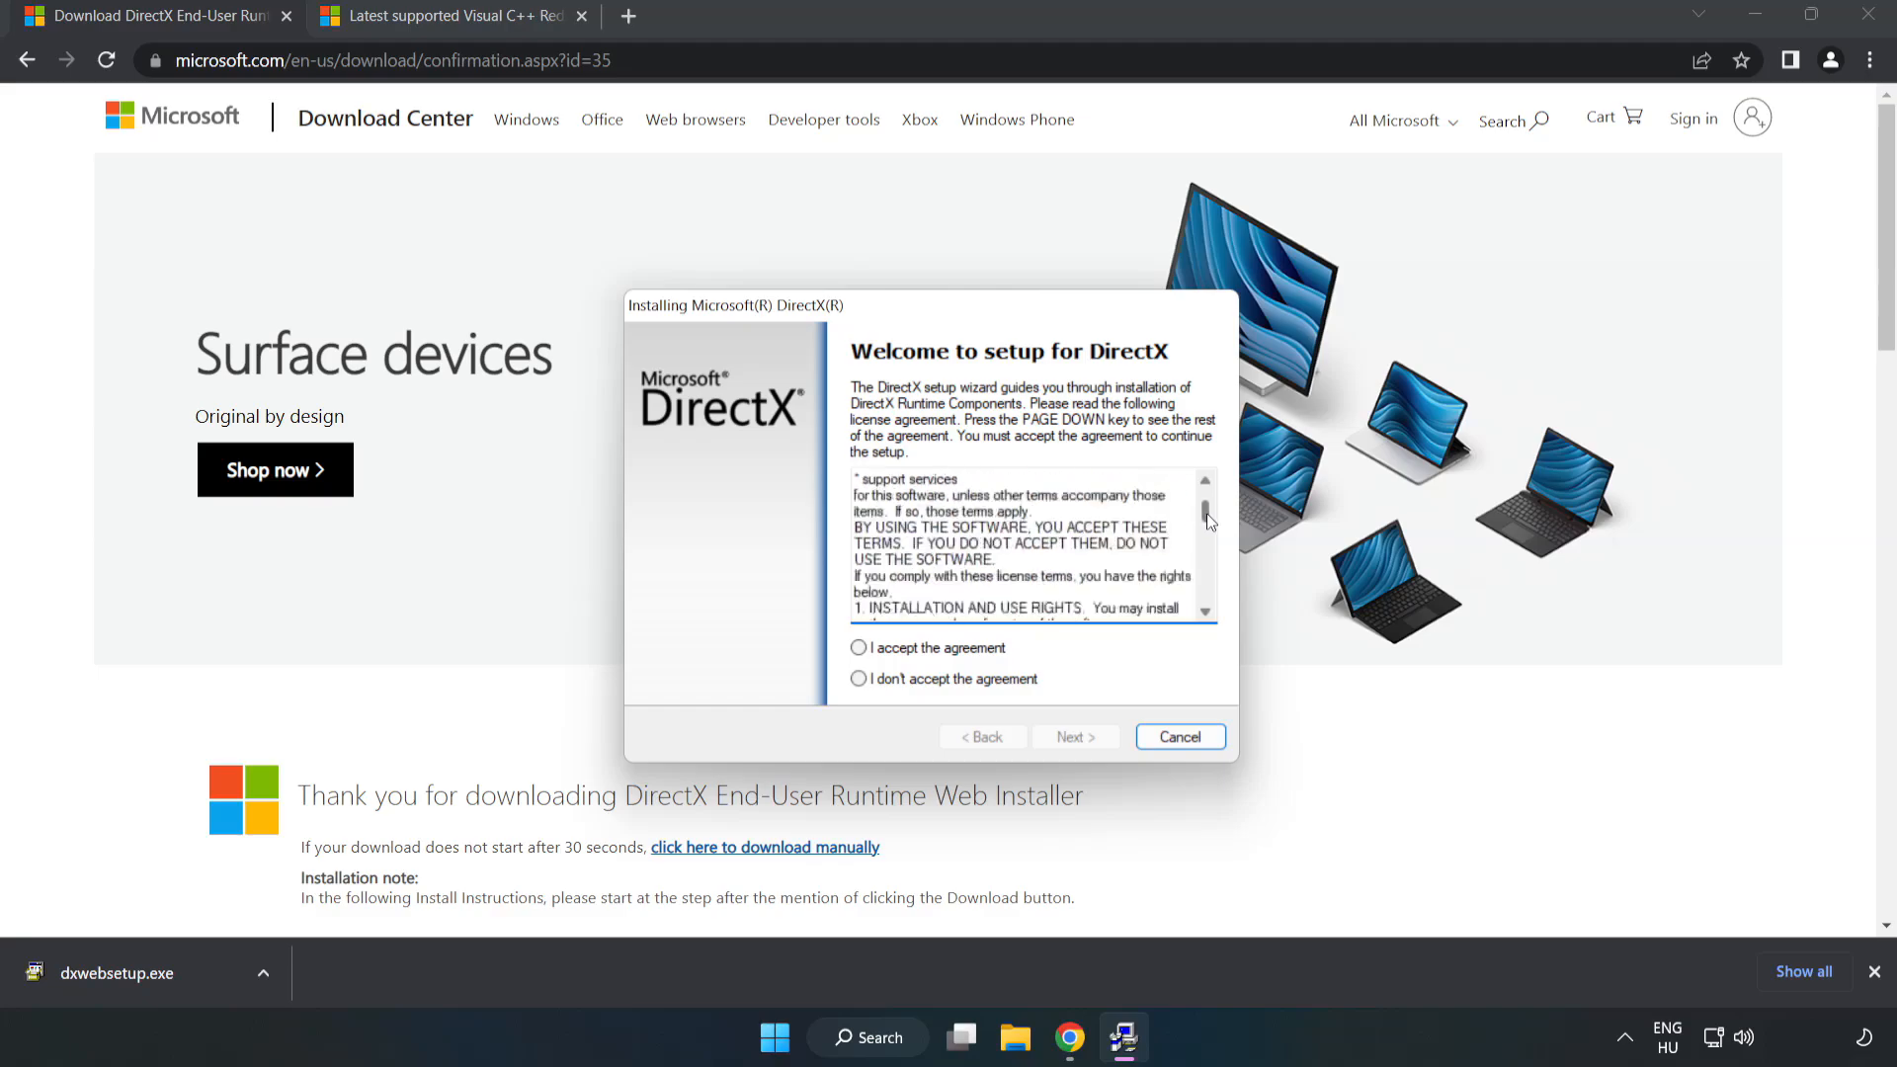
Accept the DirectX license, untick the Bing Bar offer and finish the setup wizard.
{"action": "scroll", "scroll_direction": "down", "scroll_amount": 3}
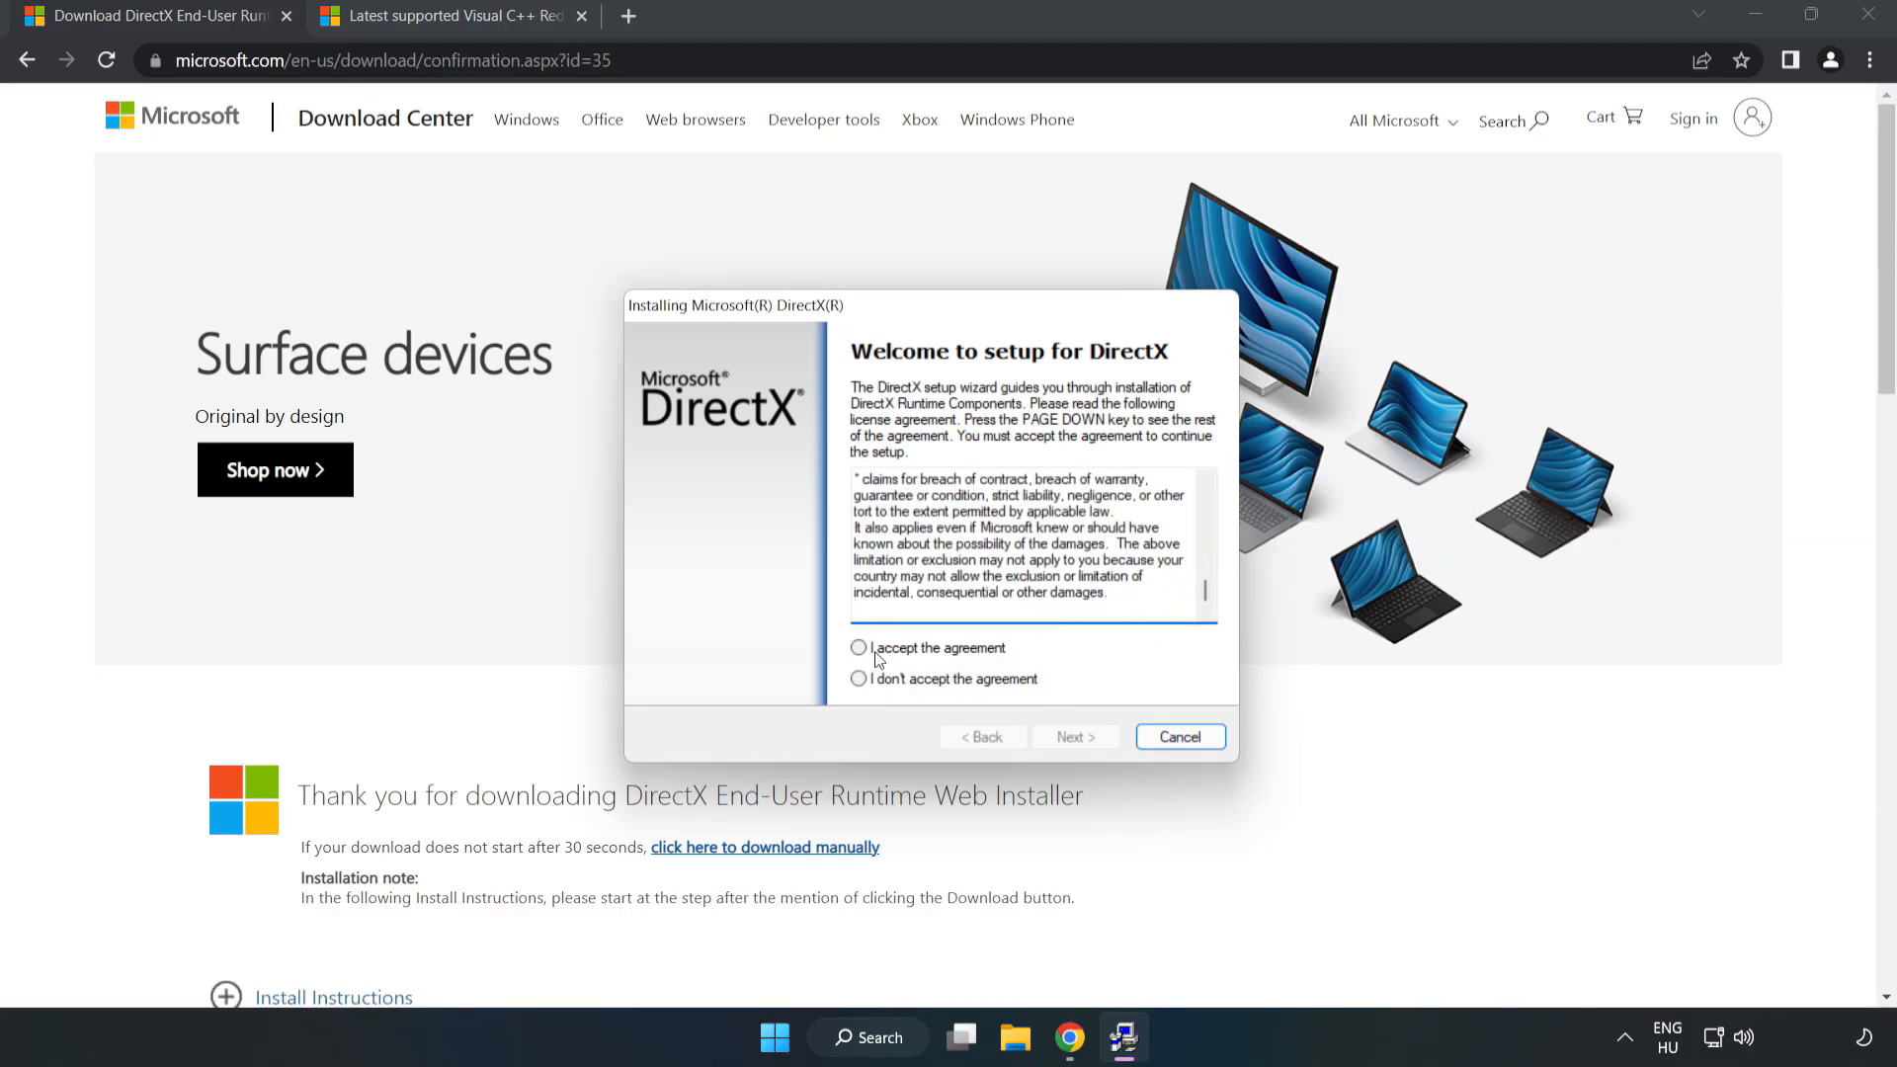
{"action": "left_click", "coordinate": [857, 648]}
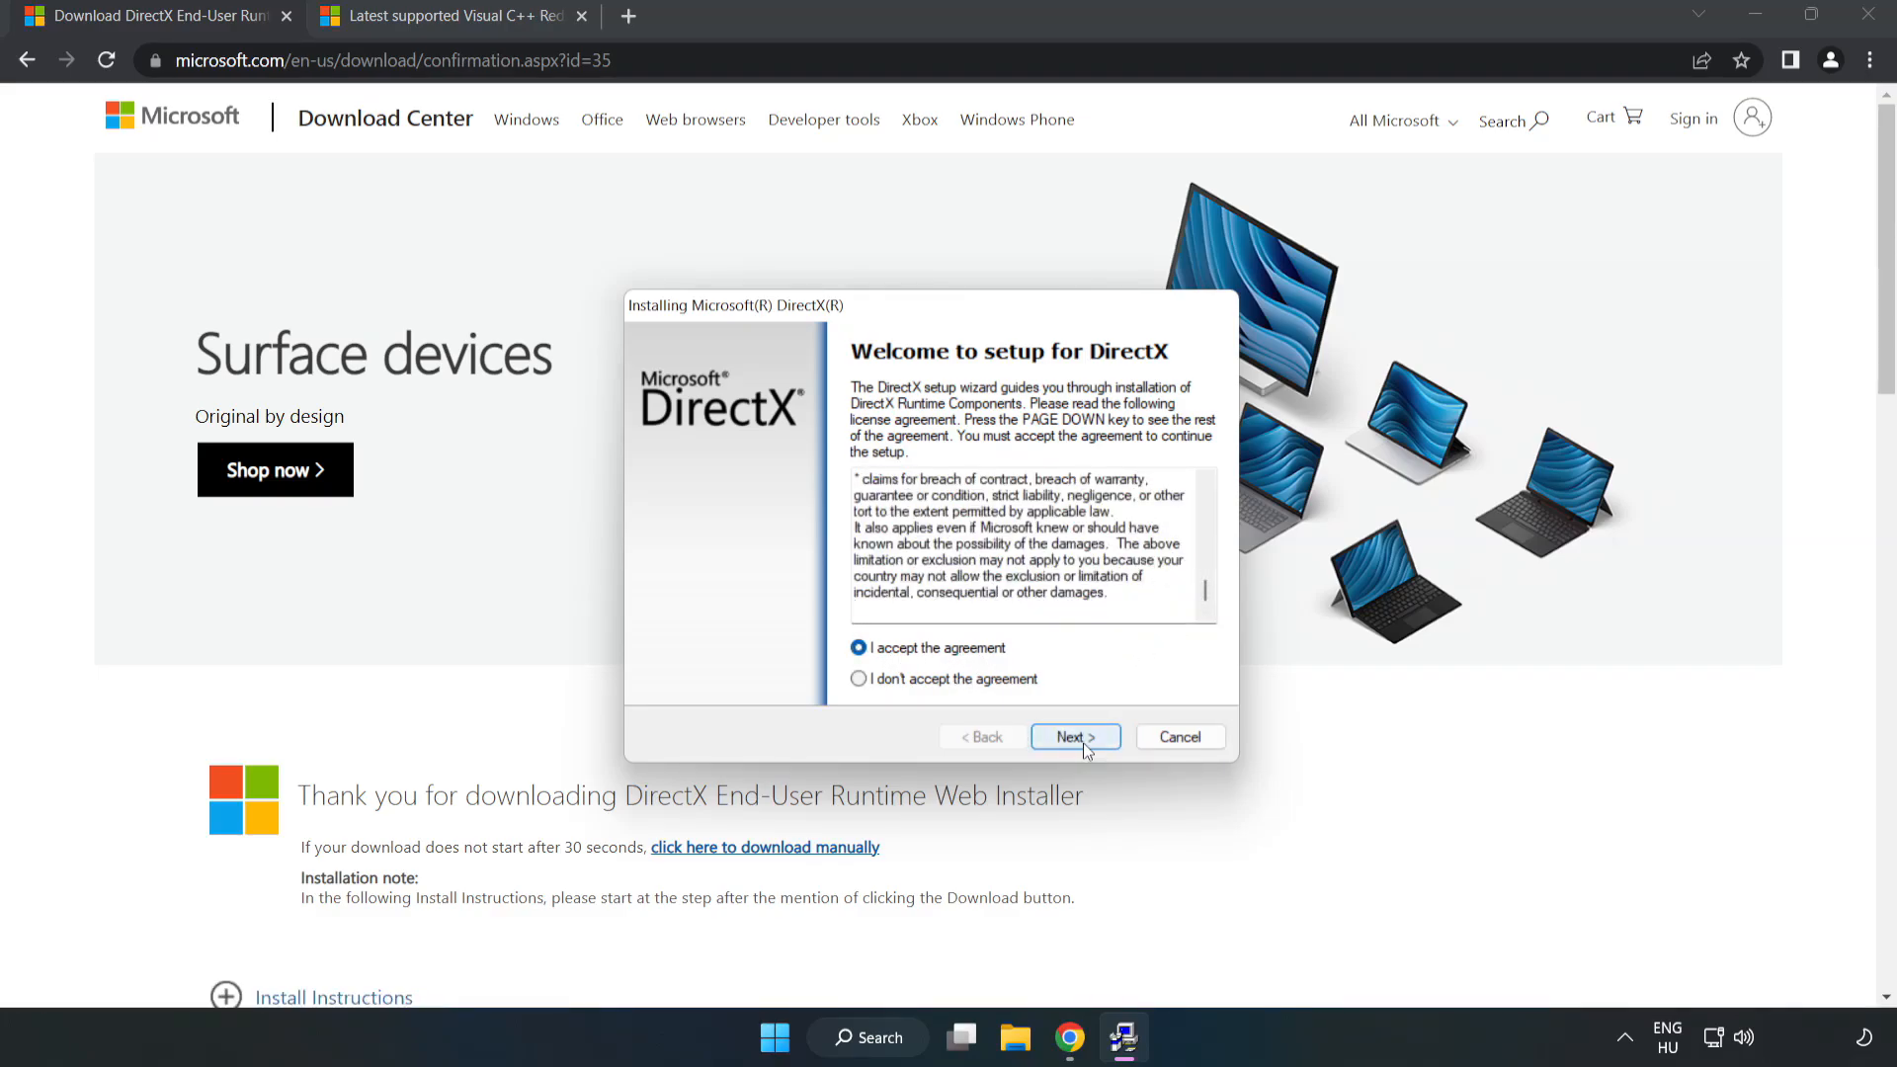
{"action": "left_click", "coordinate": [1073, 737]}
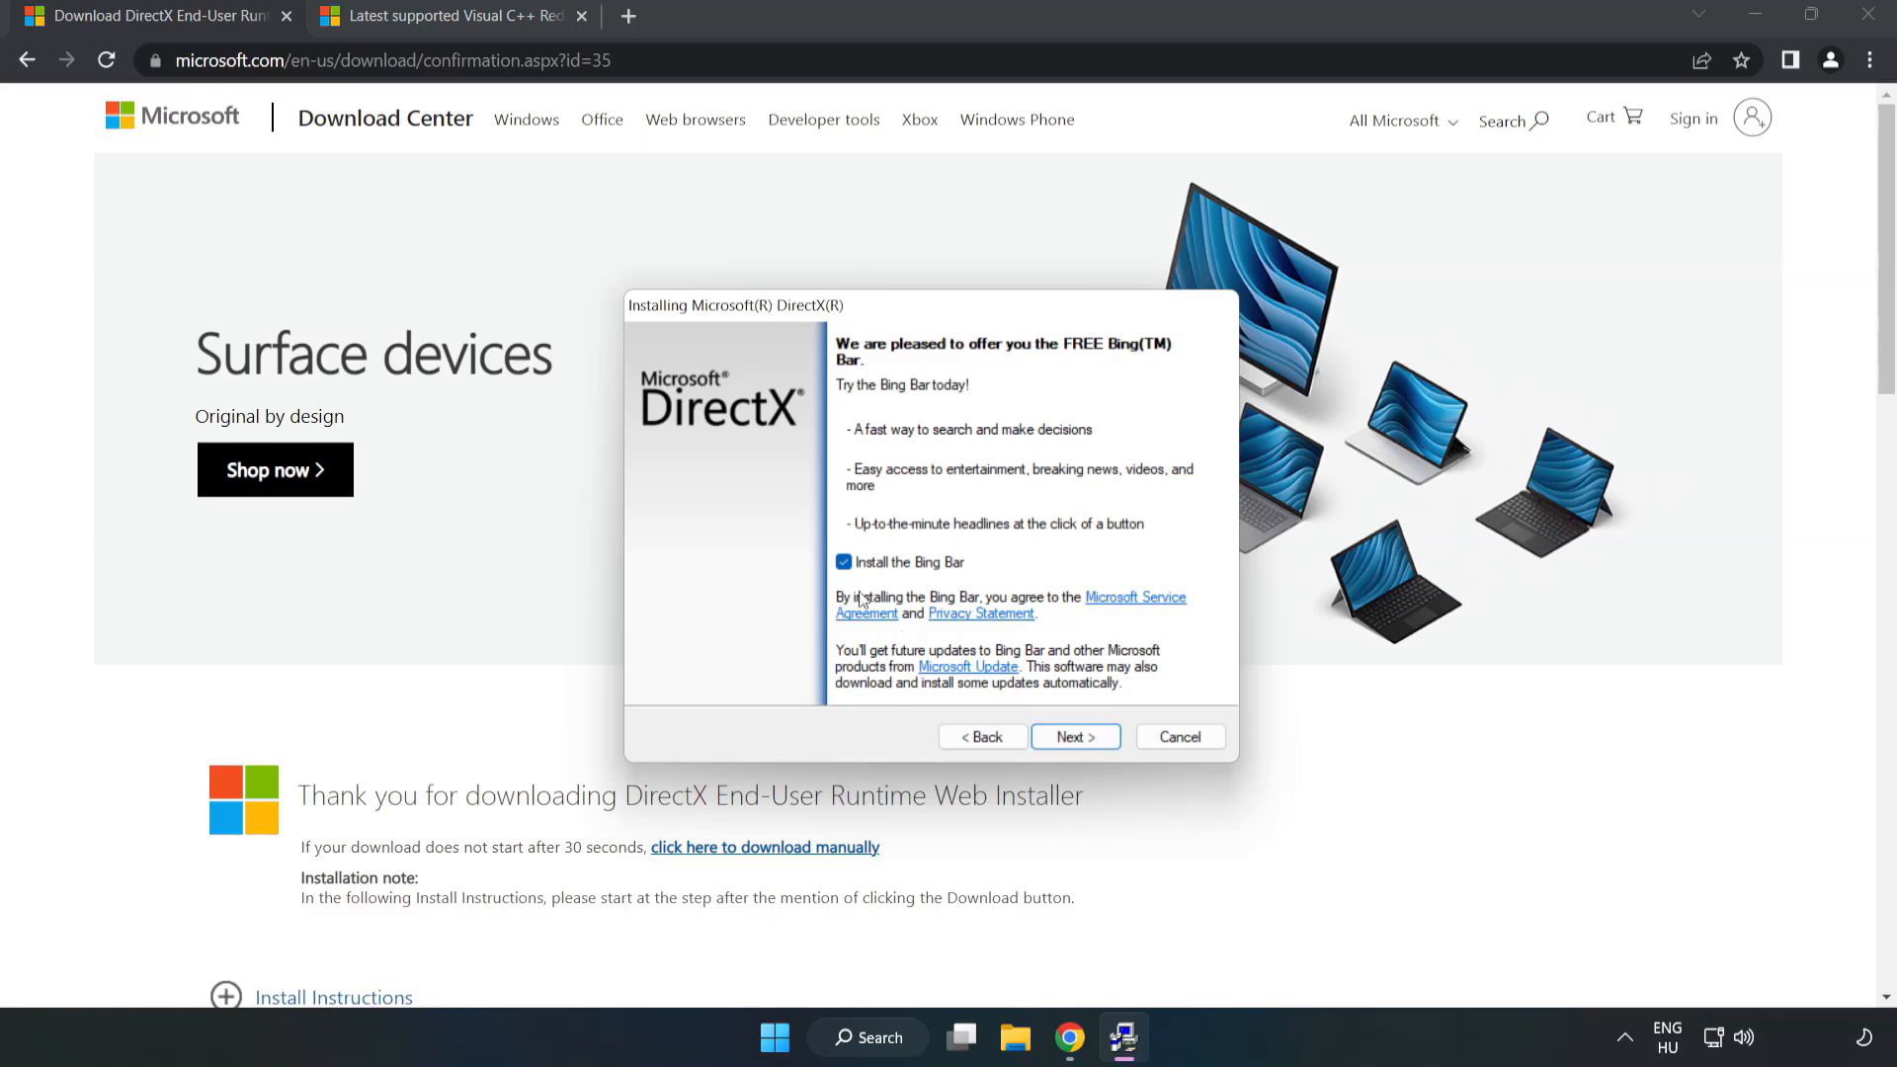
{"action": "left_click", "coordinate": [844, 561]}
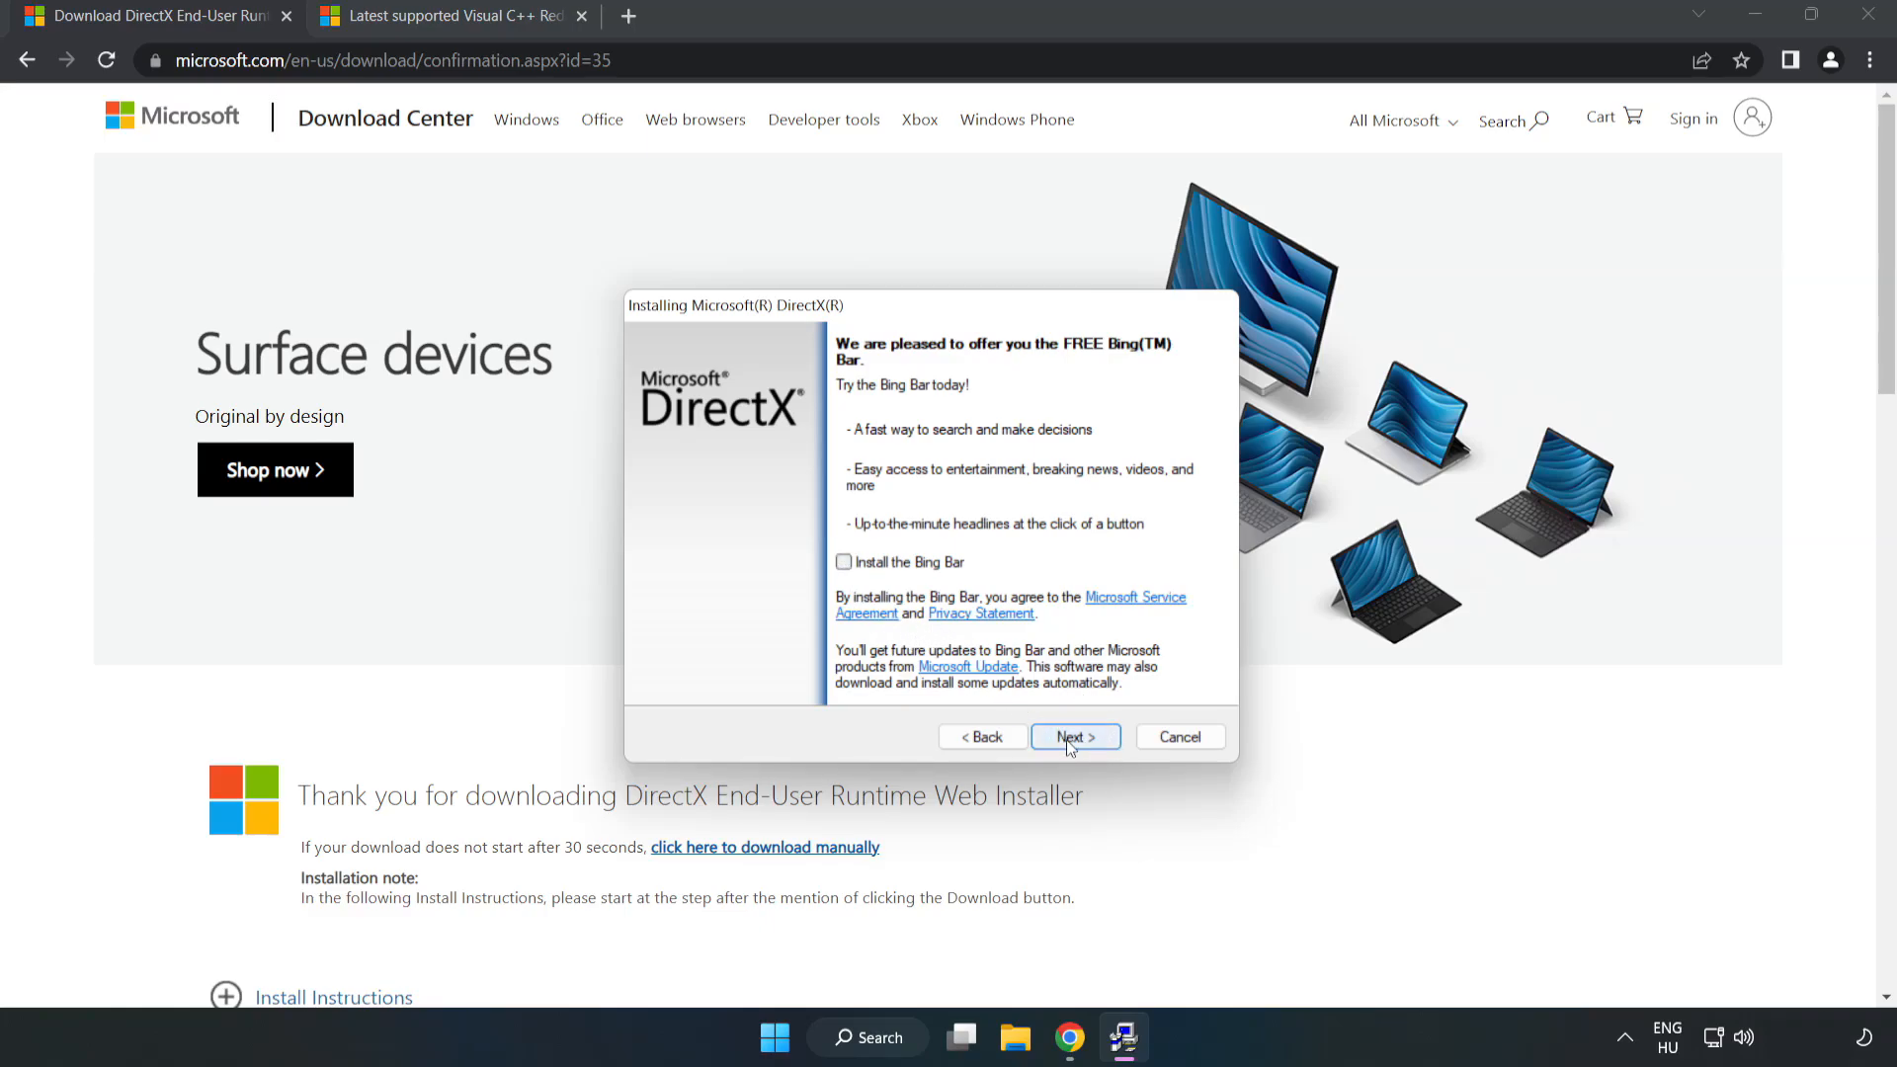
{"action": "left_click", "coordinate": [1073, 737]}
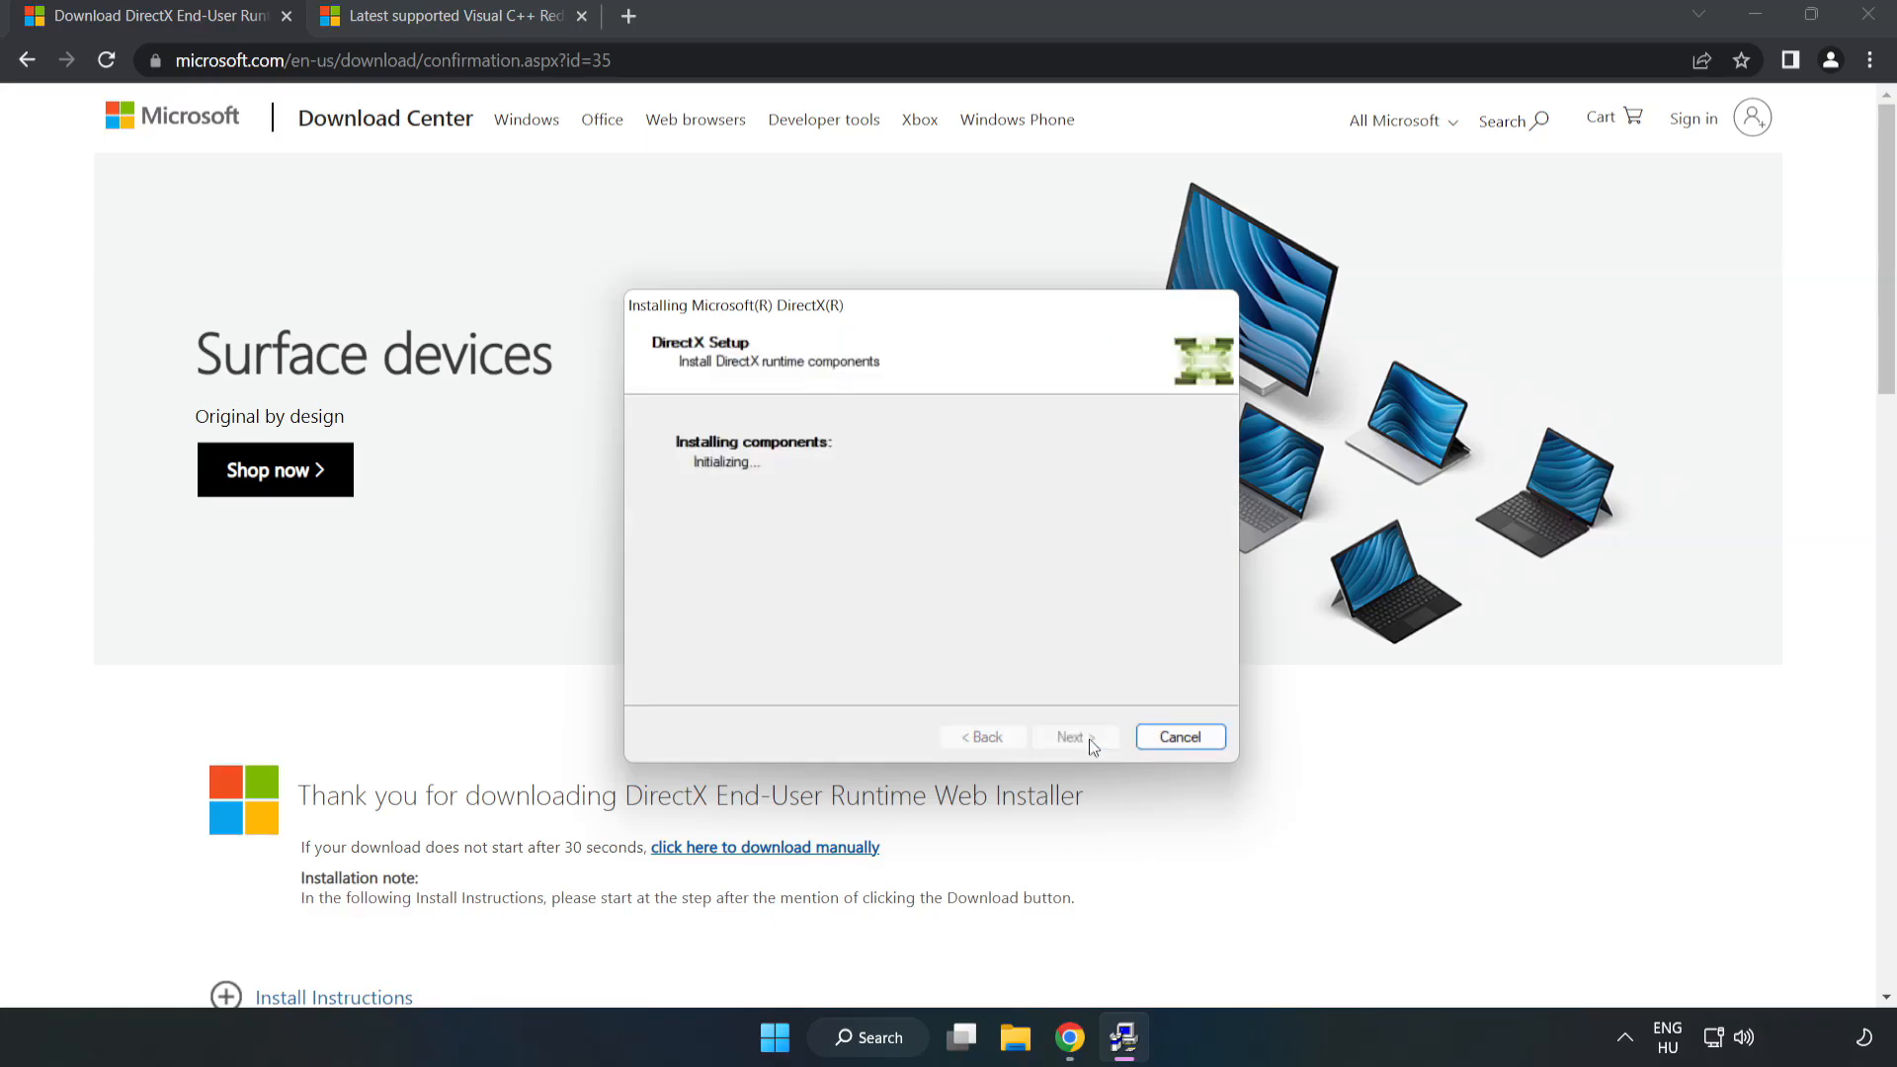
{"action": "left_click", "coordinate": [1069, 737]}
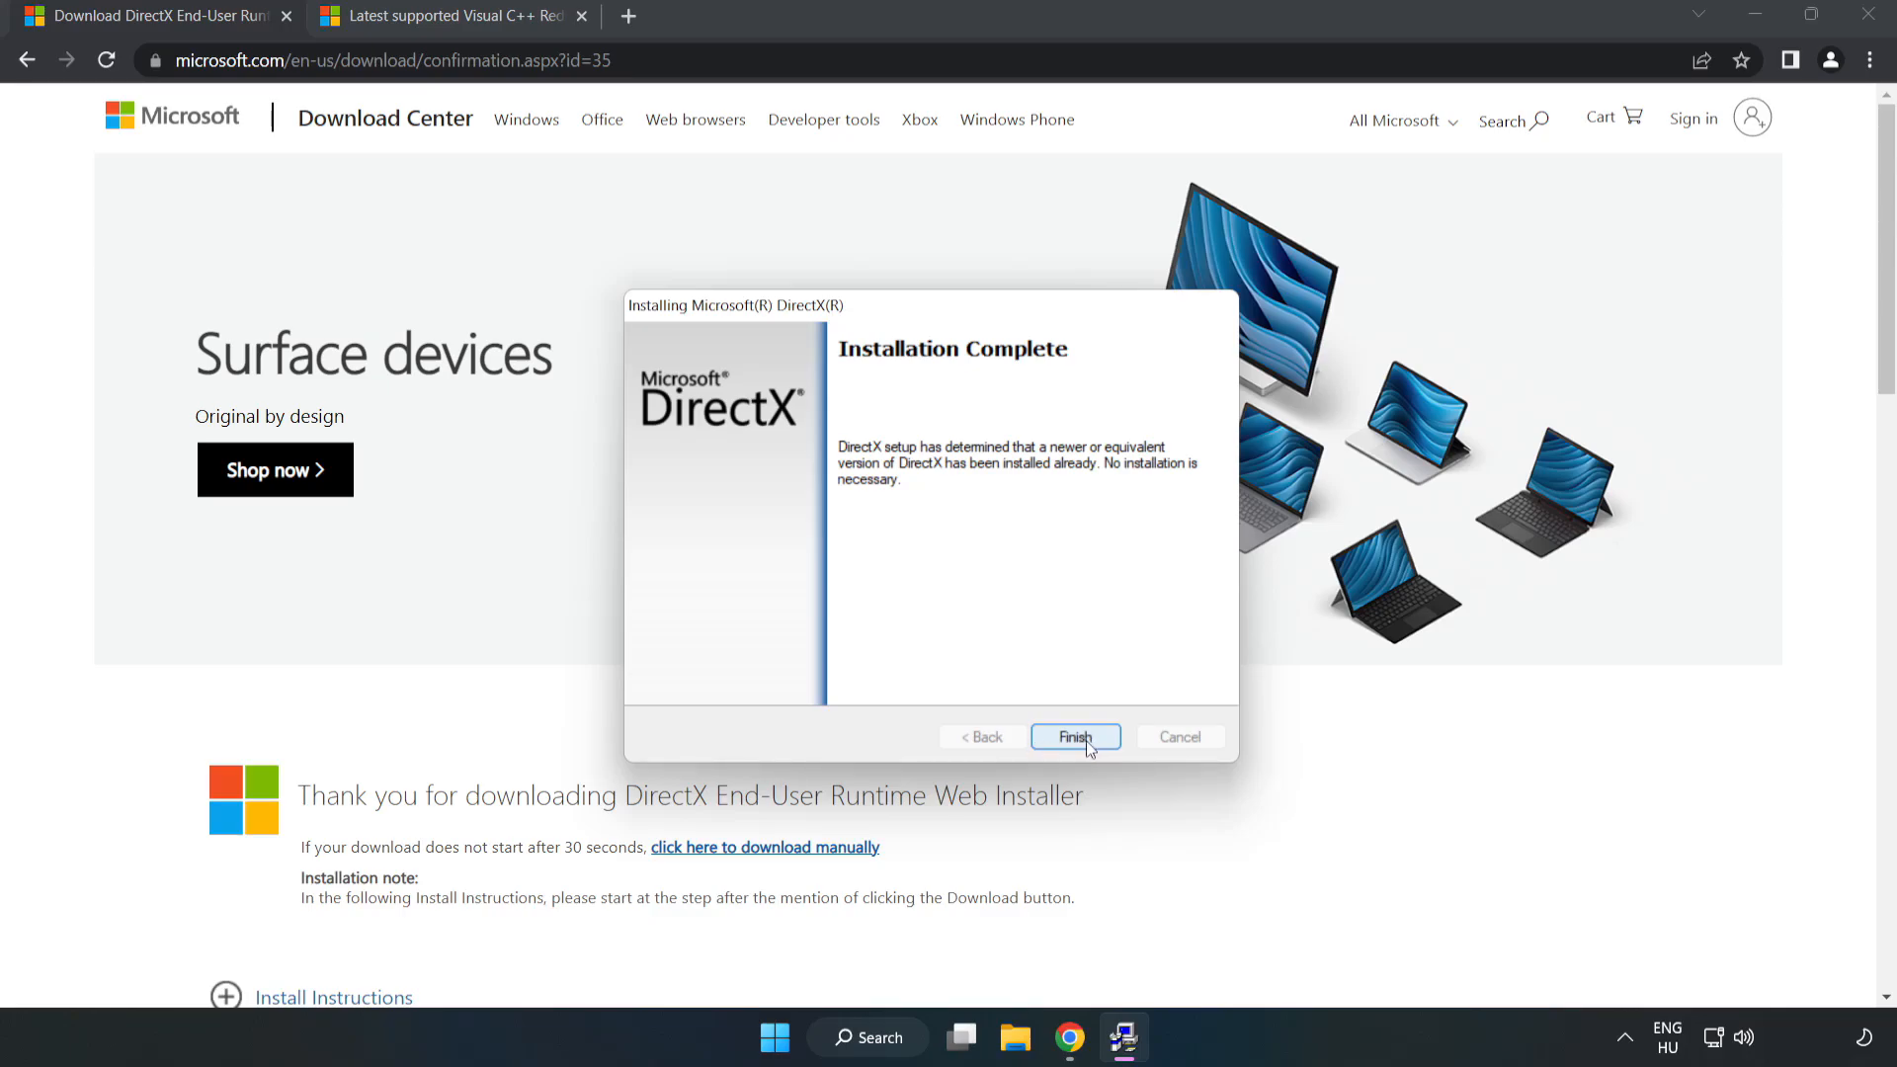
{"action": "left_click", "coordinate": [1073, 737]}
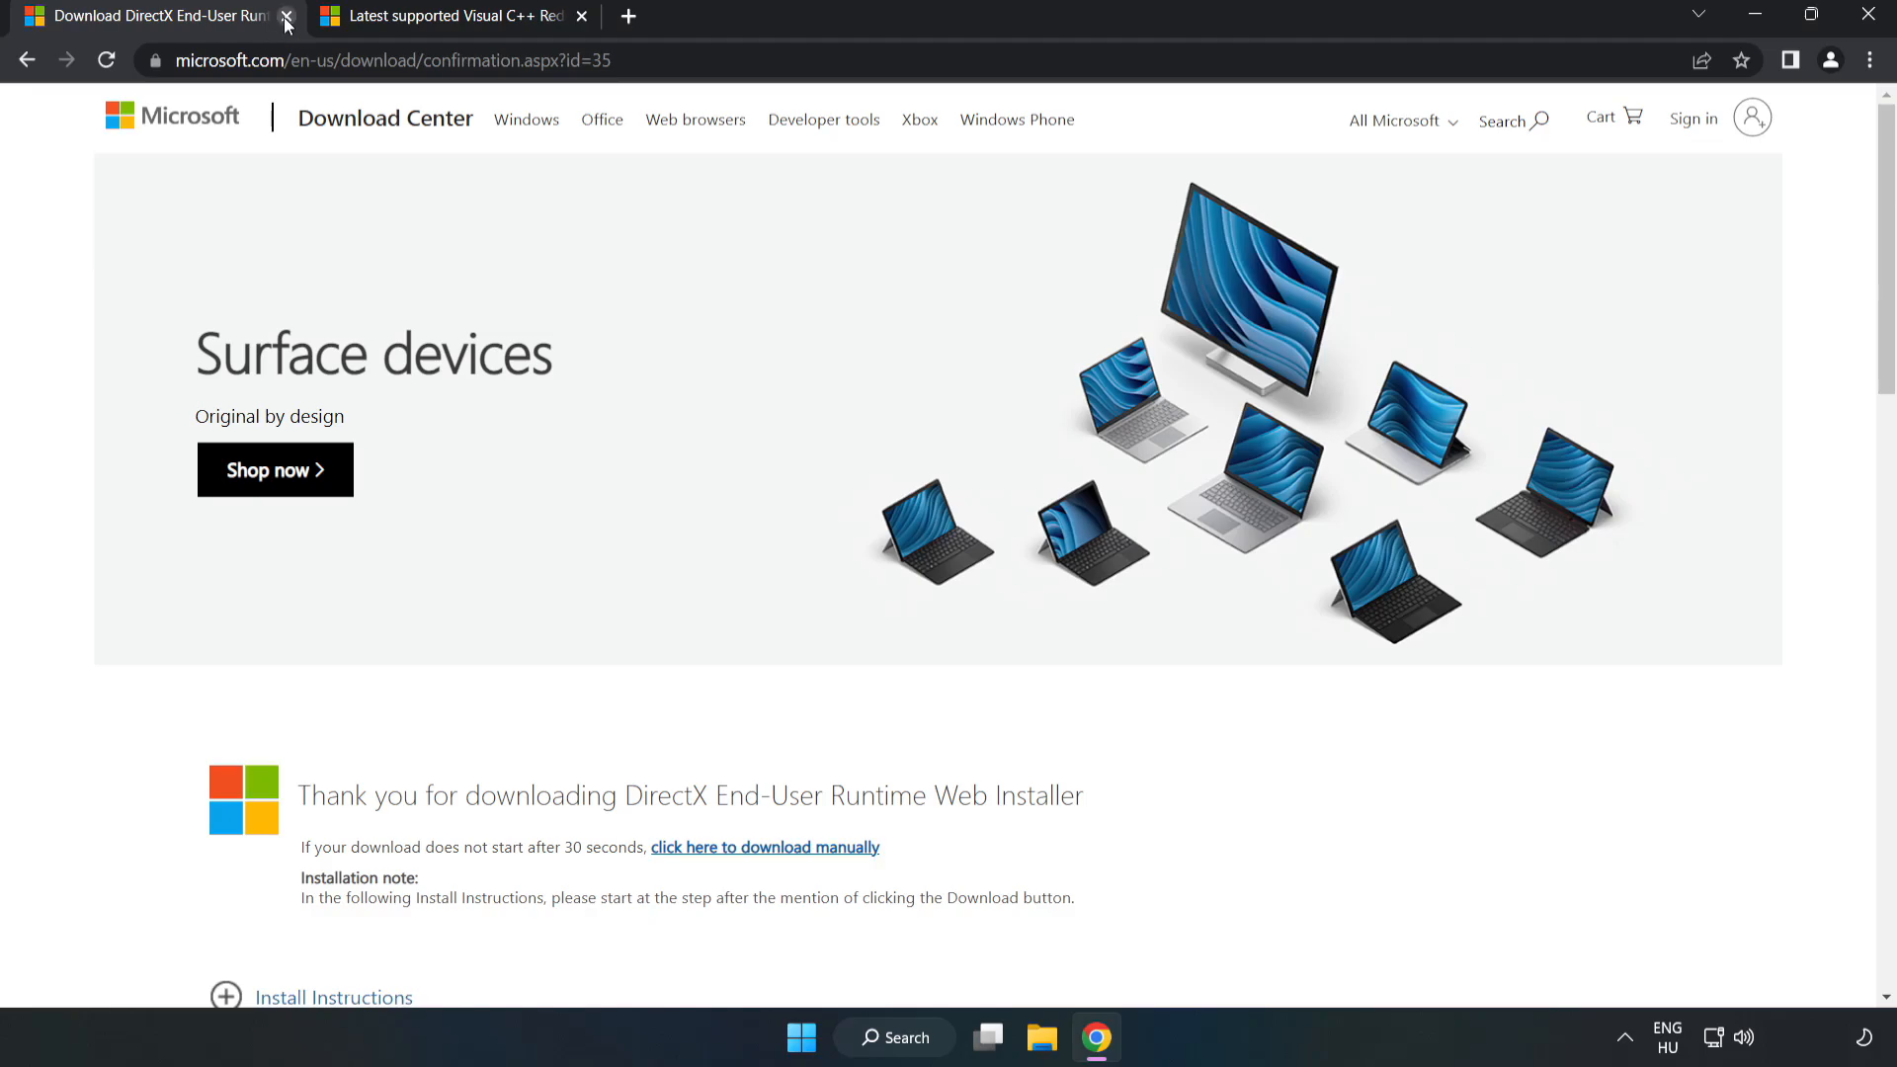
Close the DirectX tab and download the x86 and x64 Visual C++ Redistributable installers.
{"action": "left_click", "coordinate": [286, 16]}
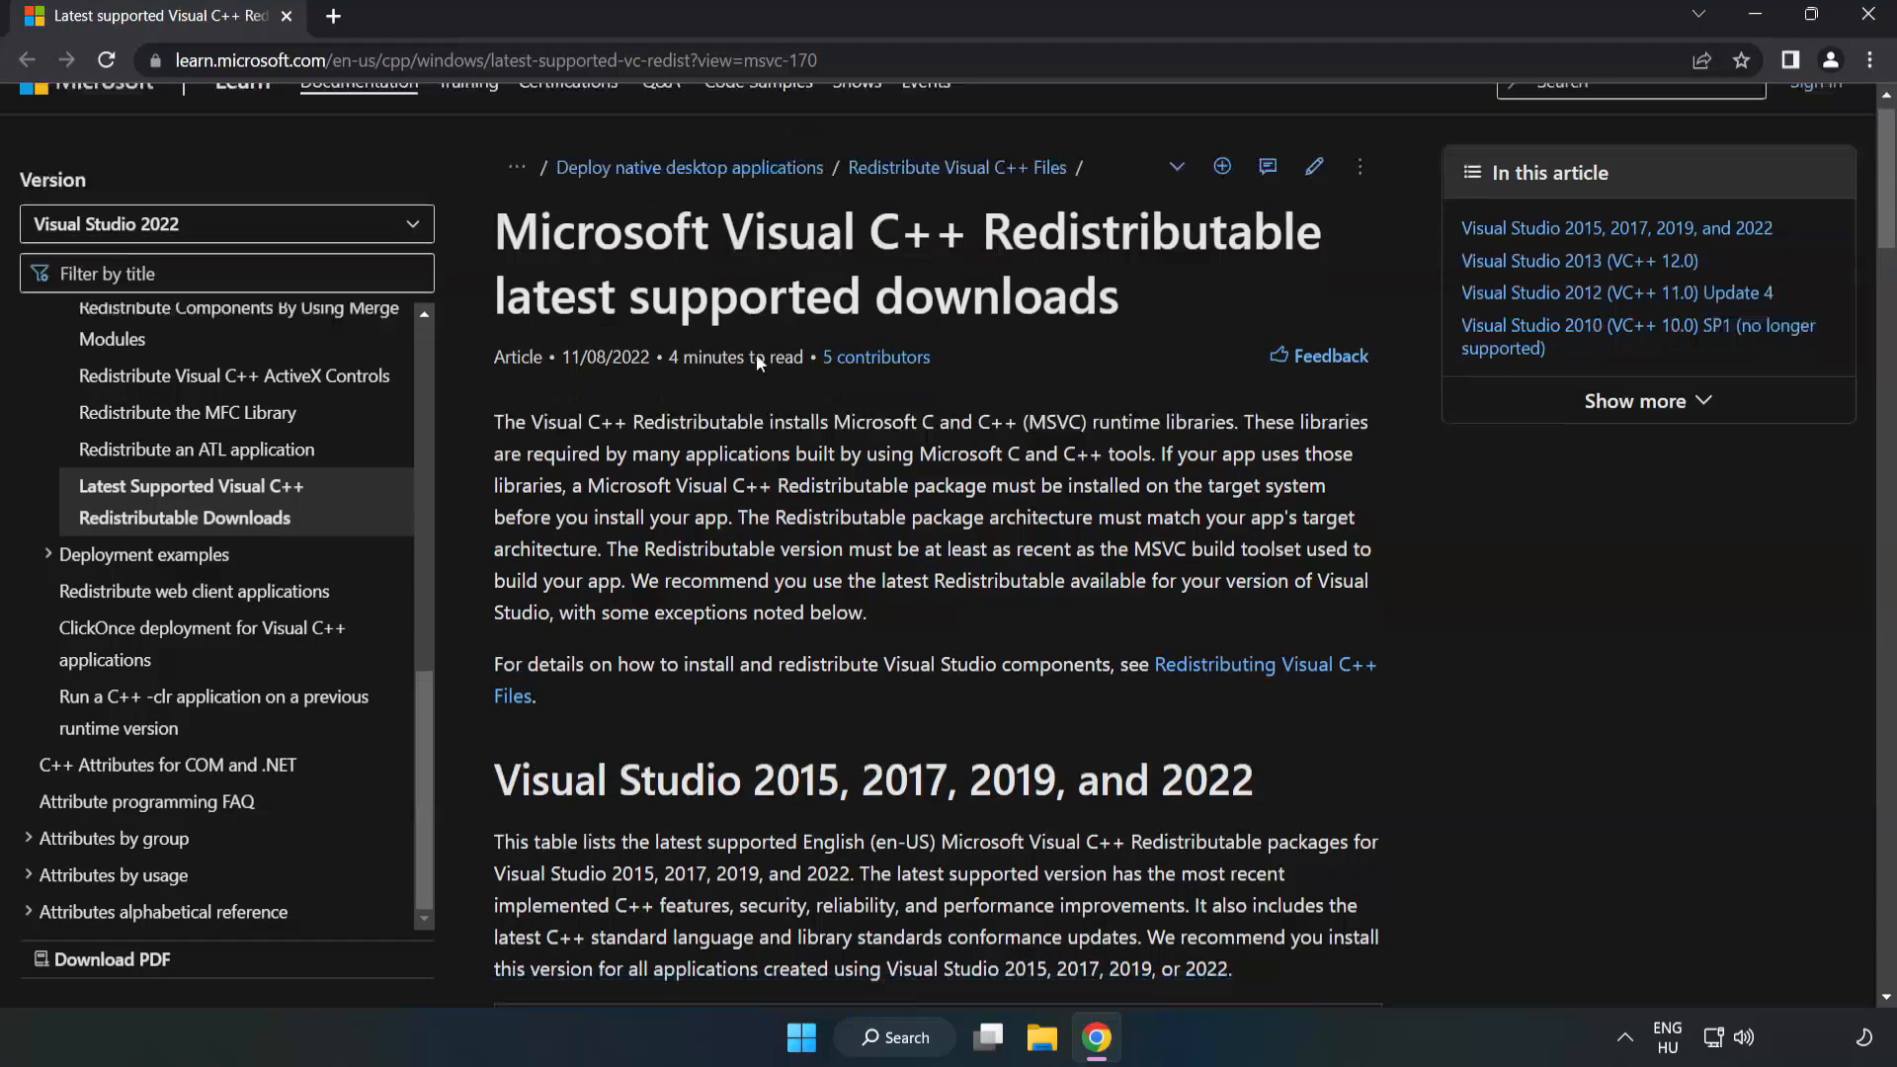
{"action": "scroll", "scroll_direction": "down", "scroll_amount": 3}
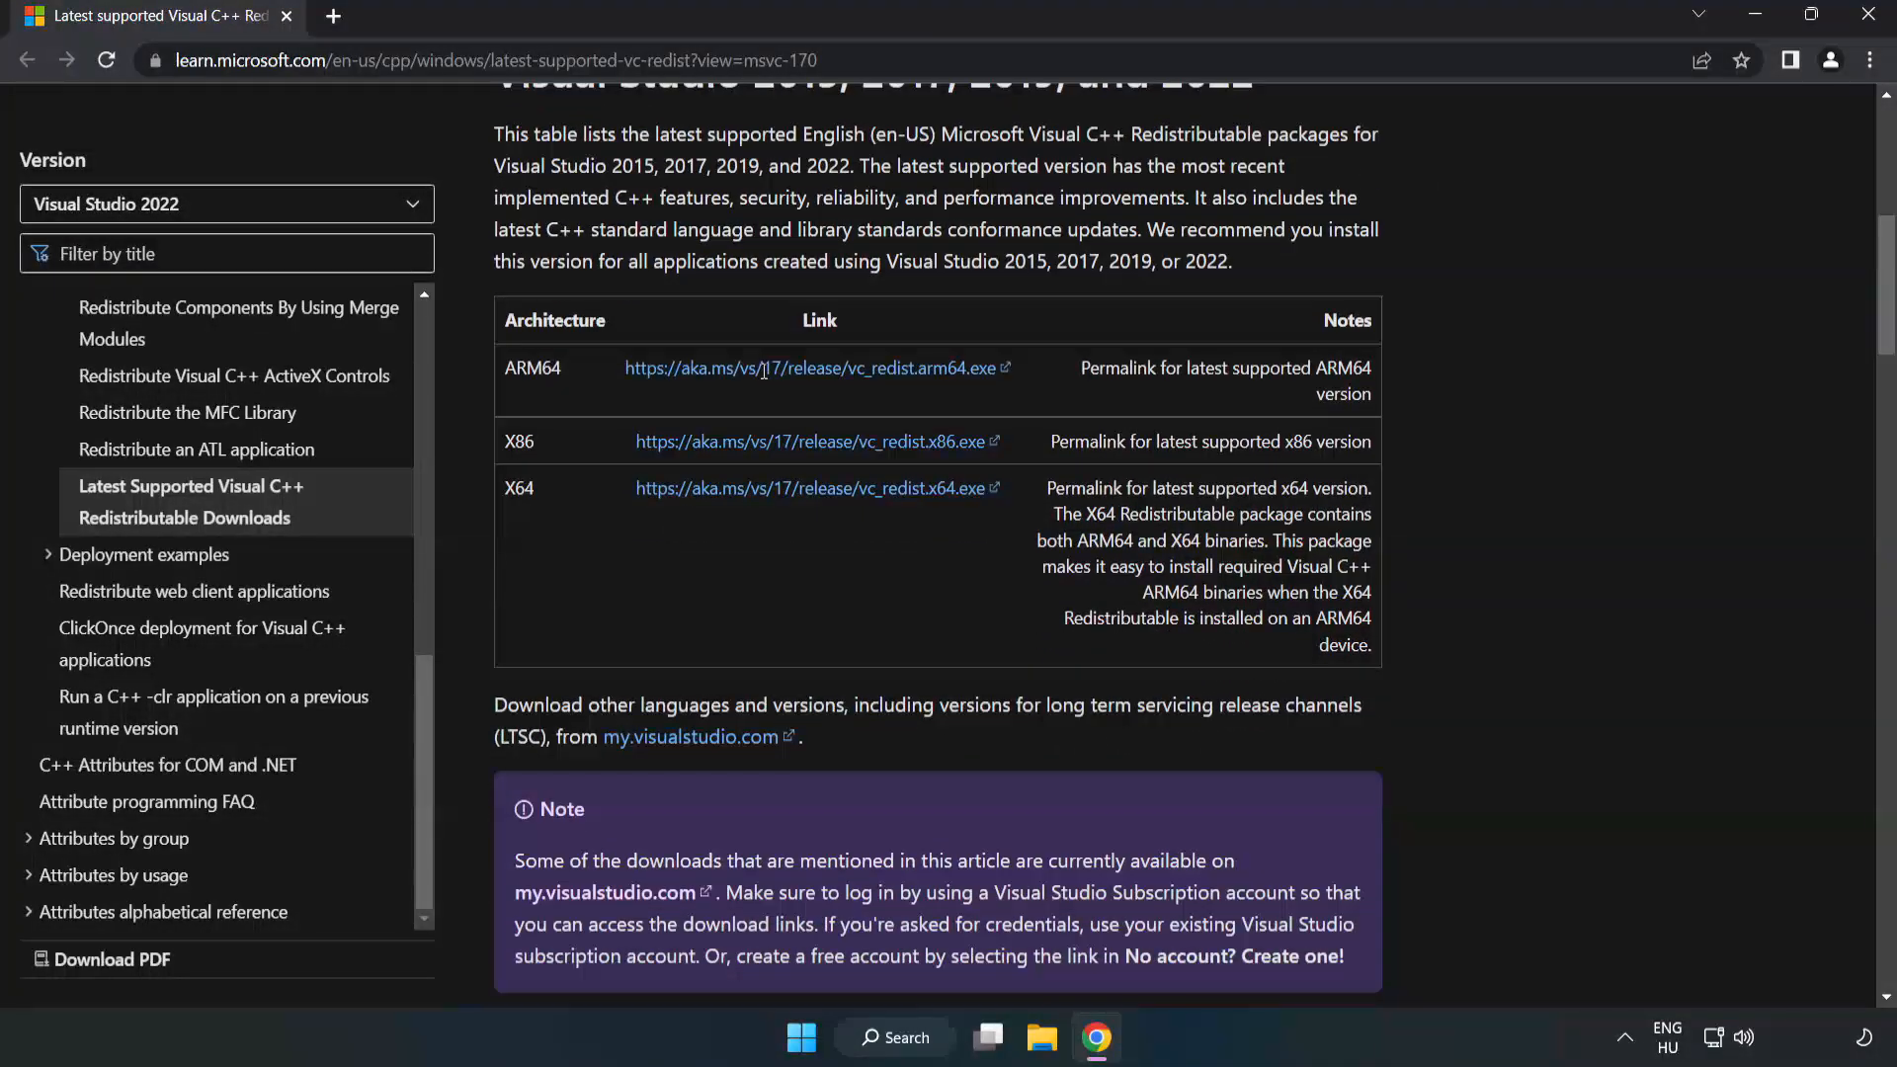
{"action": "scroll", "scroll_direction": "up", "scroll_amount": 3}
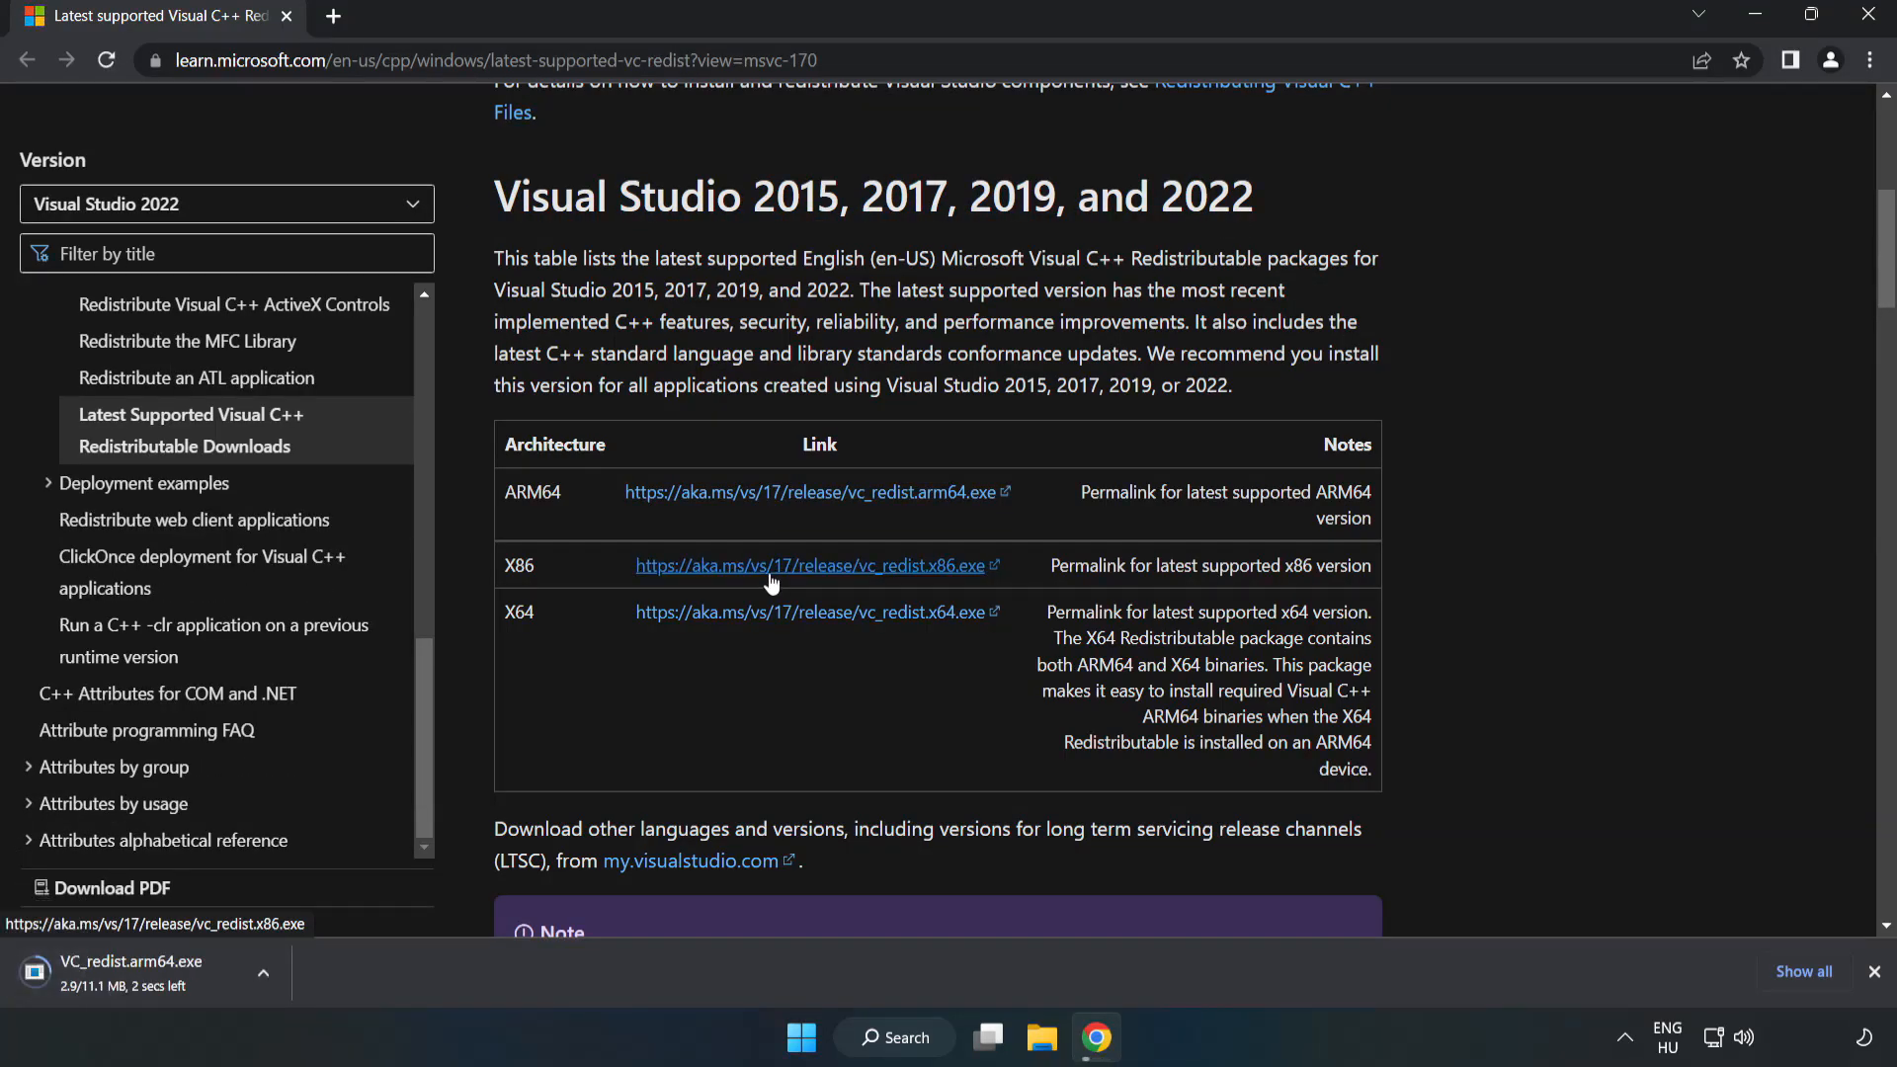
{"action": "left_click", "coordinate": [808, 611]}
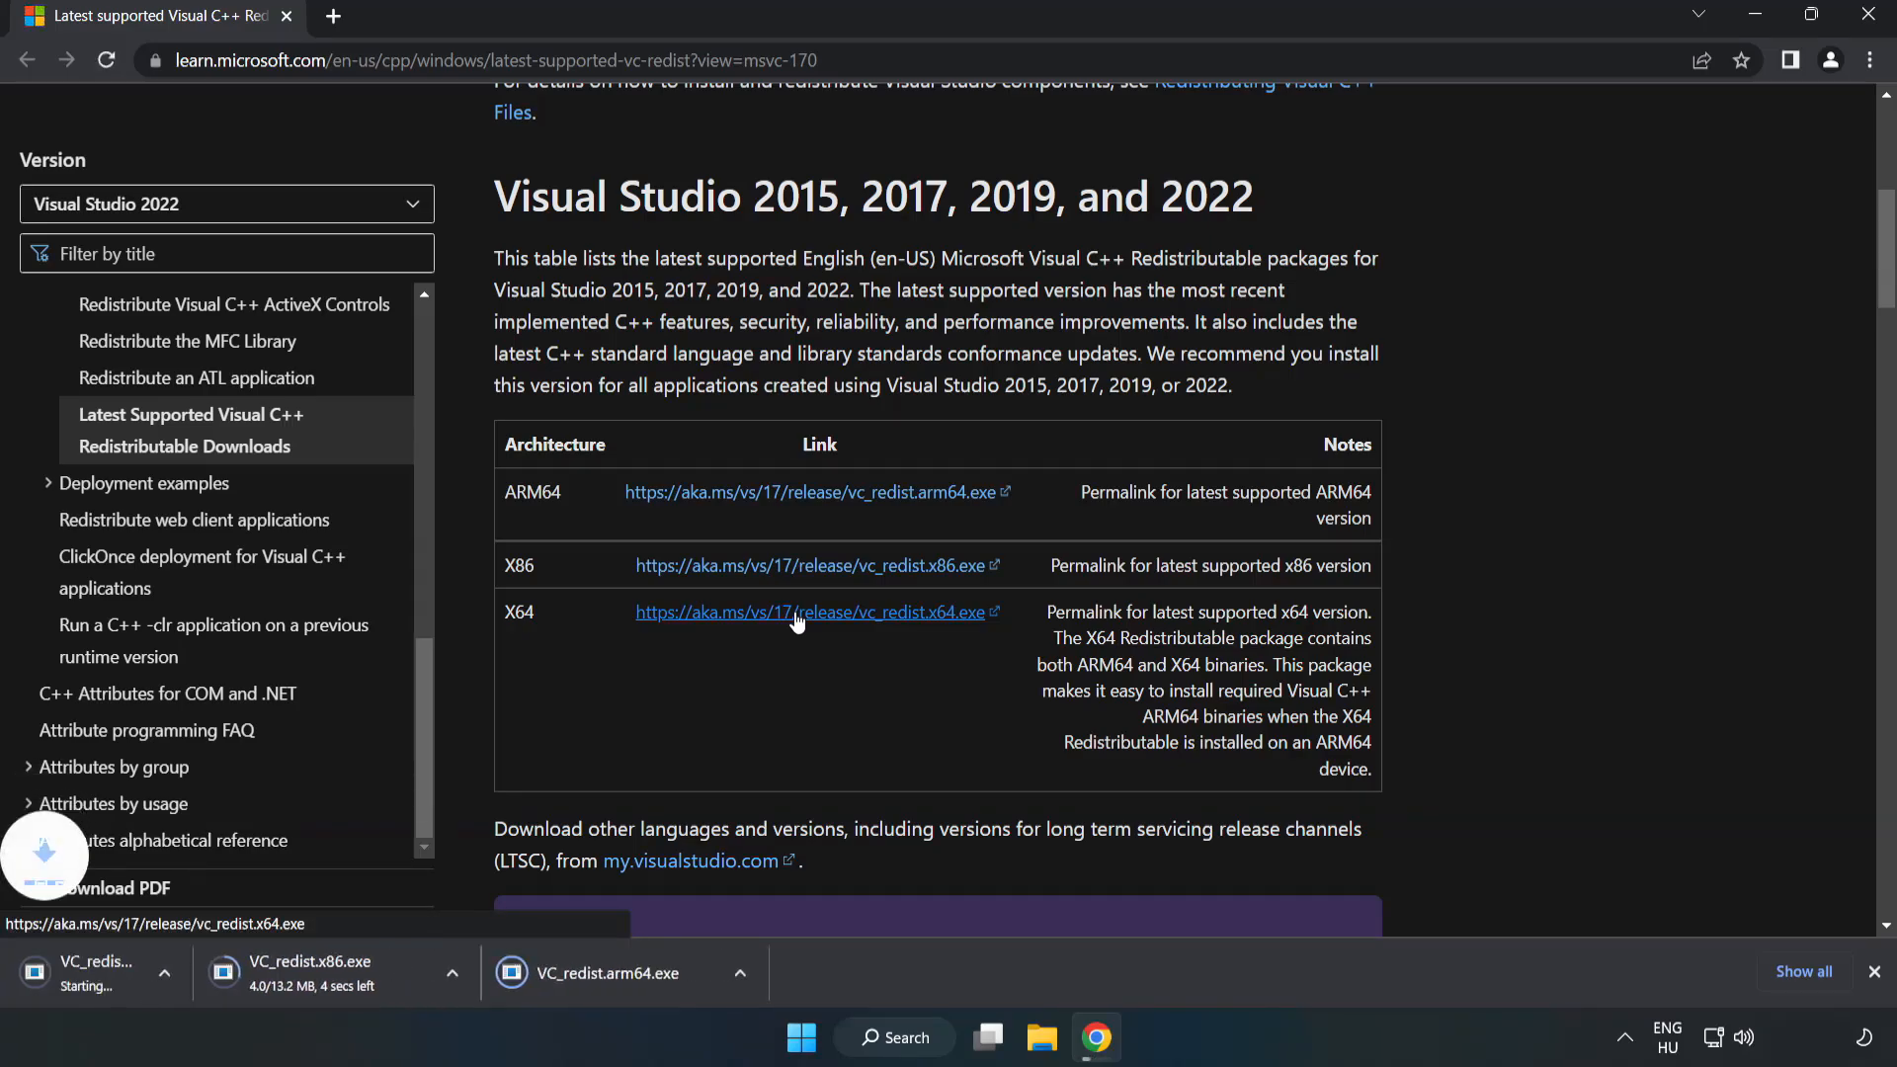
{"action": "left_click", "coordinate": [817, 611]}
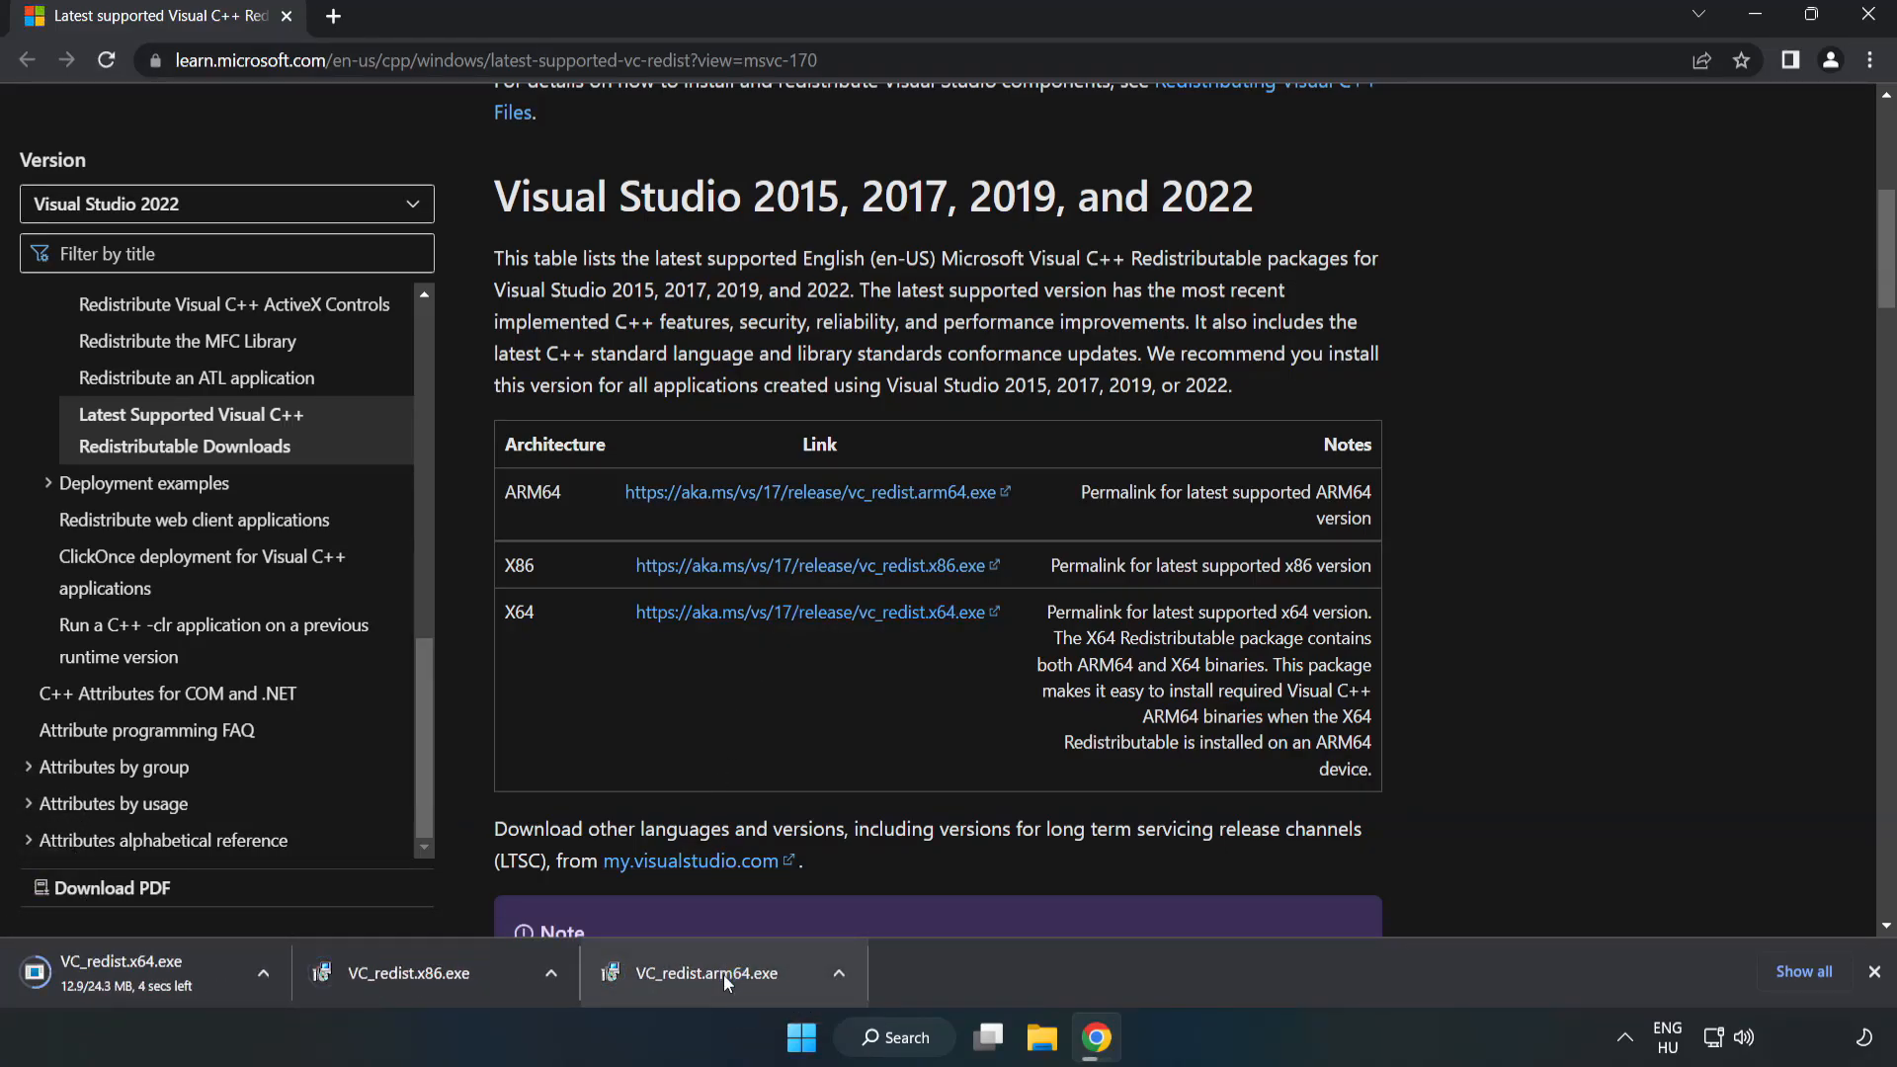
Run VC_redist.arm64.exe, accept its license and install, then dismiss the unsupported-processor failure.
{"action": "left_click", "coordinate": [708, 972]}
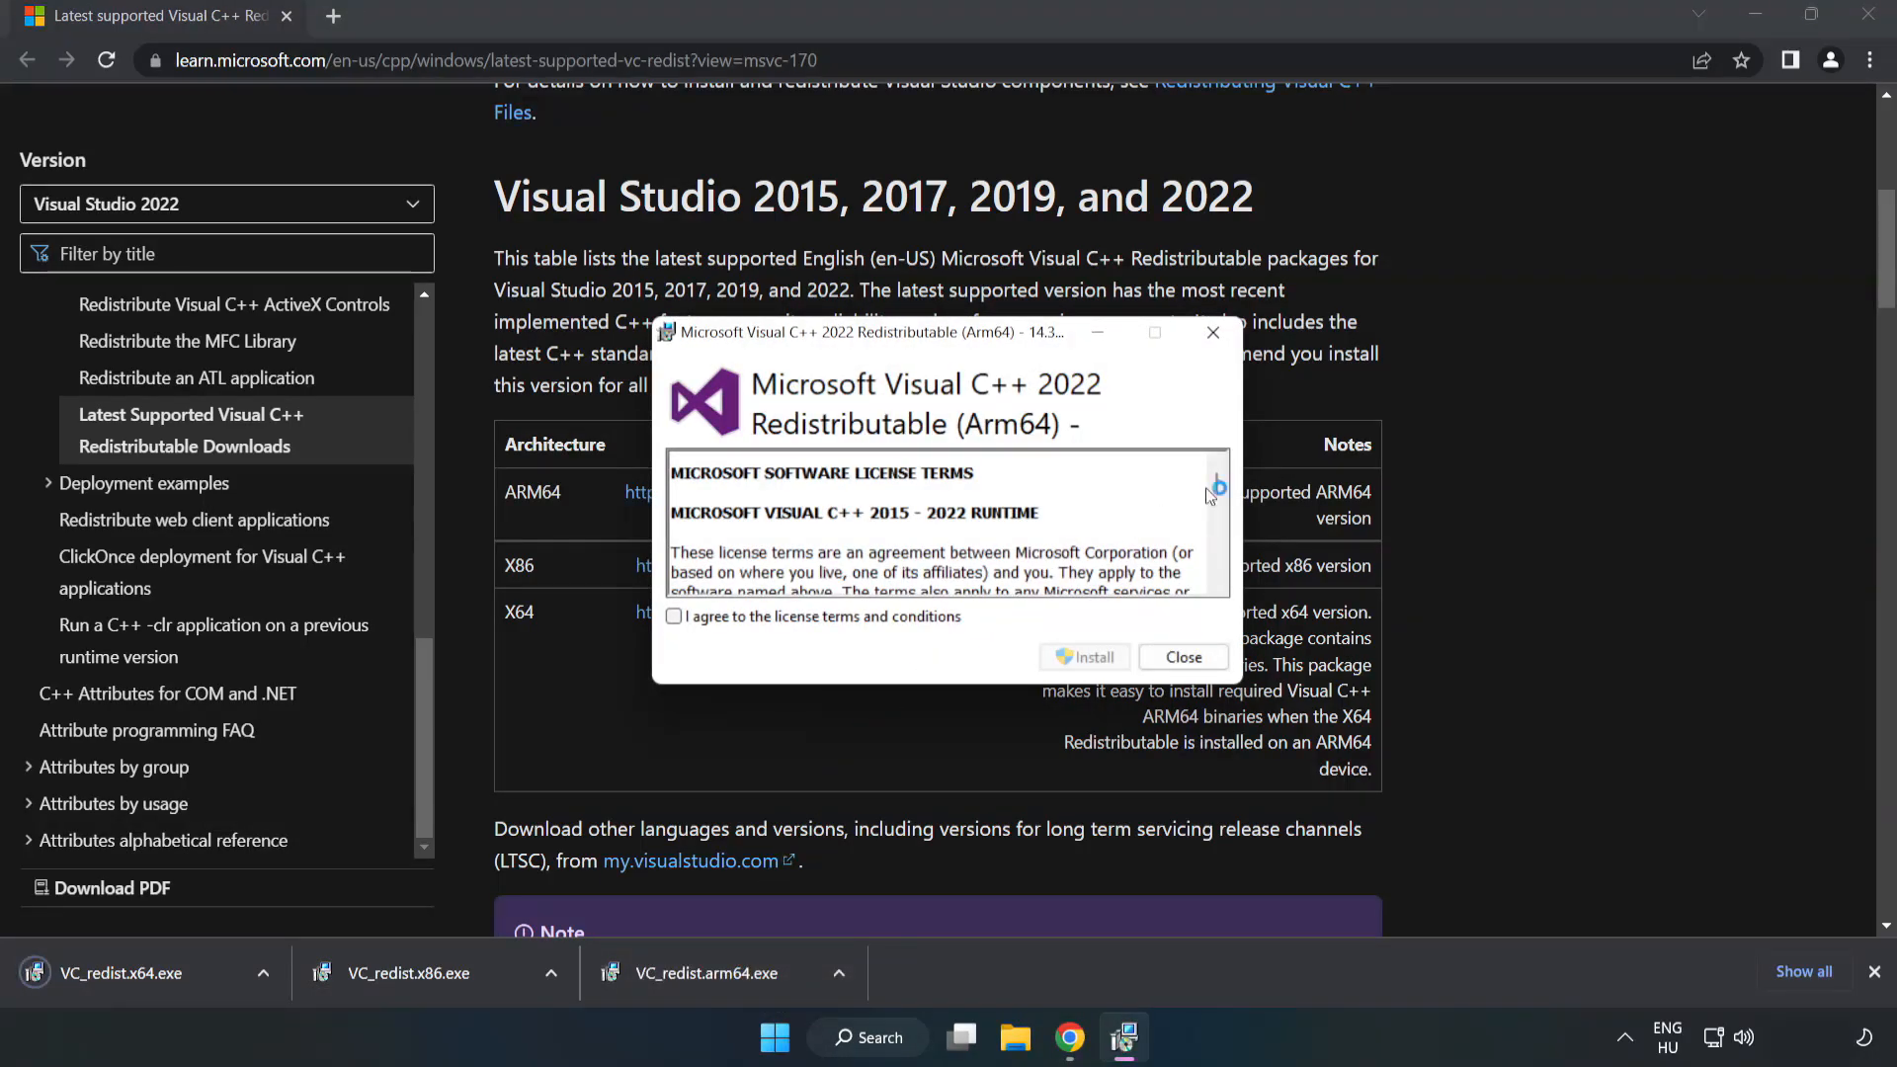
{"action": "scroll", "scroll_direction": "down", "scroll_amount": 3}
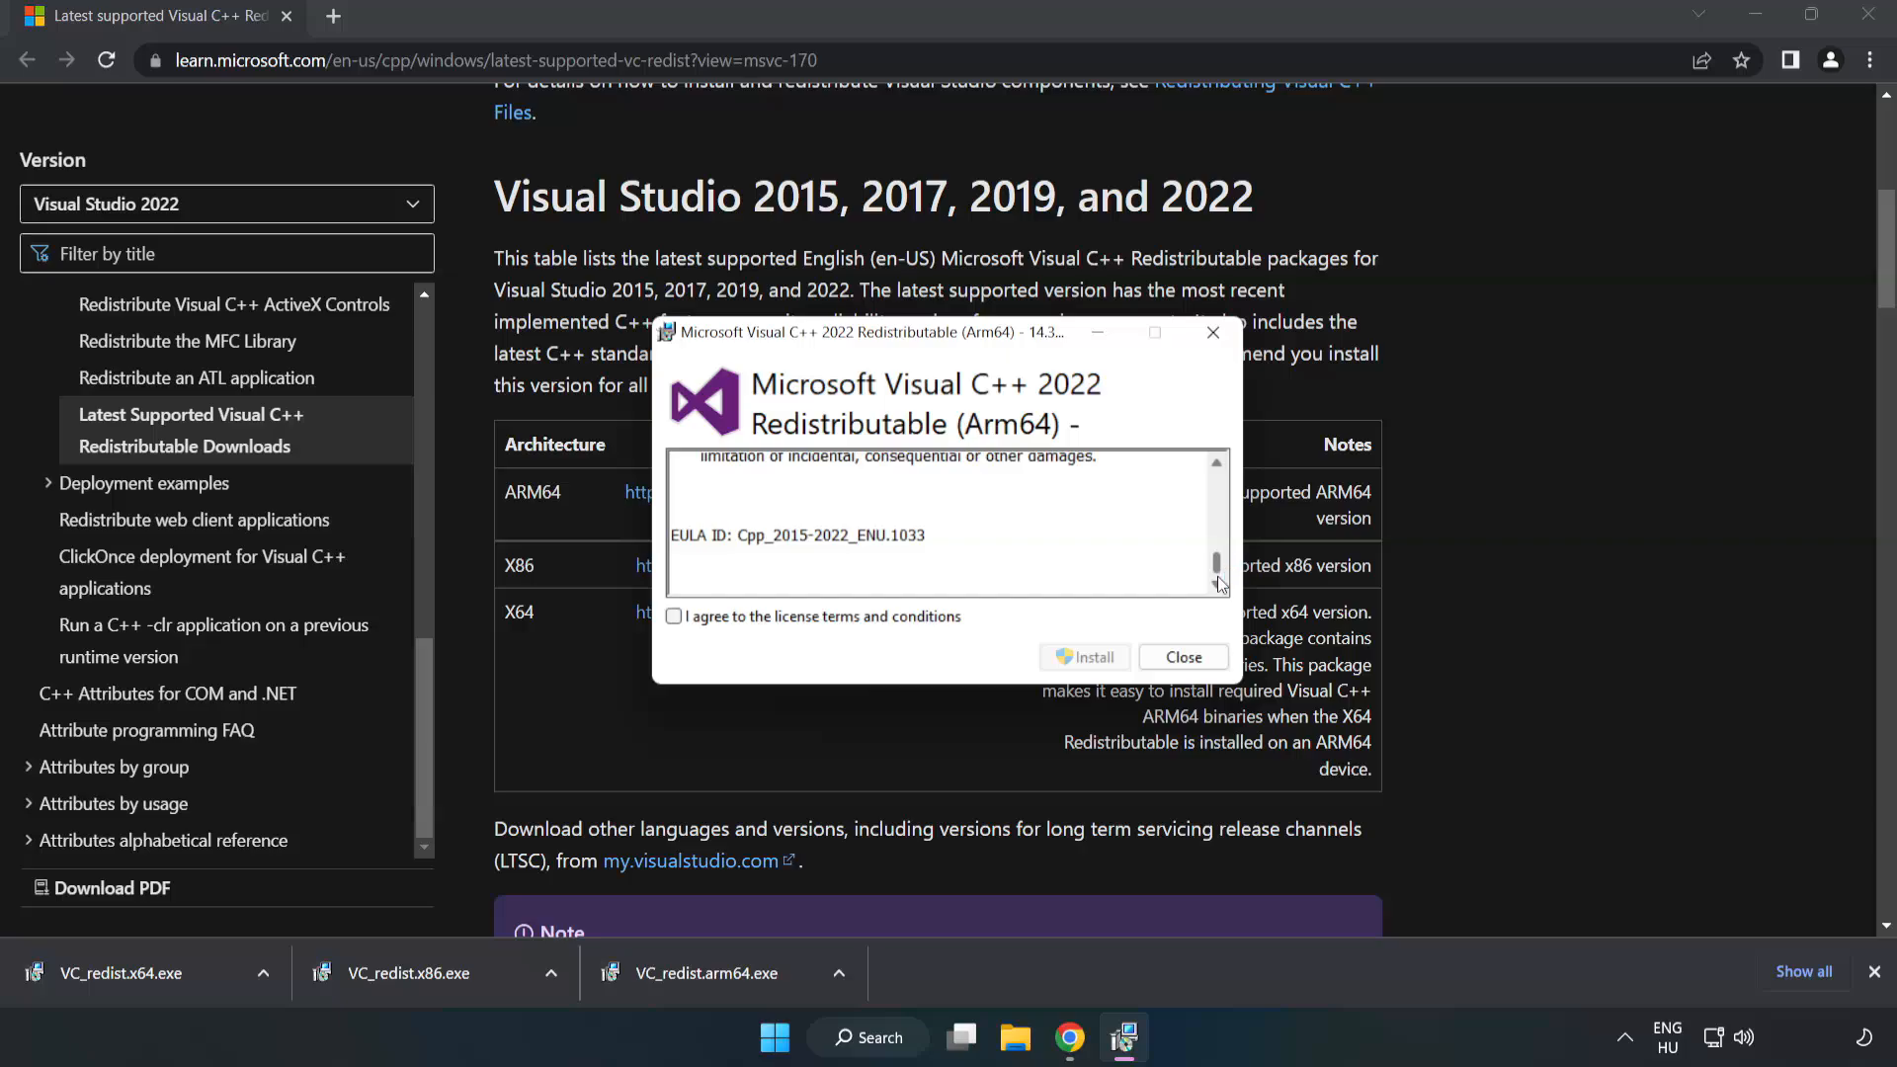
{"action": "left_click", "coordinate": [674, 616]}
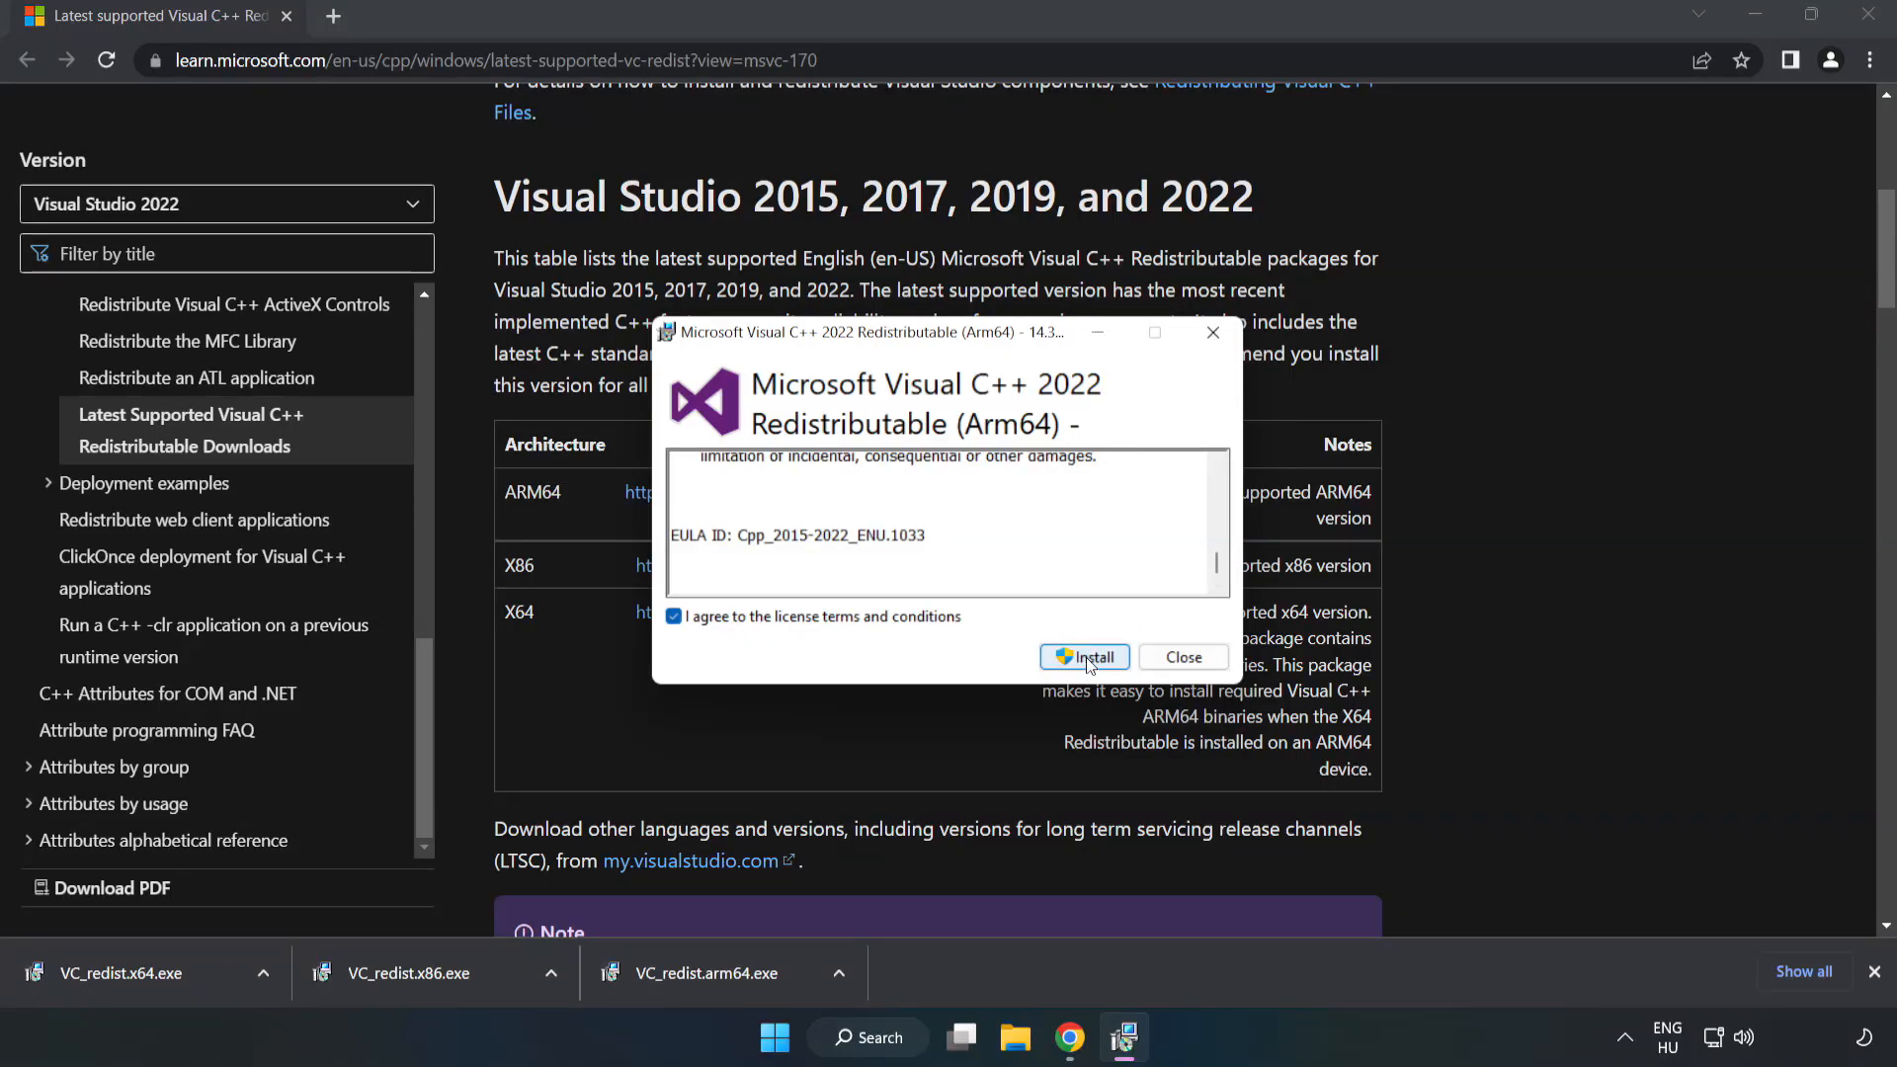
{"action": "left_click", "coordinate": [1083, 656]}
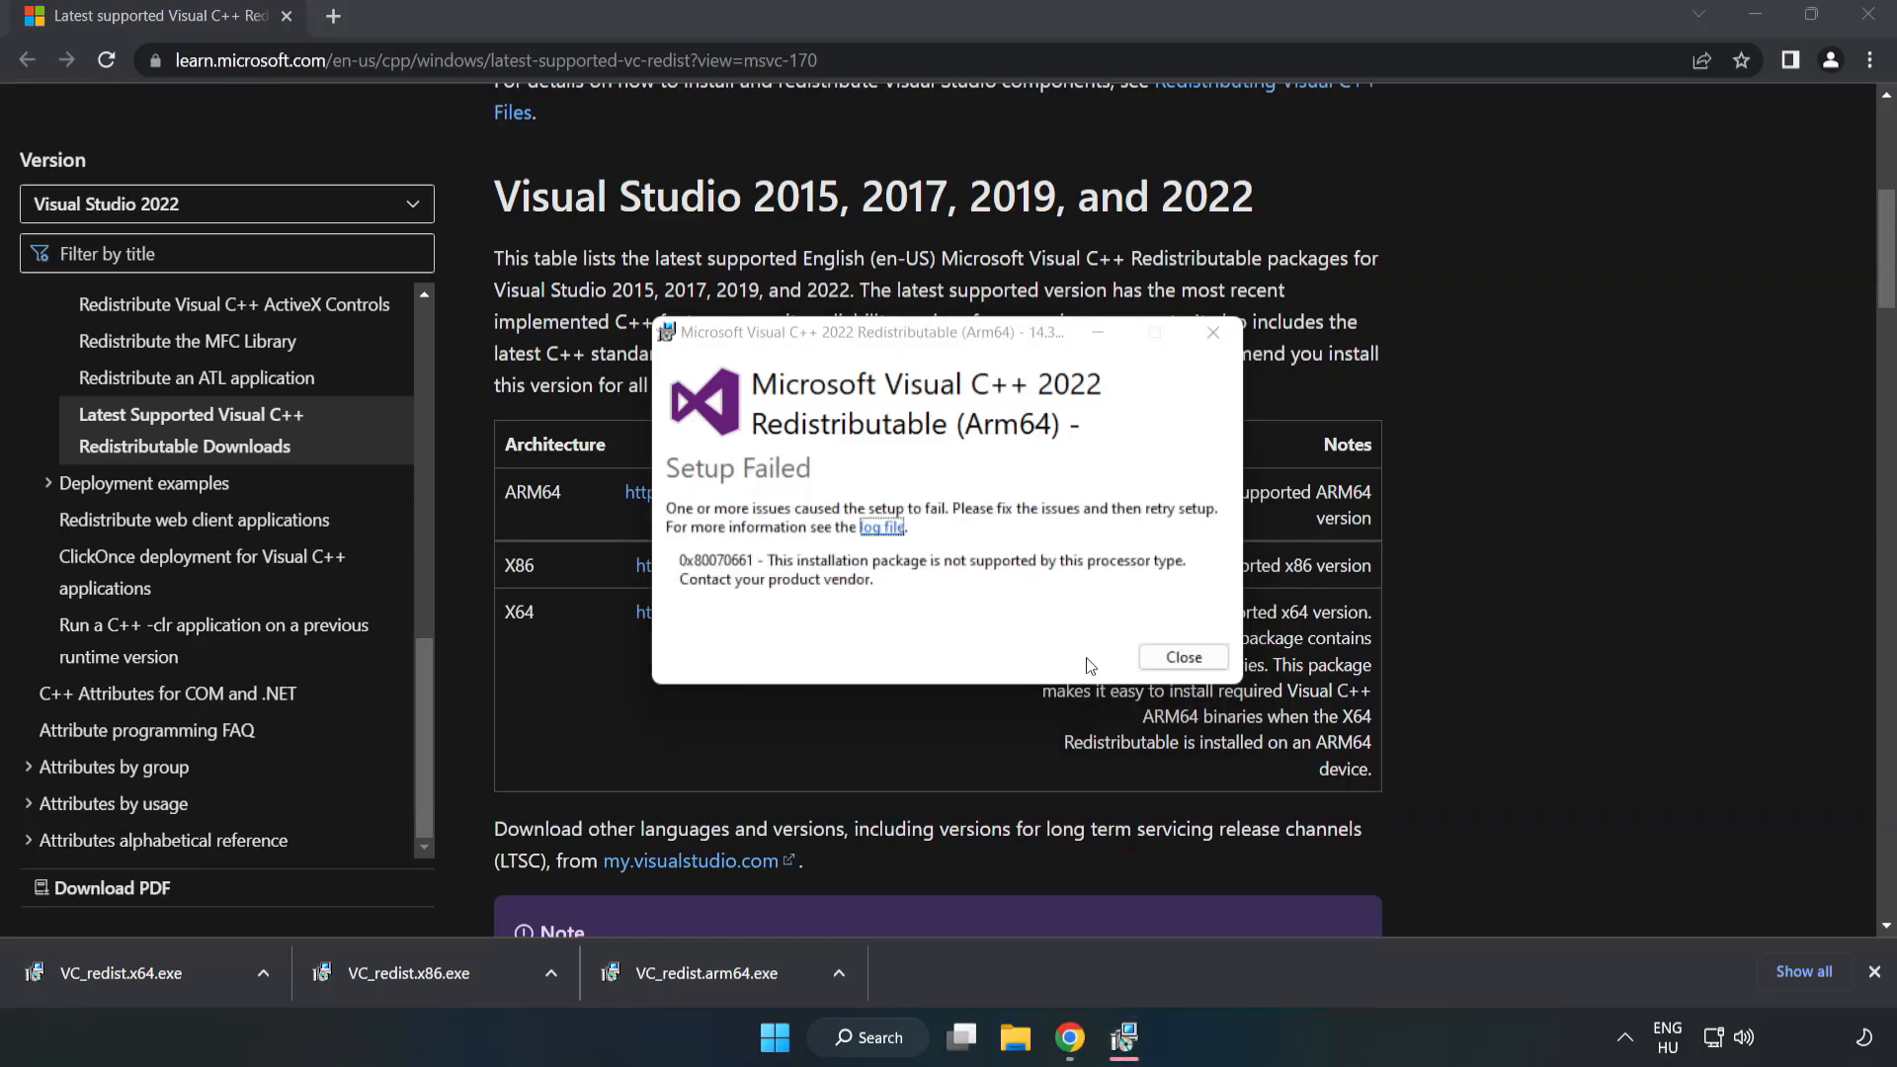
{"action": "left_click", "coordinate": [1182, 656]}
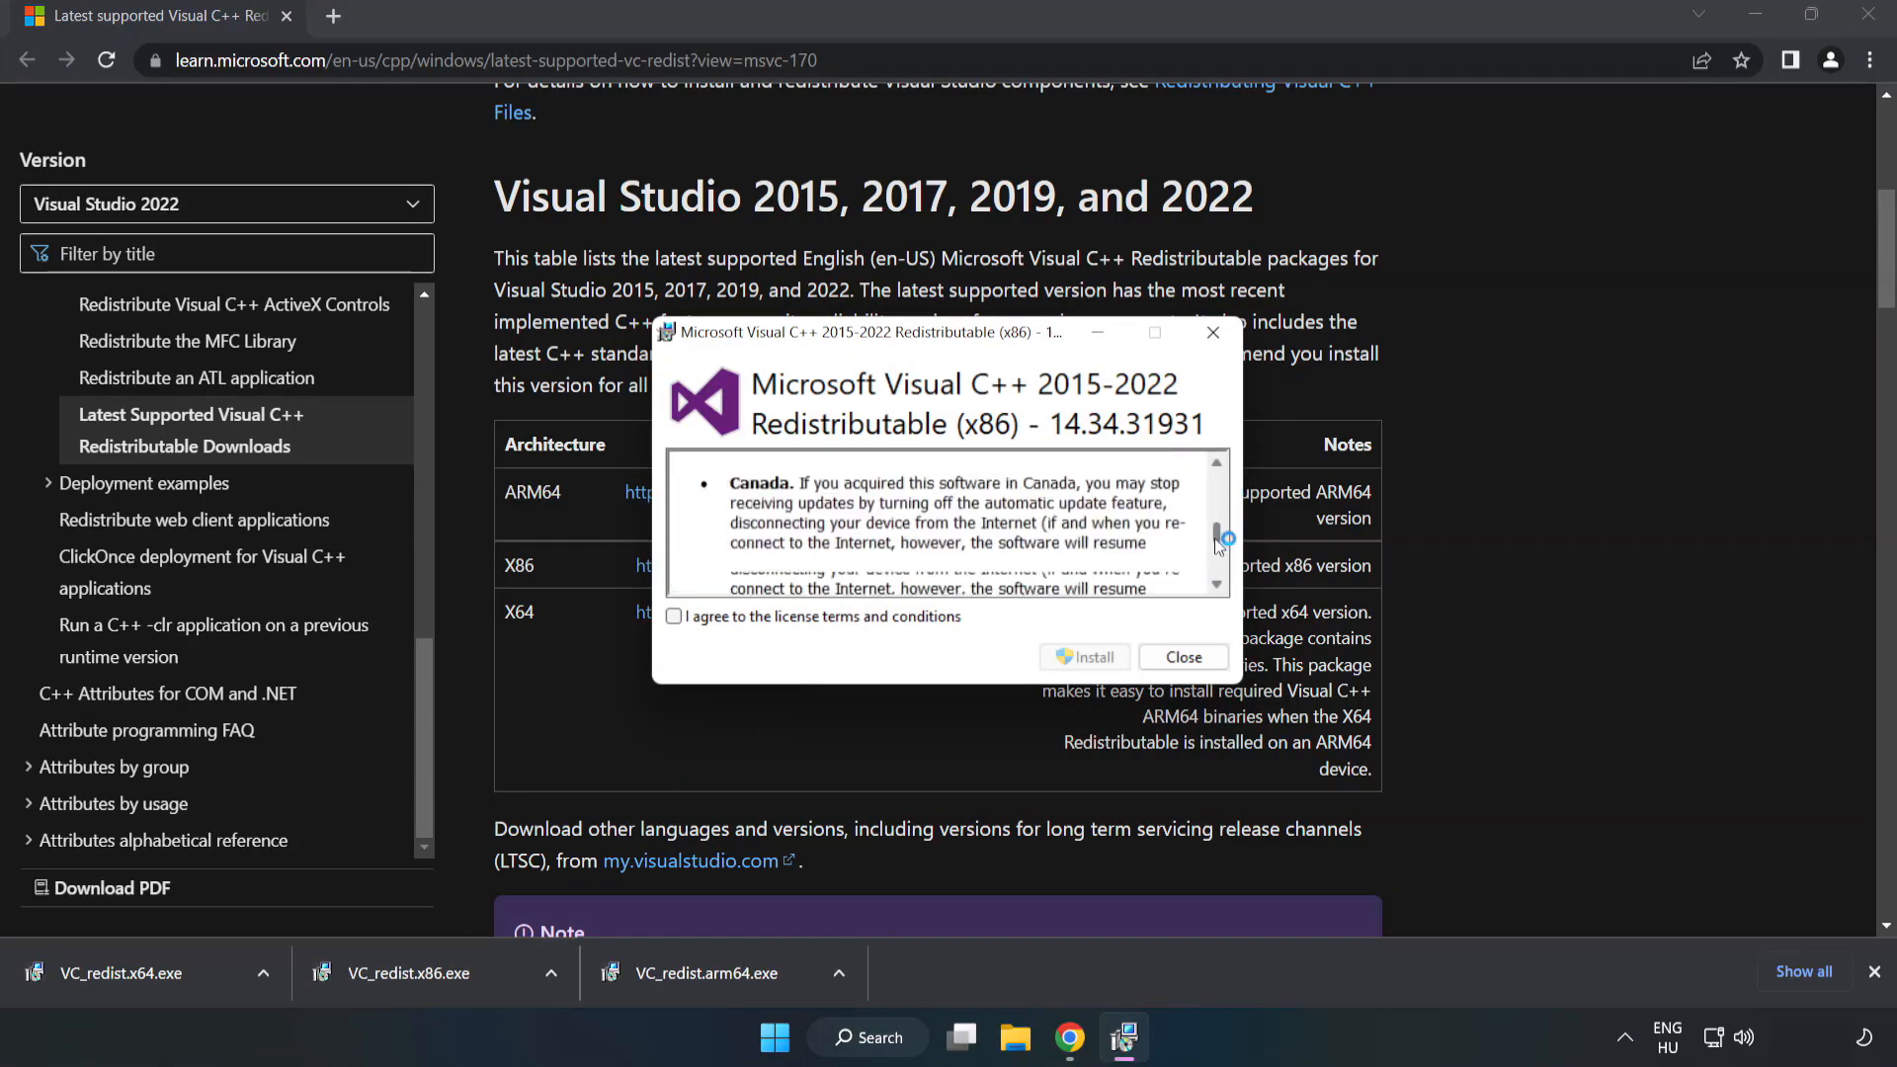
{"action": "left_click", "coordinate": [674, 617]}
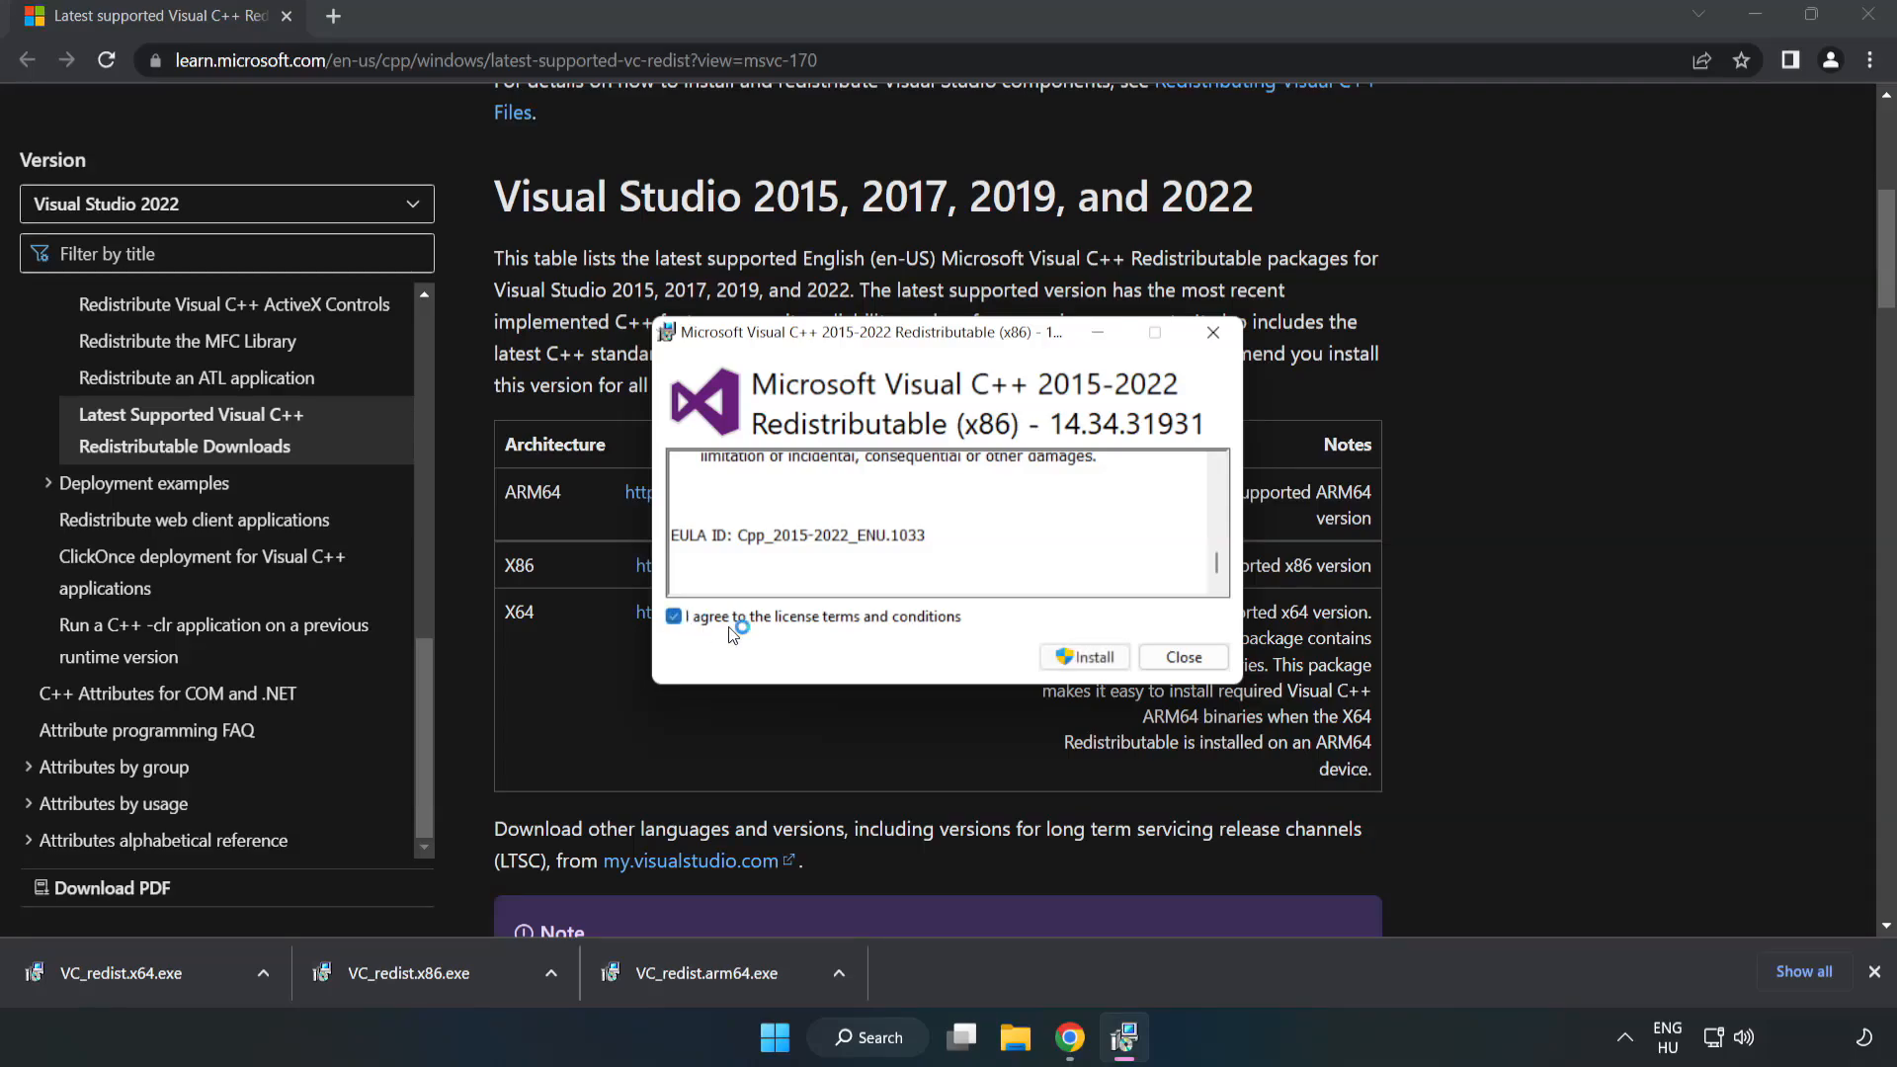
{"action": "left_click", "coordinate": [1083, 656]}
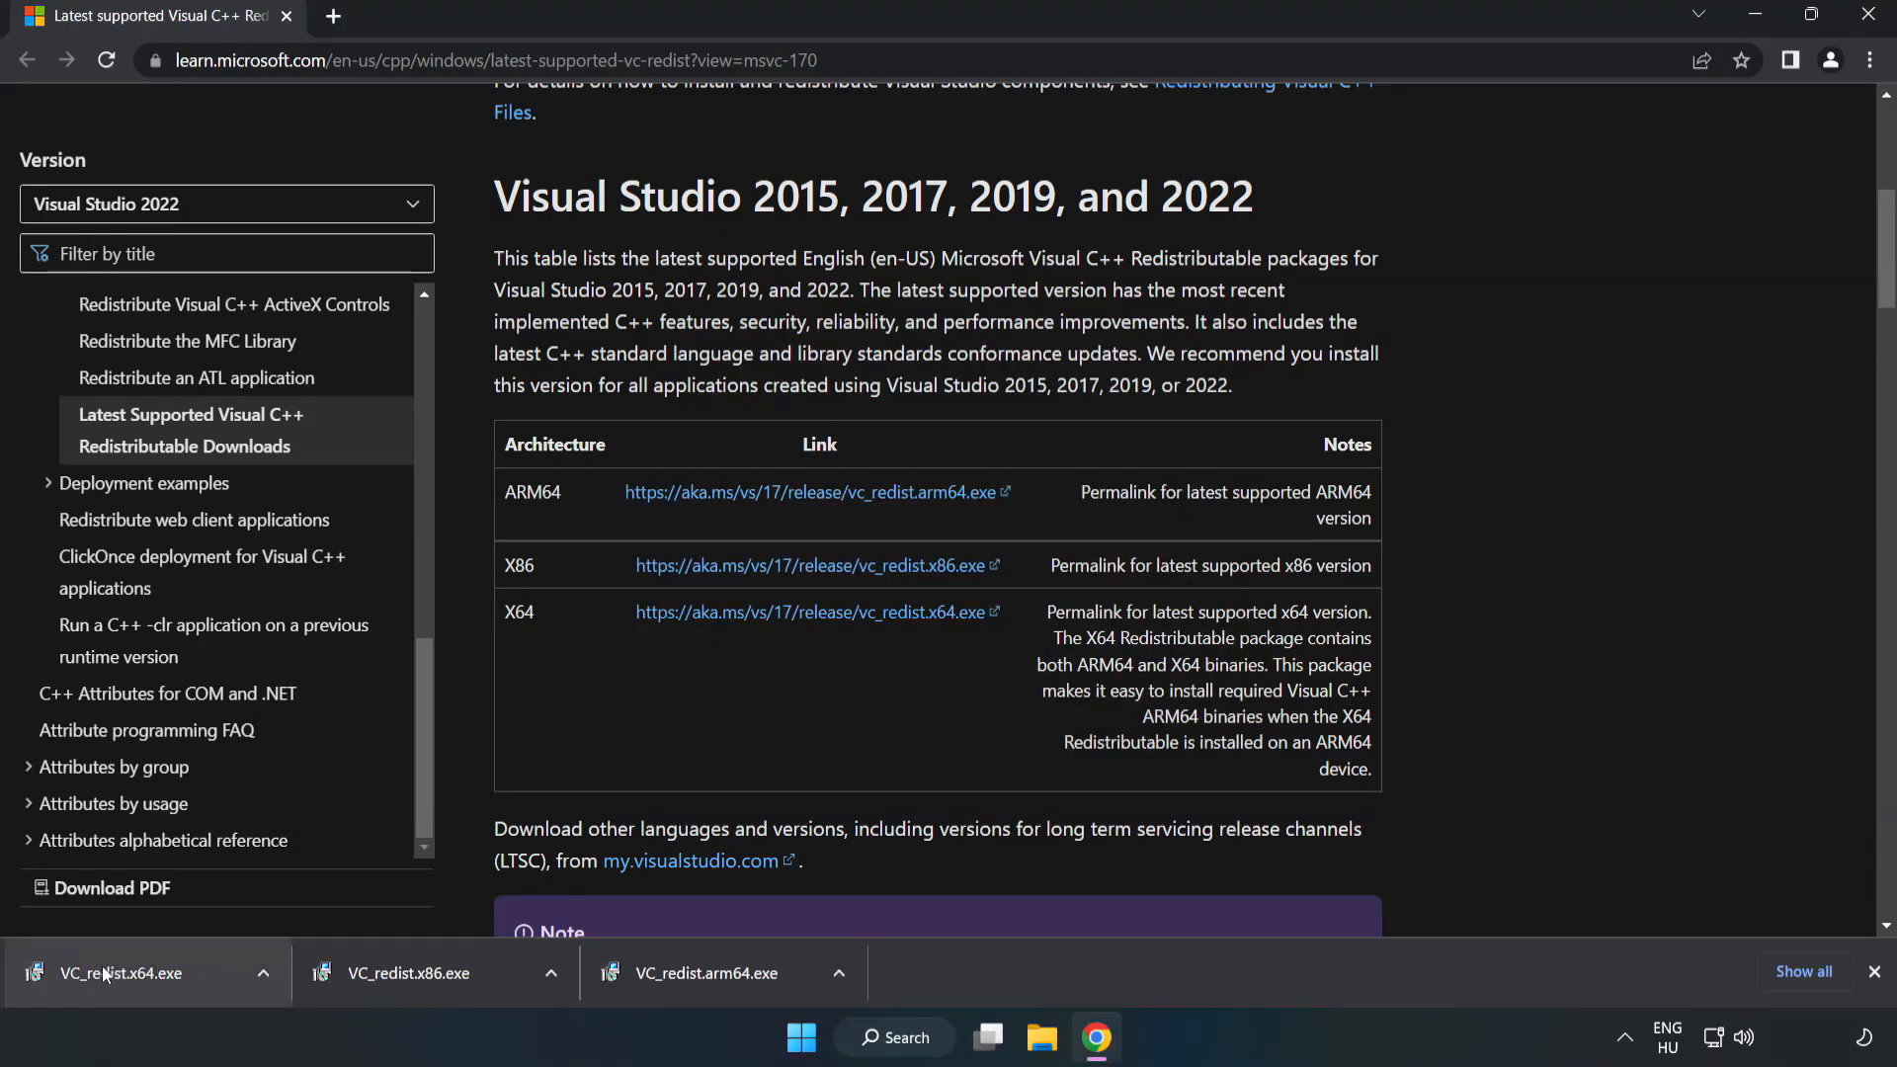
Run VC_redist.x64.exe, accept its license, install it and close after Setup Successful.
{"action": "left_click", "coordinate": [115, 973]}
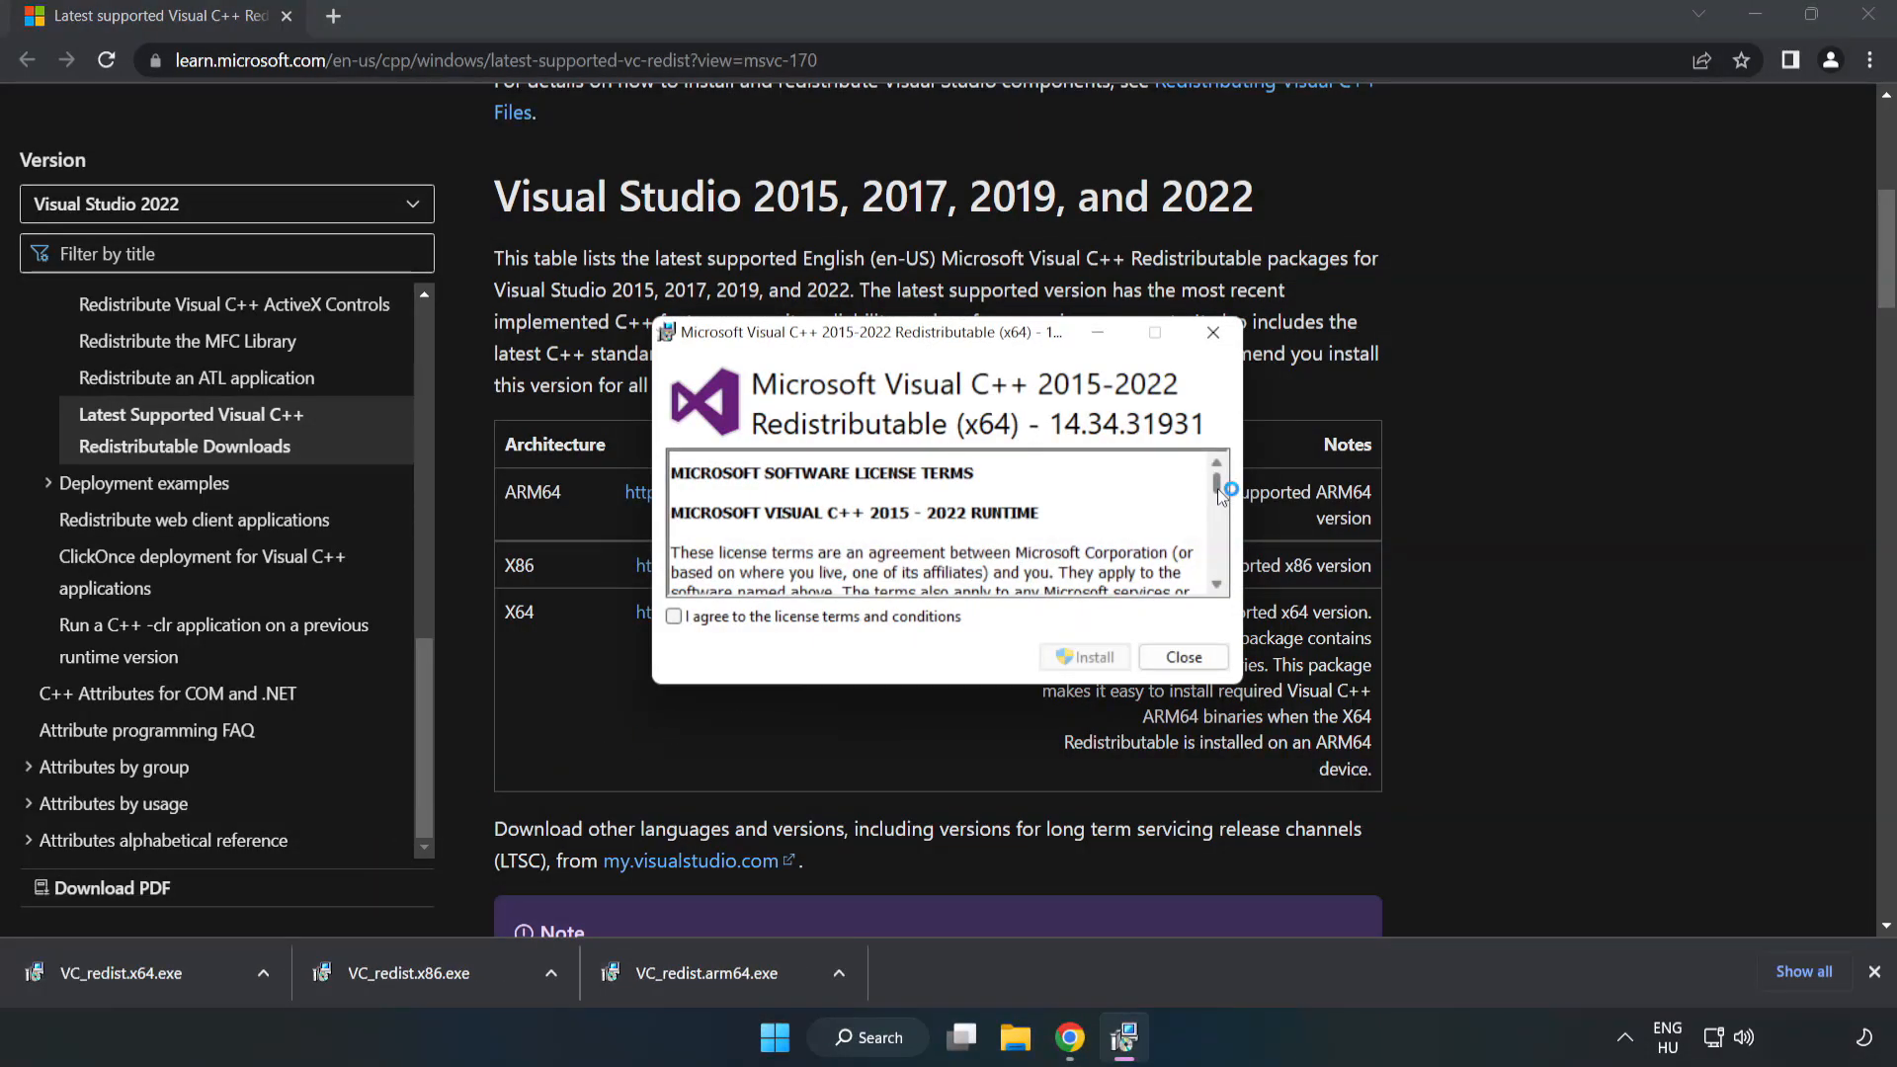
{"action": "scroll", "scroll_direction": "down", "scroll_amount": 3}
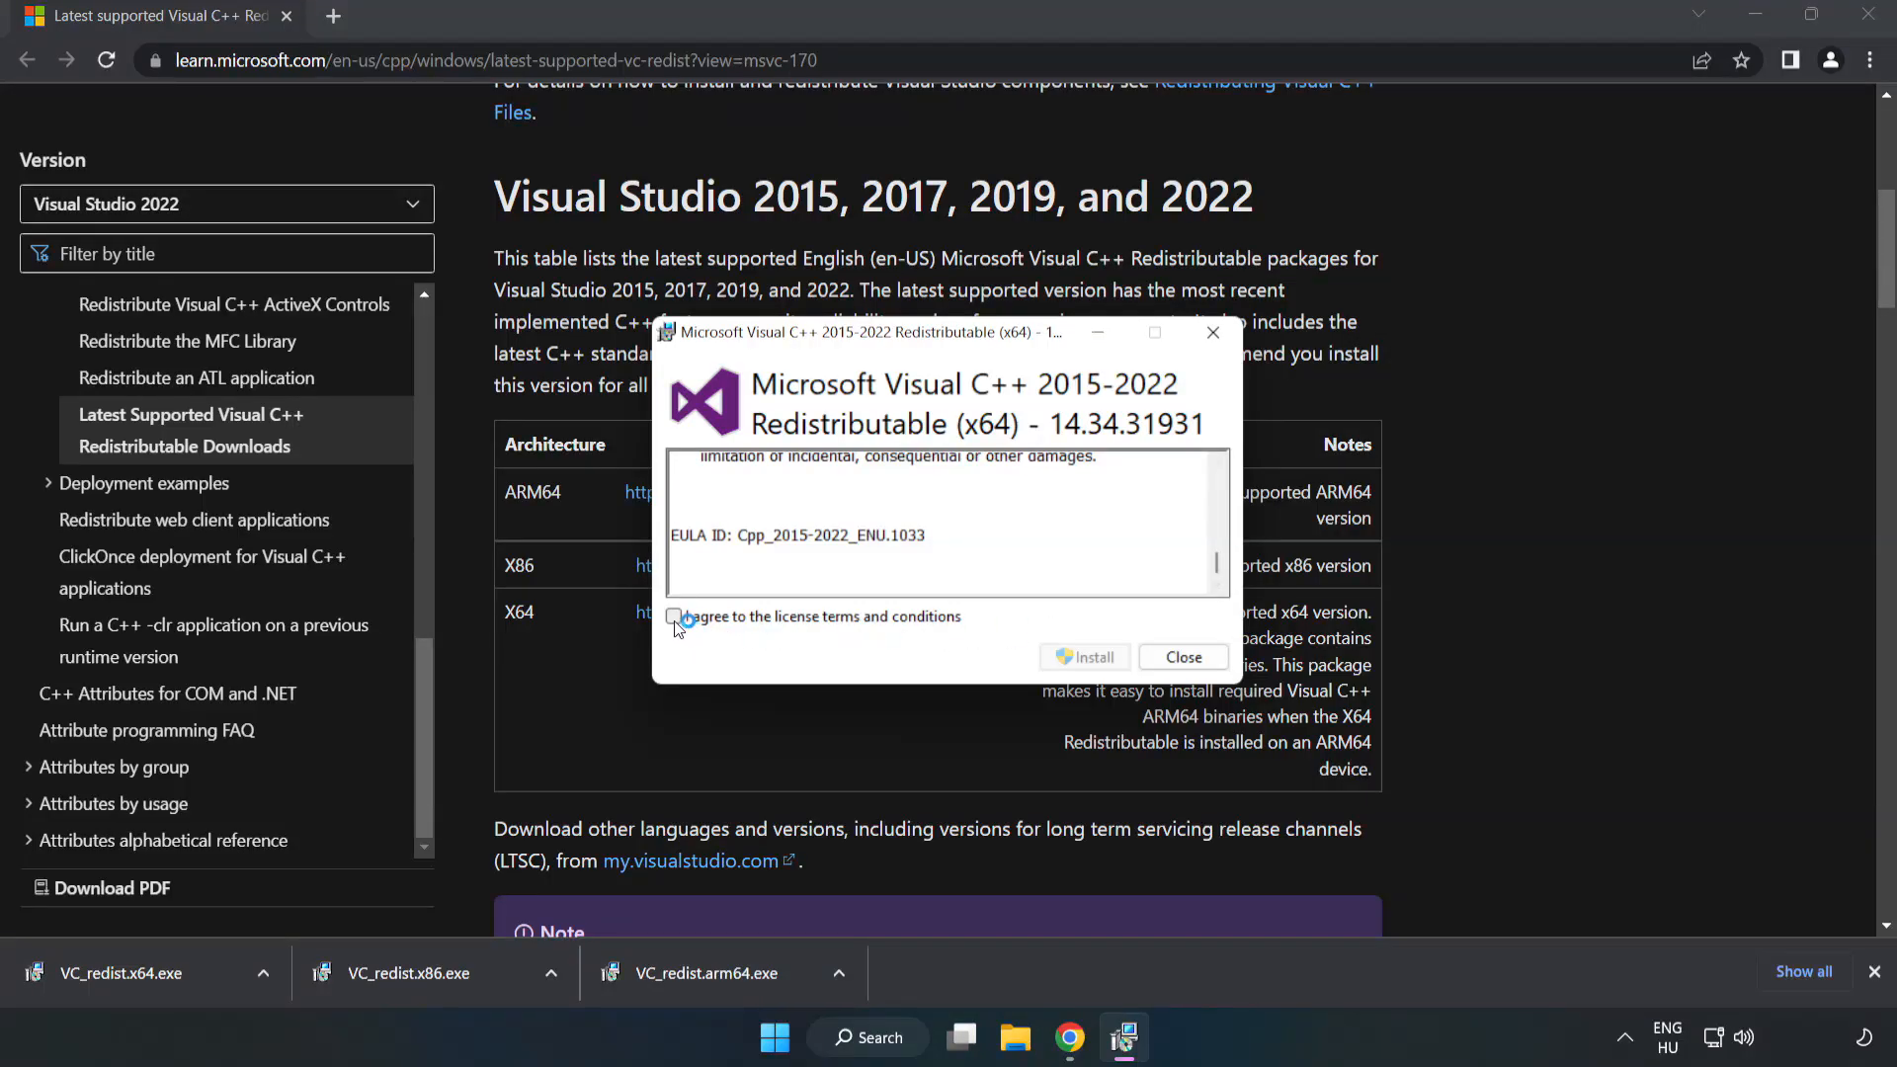
{"action": "left_click", "coordinate": [1085, 656]}
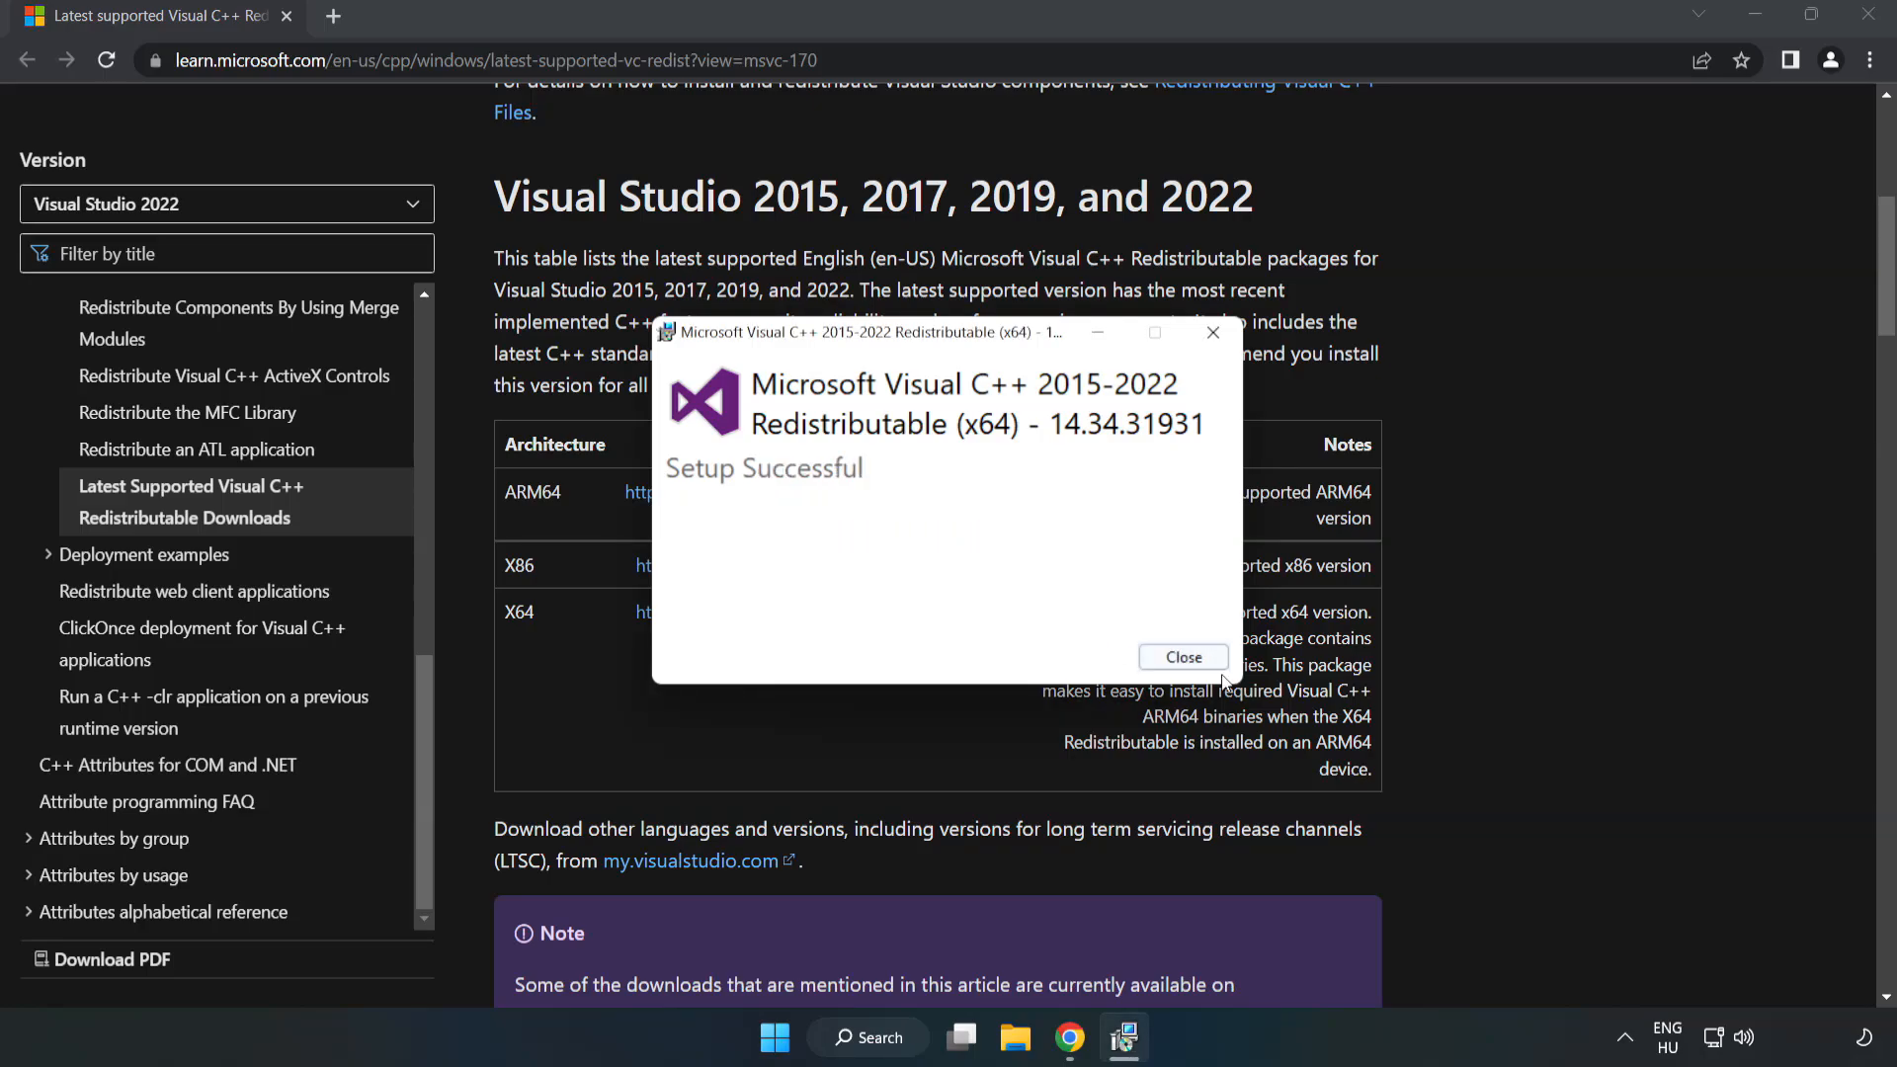
{"action": "left_click", "coordinate": [1182, 656]}
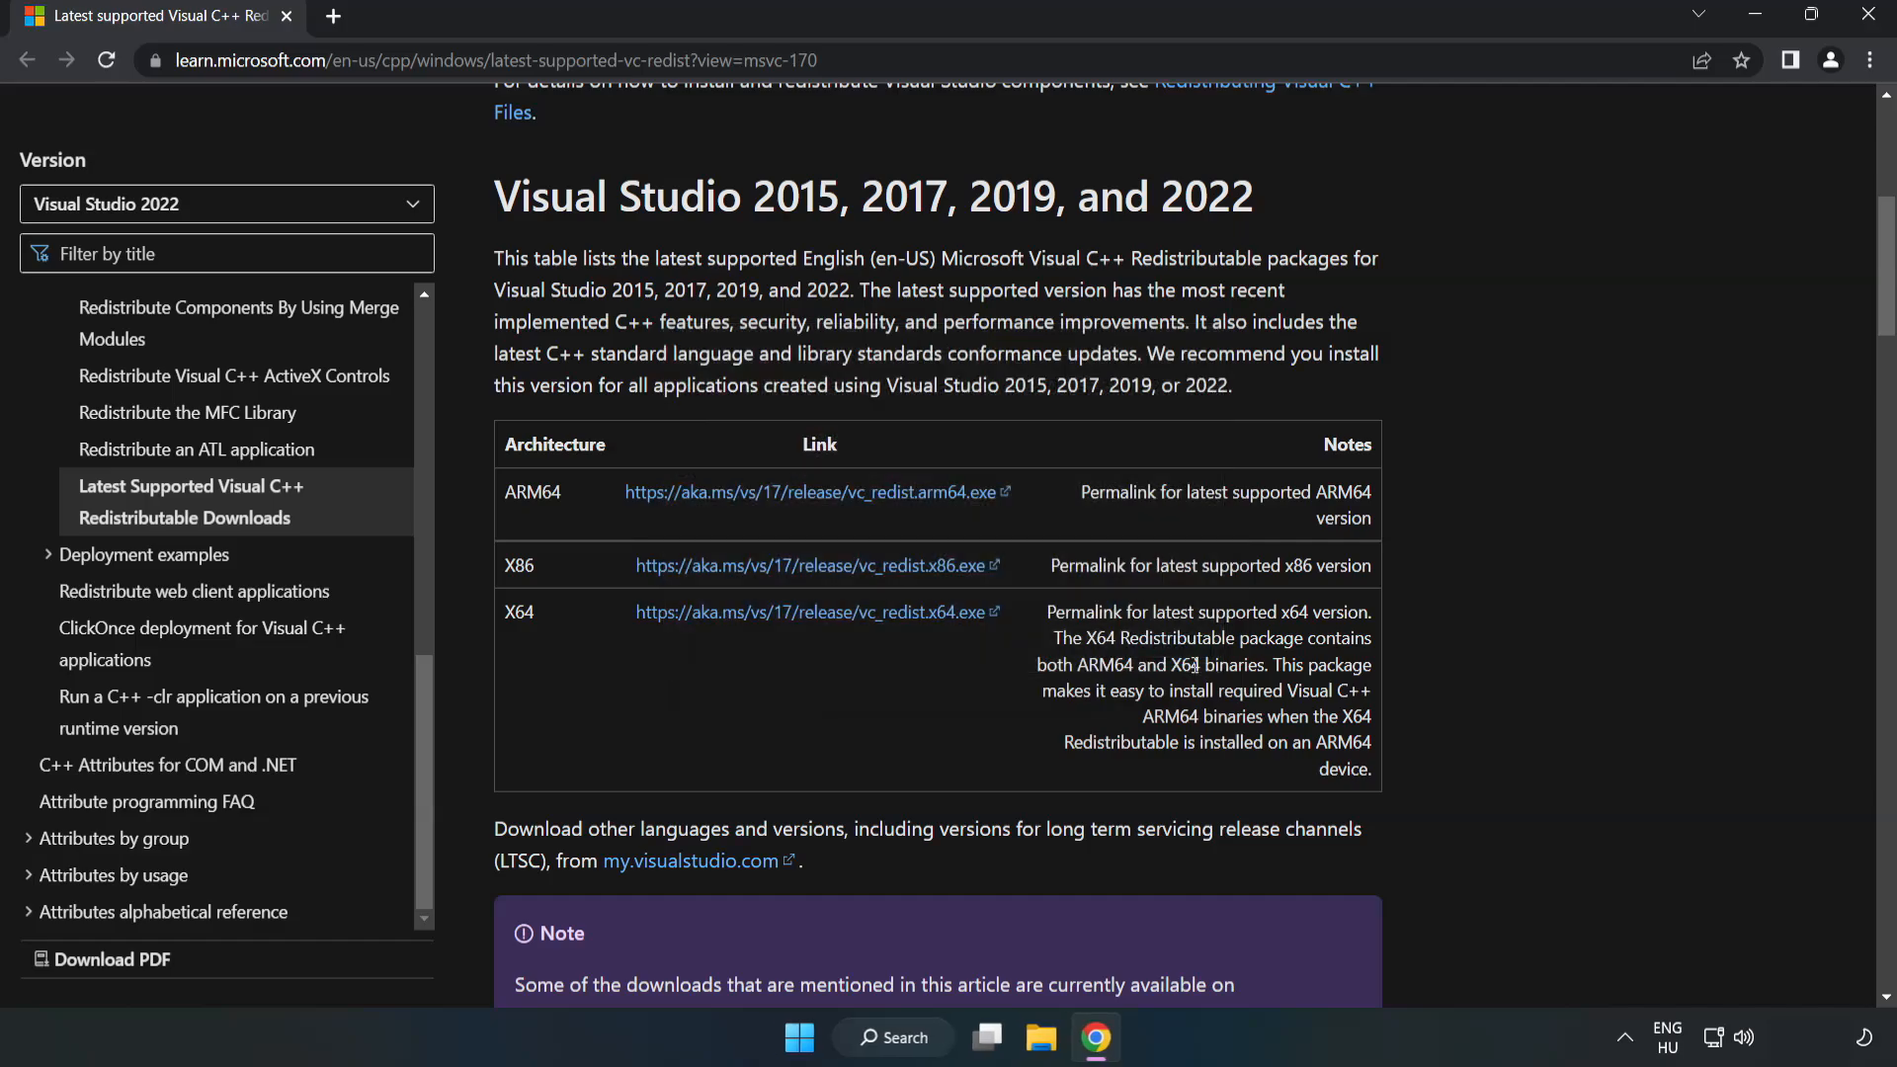
{"action": "mouse_move", "coordinate": [1867, 18]}
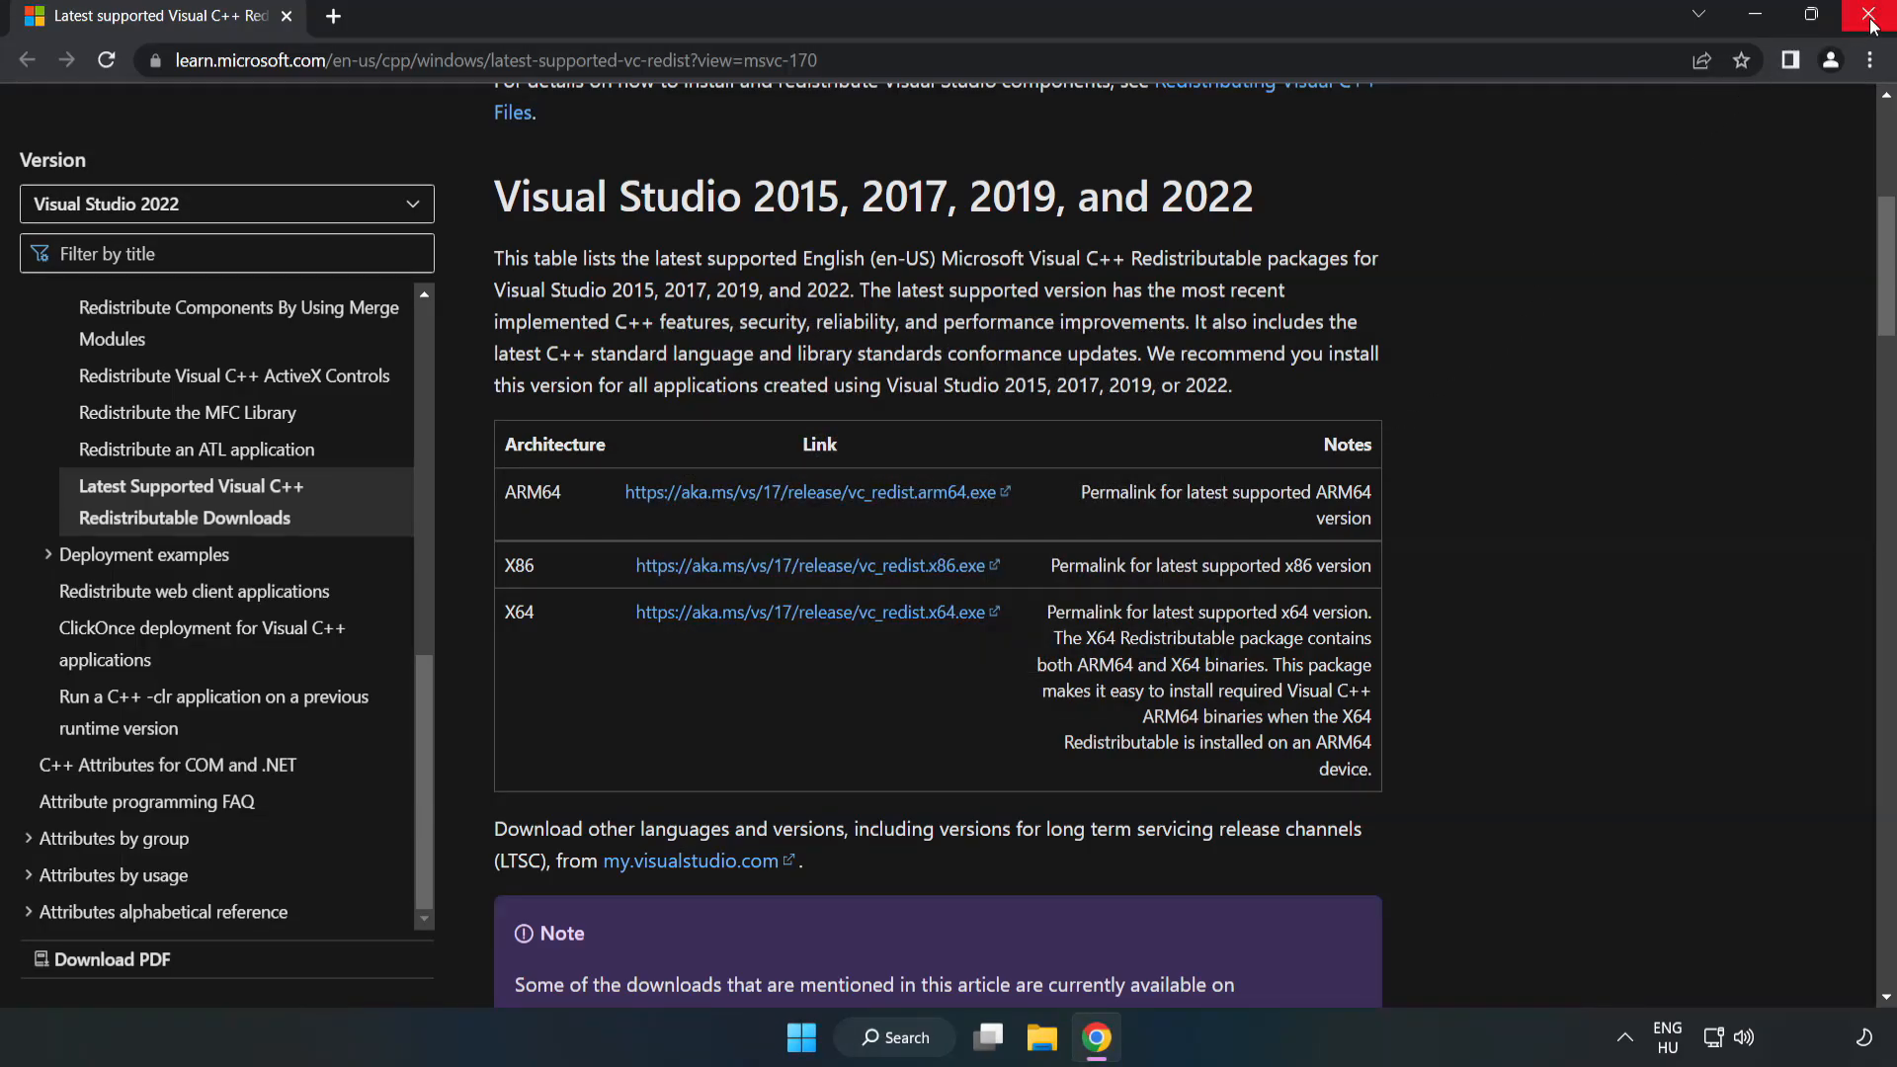
{"action": "mouse_move", "coordinate": [1871, 22]}
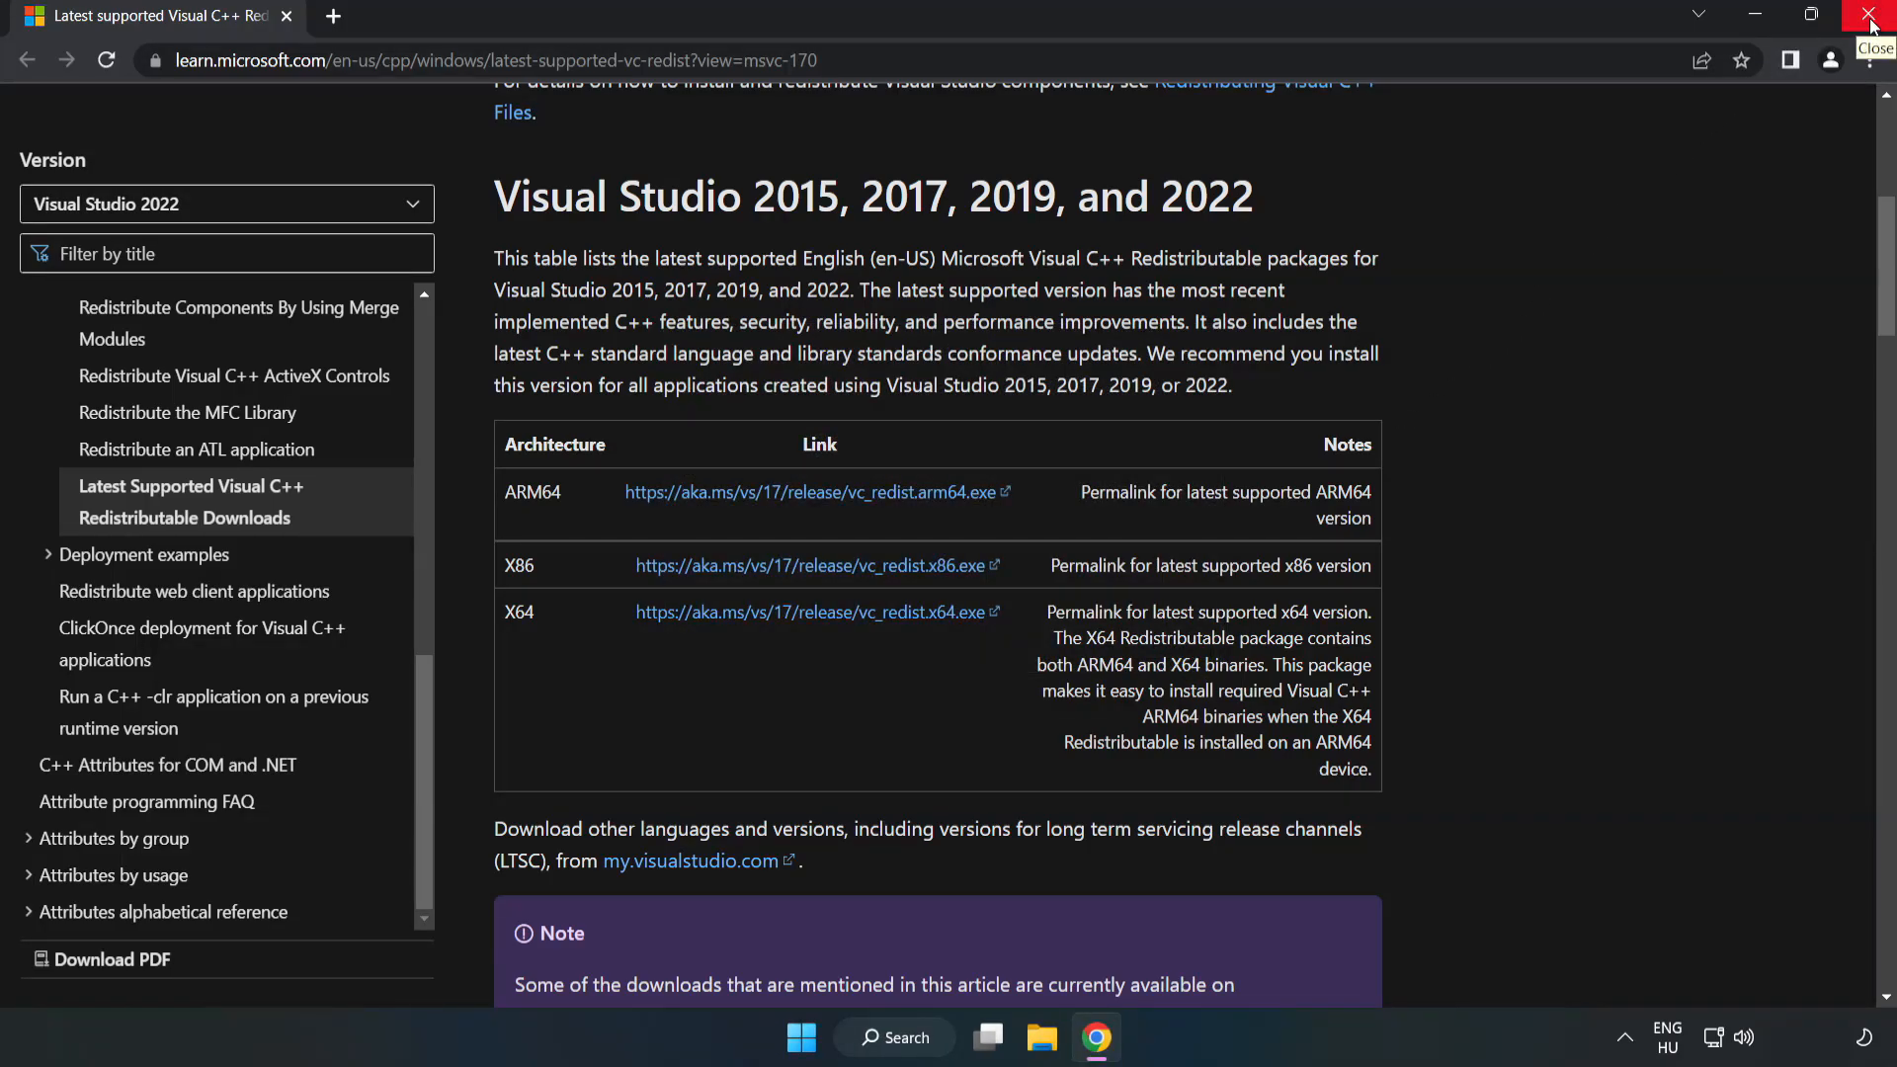
Close Chrome and launch Command Prompt as administrator via a 'cmd' search.
{"action": "left_click", "coordinate": [1872, 16]}
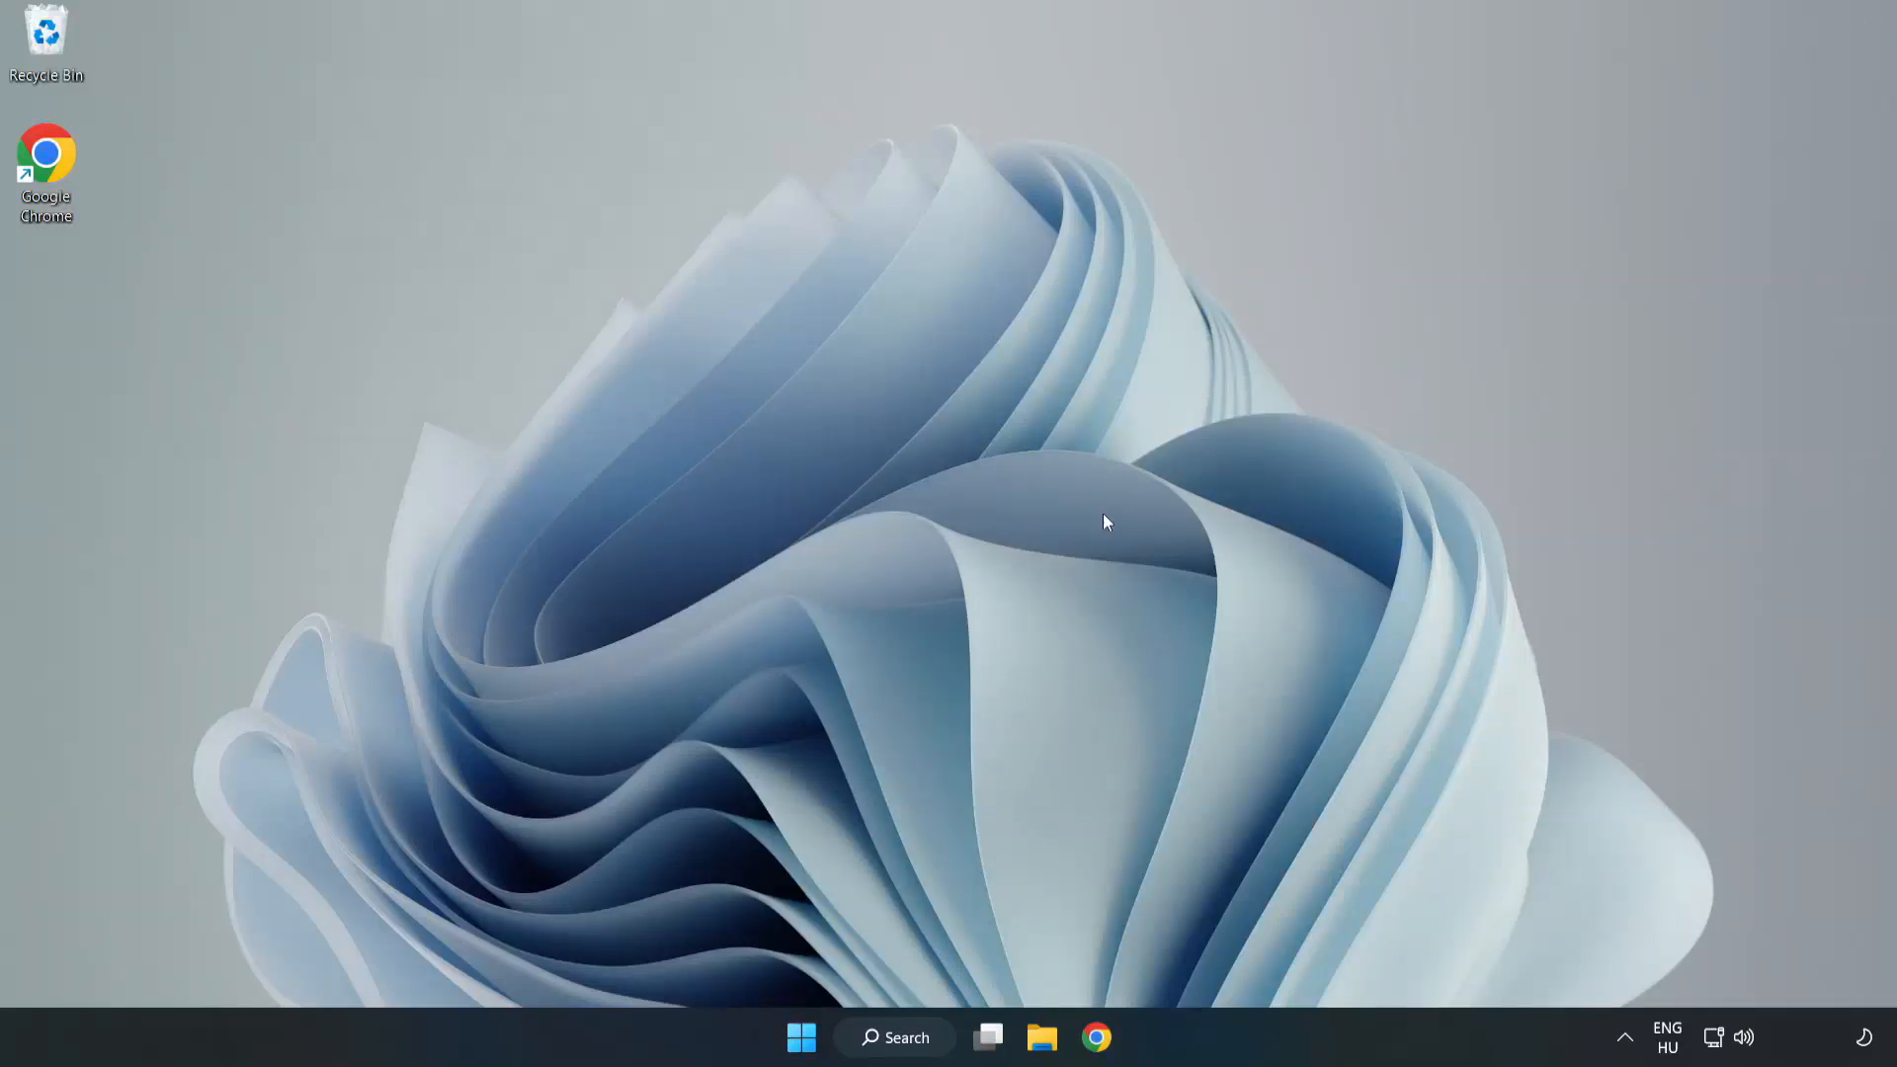
{"action": "left_click", "coordinate": [893, 1037]}
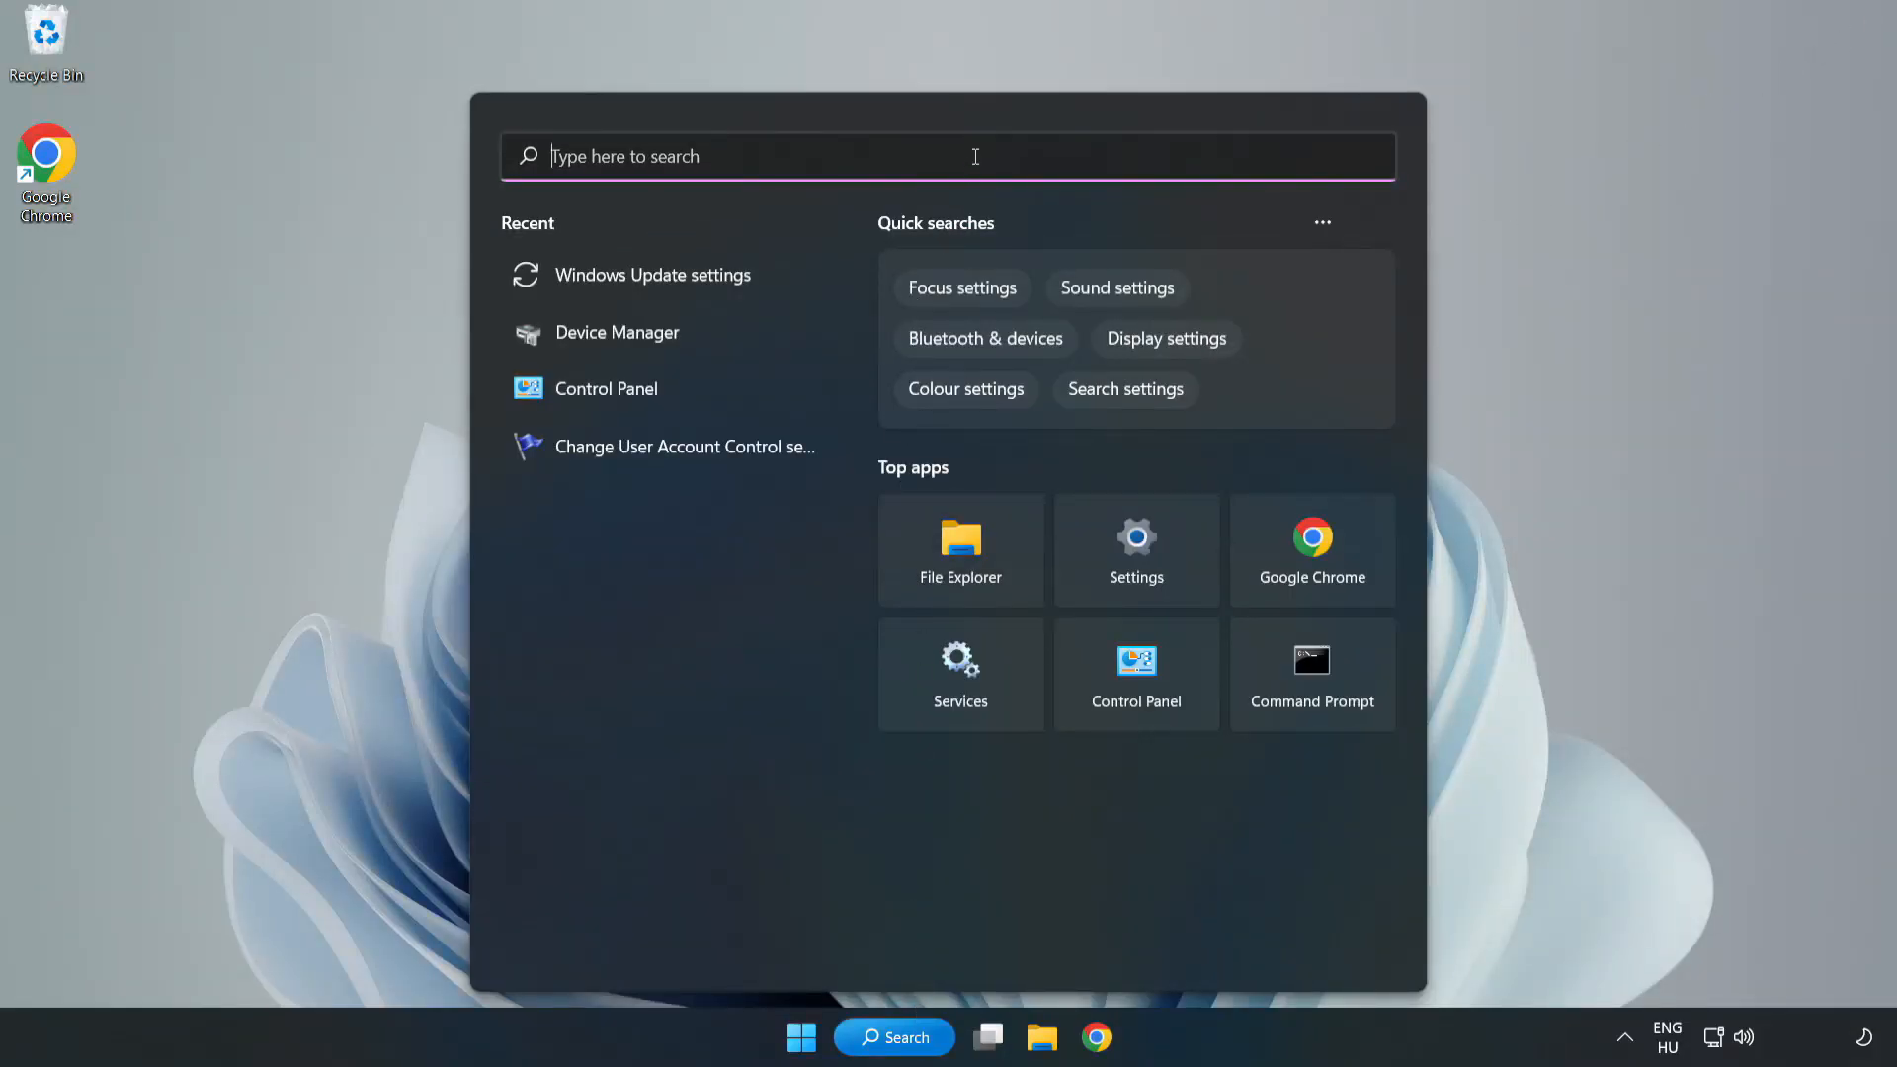
{"action": "type", "text": "cmd"}
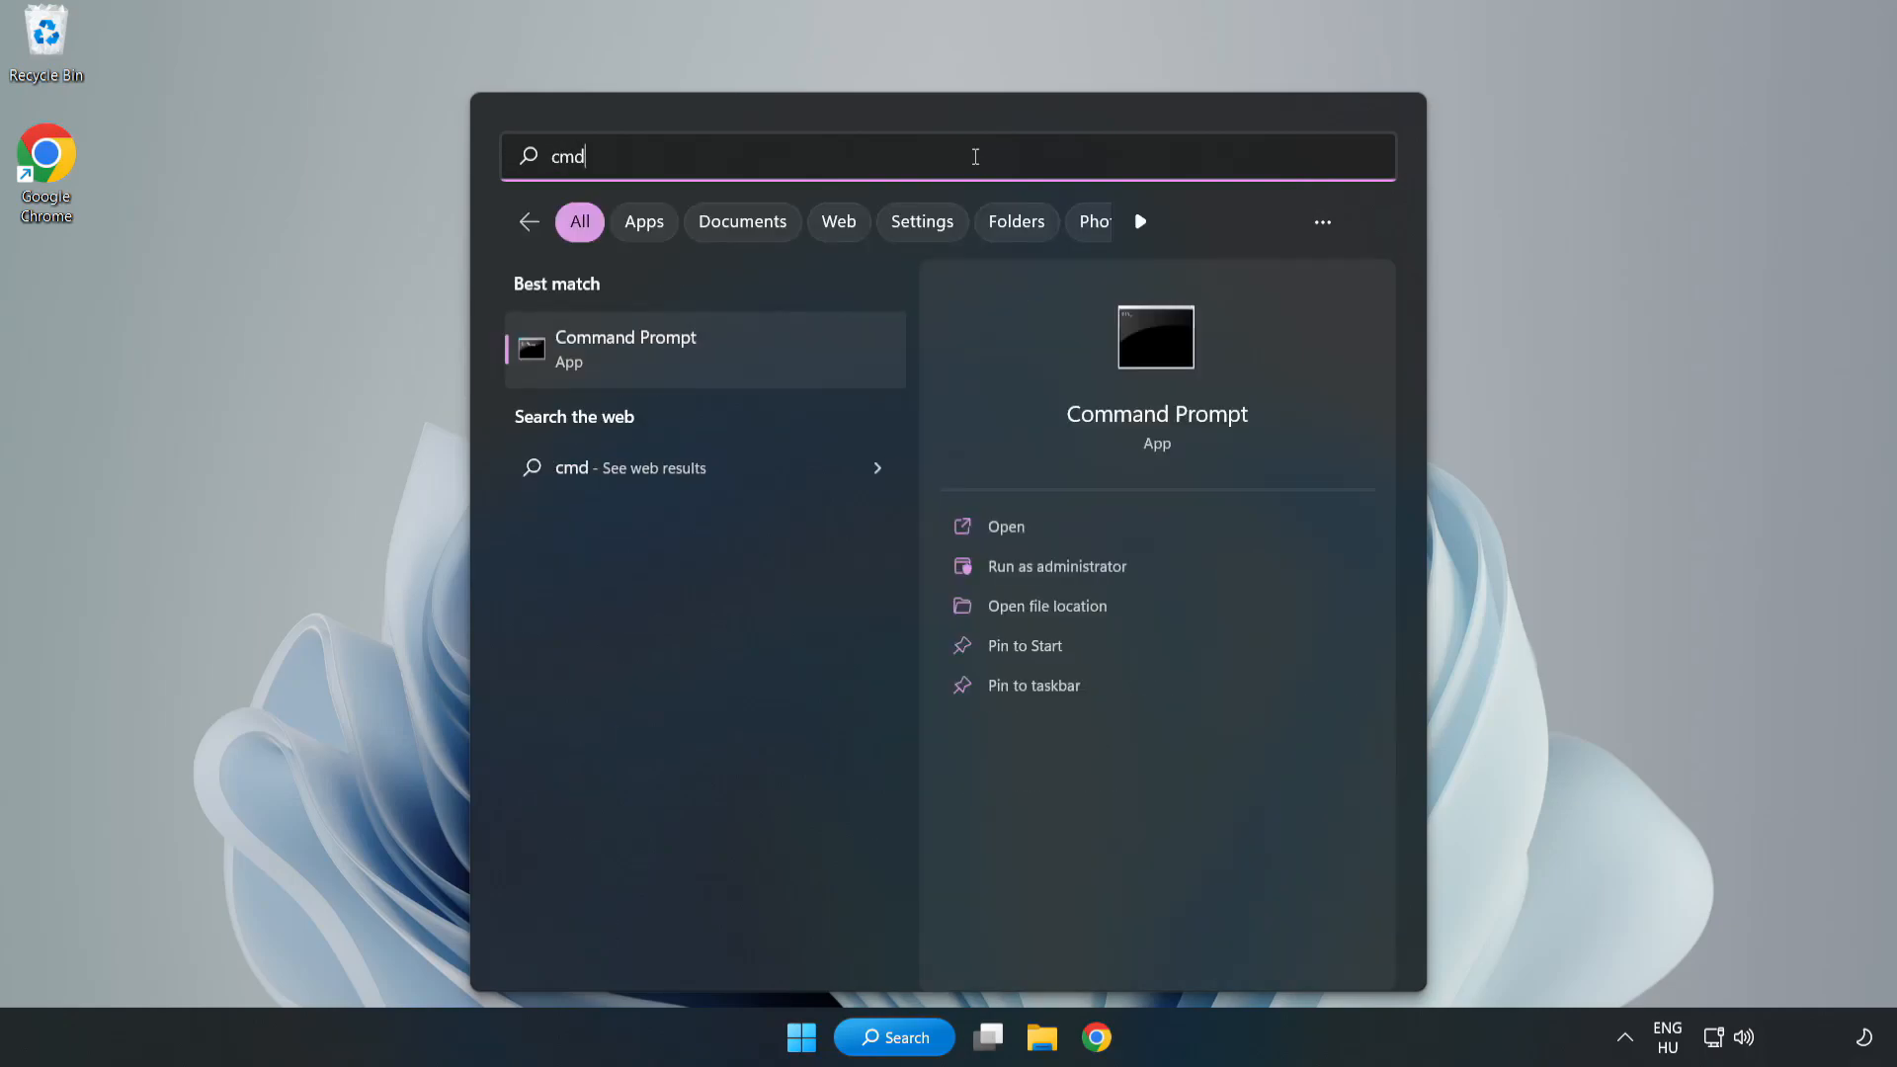
{"action": "mouse_move", "coordinate": [745, 360]}
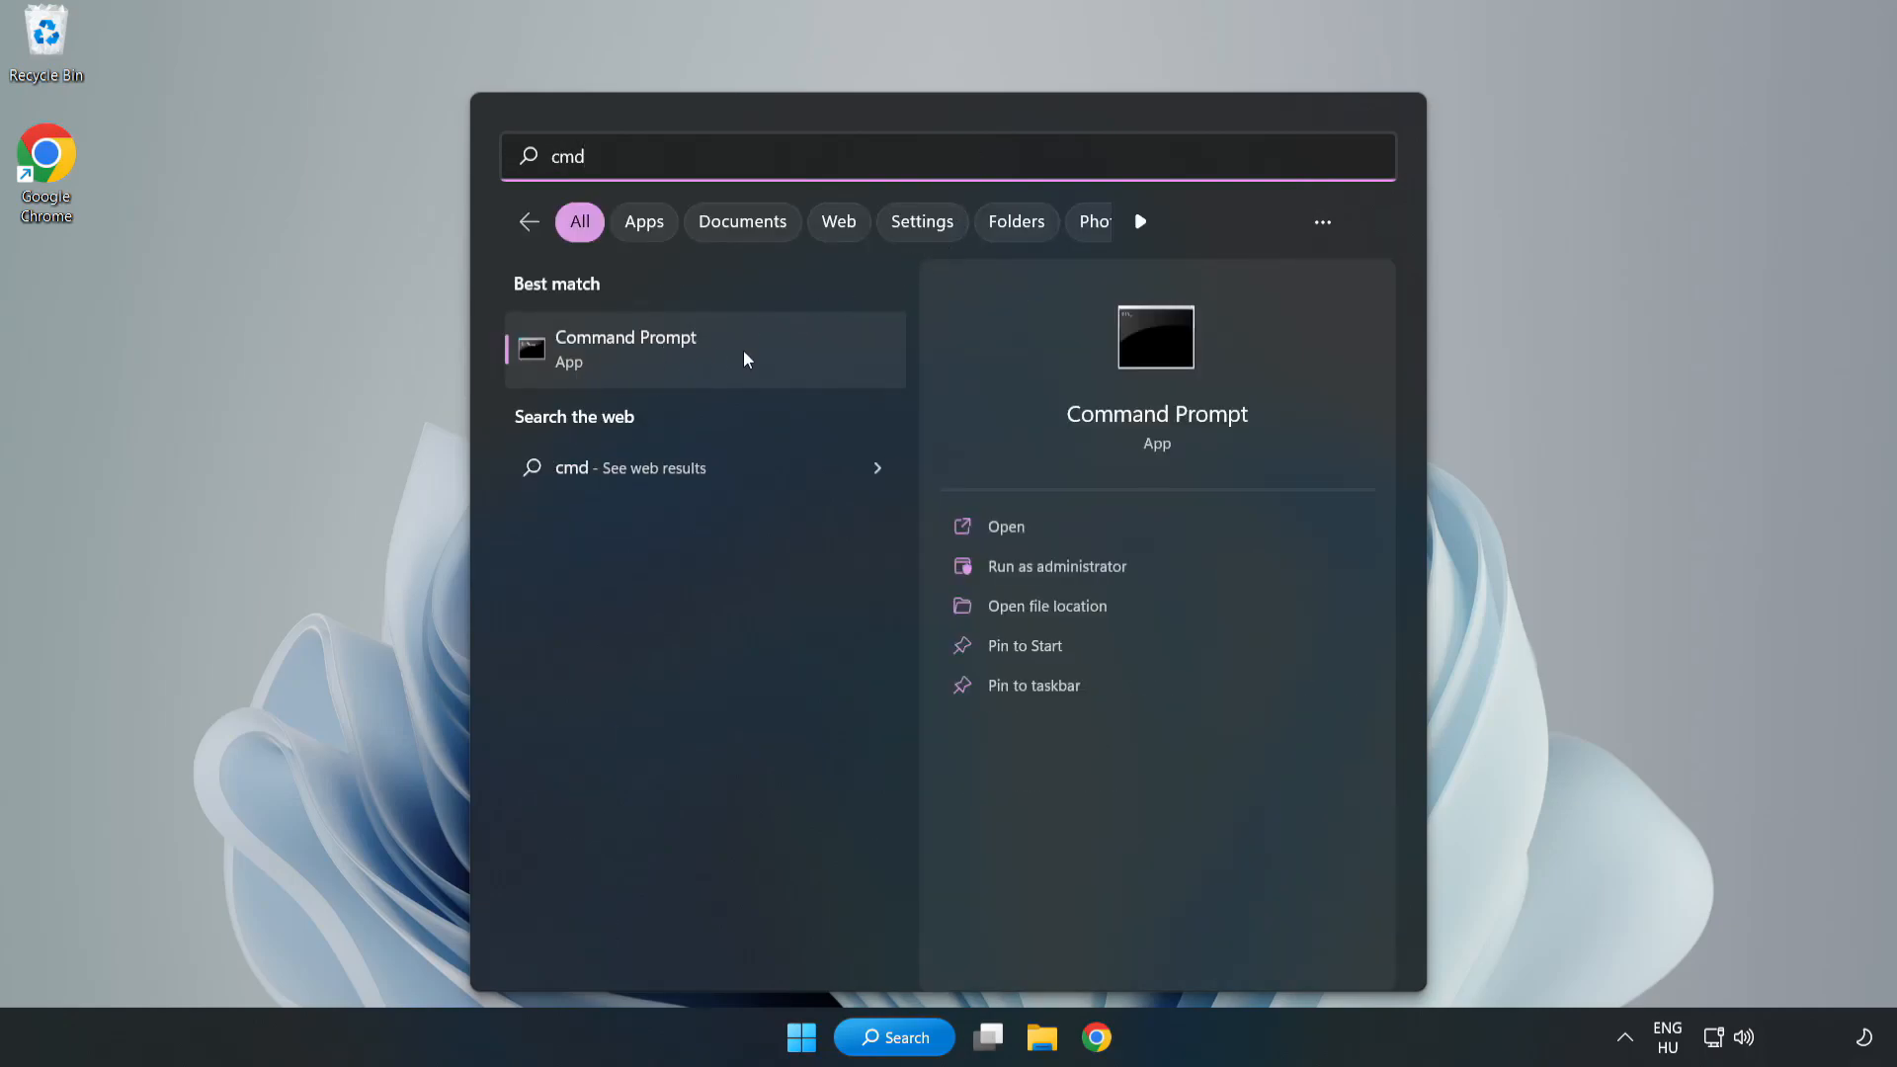
{"action": "right_click", "coordinate": [702, 350]}
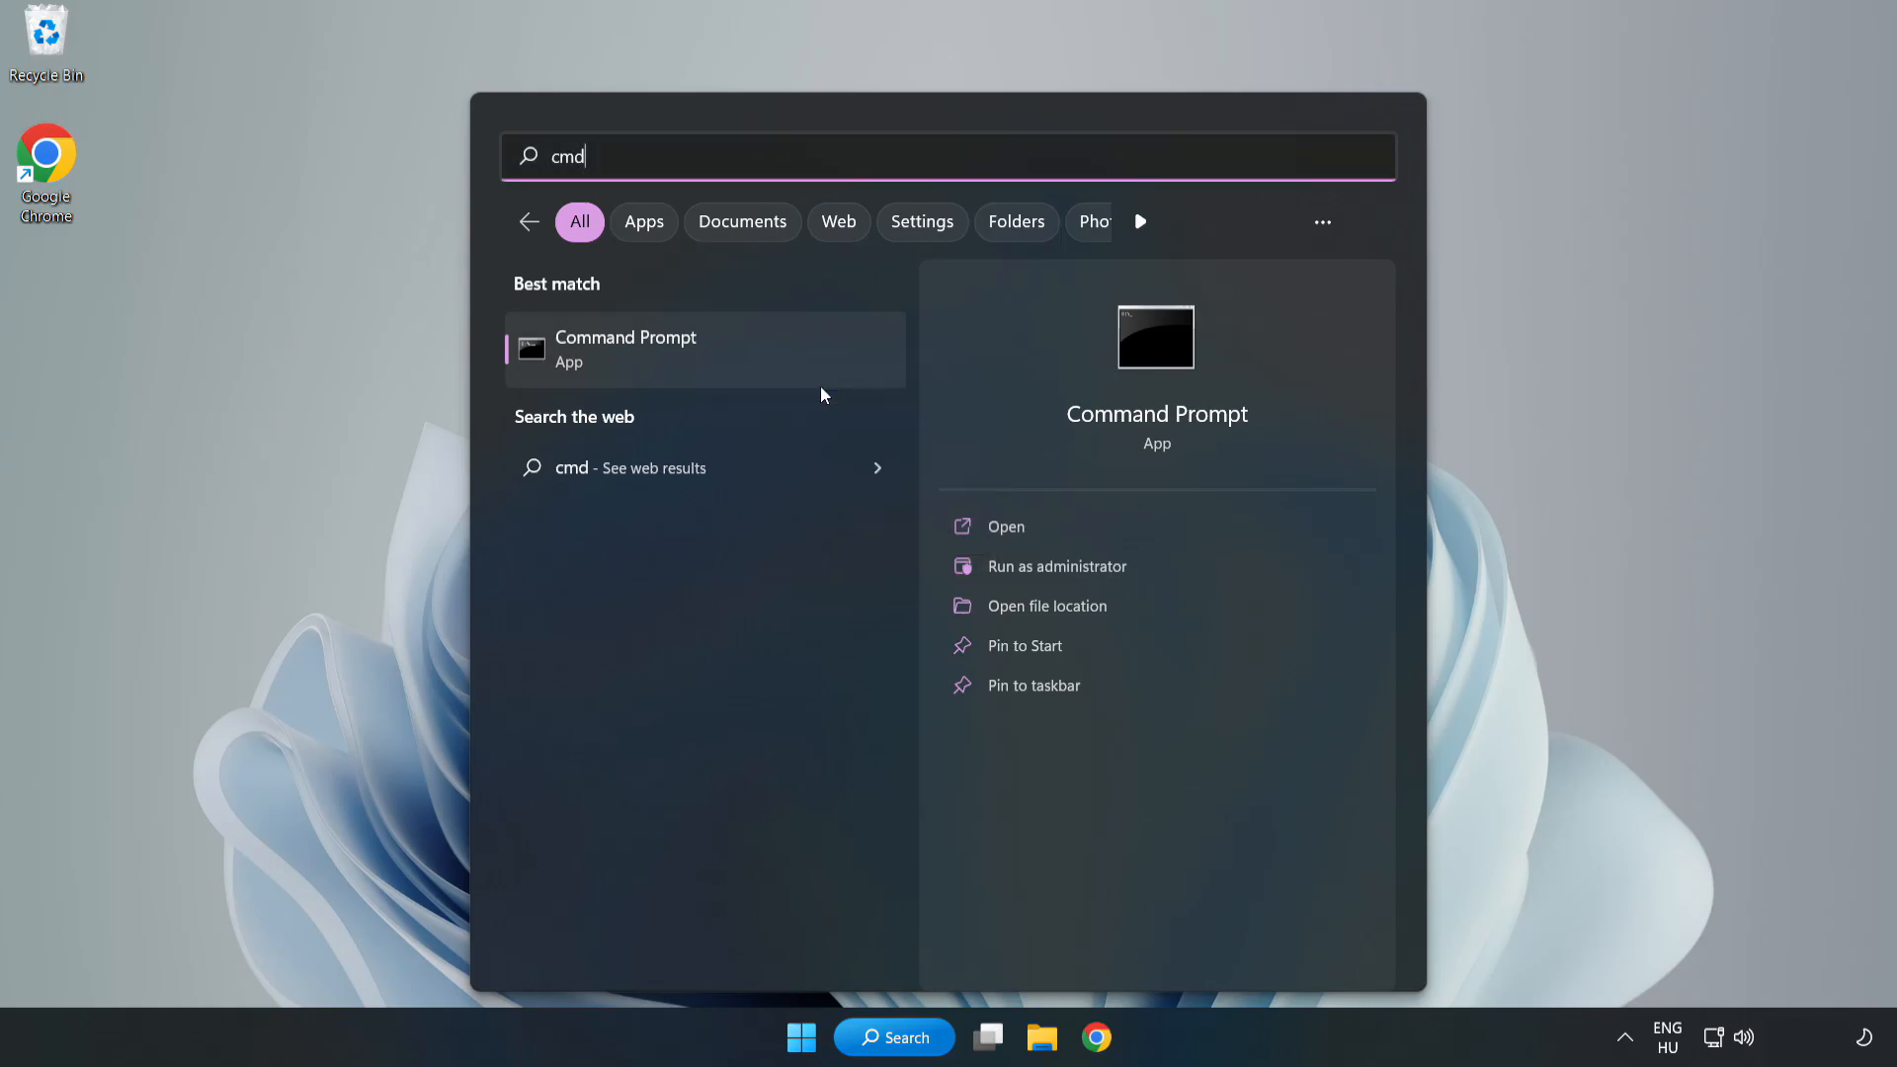
{"action": "left_click", "coordinate": [1056, 565]}
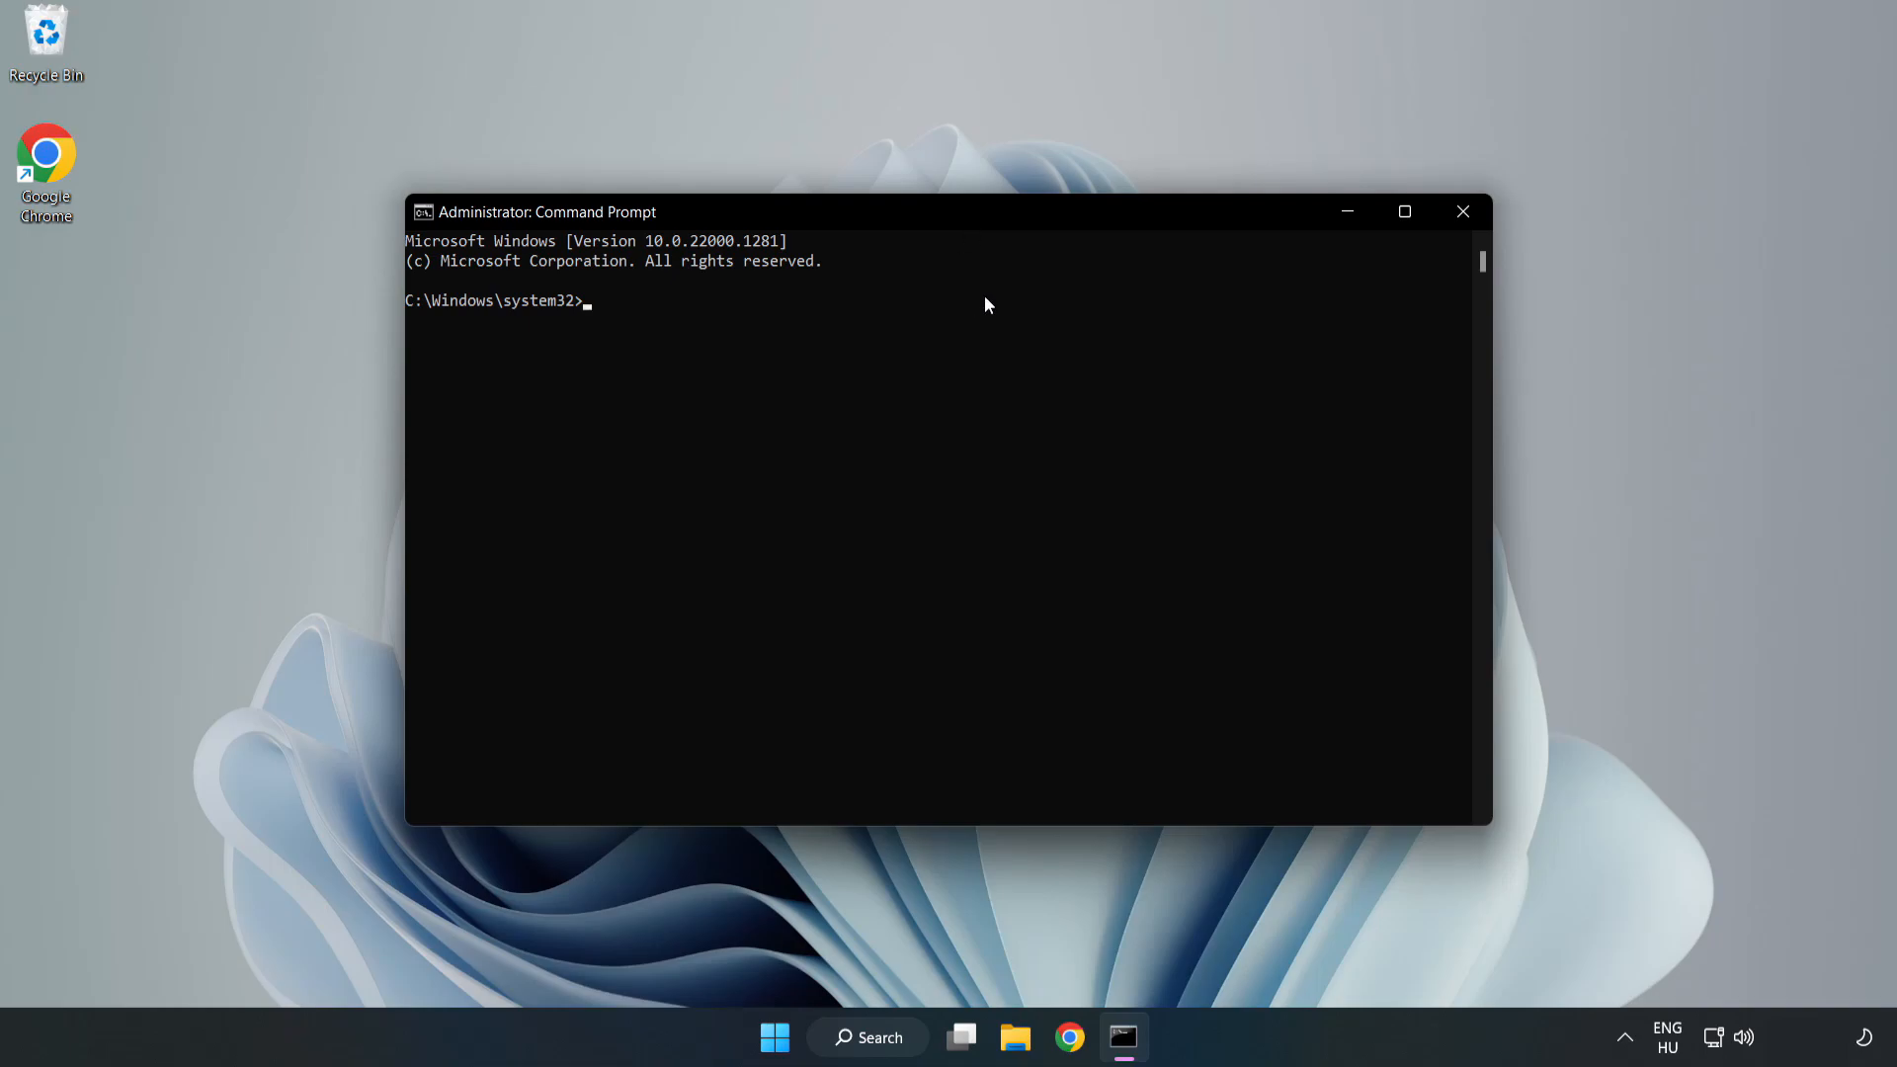
Run sfc /scannow and let verification reach 100% with no integrity violations.
{"action": "type", "text": "sfc"}
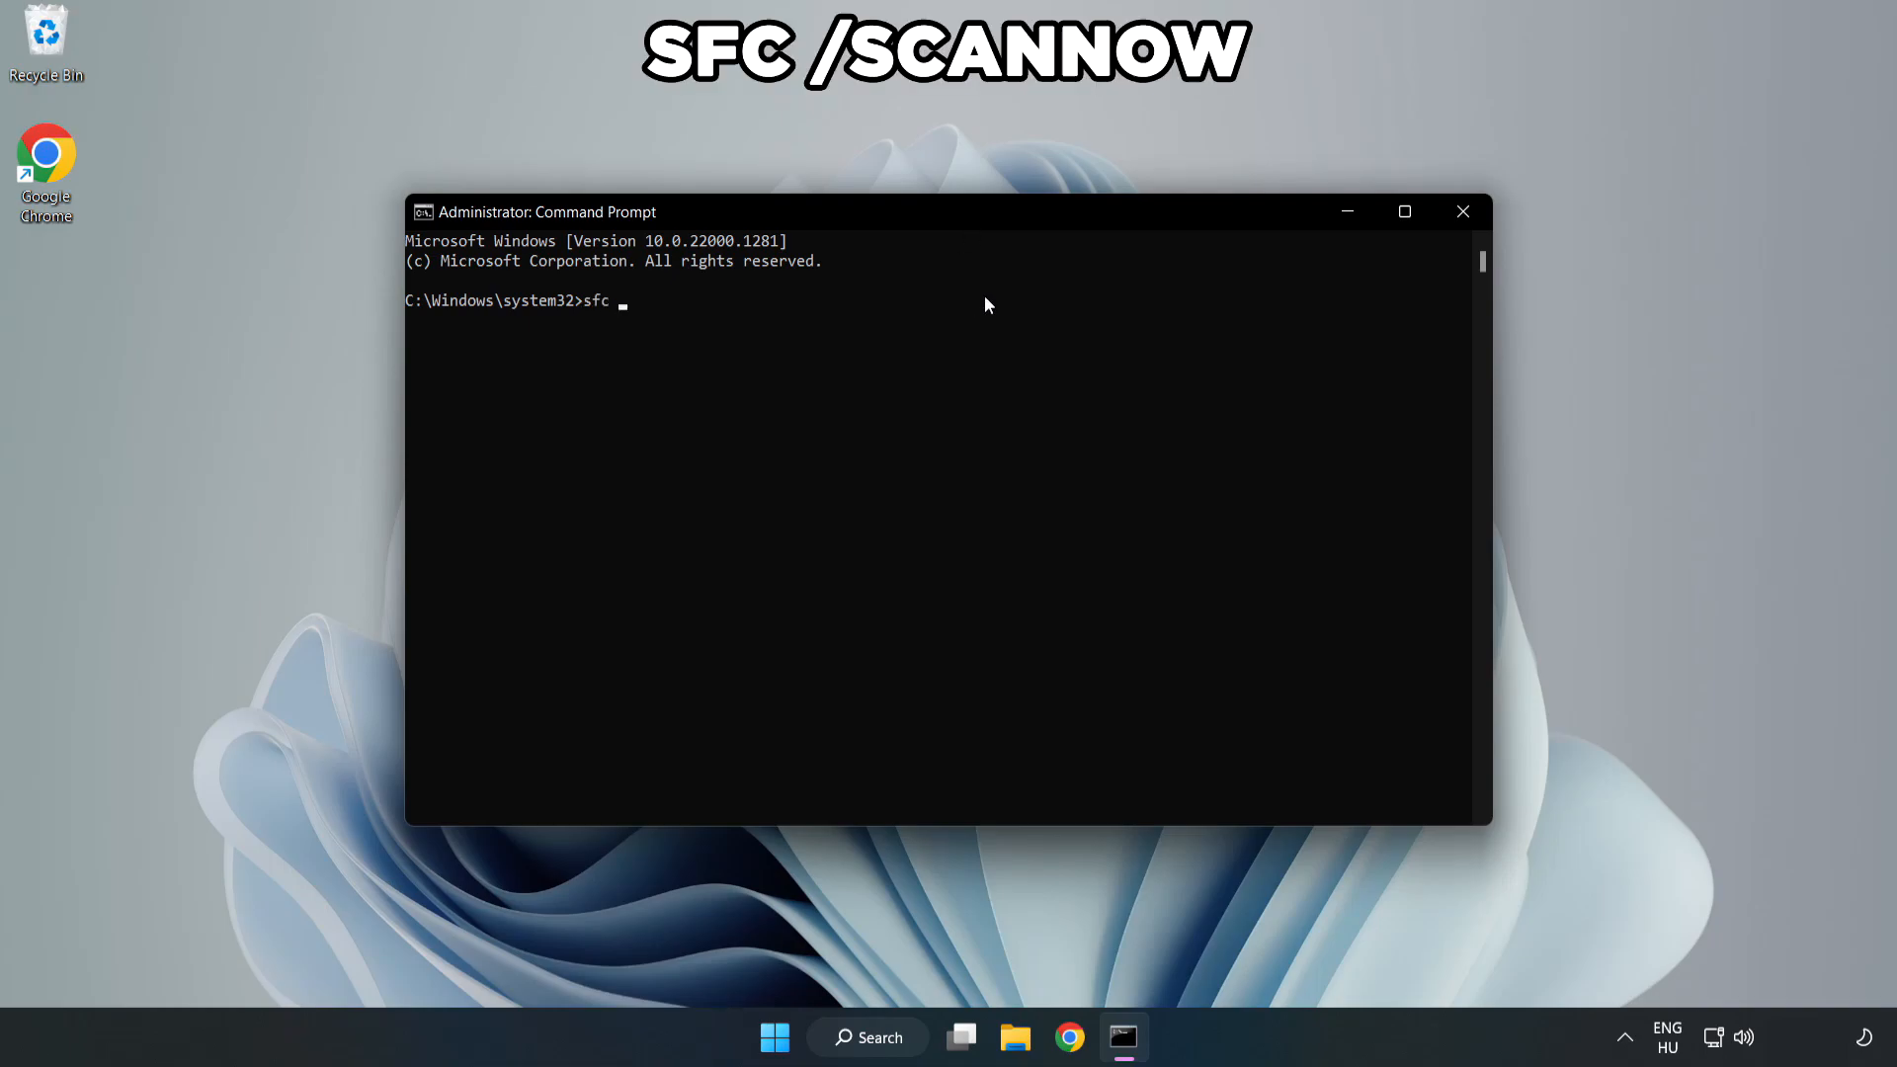
{"action": "type", "text": "/scann"}
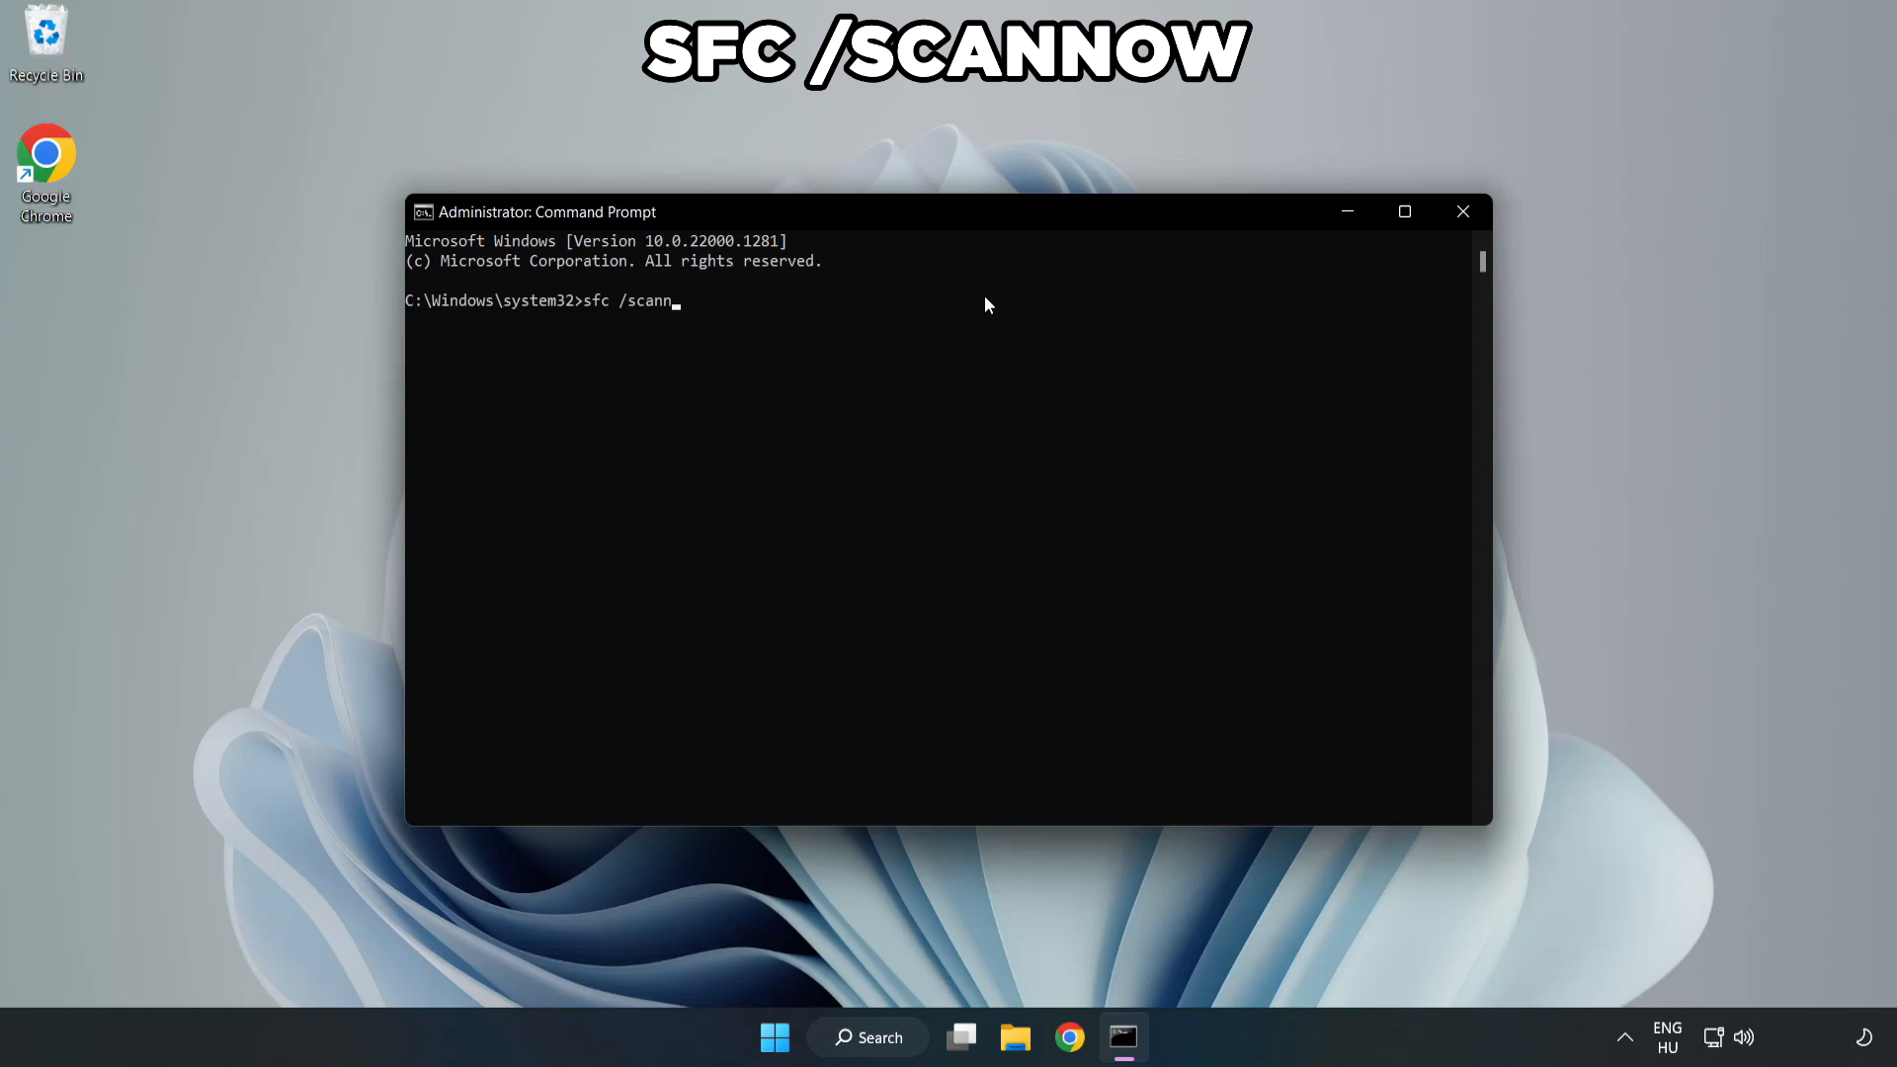
{"action": "type", "text": "ow"}
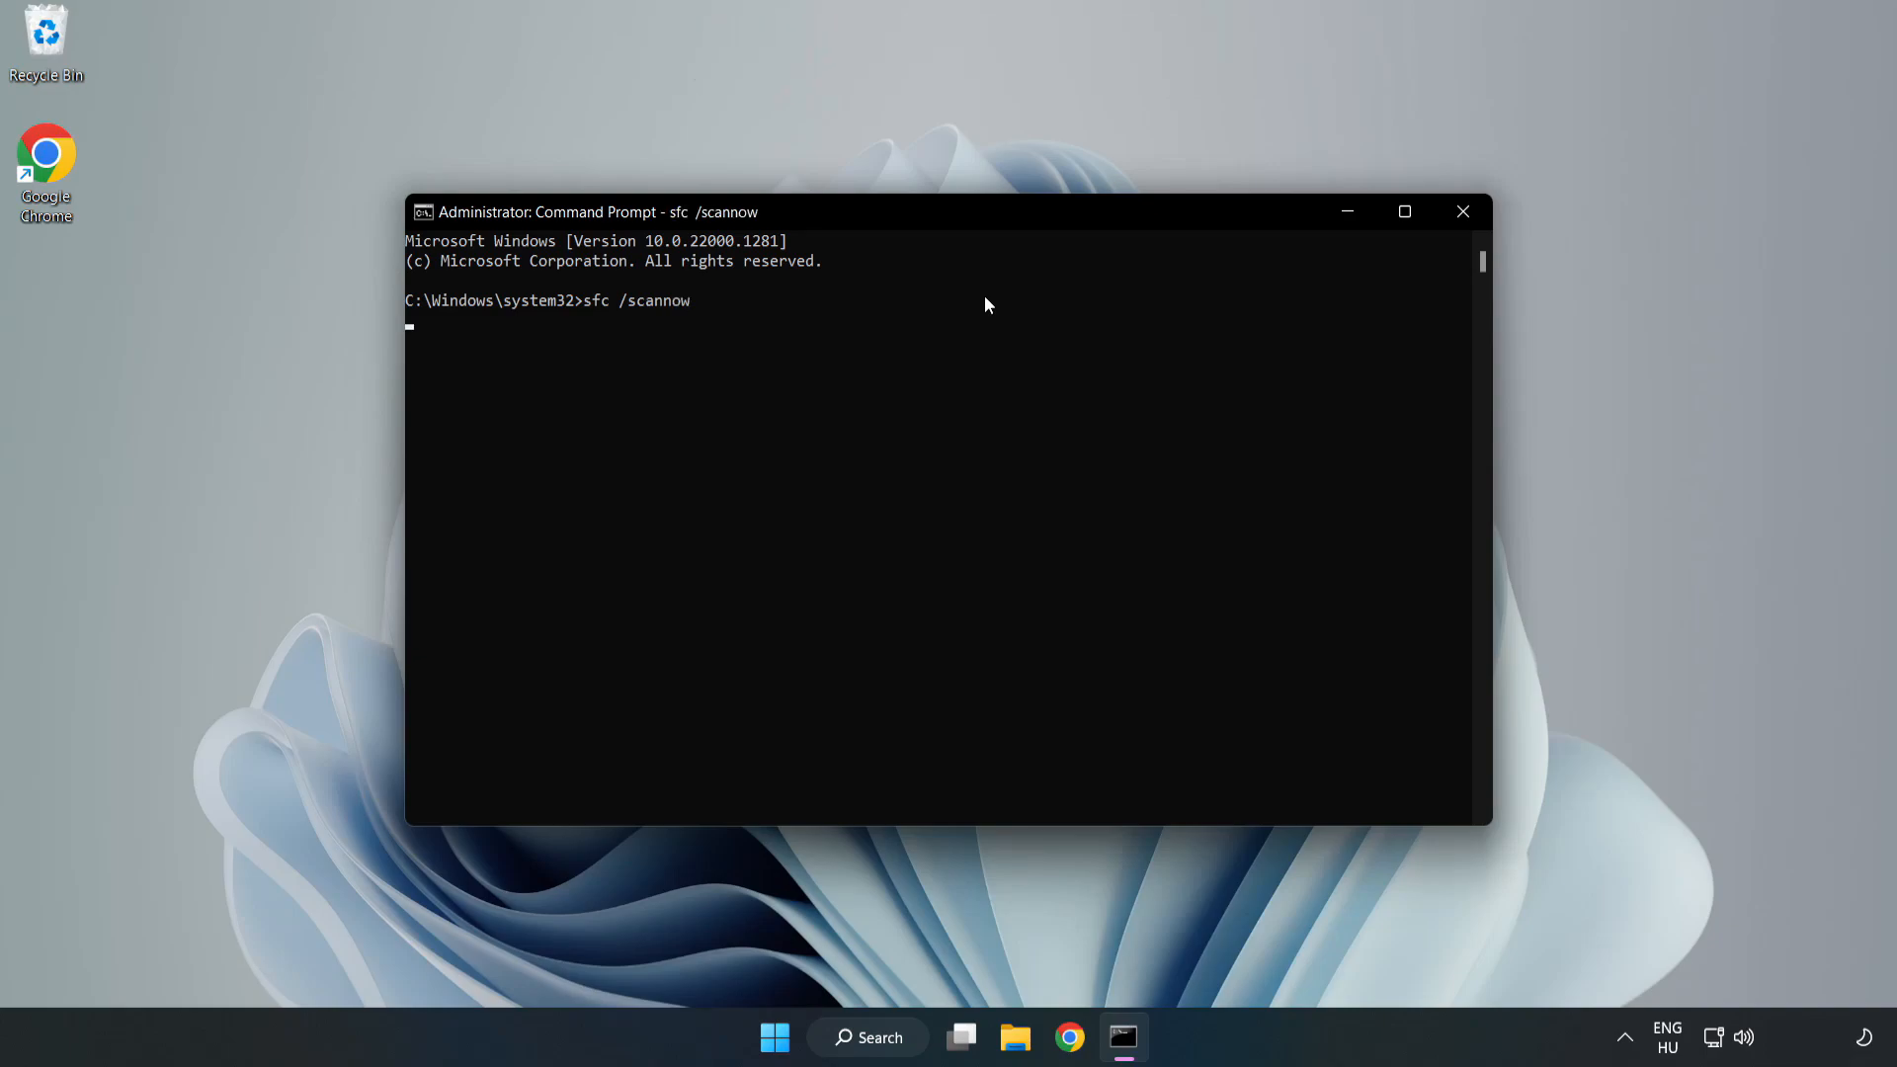
{"action": "key", "text": "Return"}
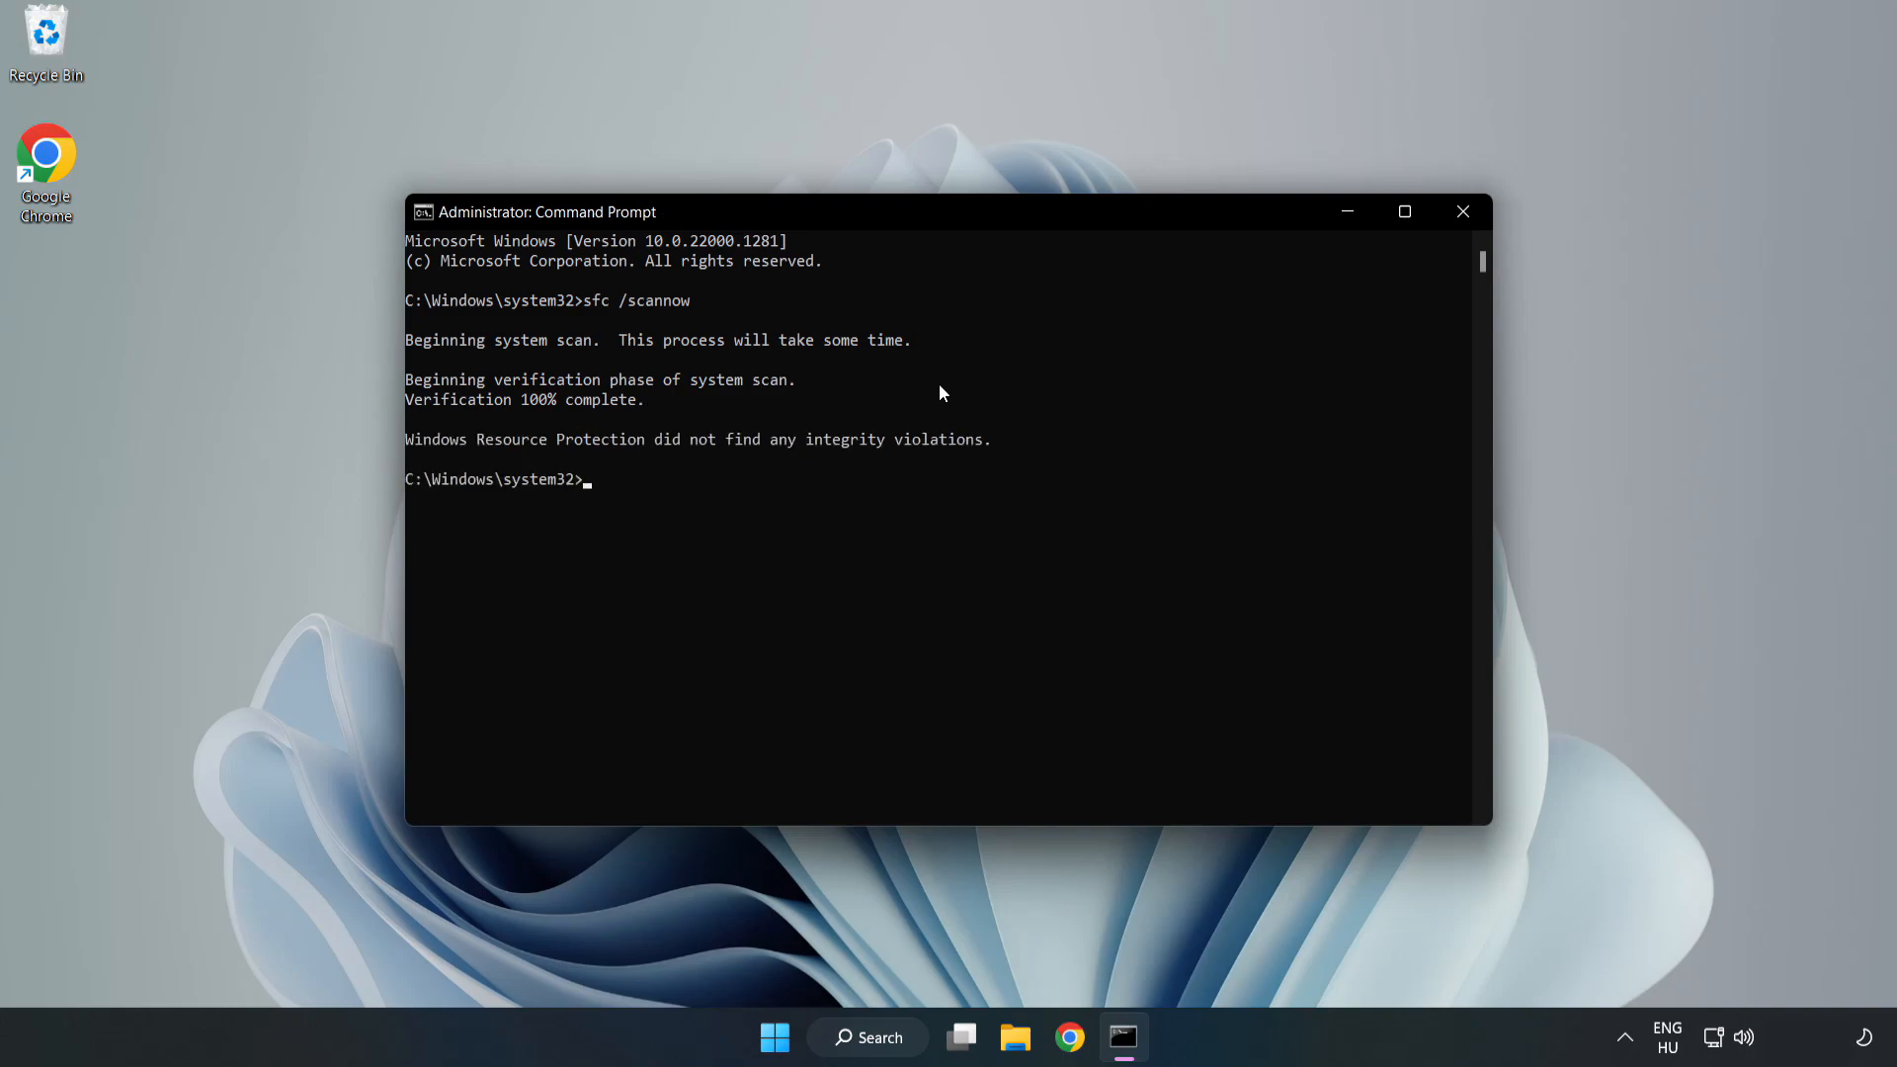
{"action": "mouse_move", "coordinate": [1545, 174]}
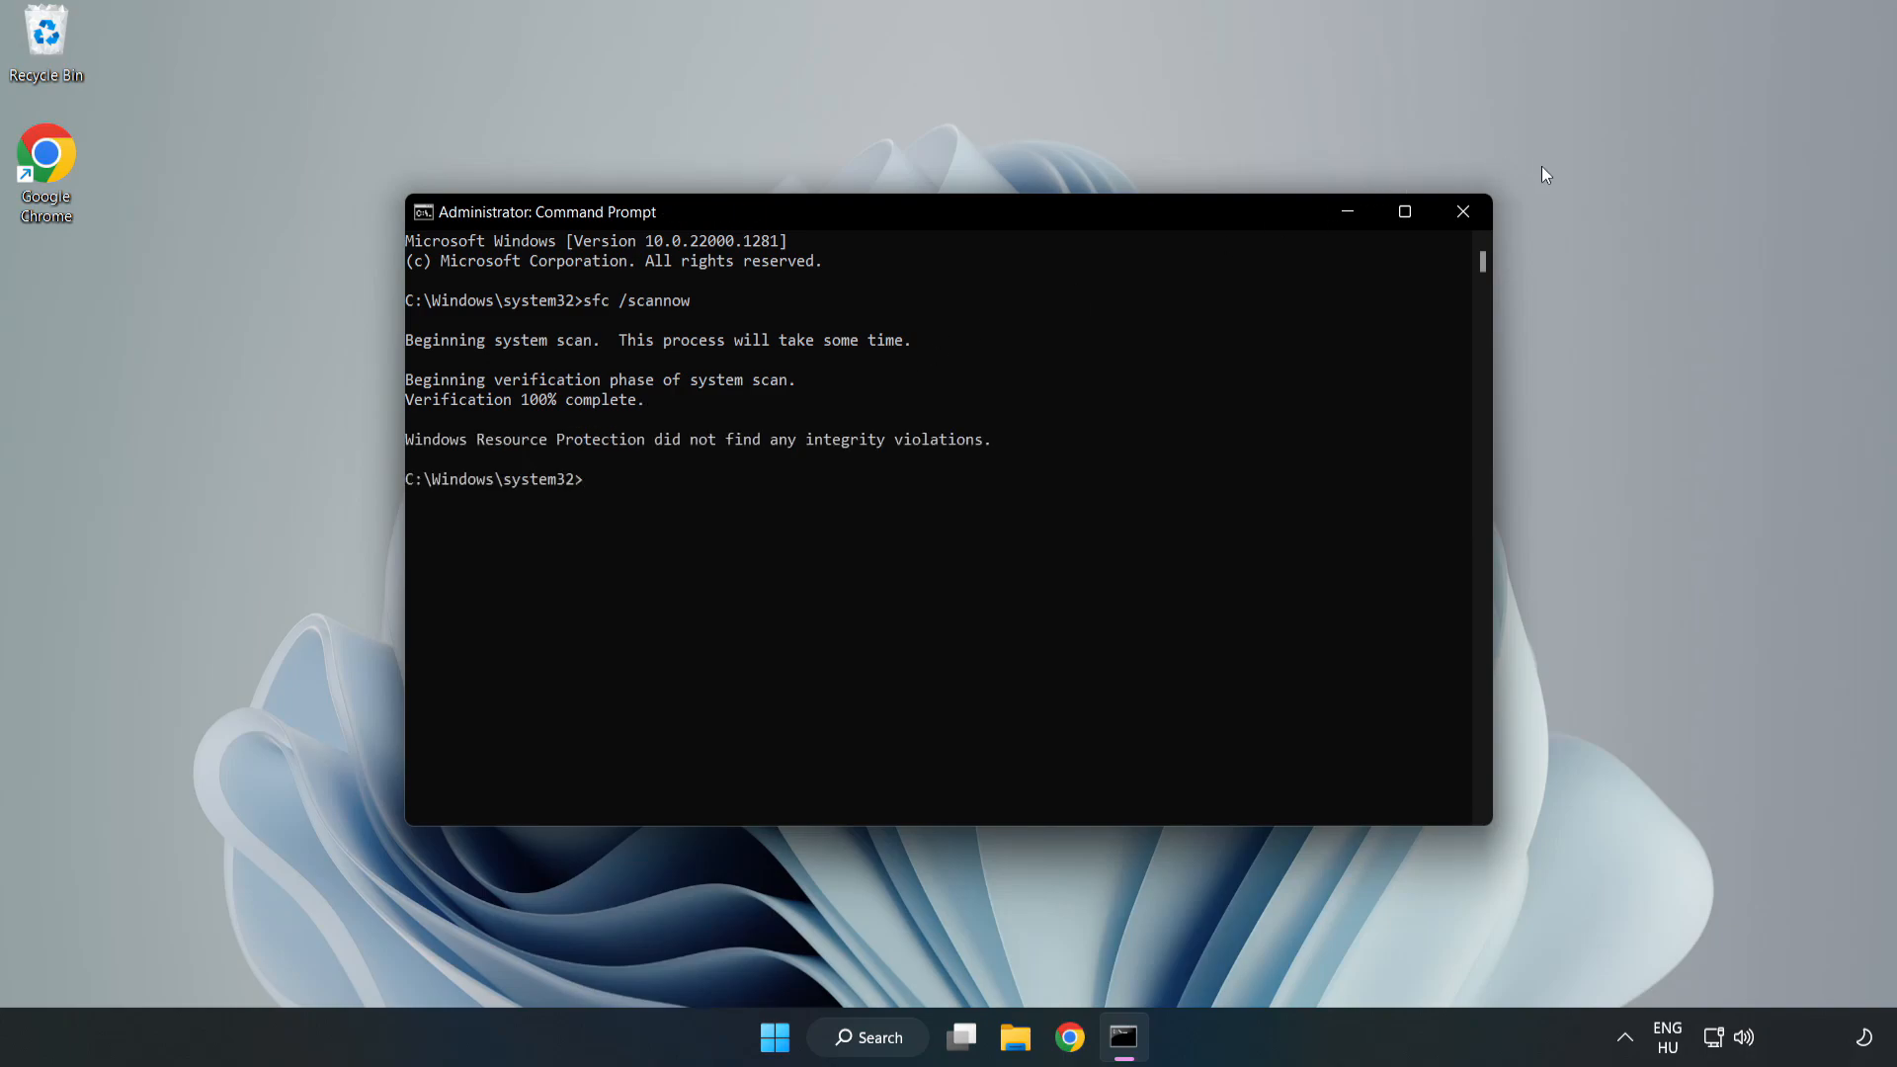
{"action": "mouse_move", "coordinate": [1462, 211]}
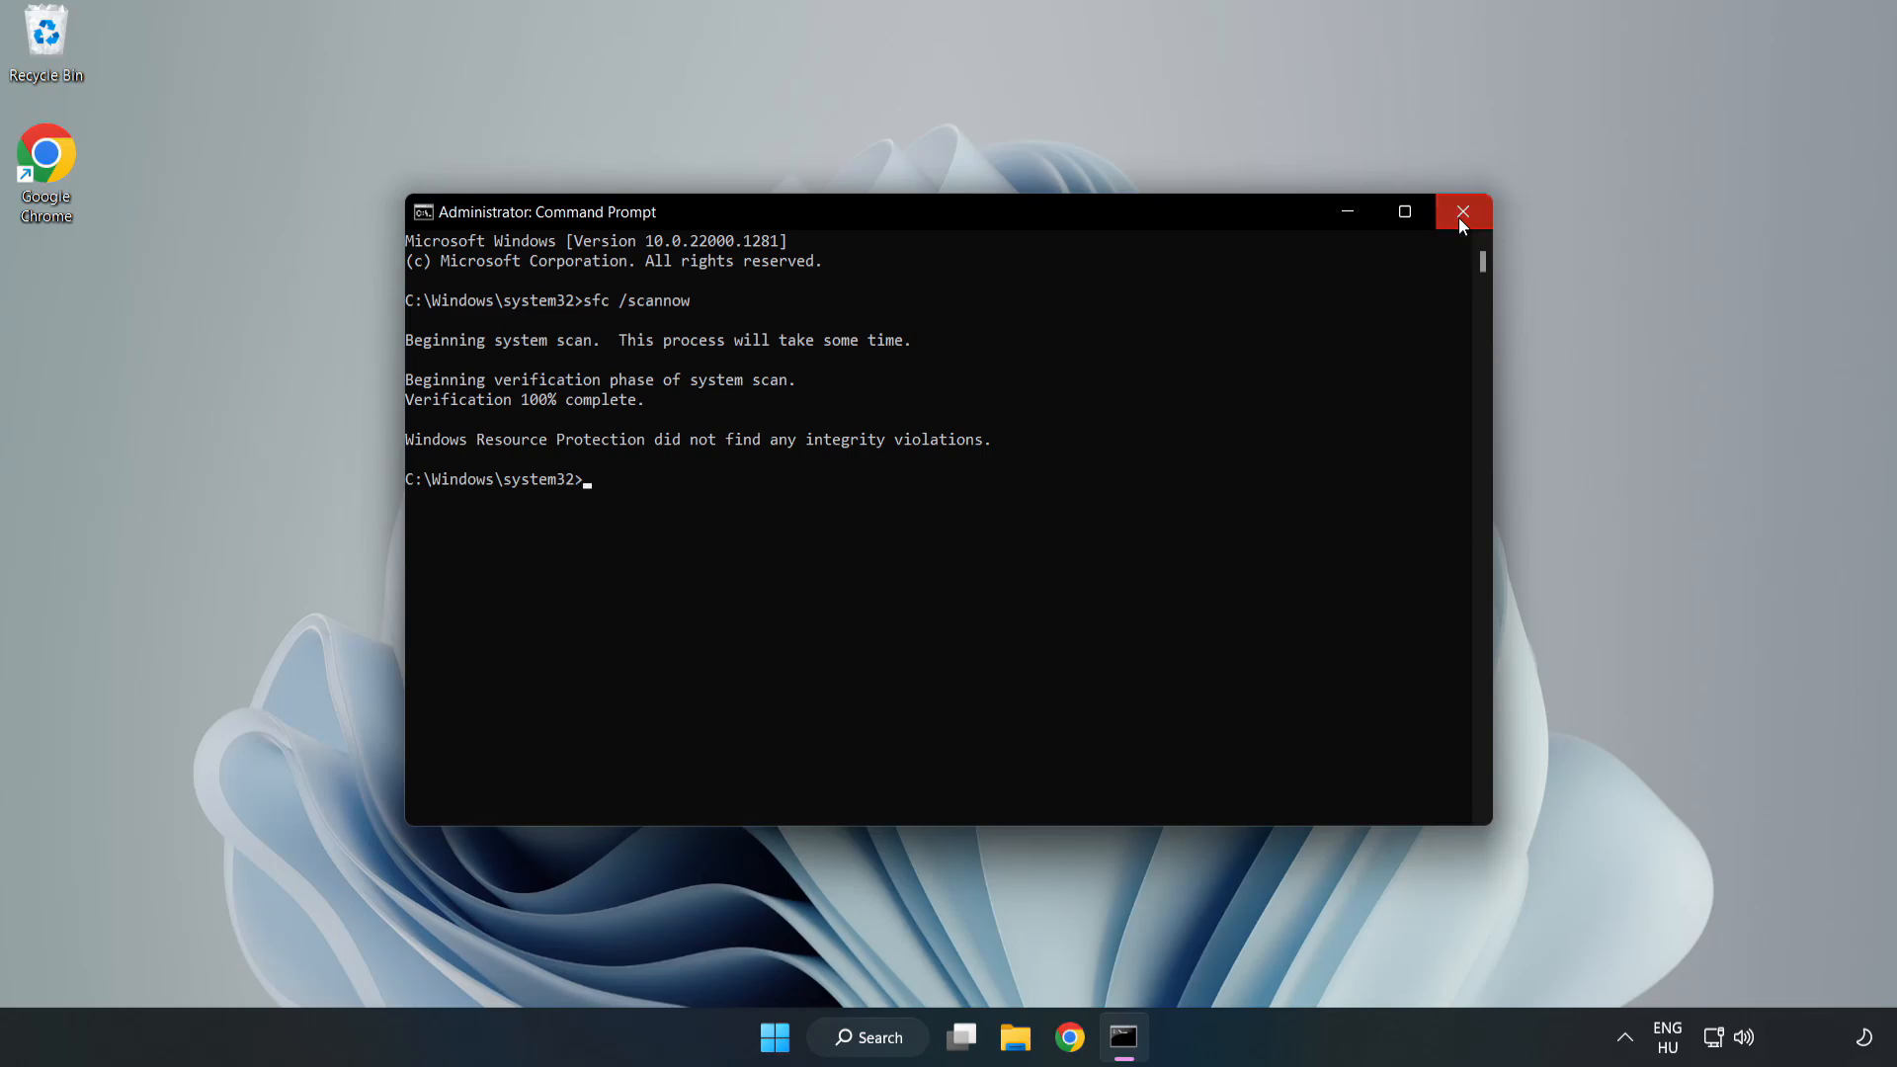
Close Command Prompt and bring up the Start menu's power options to restart the PC.
{"action": "left_click", "coordinate": [1462, 212]}
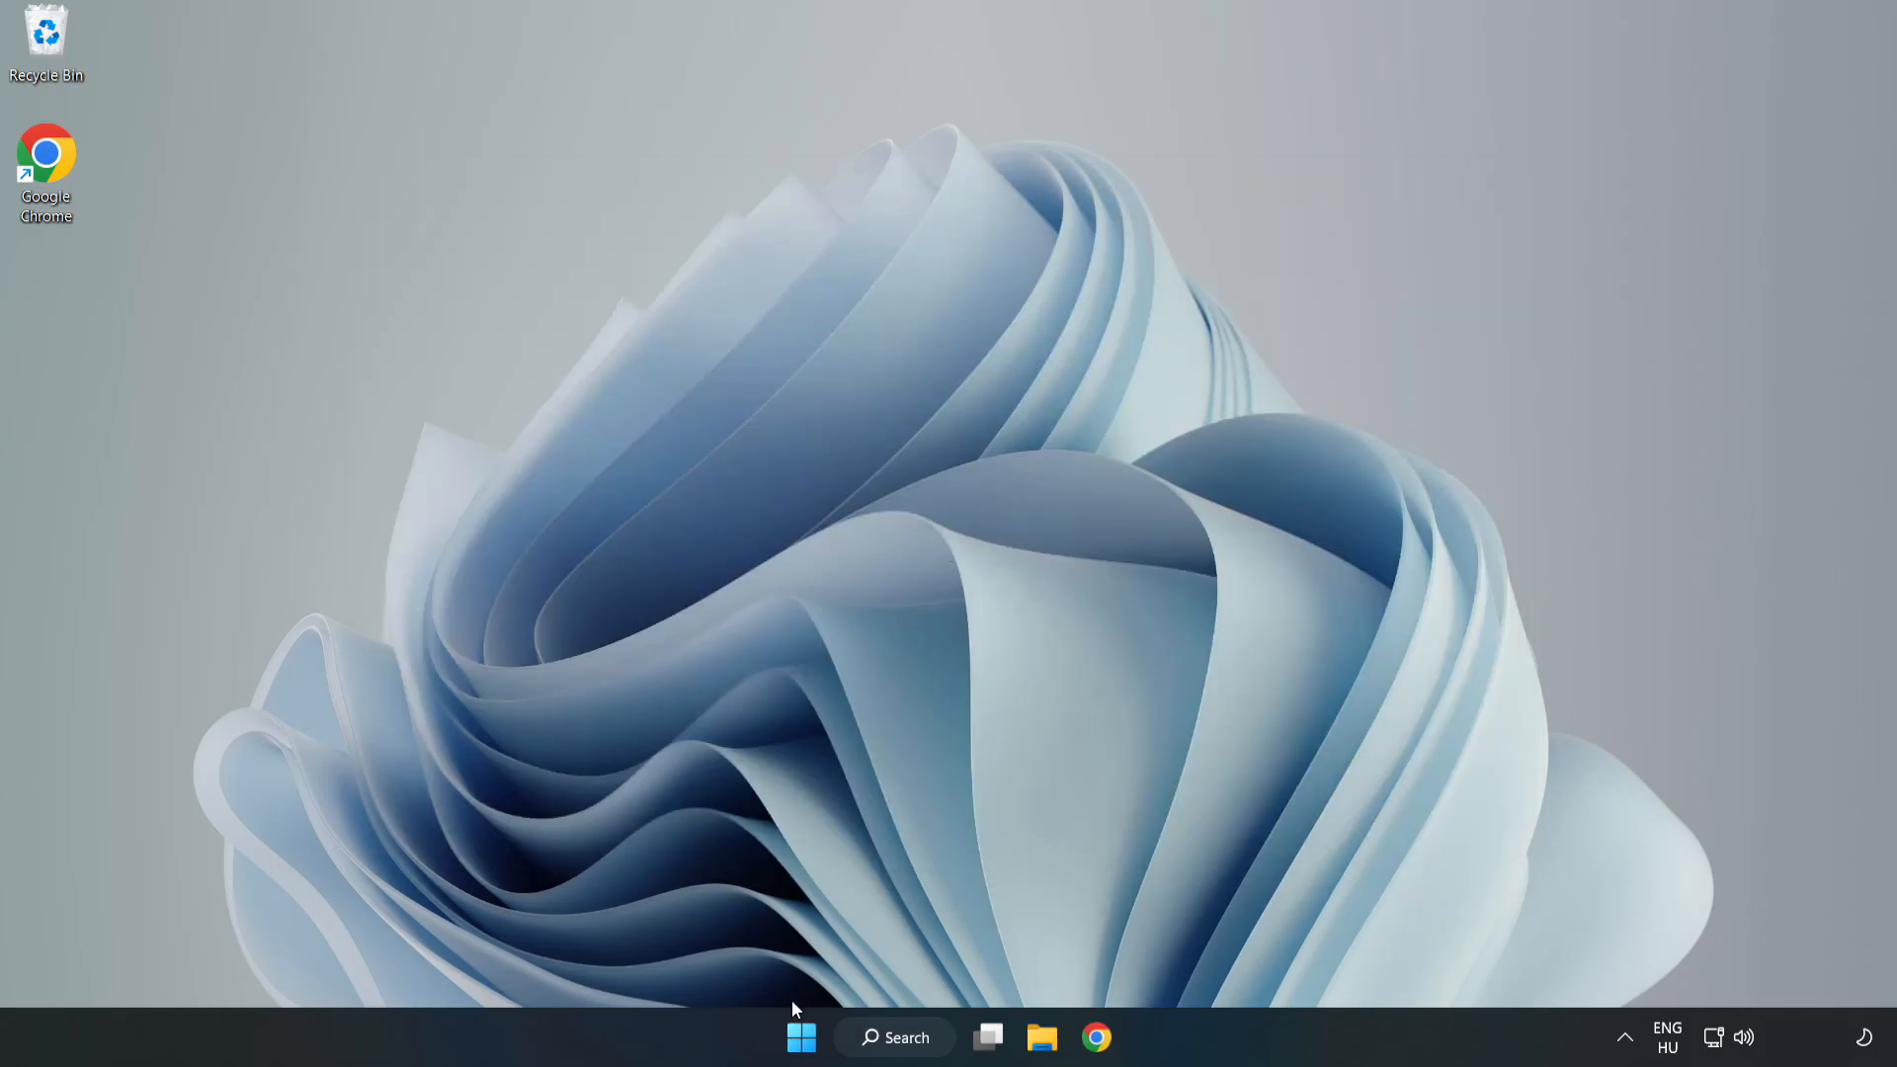
{"action": "left_click", "coordinate": [800, 1037]}
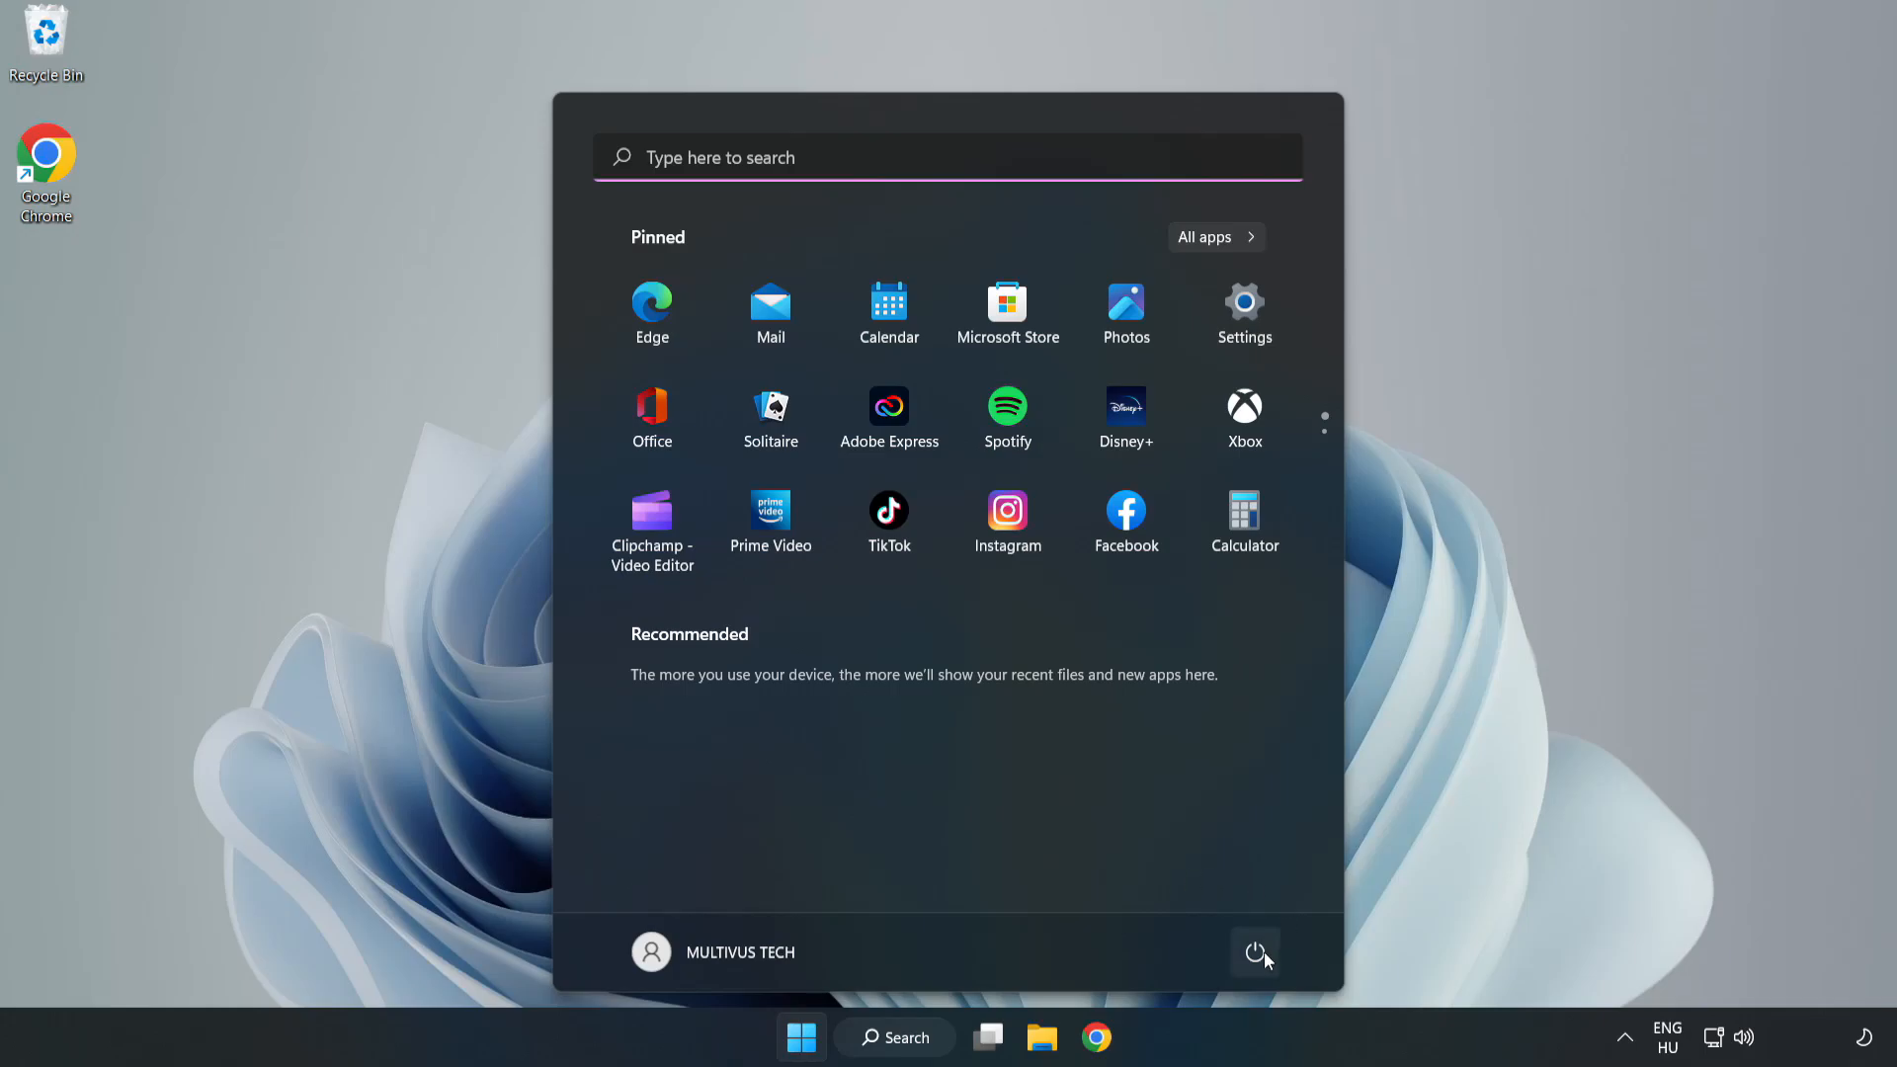
{"action": "left_click", "coordinate": [1254, 952]}
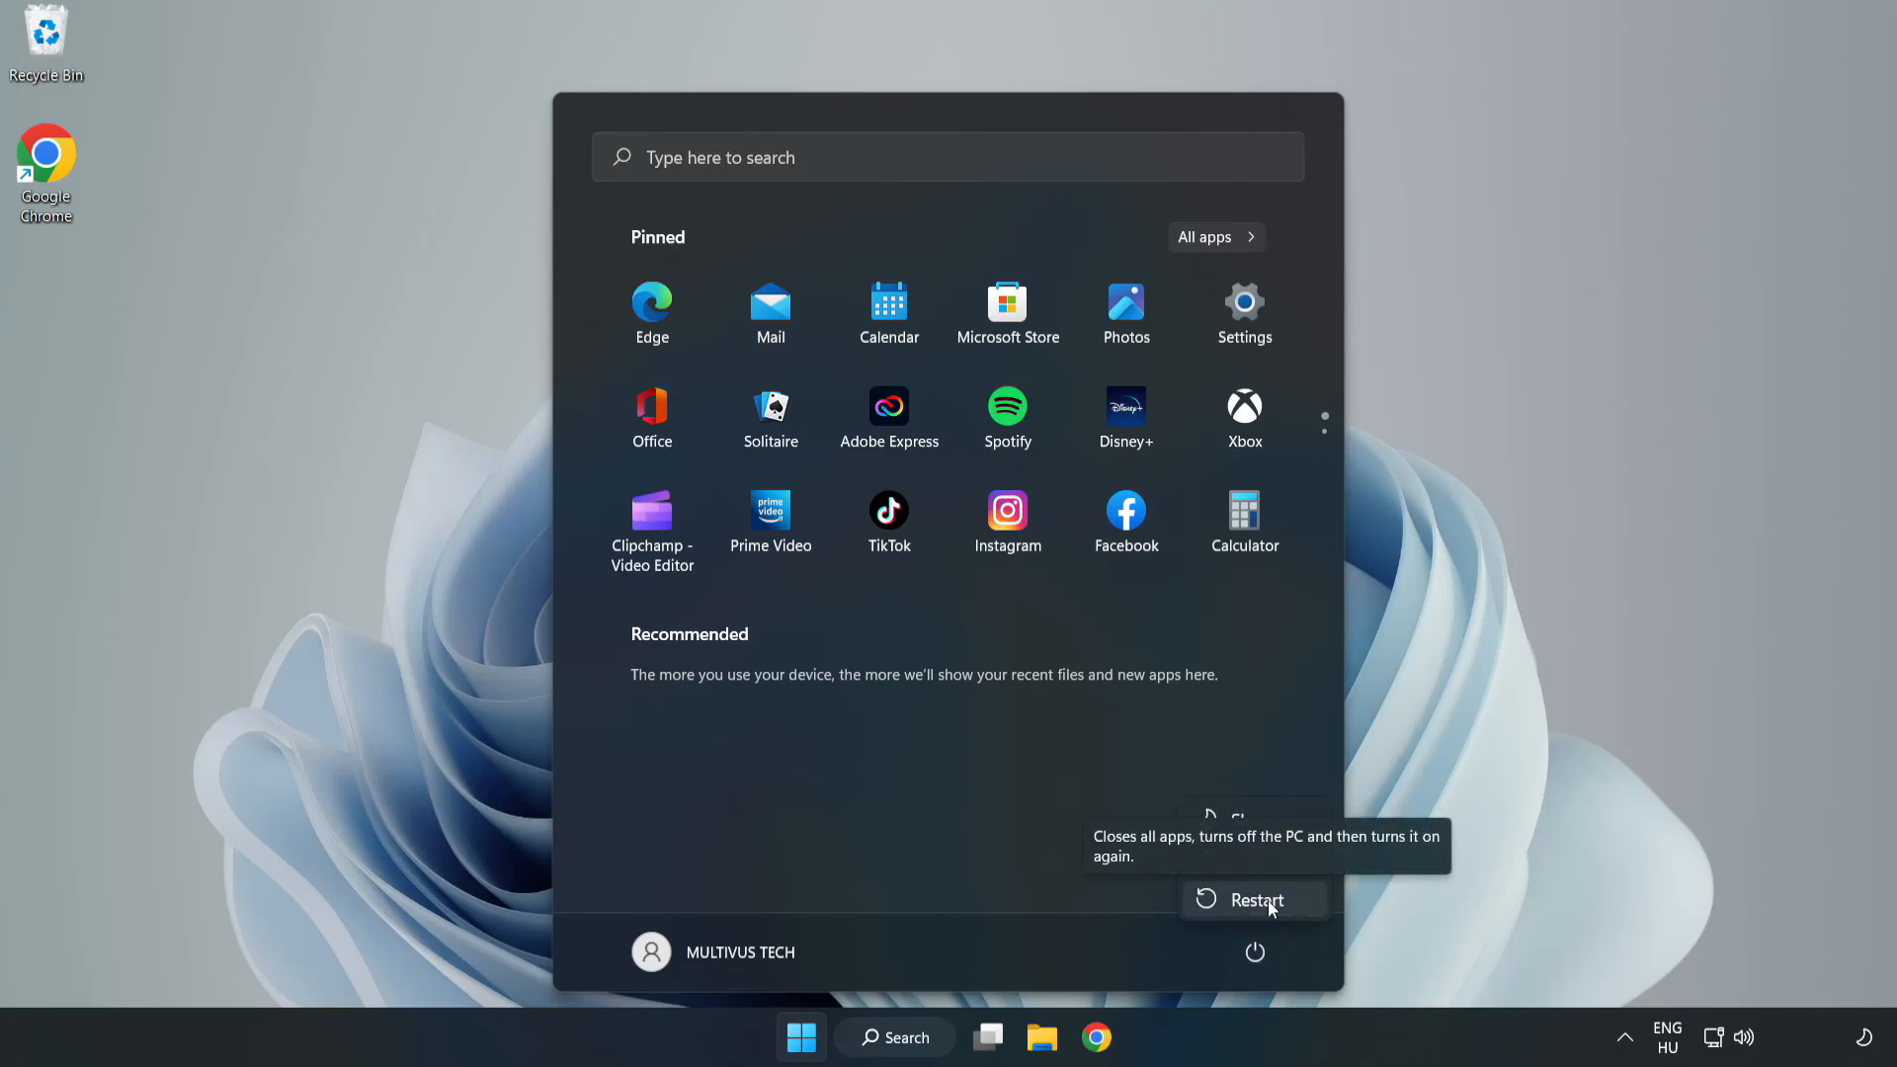